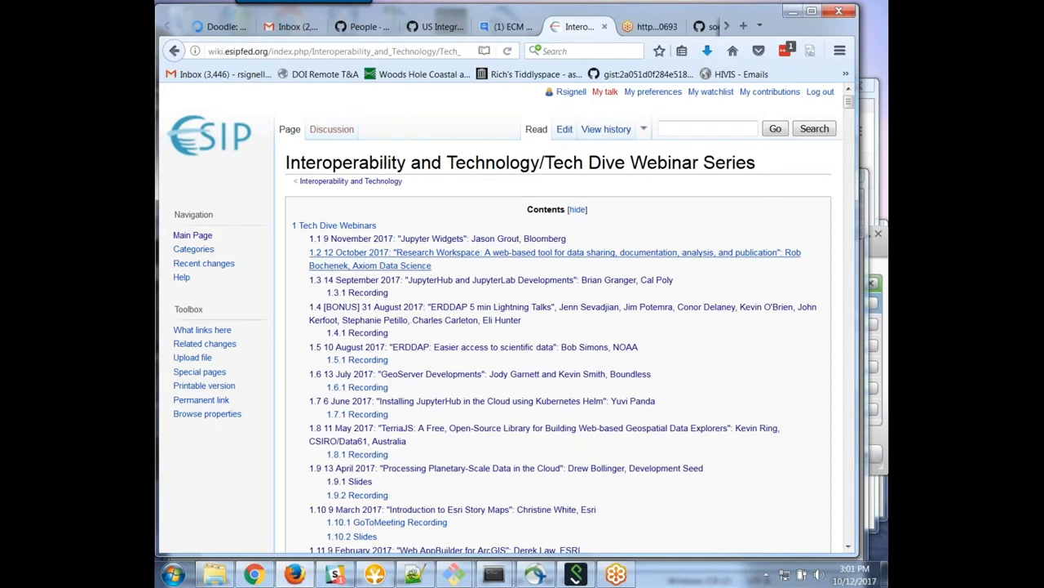
mouse_move(457, 273)
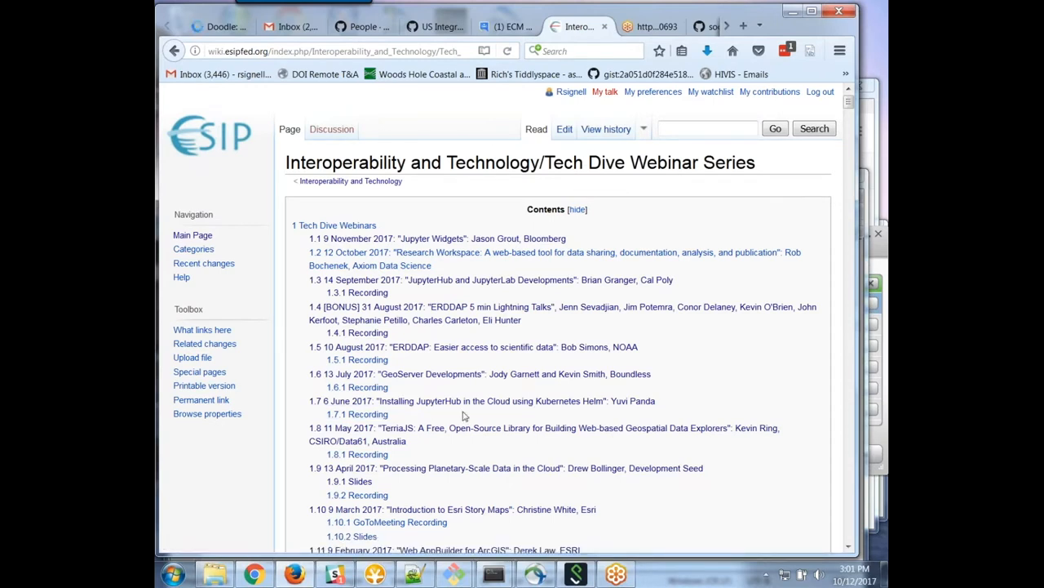
mouse_move(481, 401)
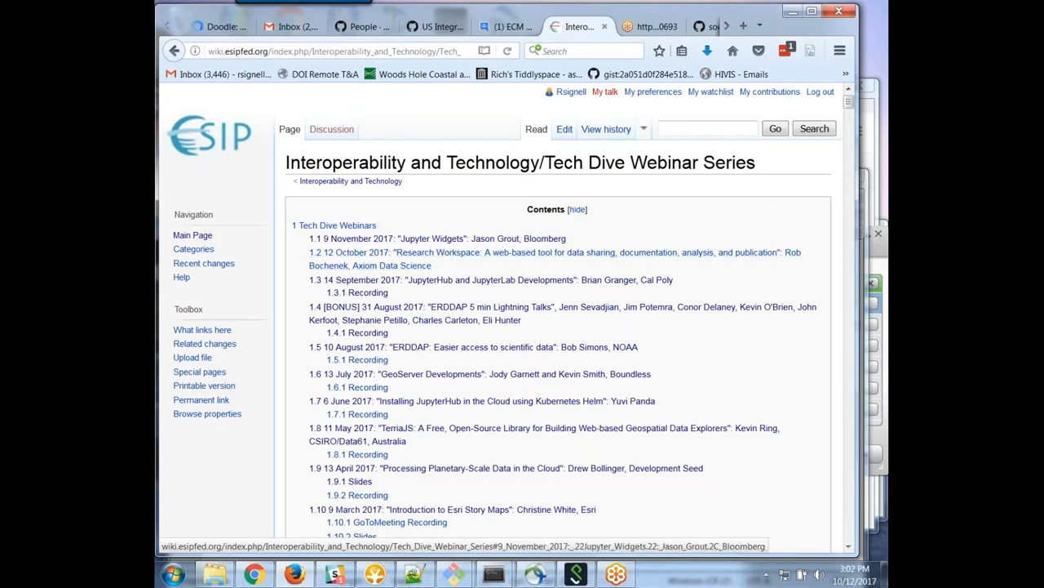
mouse_move(433, 238)
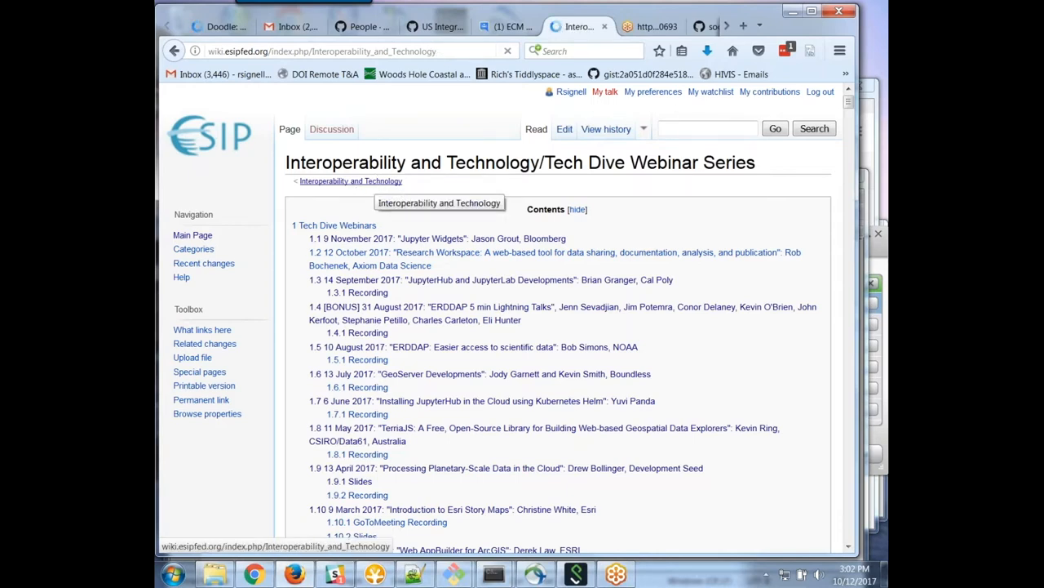
- Go up from the webinar series page to the Interoperability and Technology committee page
left_click(351, 180)
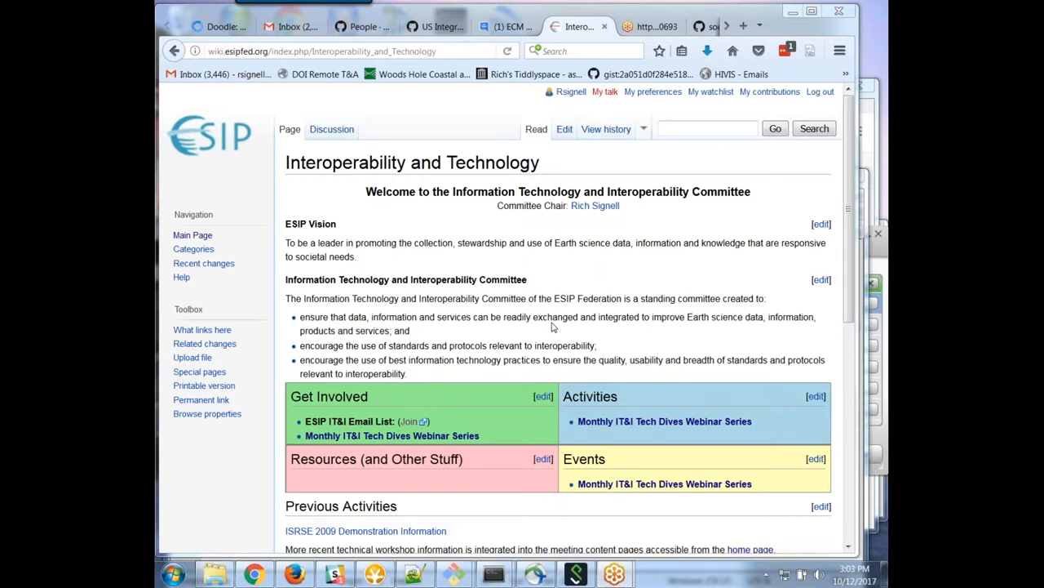
mouse_move(549, 329)
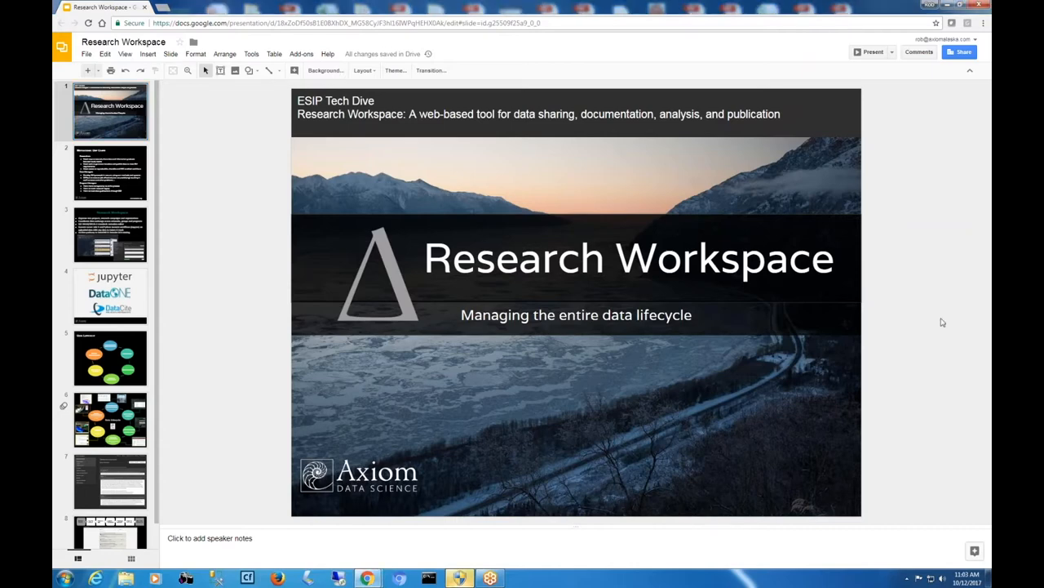
mouse_move(873, 190)
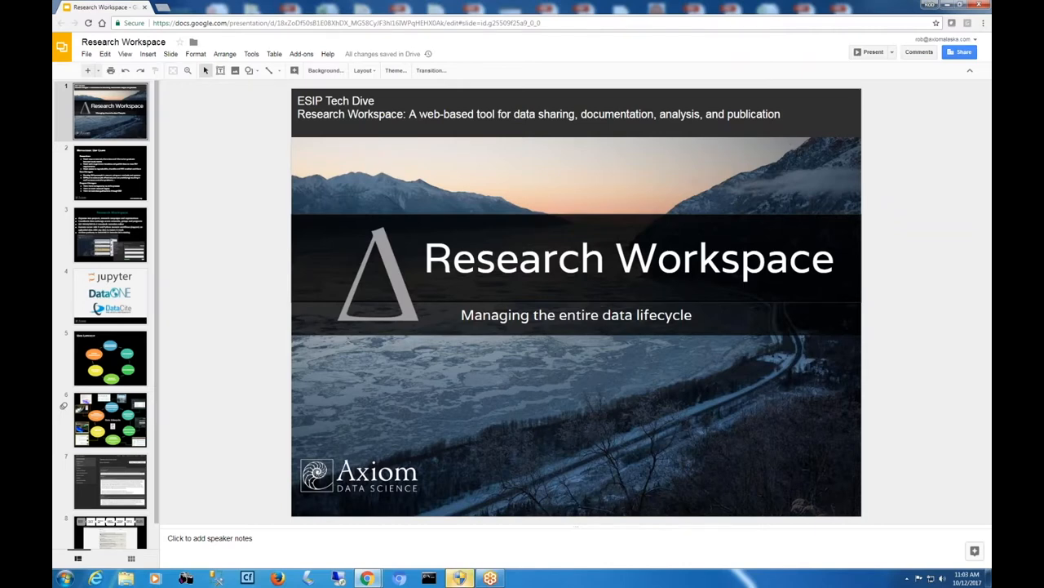
mouse_move(848, 92)
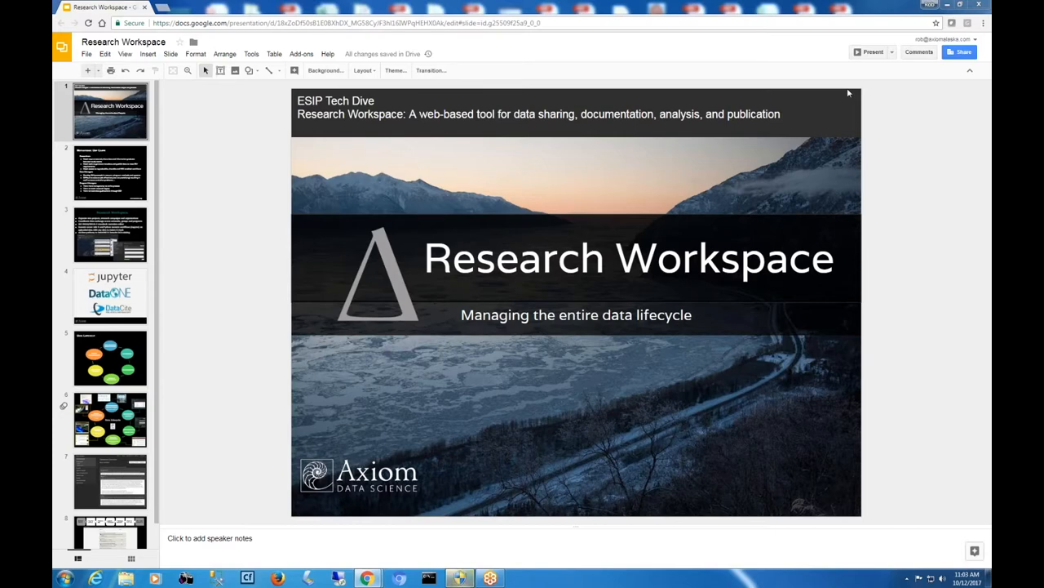
mouse_move(847, 90)
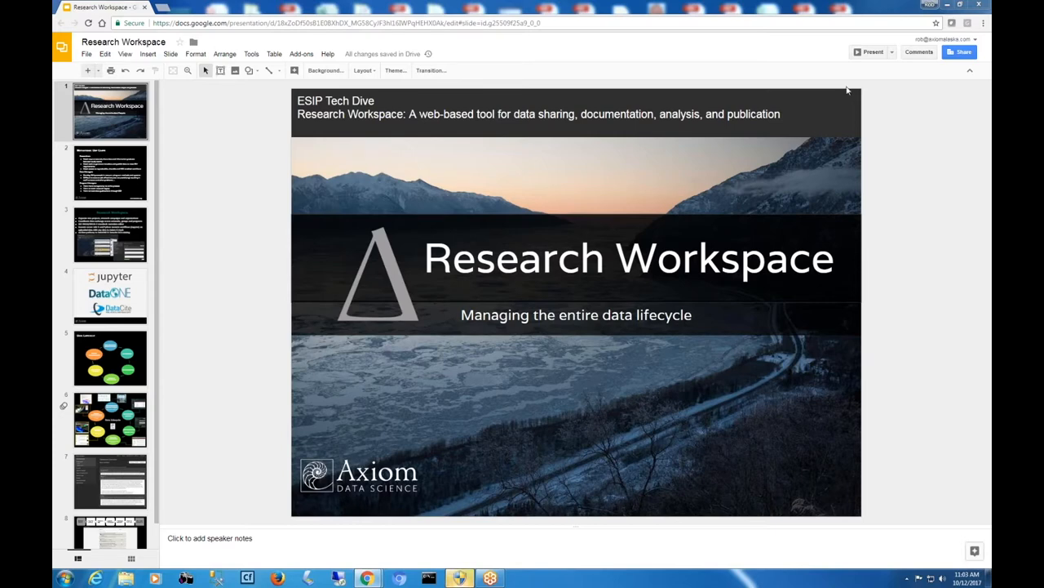
mouse_move(665, 104)
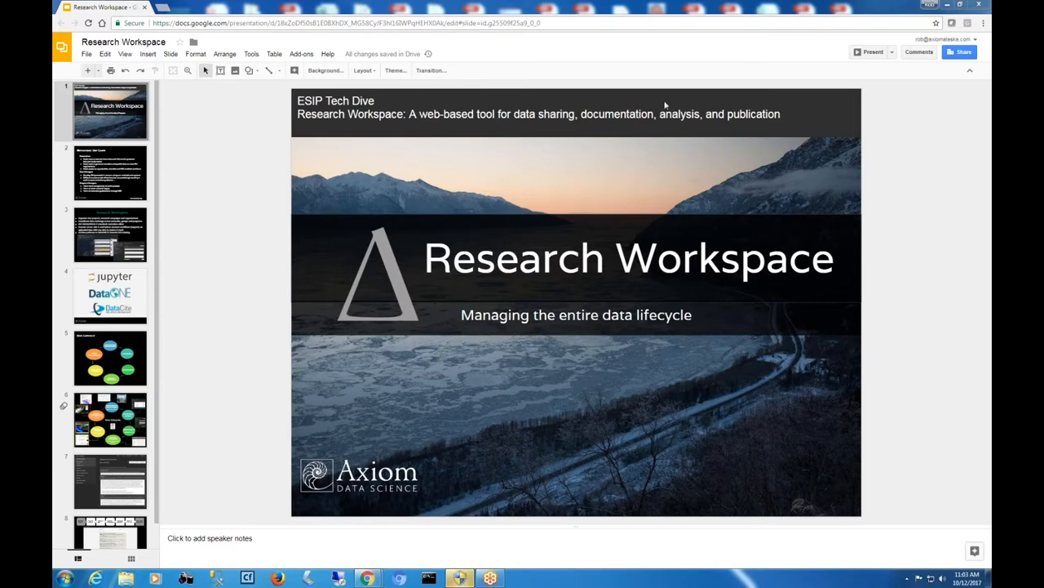
mouse_move(694, 137)
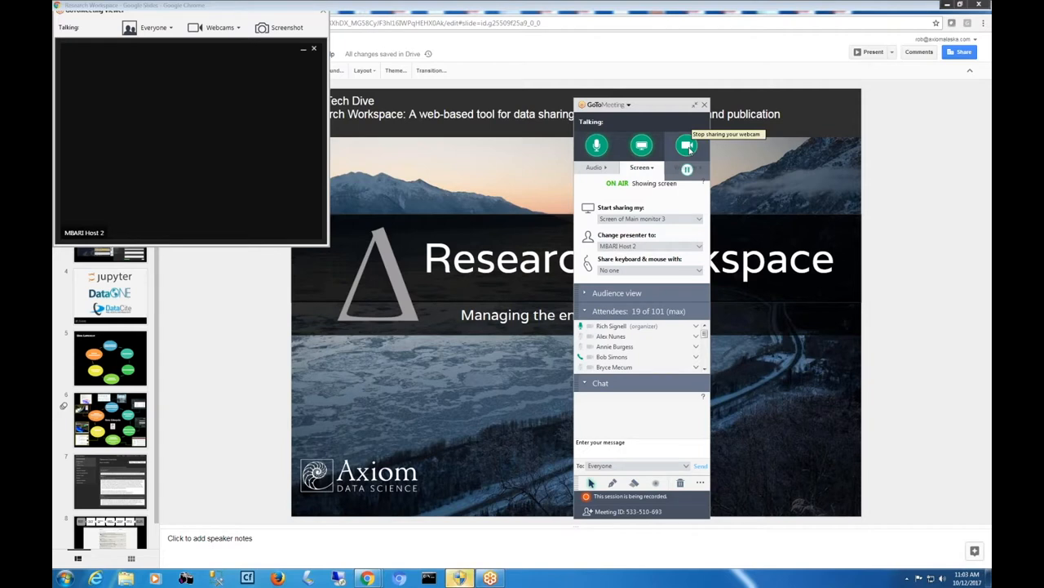
mouse_move(688, 145)
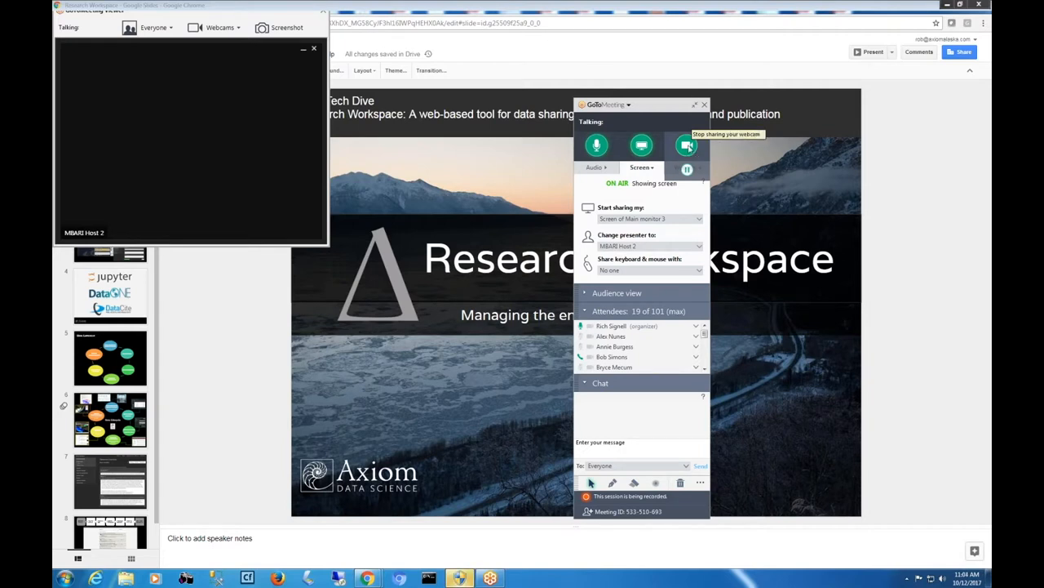
- Close the GoToMeeting Viewer window, keeping the control panel and screen sharing on
left_click(314, 48)
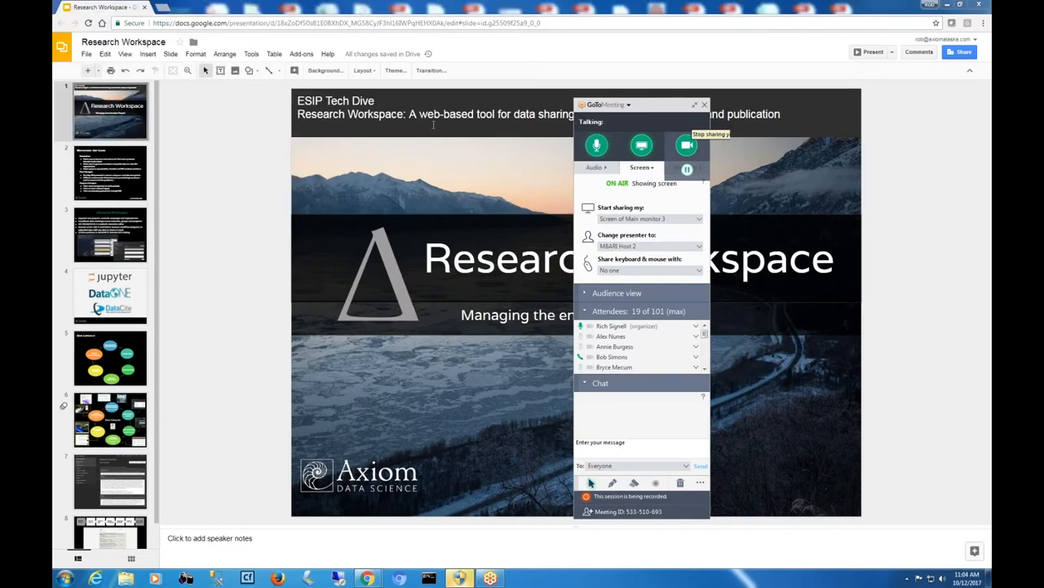
mouse_move(854, 45)
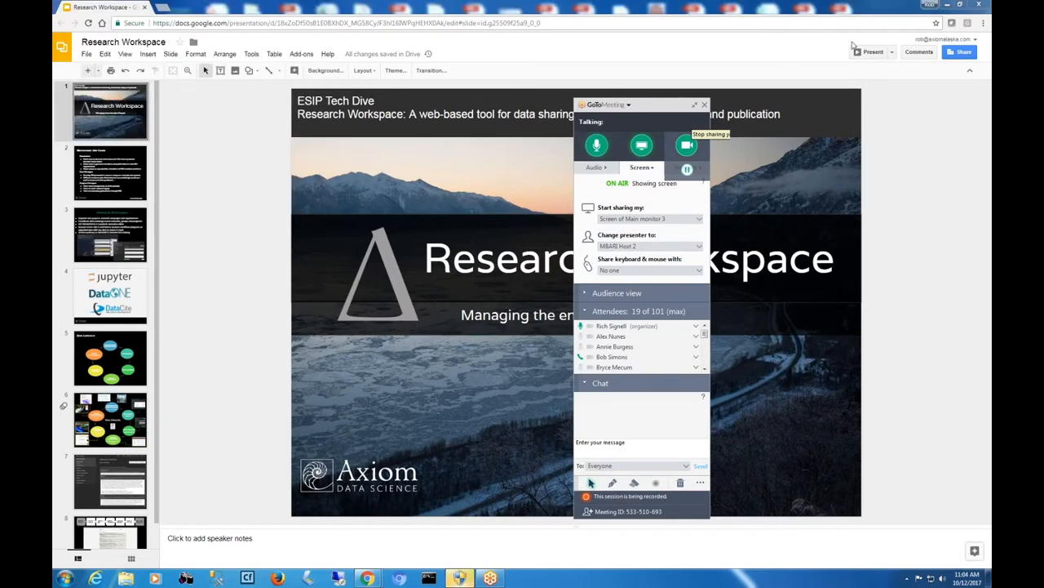
mouse_move(873, 51)
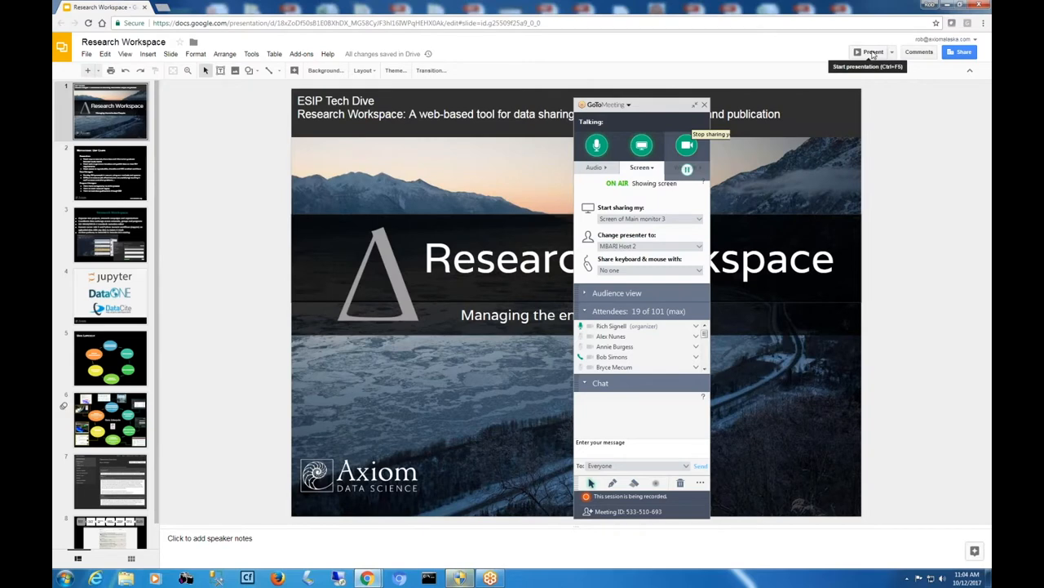
- Present the Research Workspace deck full screen from its title slide
left_click(873, 52)
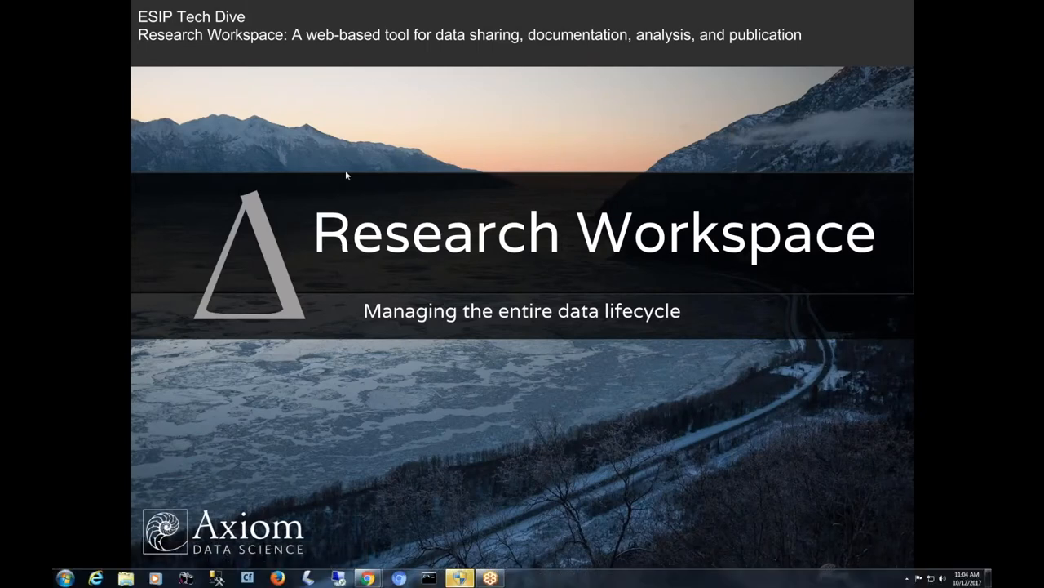
mouse_move(454, 176)
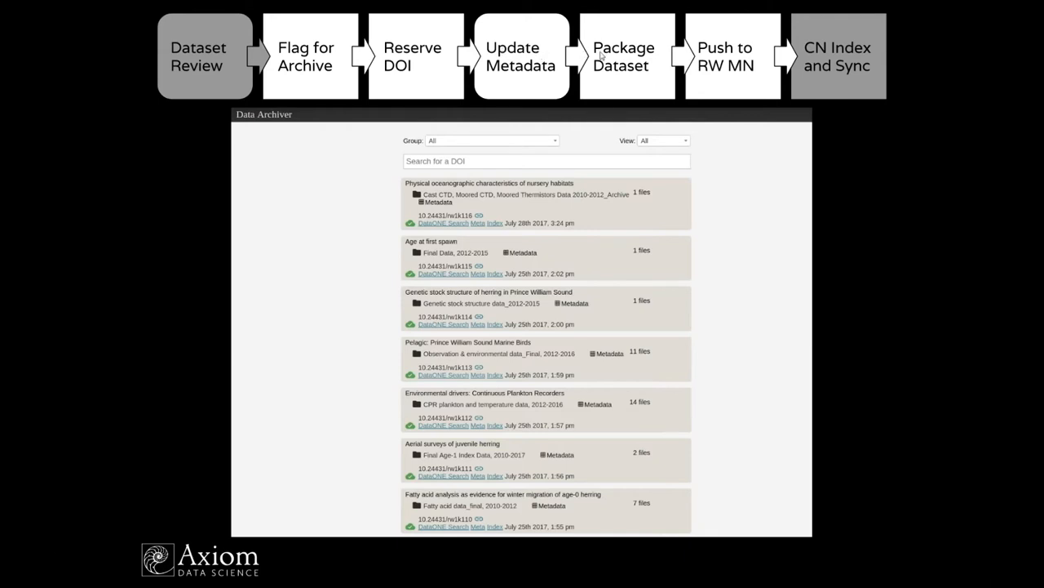
mouse_move(707, 67)
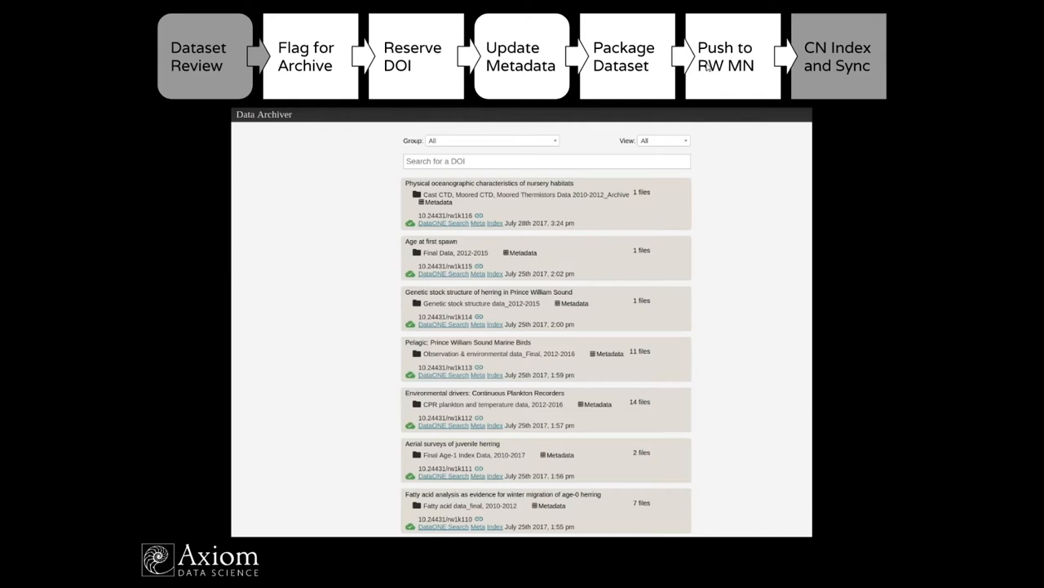
mouse_move(731, 169)
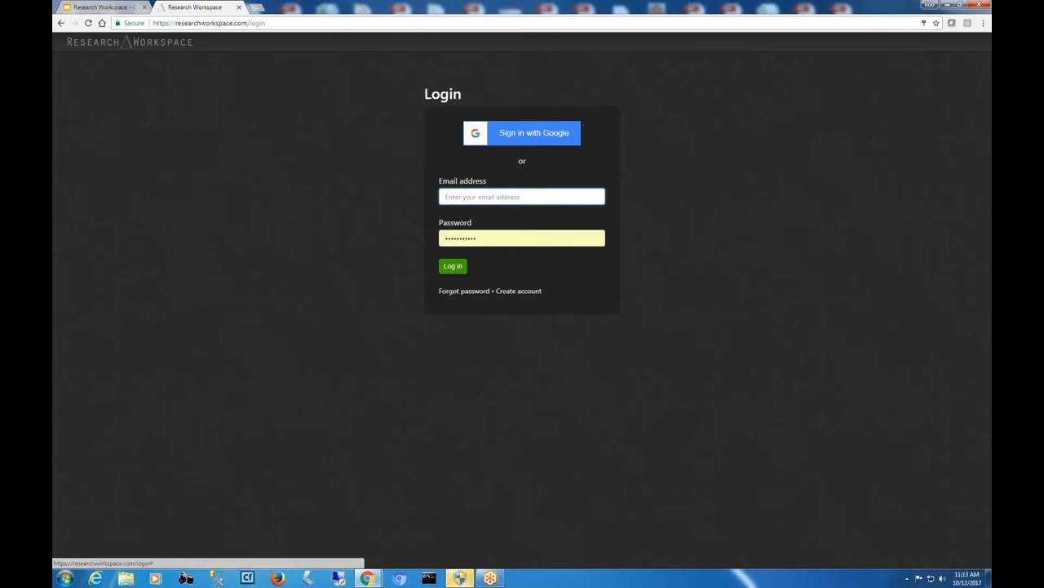
- Return to the Research Workspace introduction page via the top-left logo
left_click(210, 23)
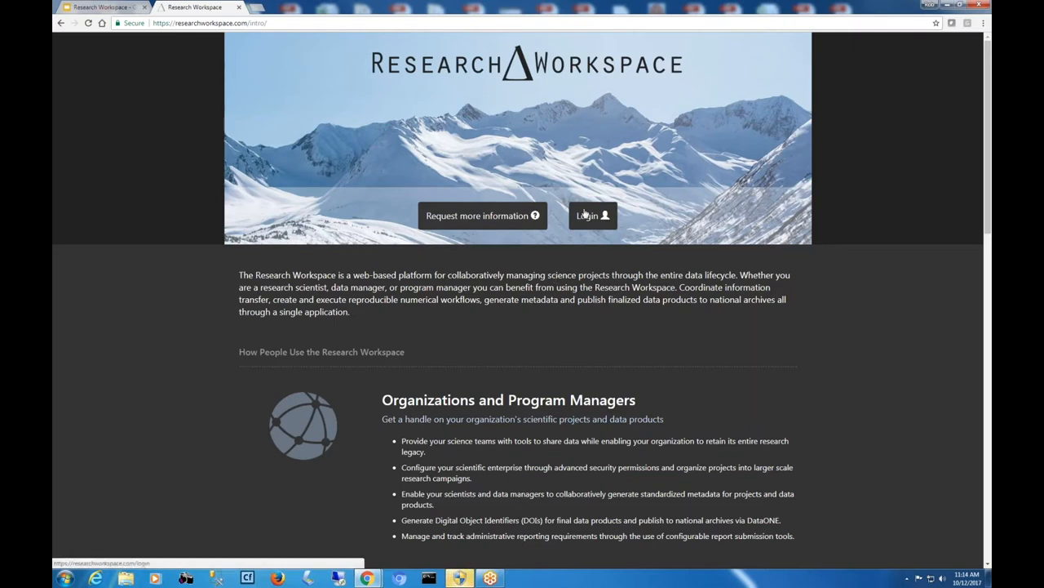
- Log in with Google and scroll through the demo projects on My Projects
left_click(593, 215)
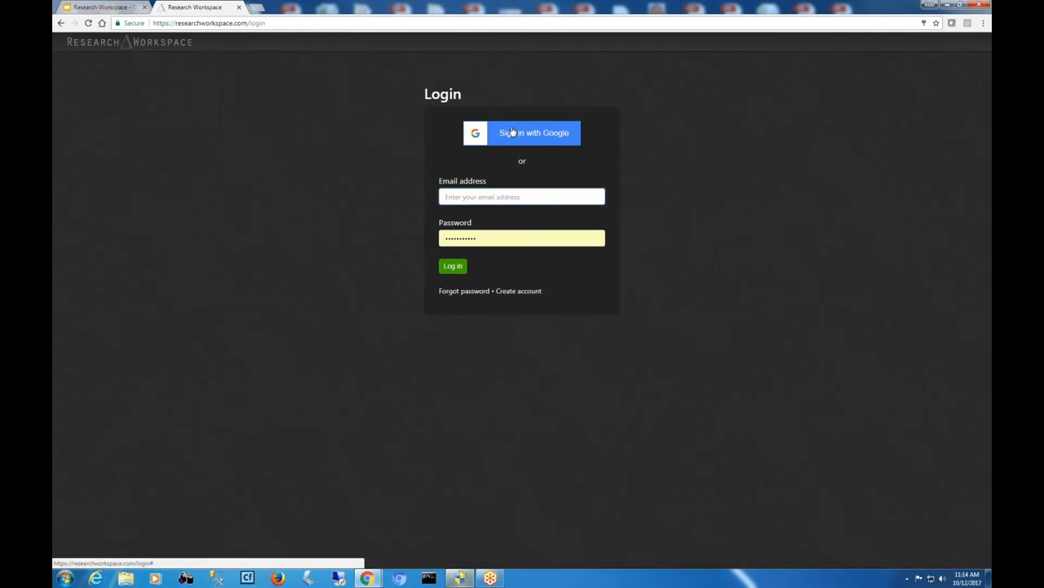
left_click(521, 132)
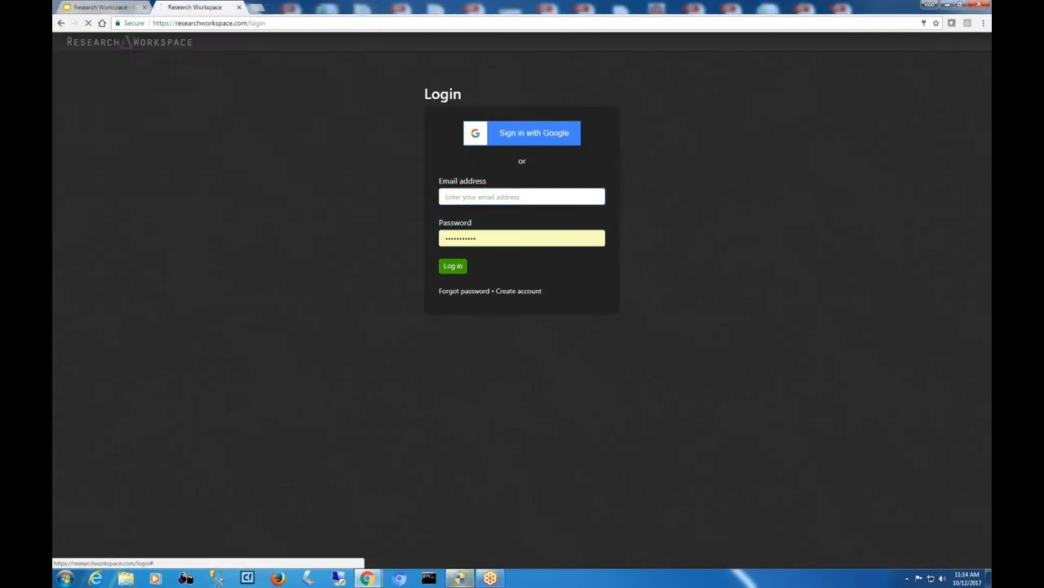
left_click(453, 266)
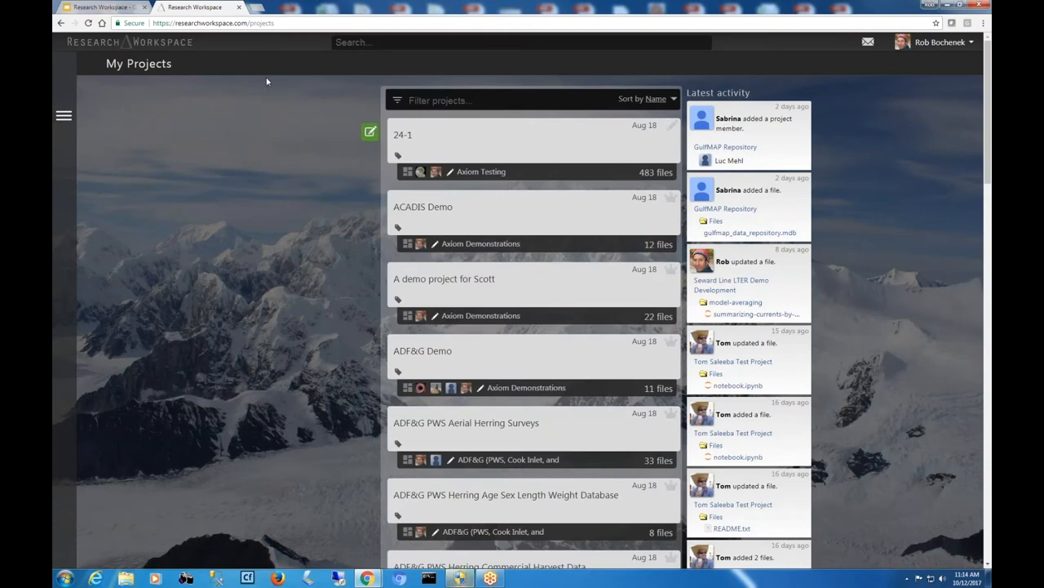
mouse_move(326, 300)
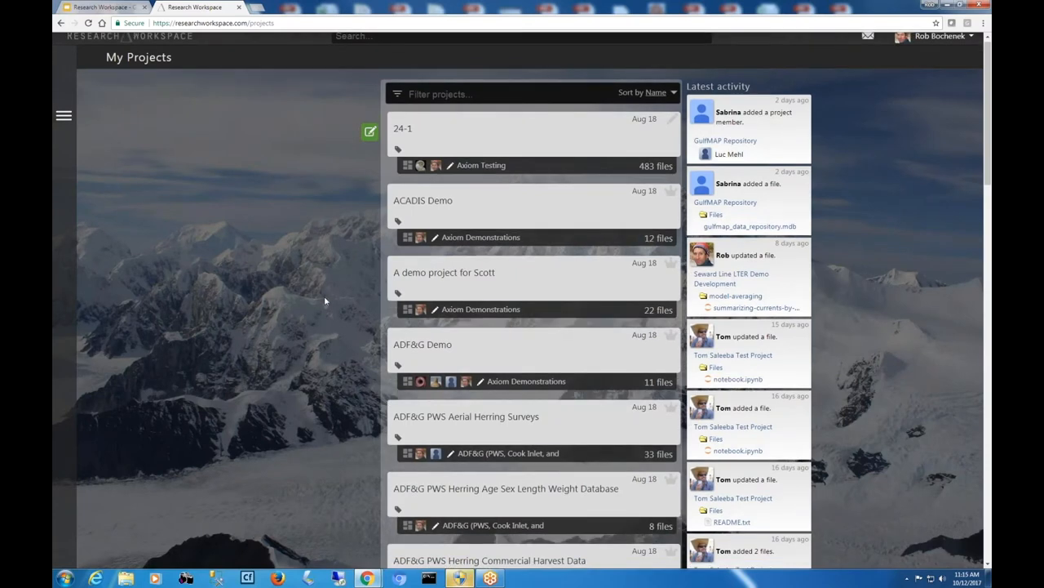
scroll("down", 3)
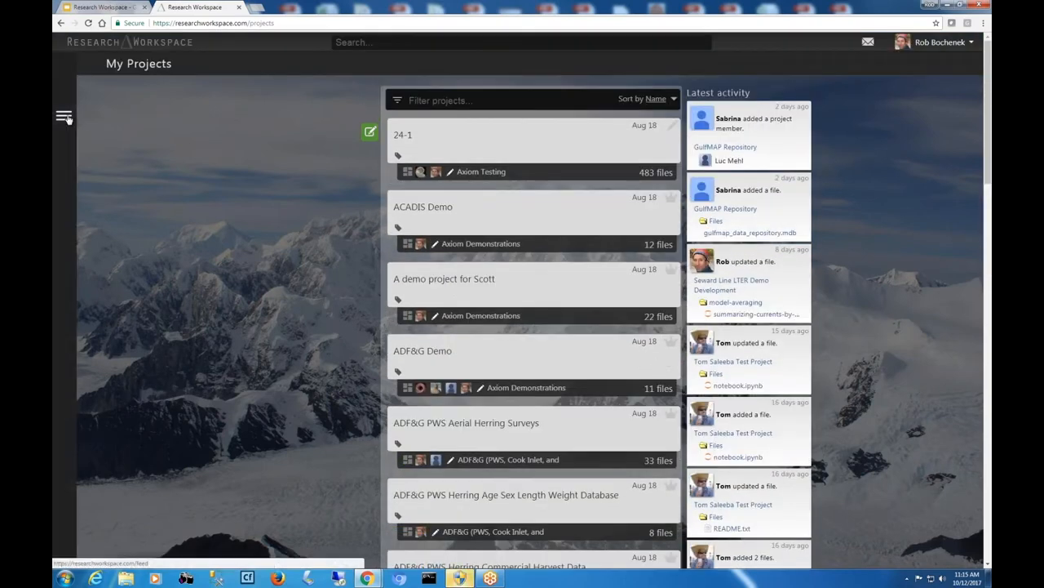
- Open the navigation menu listing My Projects, Campaigns and Organizations
left_click(63, 117)
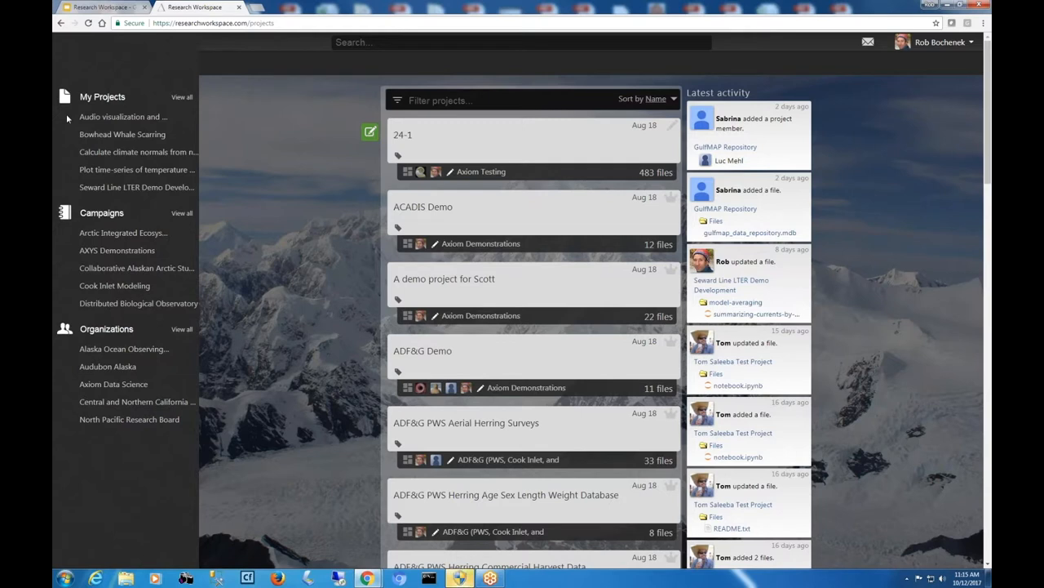
mouse_move(73, 131)
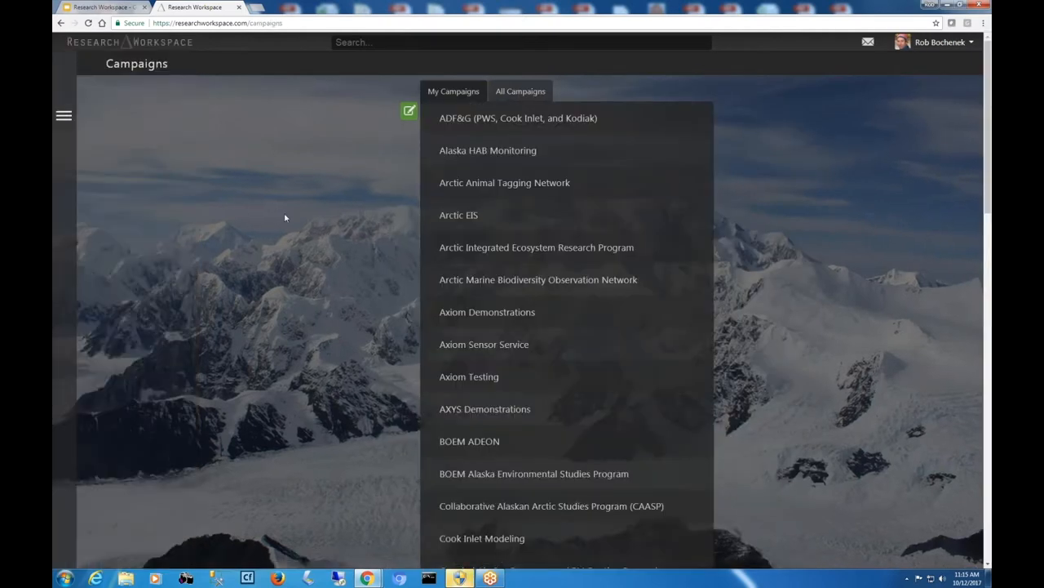
- Open the EVOS Gulf Watch 2012-2016 campaign and scroll through its project cards
scroll("down", 3)
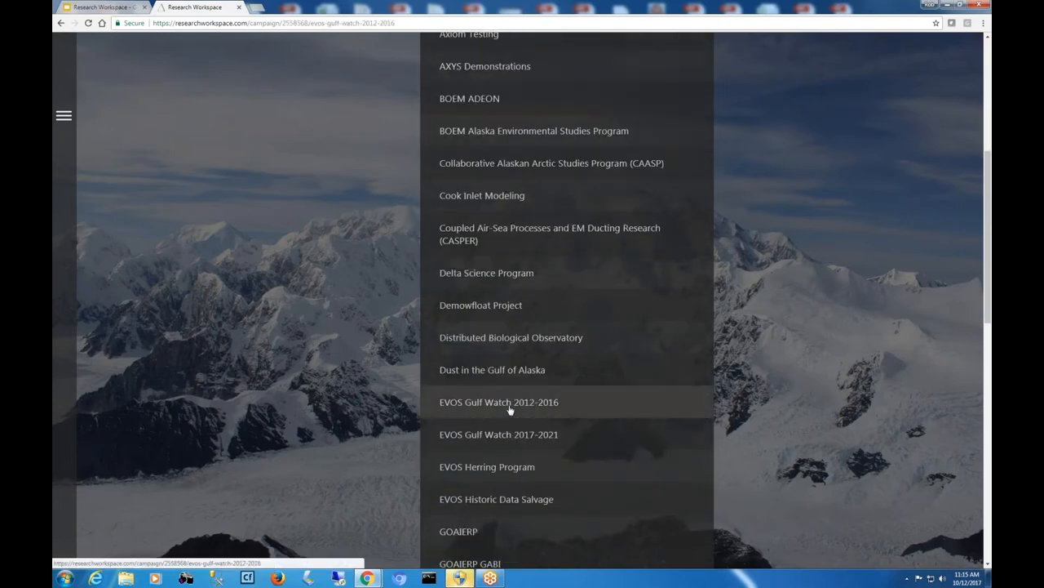
left_click(498, 401)
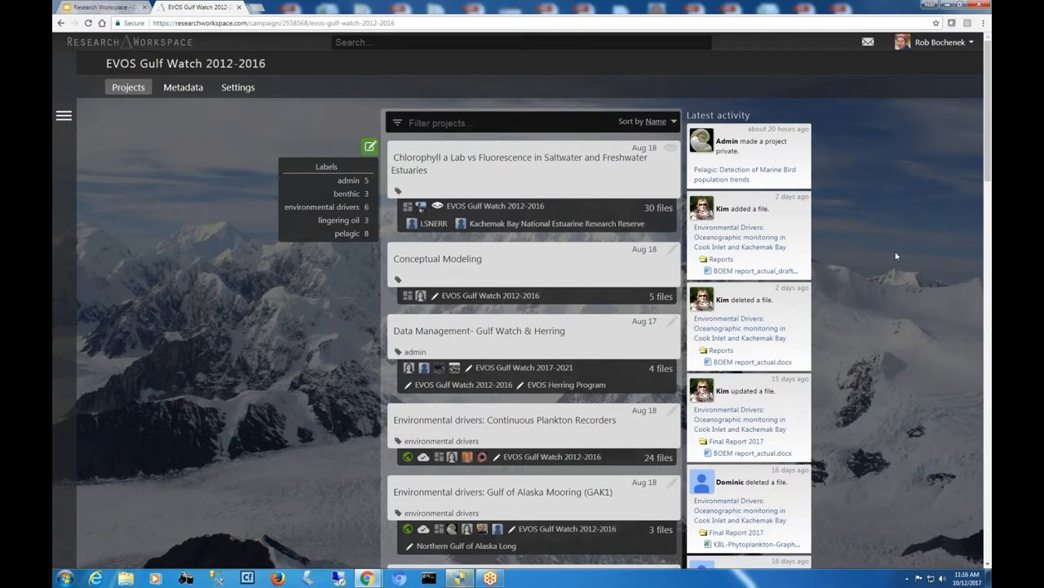
mouse_move(903, 190)
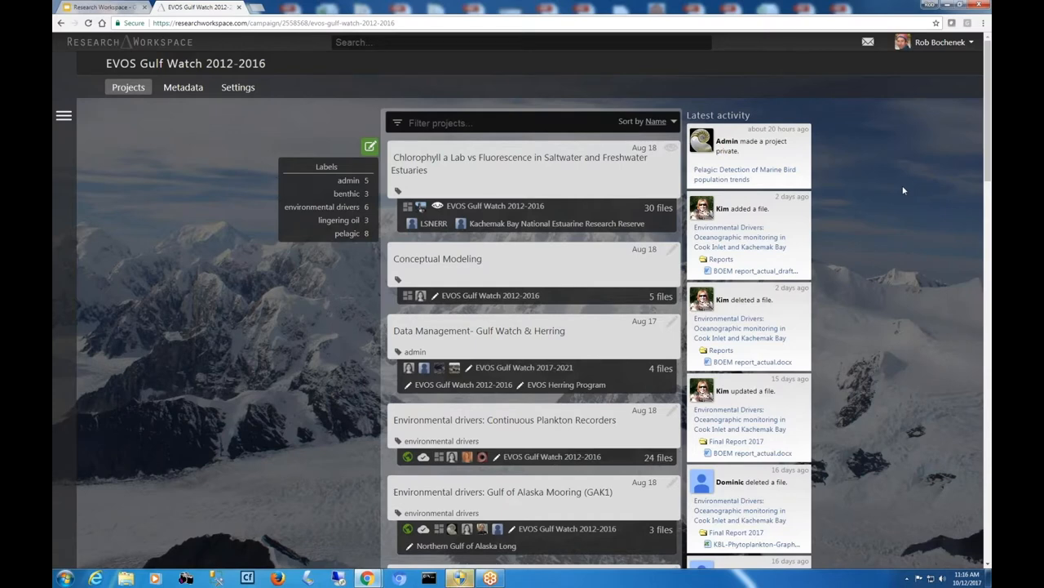
scroll("down", 3)
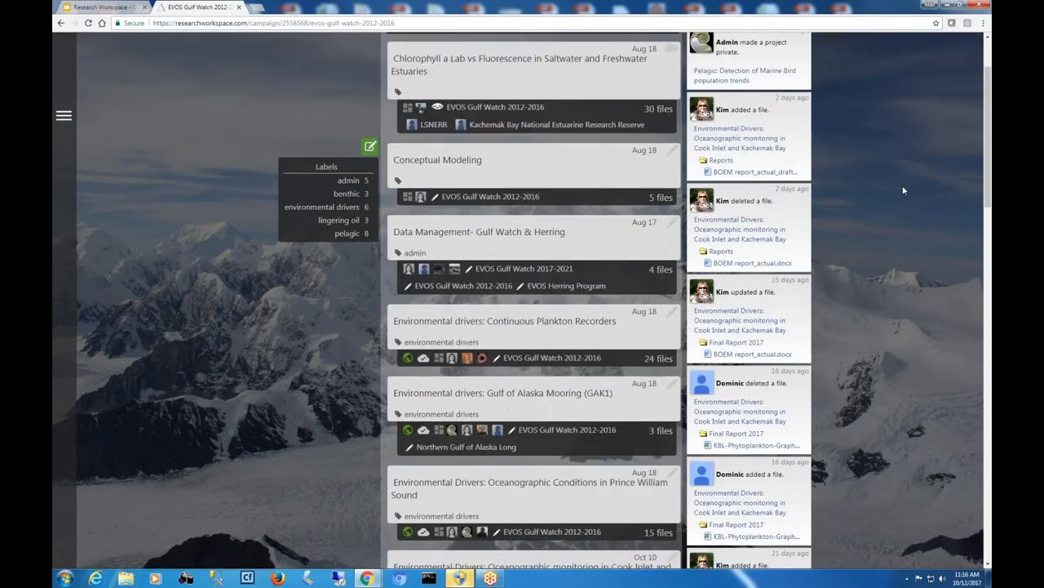
scroll("down", 3)
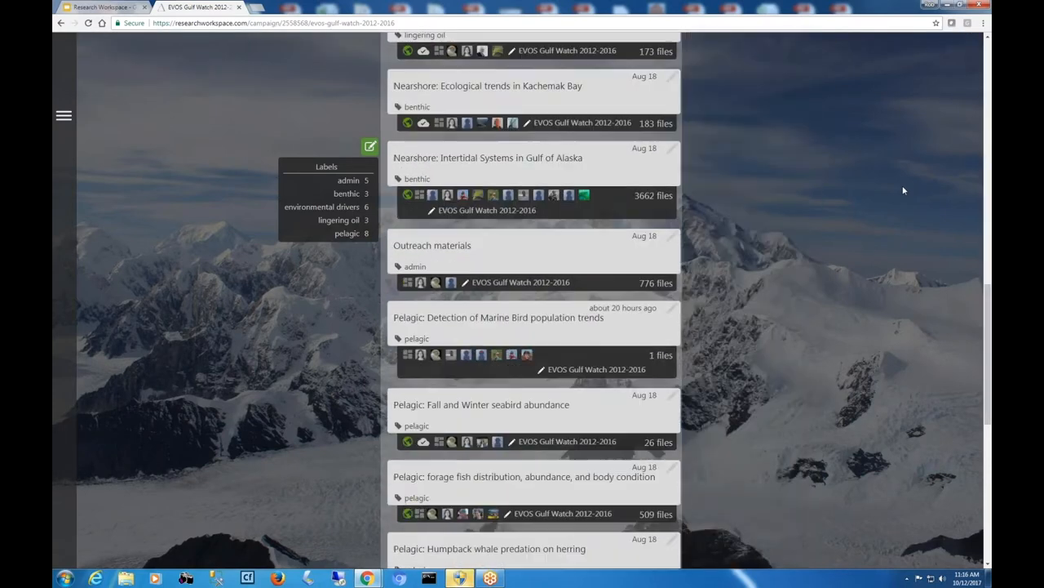
scroll("down", 3)
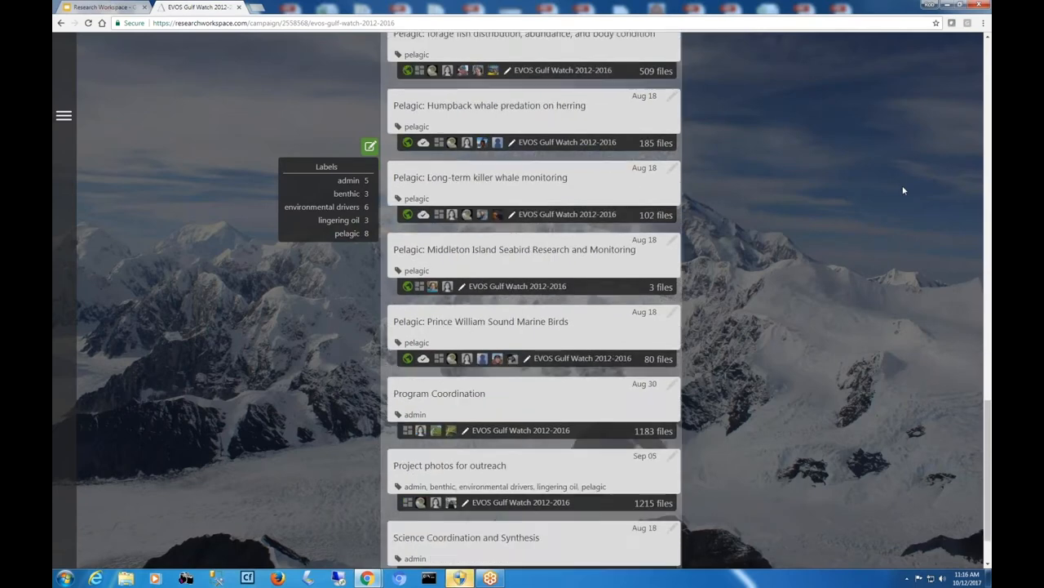
scroll("down", 3)
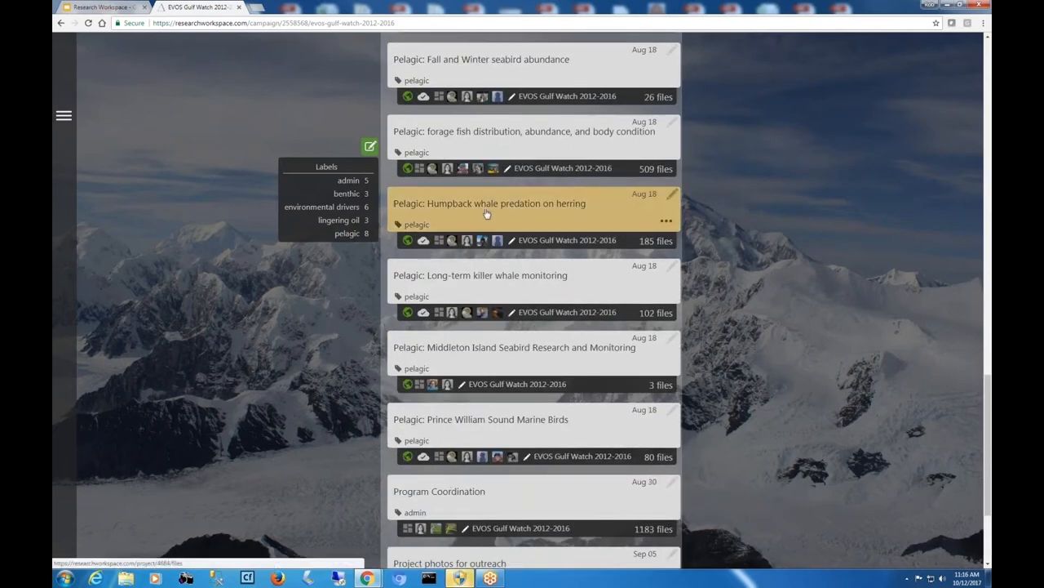
mouse_move(522, 135)
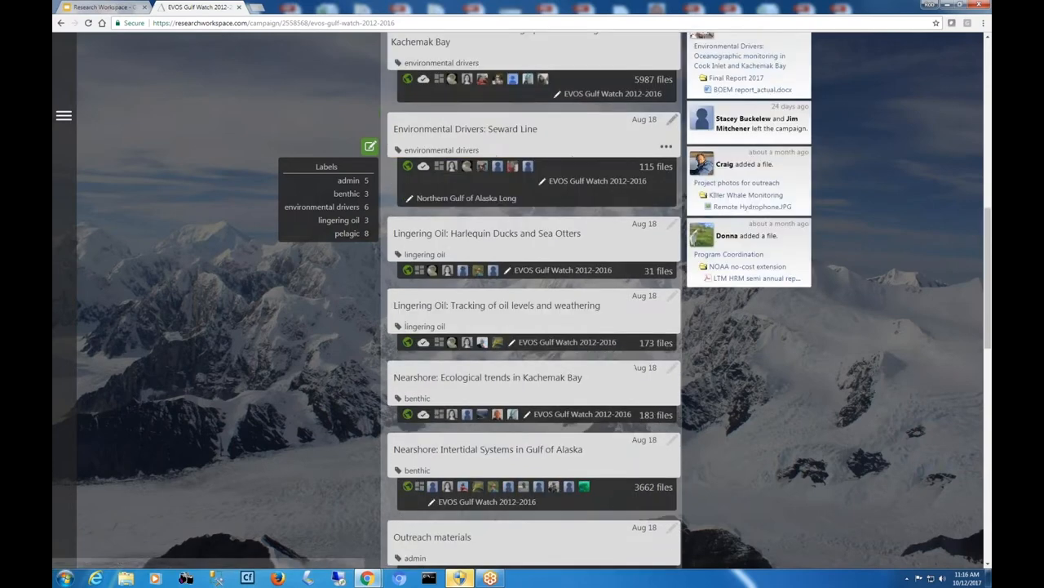
mouse_move(465, 129)
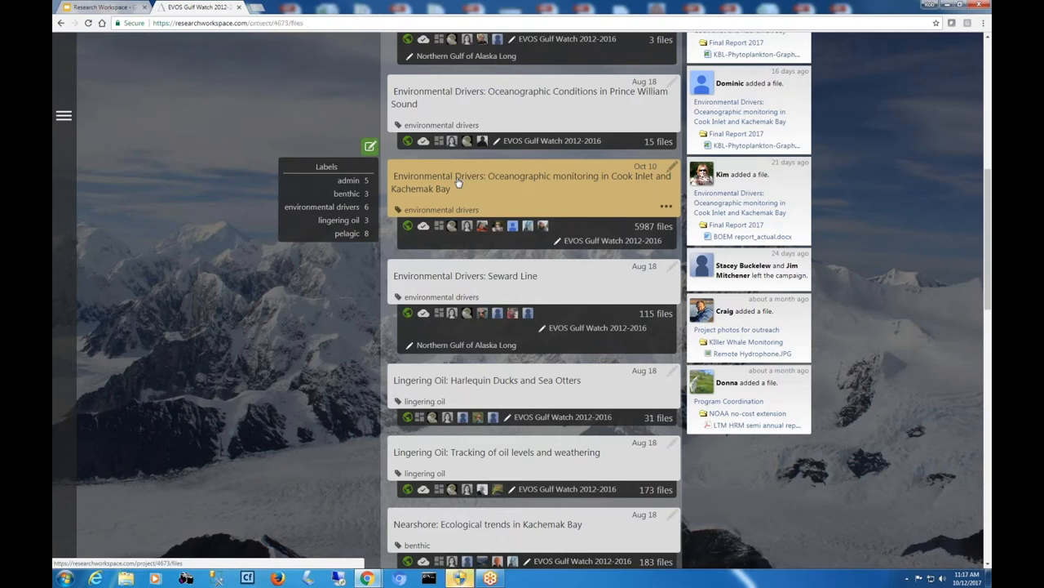
- Open the Oceanographic monitoring in Cook Inlet and Kachemak Bay project settings
left_click(532, 181)
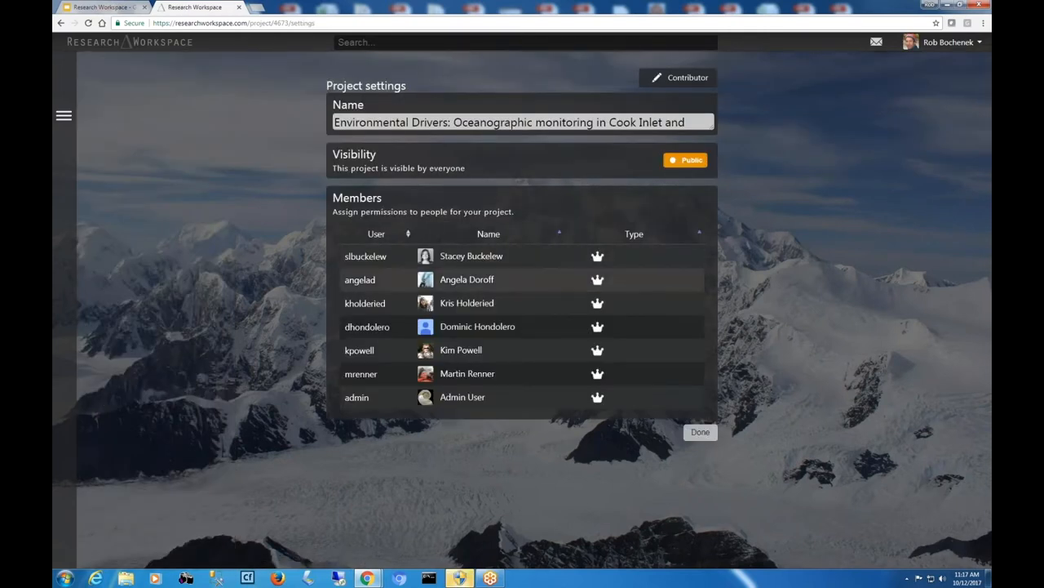
mouse_move(477, 327)
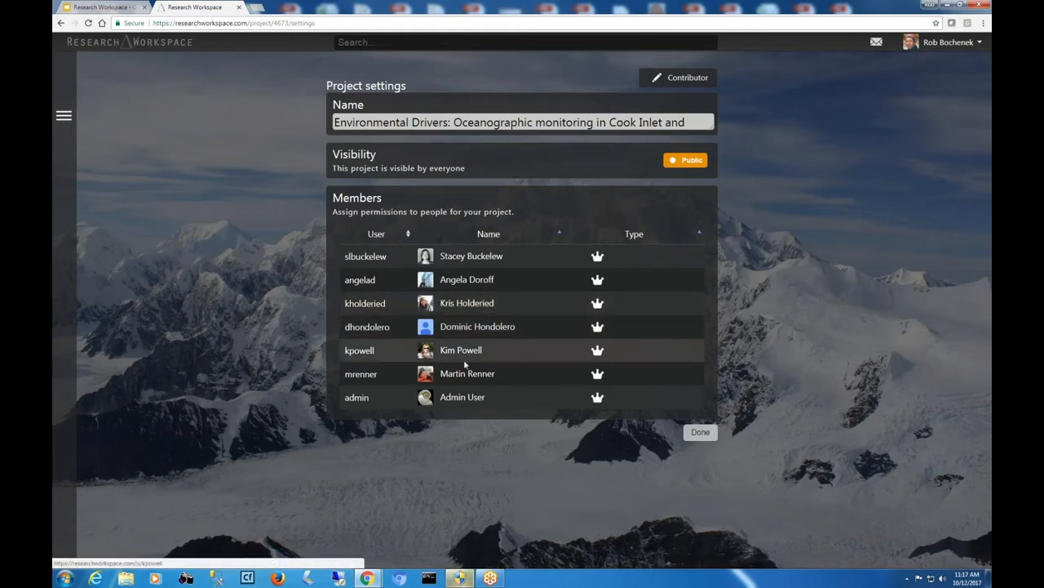
mouse_move(468, 373)
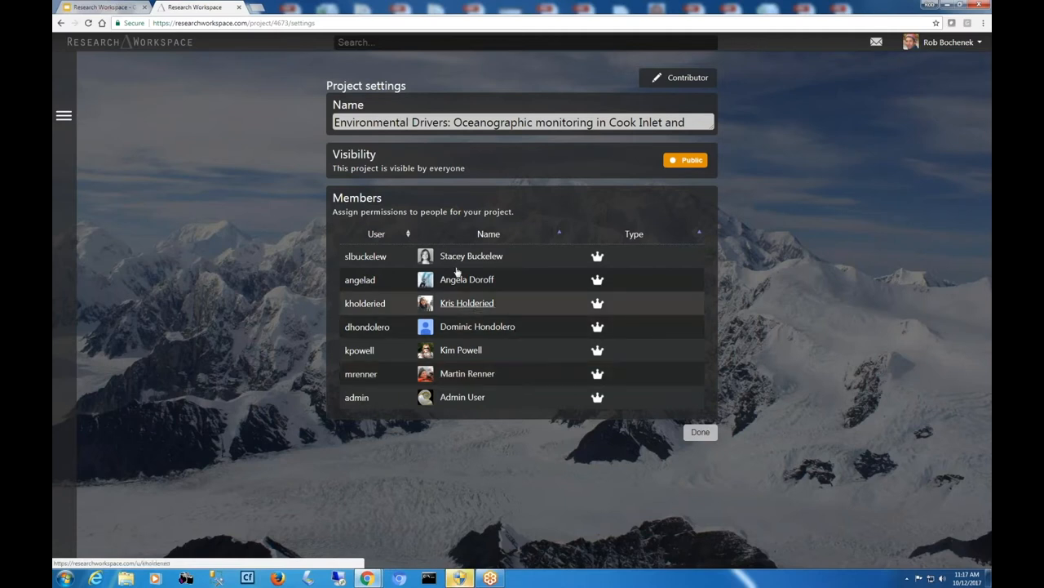
mouse_move(597, 302)
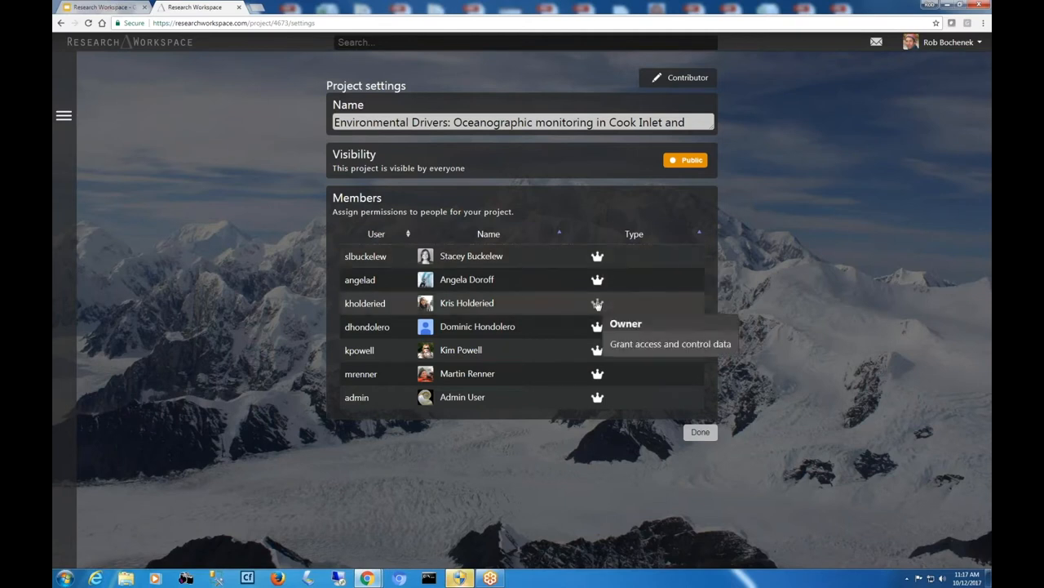
mouse_move(191, 70)
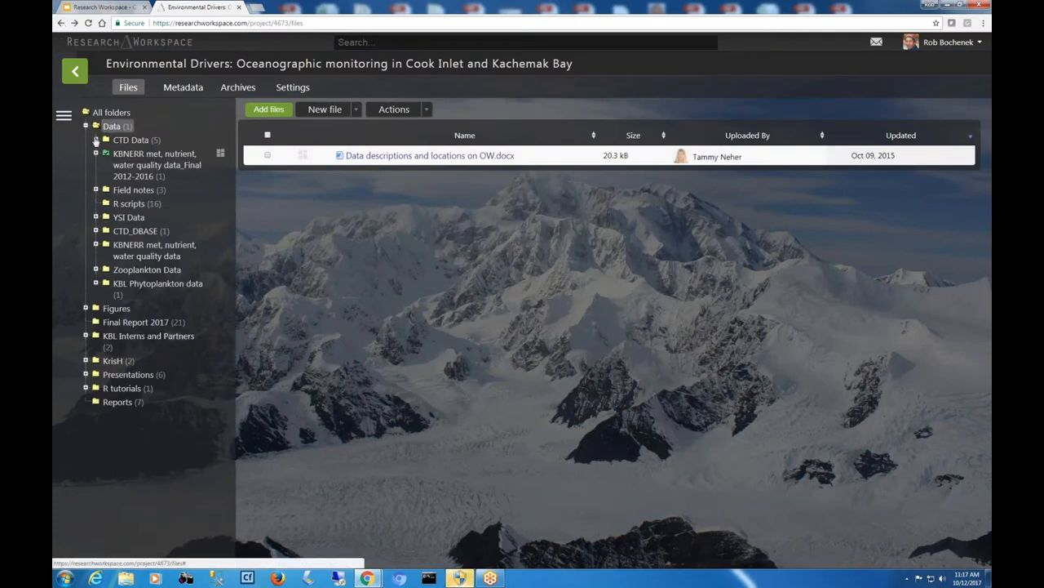
- Expand CTD Data and open the Annual CTD data files folder's metadata
left_click(96, 139)
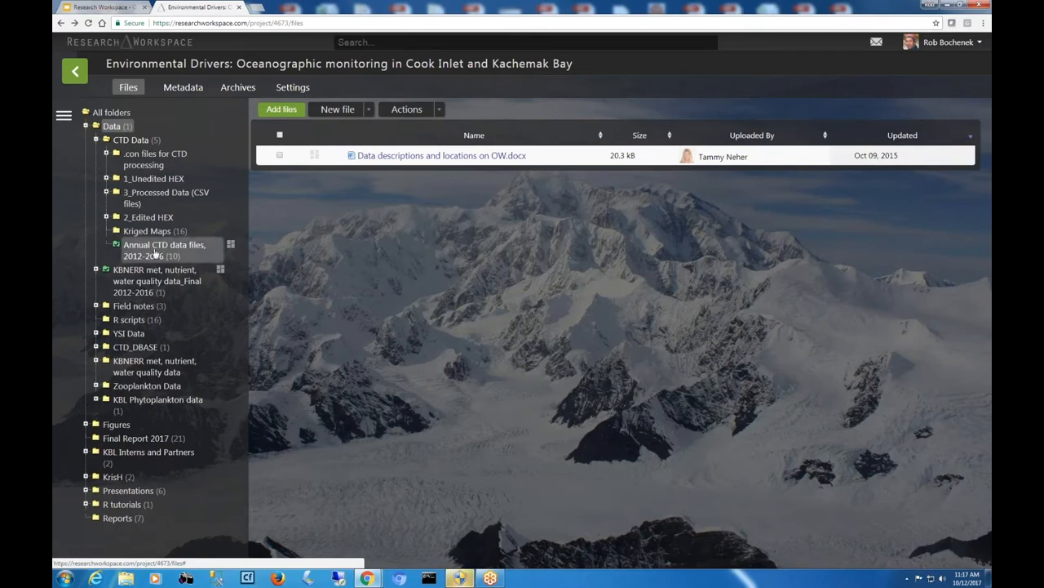
left_click(164, 249)
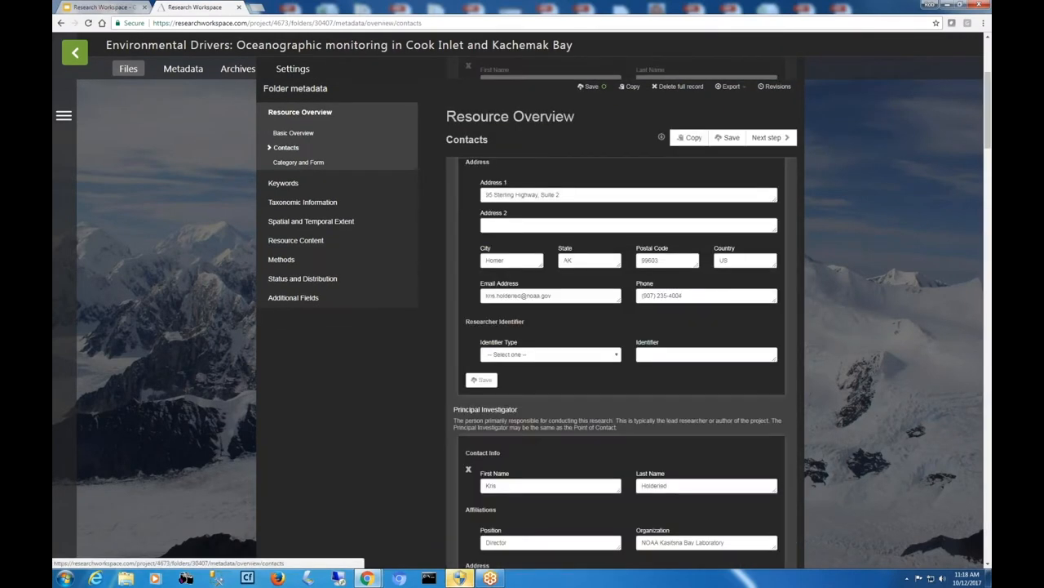
scroll("down", 3)
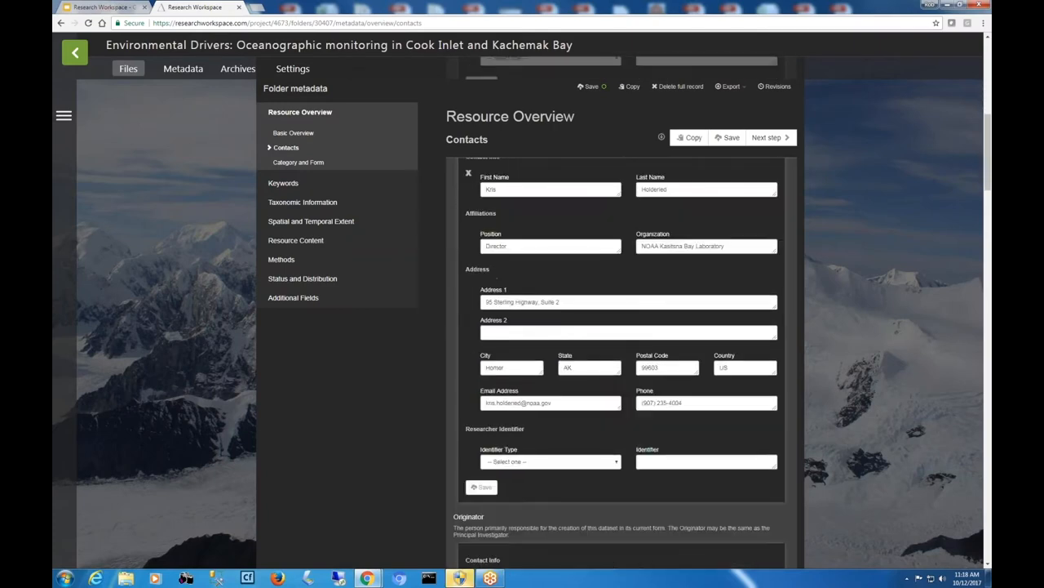
scroll("down", 3)
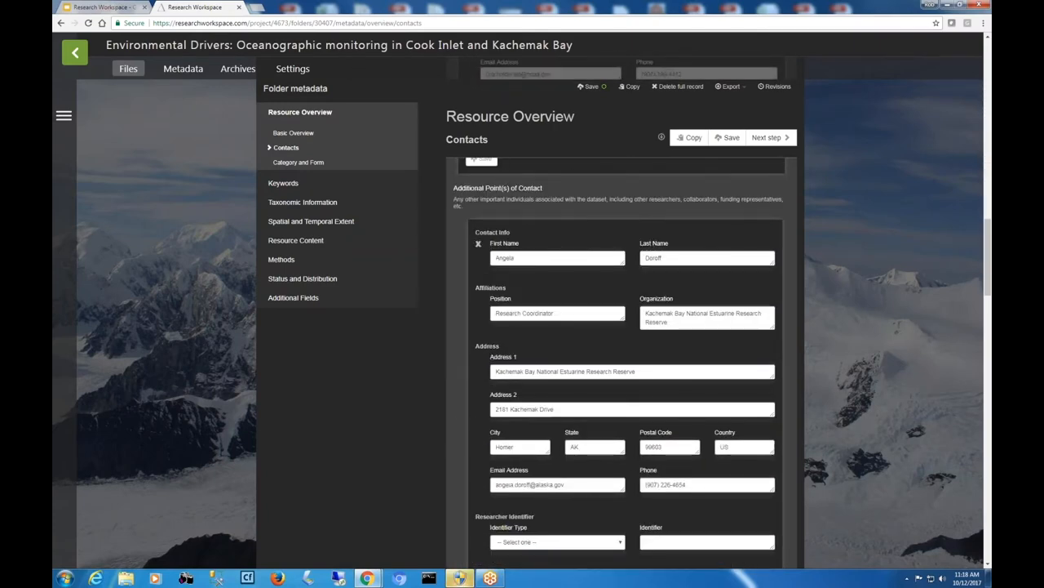
mouse_move(298, 163)
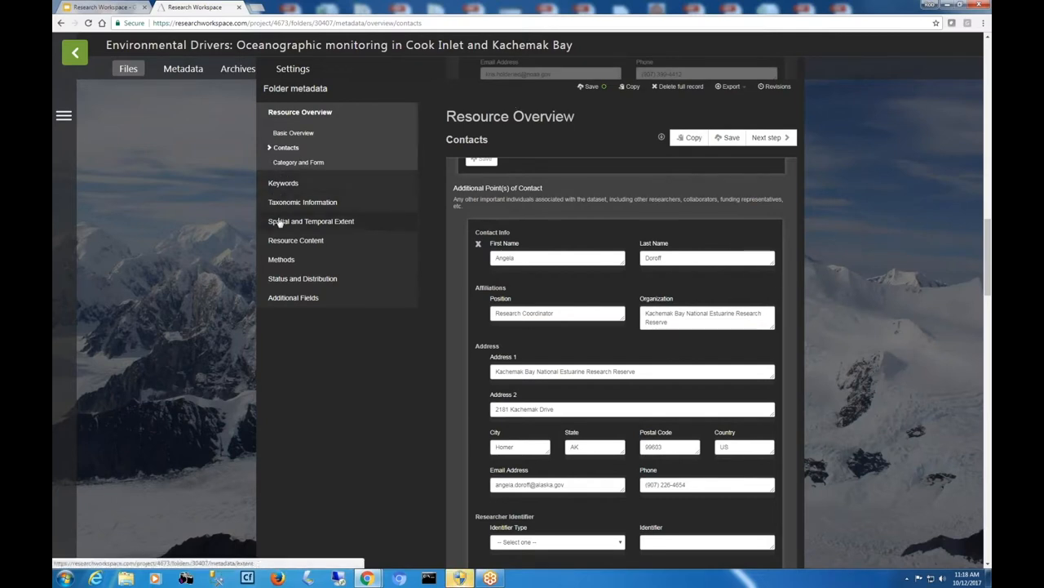
- View the folder's Spatial and Temporal Extent, checking polygons then the bounding box
left_click(311, 220)
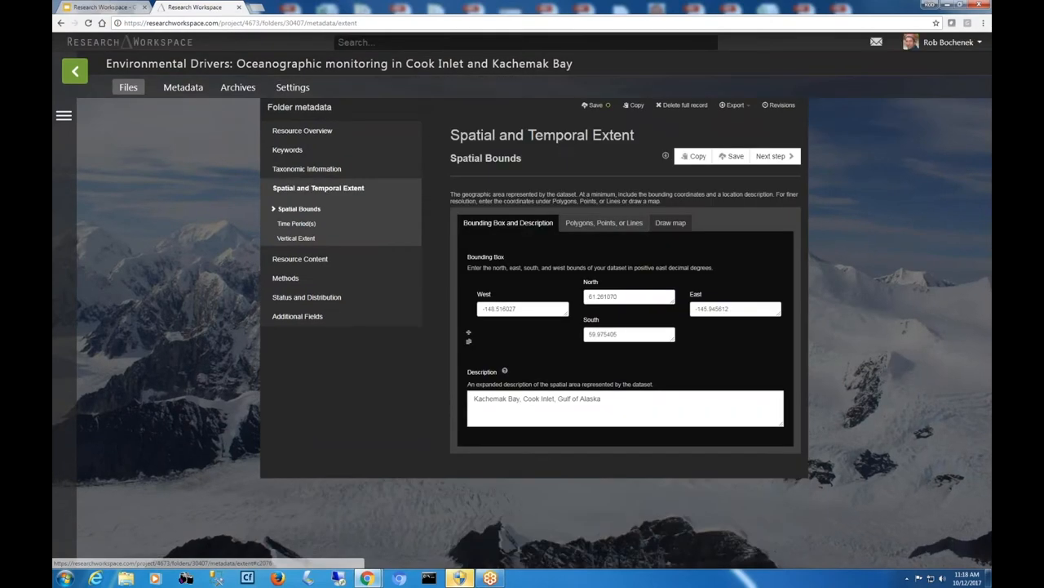
left_click(603, 222)
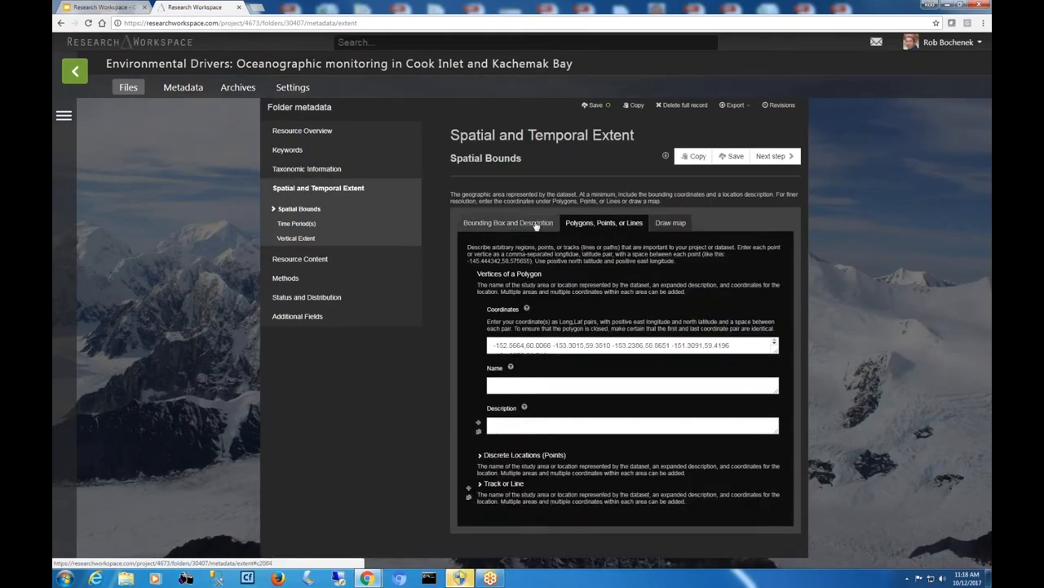
left_click(508, 222)
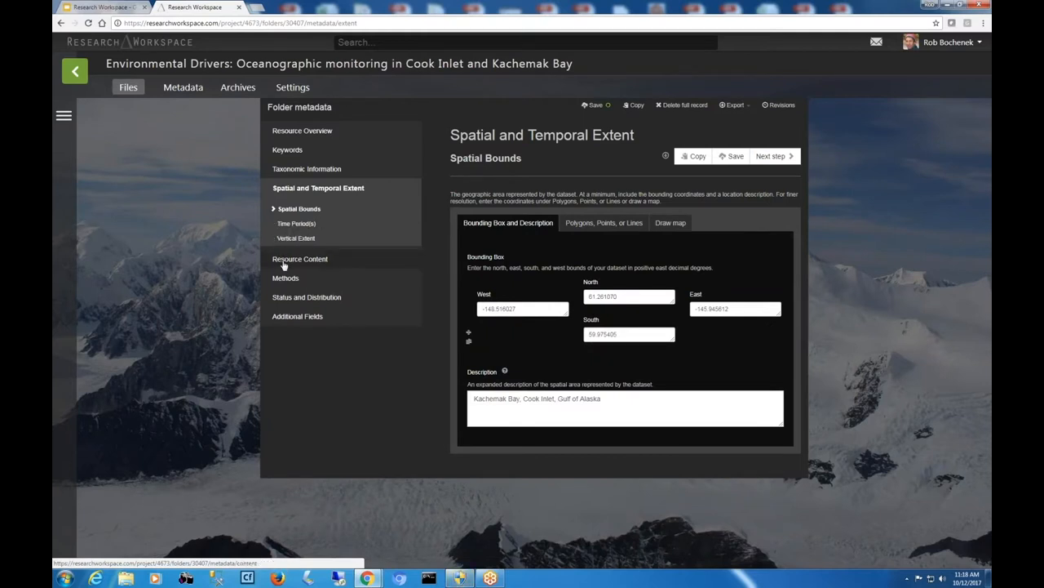
- Open the folder's resource content description and scroll down to the Data Table Attributes list
left_click(300, 259)
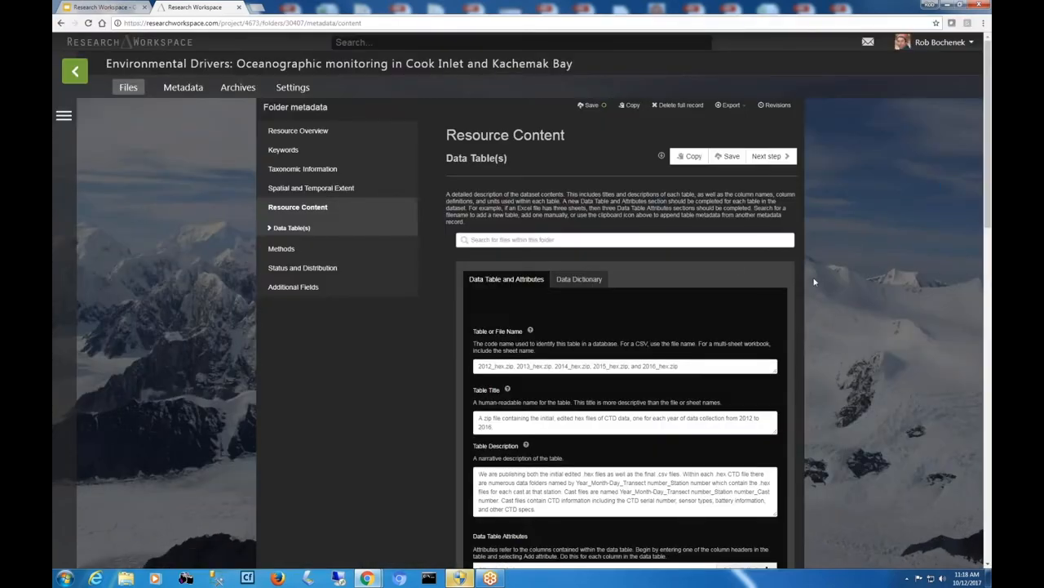
scroll("down", 3)
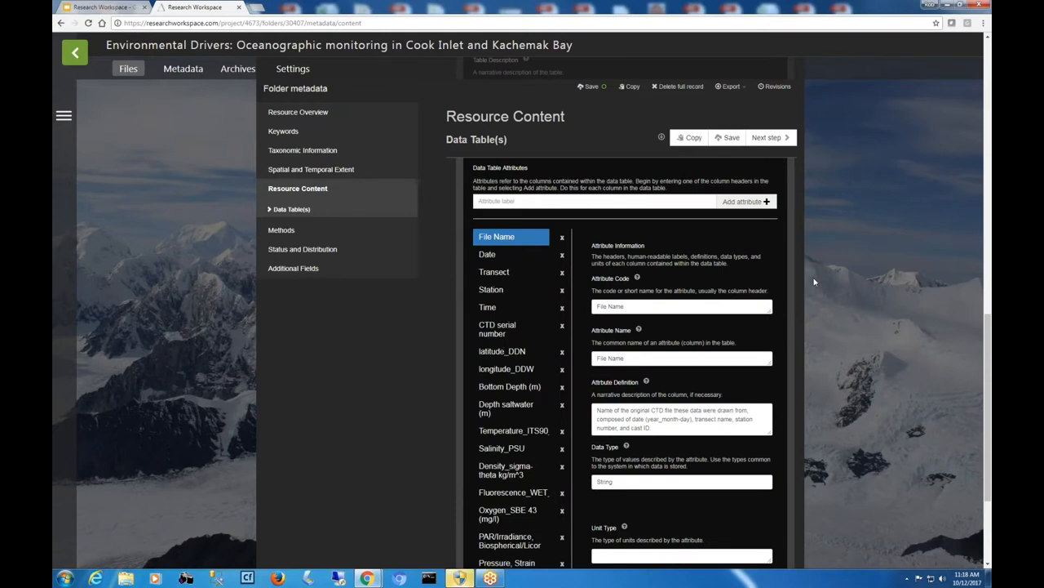
mouse_move(799, 277)
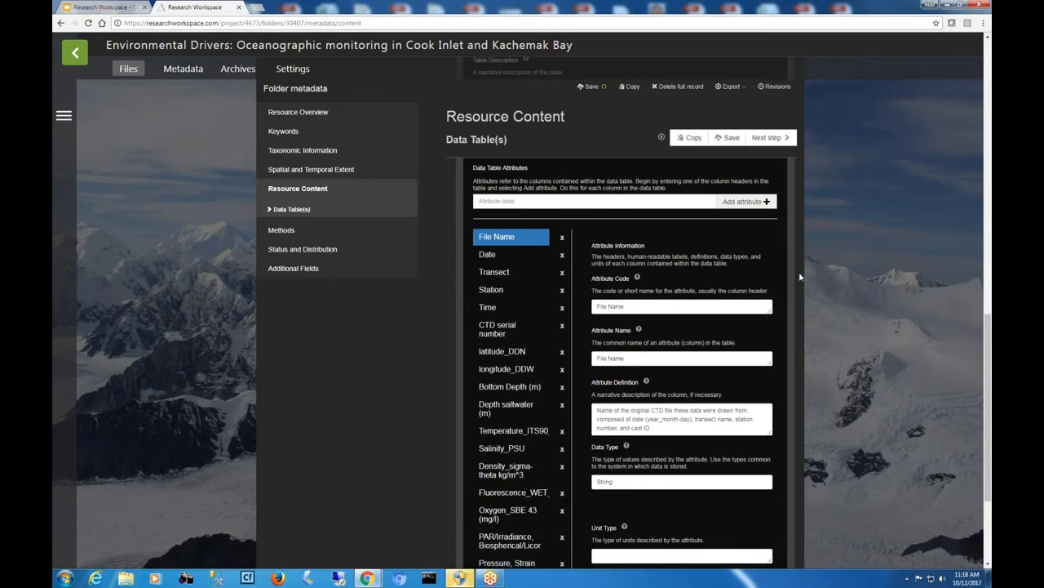
scroll("down", 3)
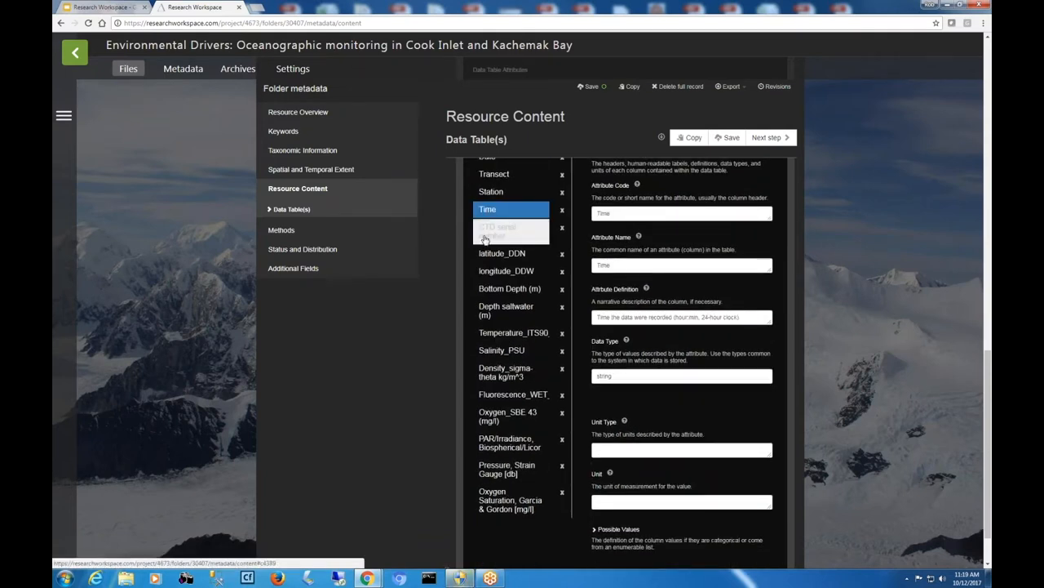
- Inspect the latitude_DDN, longitude_DDW, Depth saltwater, Salinity_PSU and density attributes, then return to Files
left_click(502, 253)
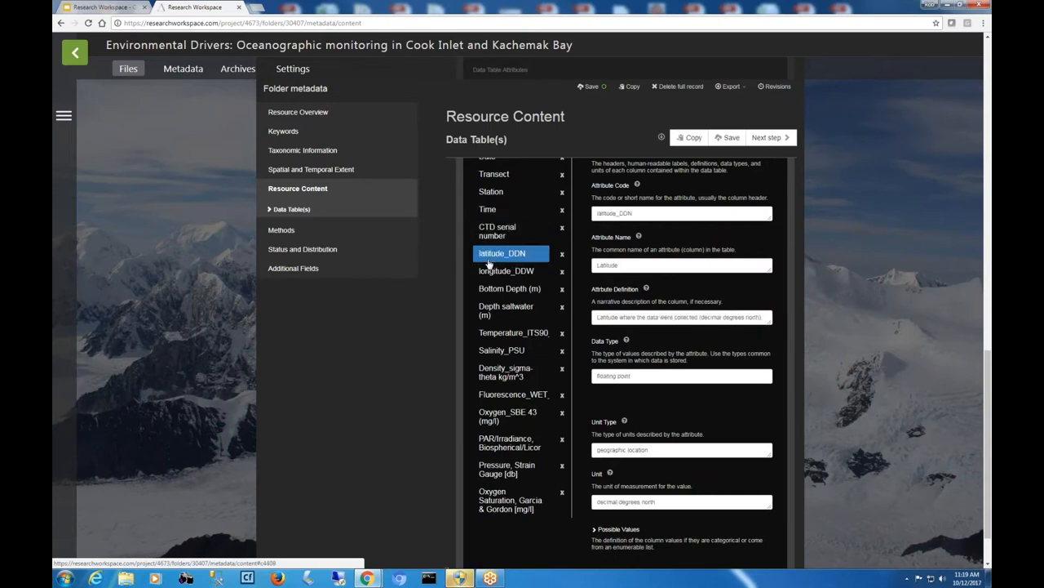
left_click(507, 271)
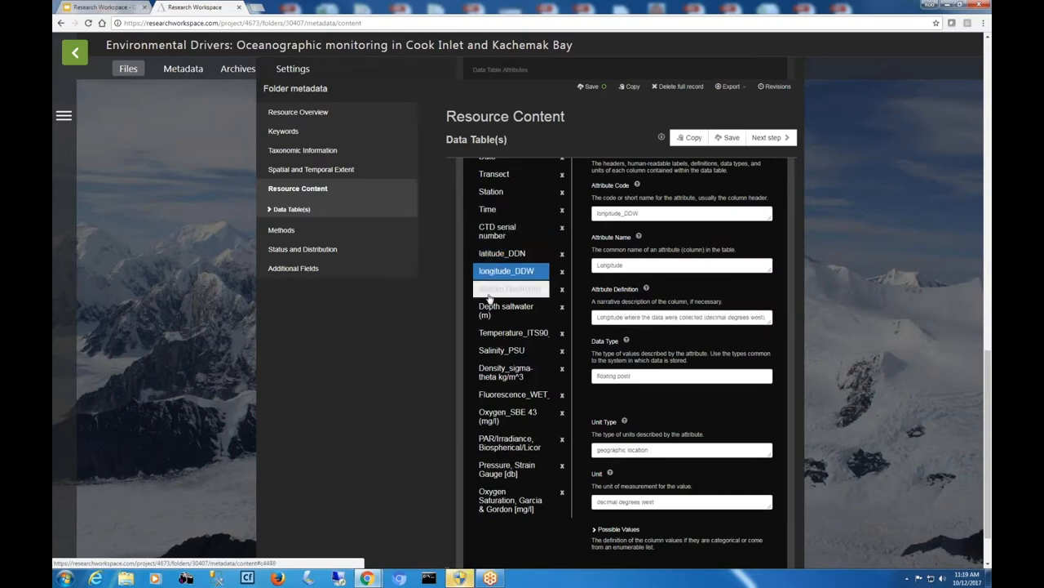
left_click(506, 310)
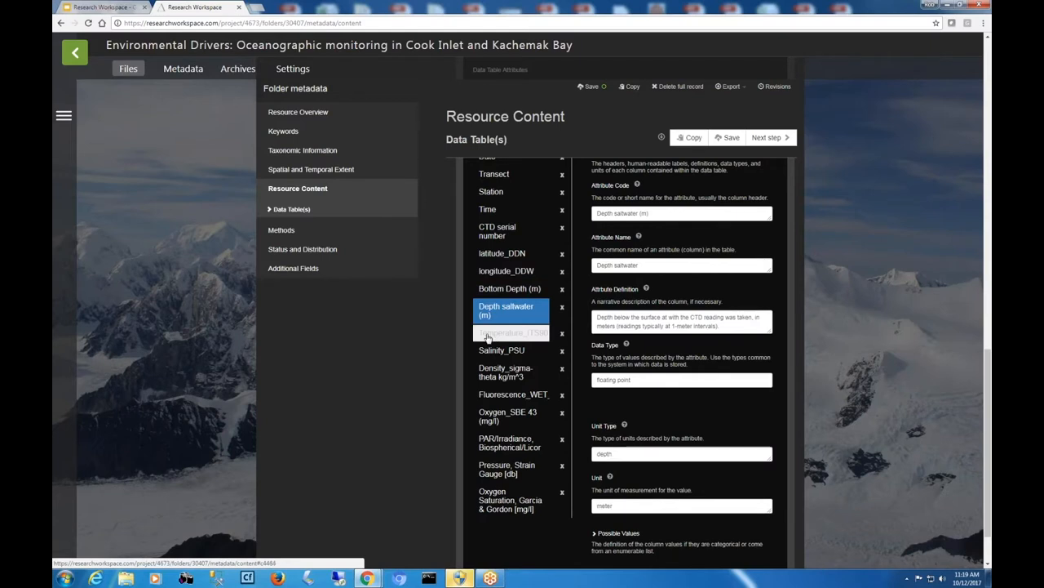
left_click(501, 349)
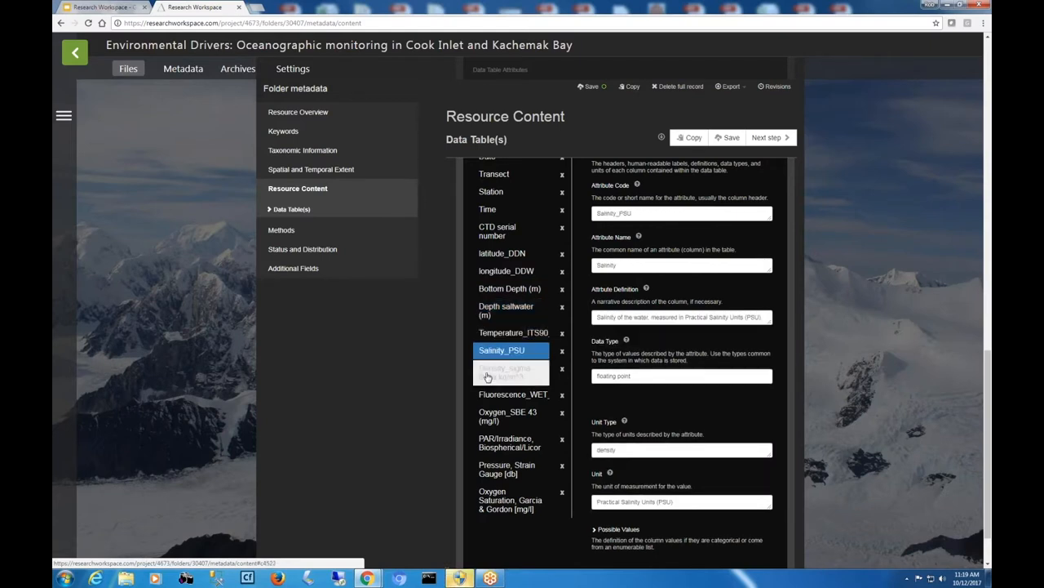
left_click(506, 373)
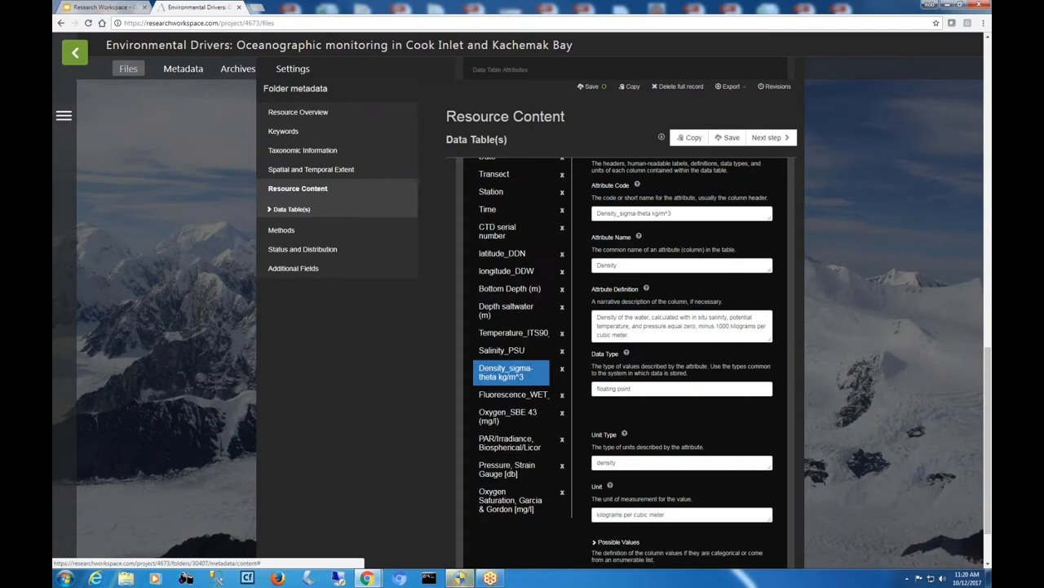
left_click(74, 52)
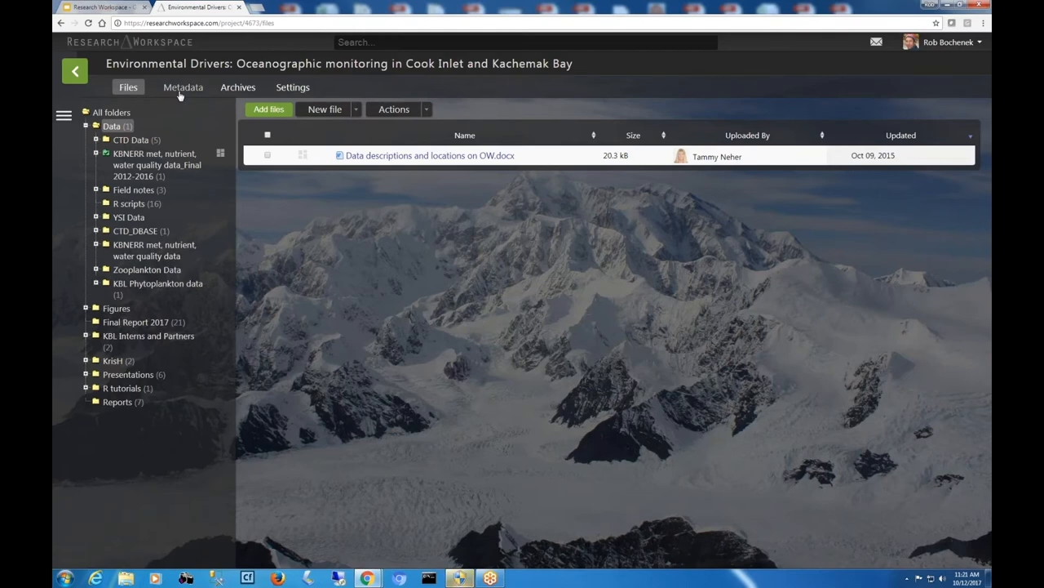
- Open Project metadata at Resource Content > Data Table(s), where the table fields are empty
left_click(182, 87)
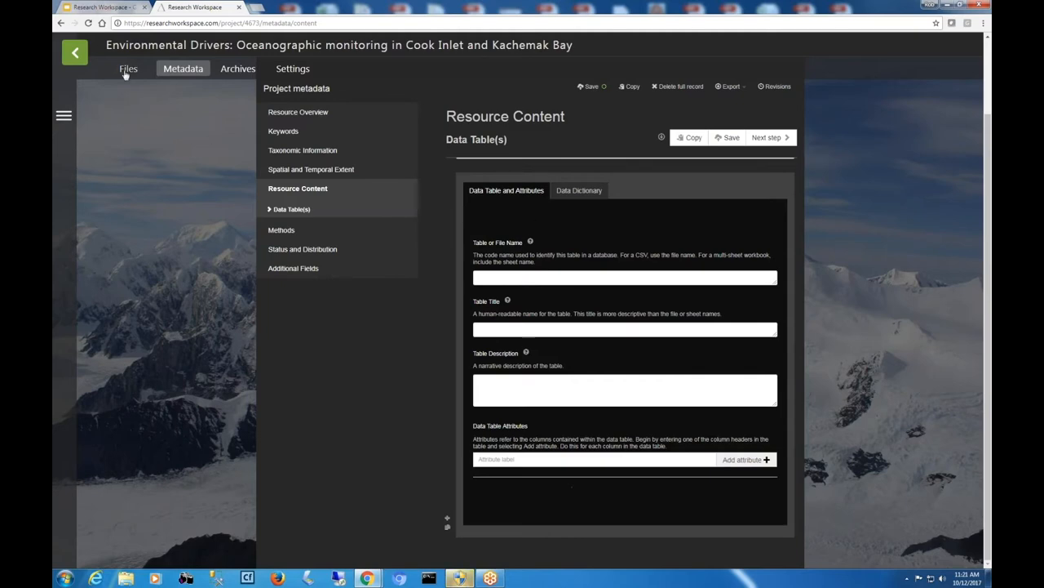
- Go through Files to Archives, listing the CTD, water quality and zooplankton datasets with DOIs
left_click(128, 69)
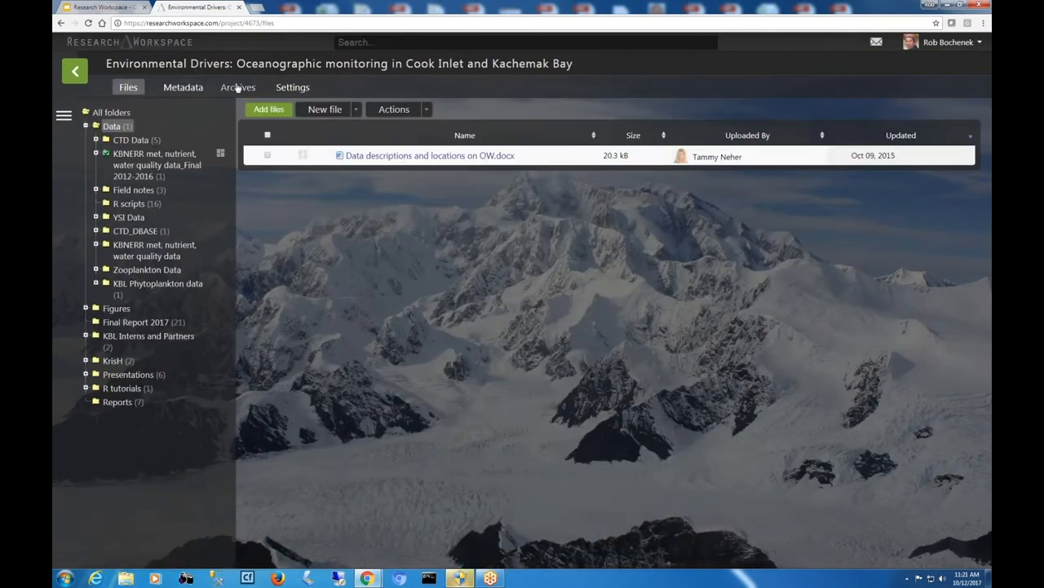
left_click(237, 87)
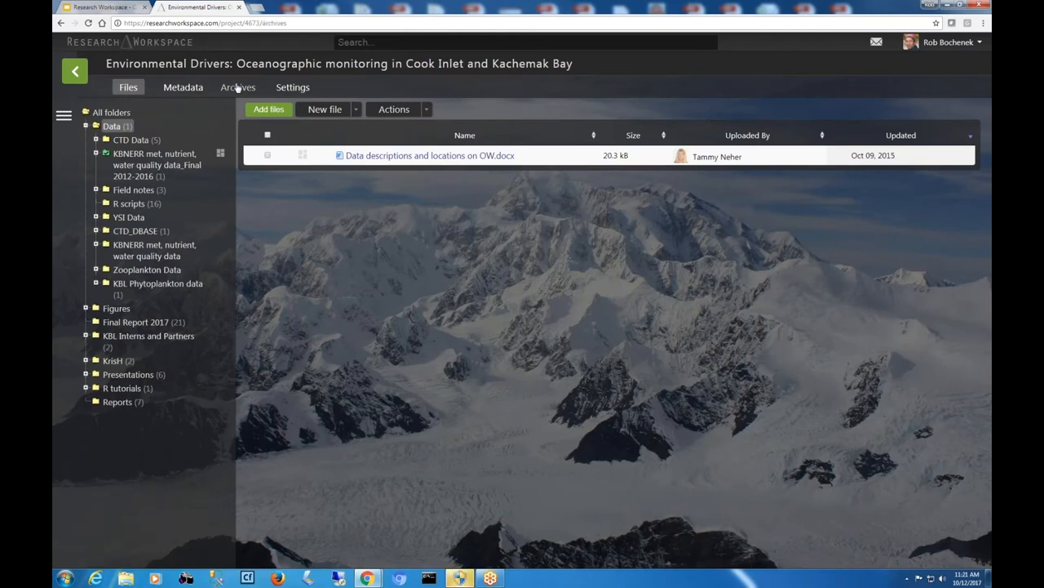
left_click(237, 88)
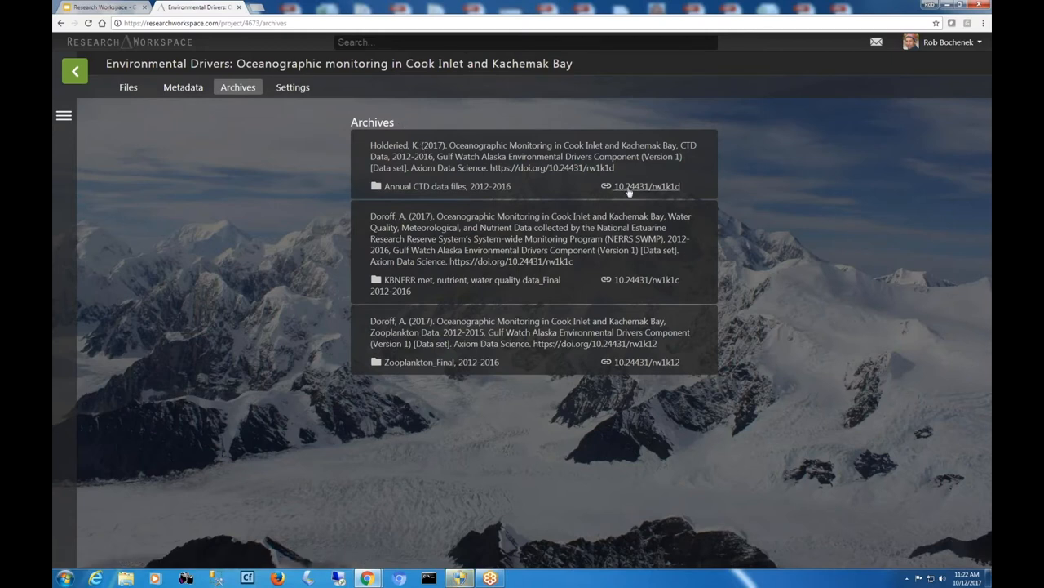
- Follow DOI 10.24431/rw1k1d to the CTD 2012-2016 DataONE record and scroll through it
left_click(646, 185)
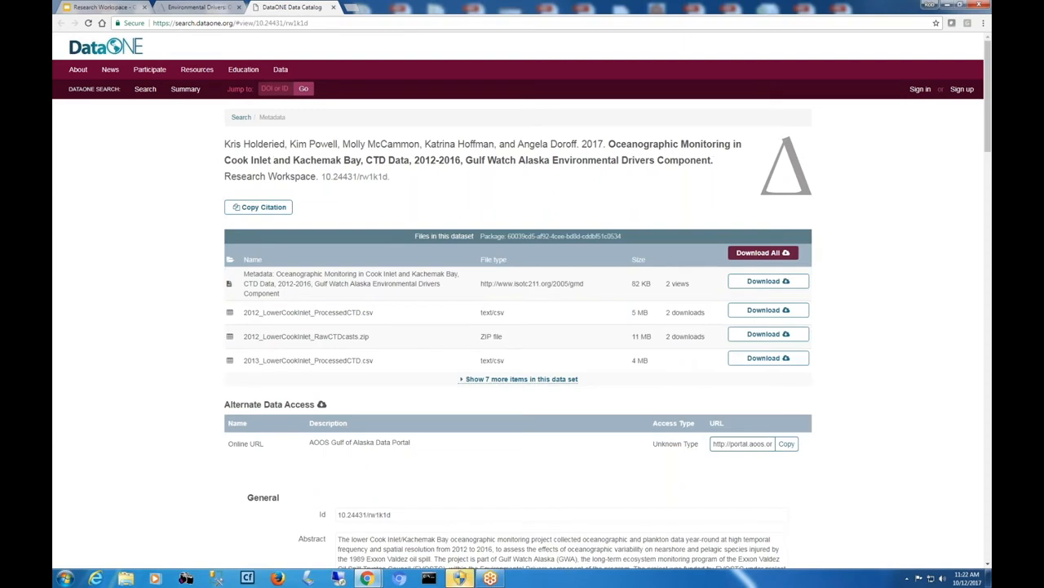
mouse_move(874, 265)
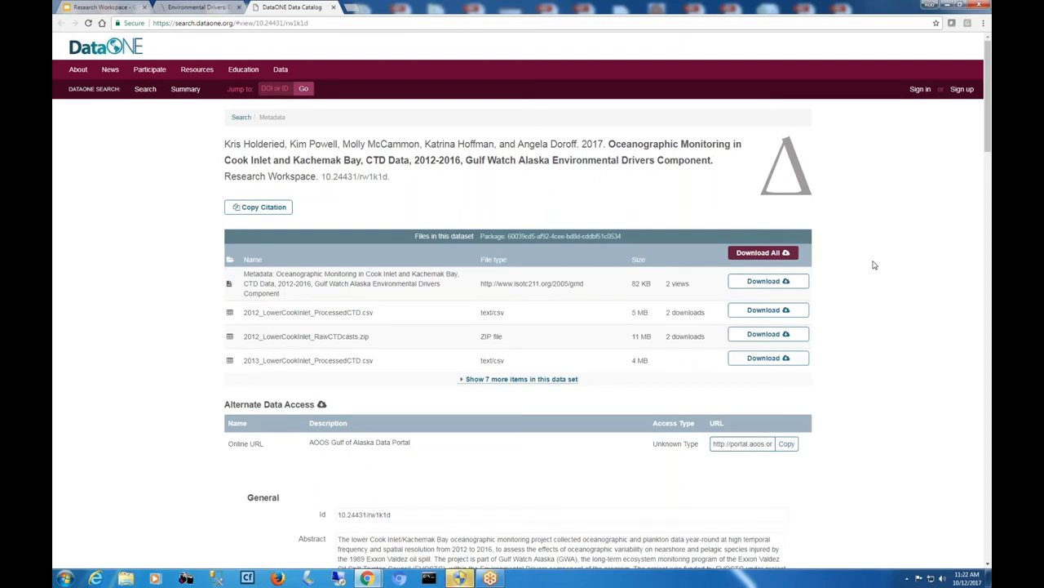
scroll("down", 3)
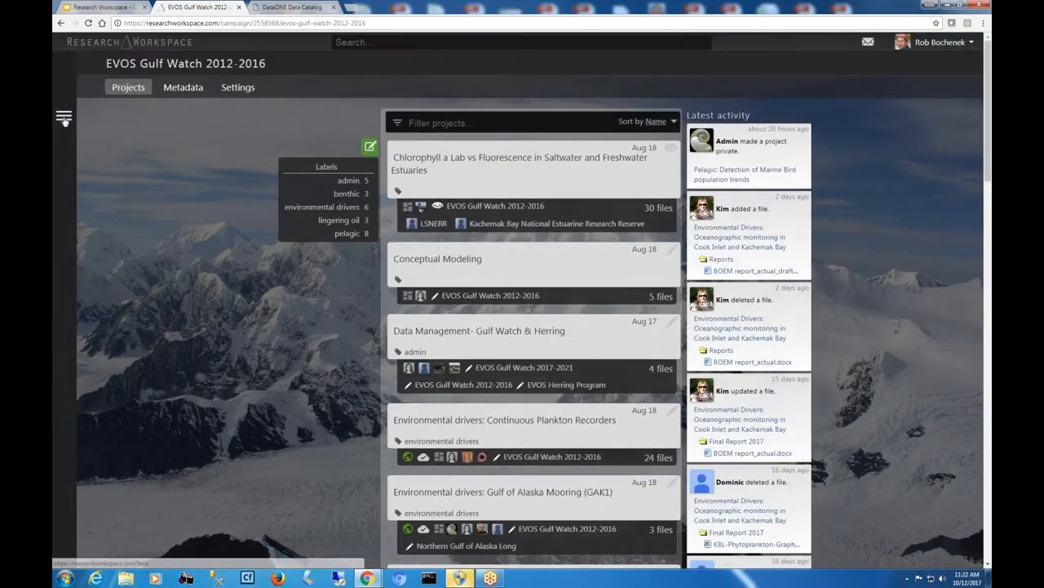
- Show the EVOS Gulf Watch 2012-2016 campaign's Projects tab
left_click(64, 118)
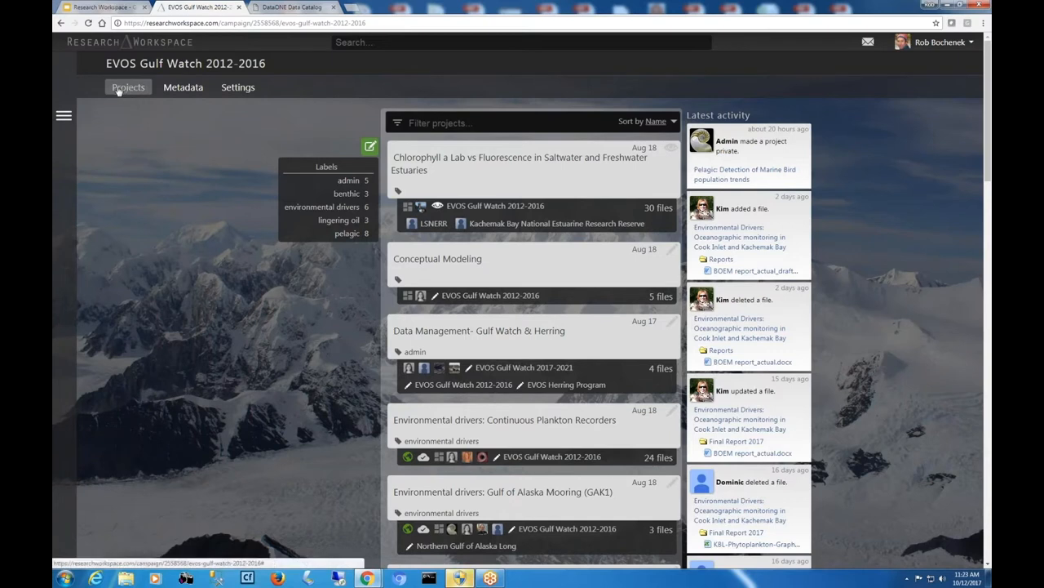
mouse_move(64, 116)
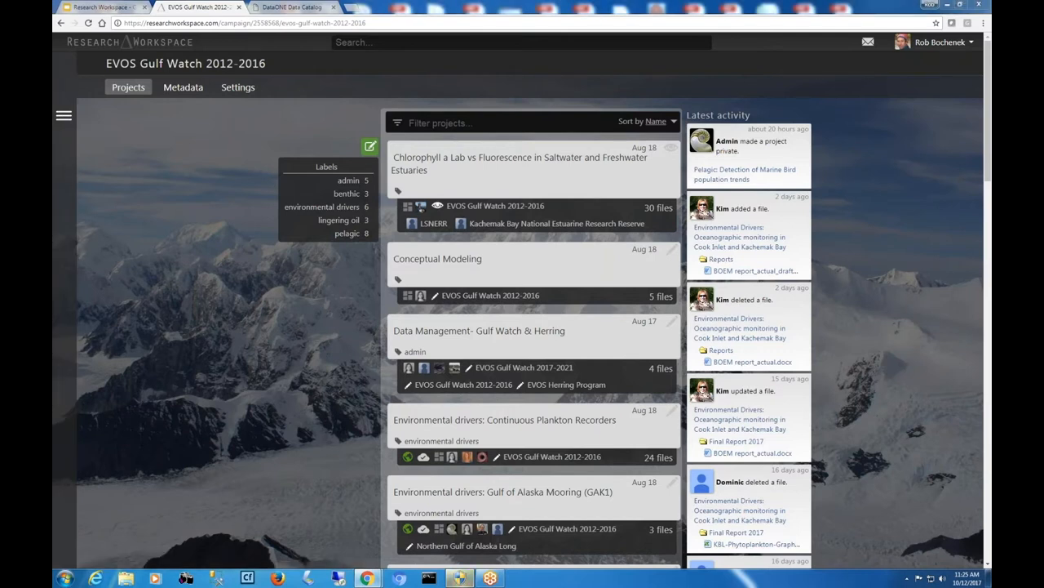
mouse_move(223, 243)
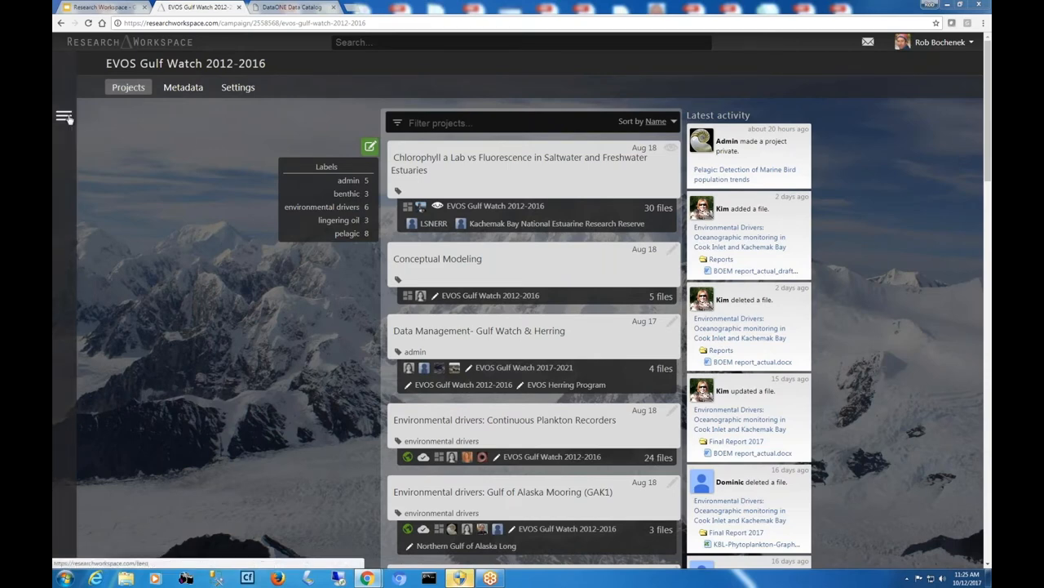
- Navigate via the hamburger menu to the My Projects page
left_click(64, 117)
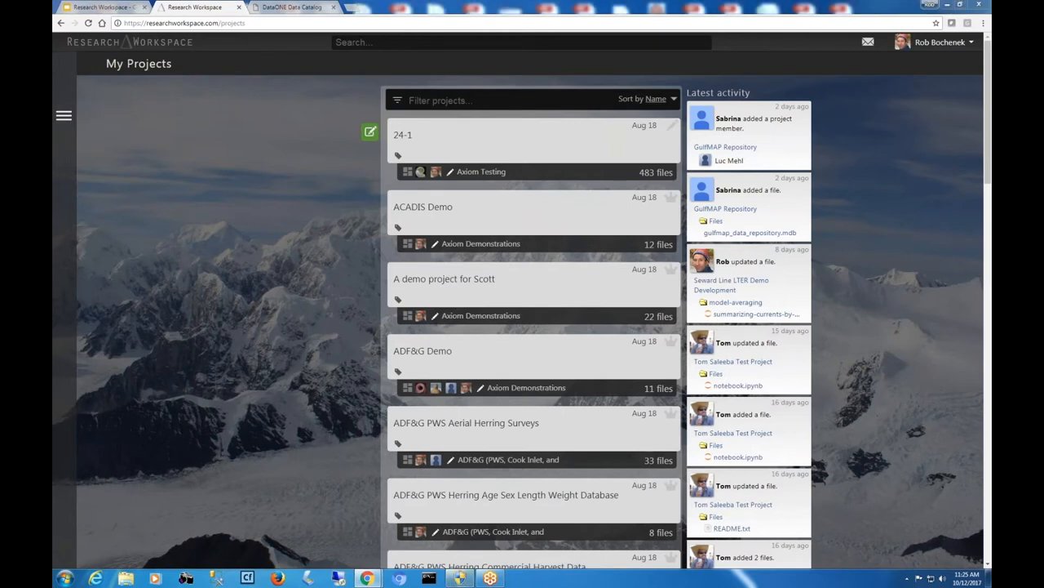
mouse_move(334, 58)
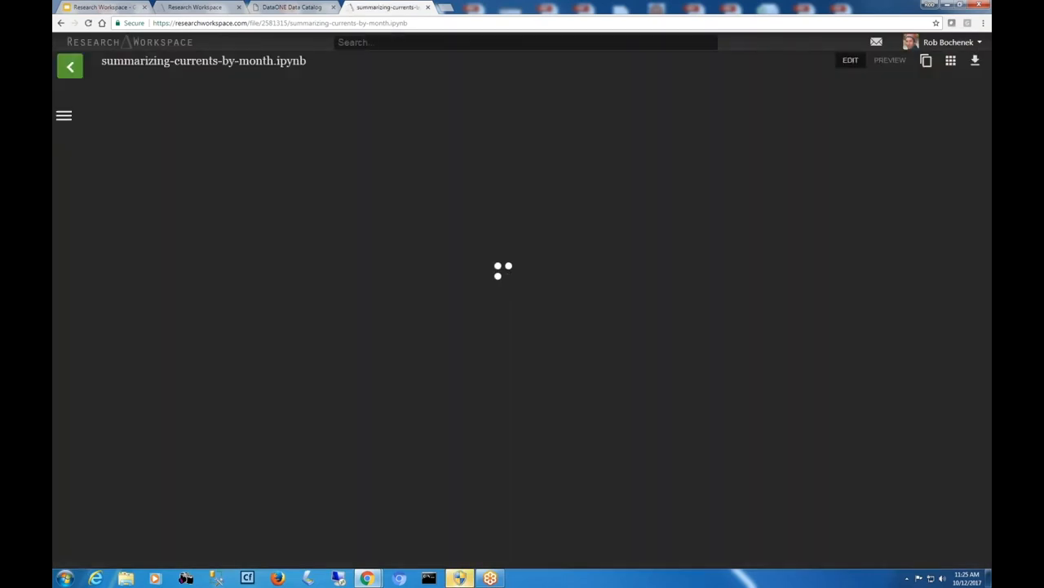
mouse_move(69, 66)
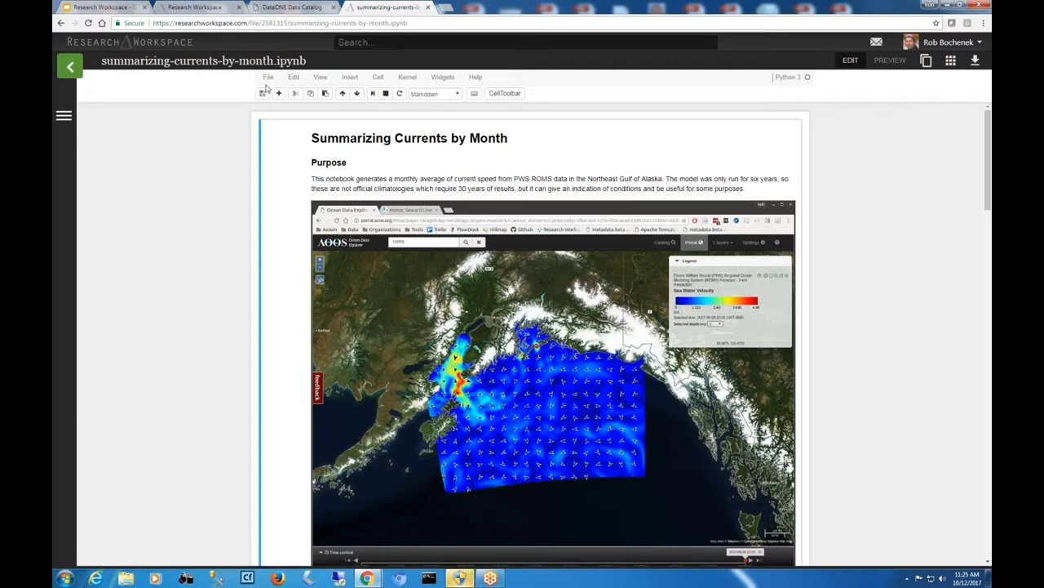
- Go back to the model-averaging folder and open the AOOS PWS ROMS 3-km forecast record
left_click(70, 66)
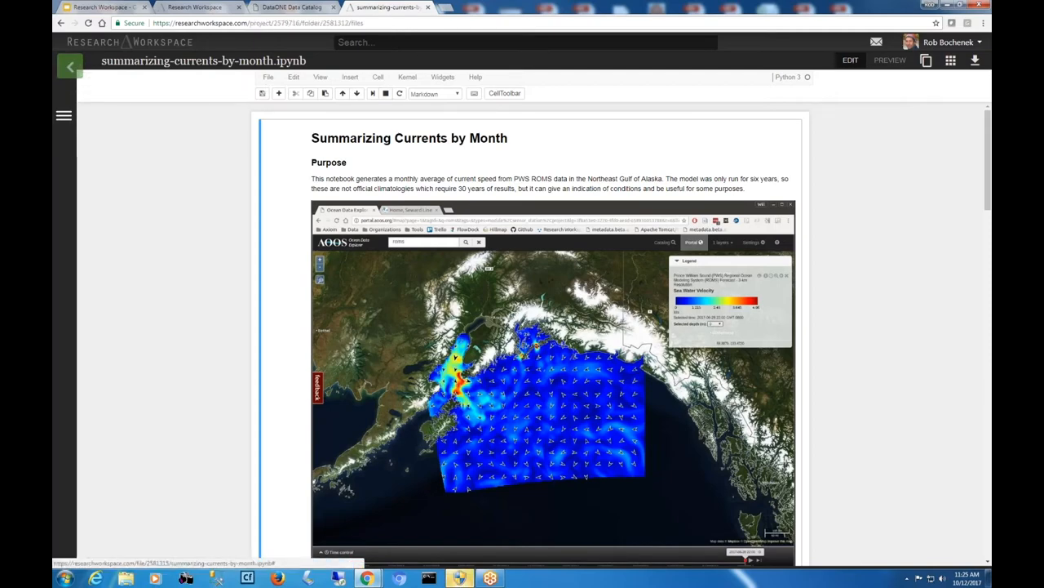
left_click(71, 66)
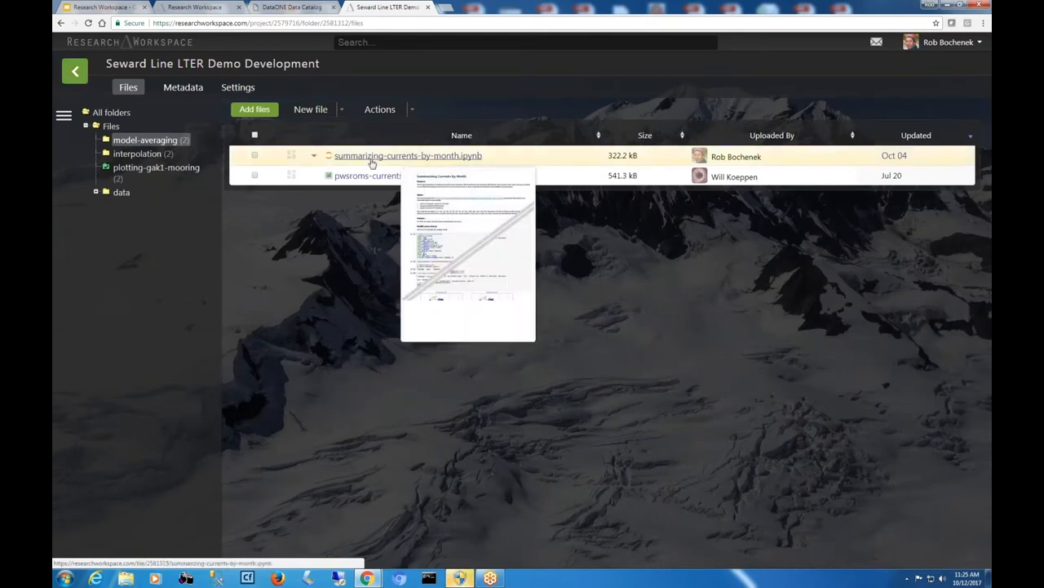
left_click(408, 155)
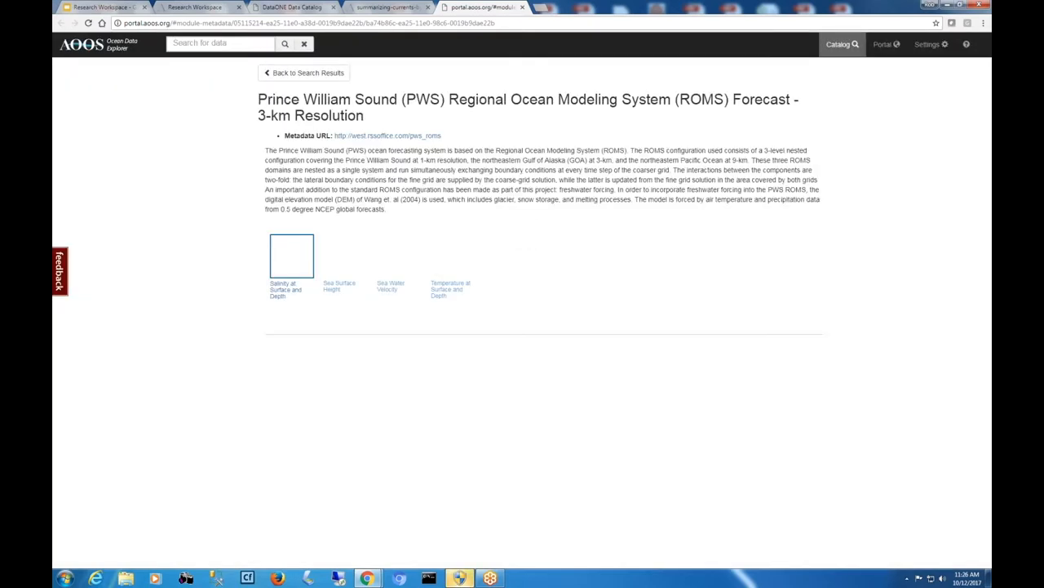
left_click(292, 255)
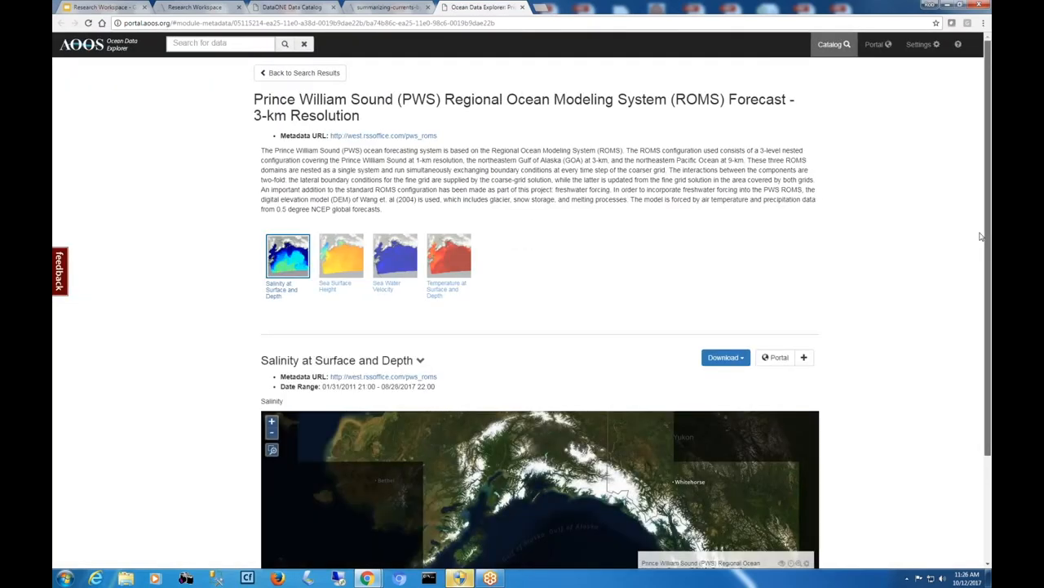
scroll("down", 3)
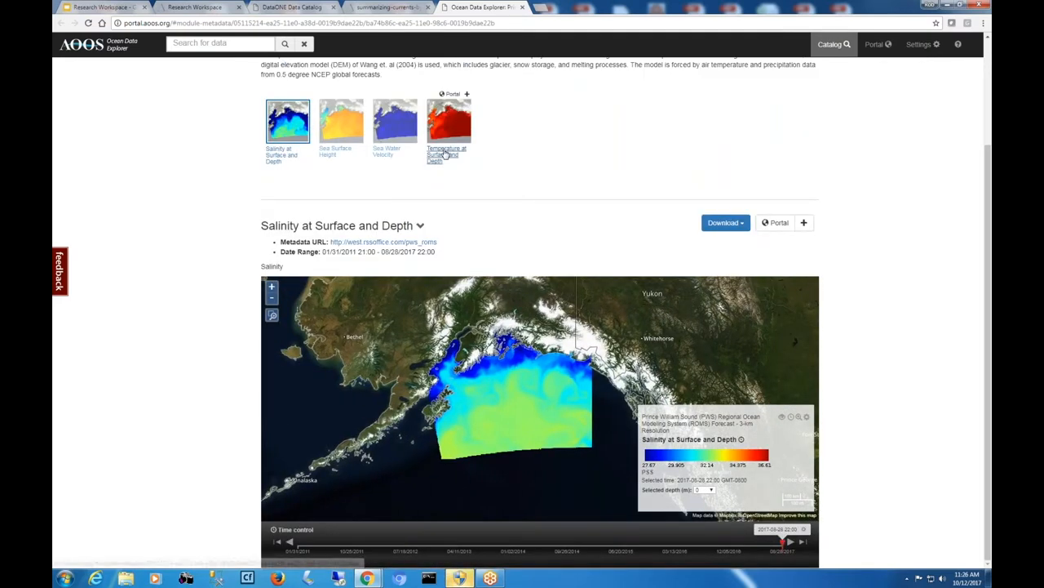
left_click(449, 120)
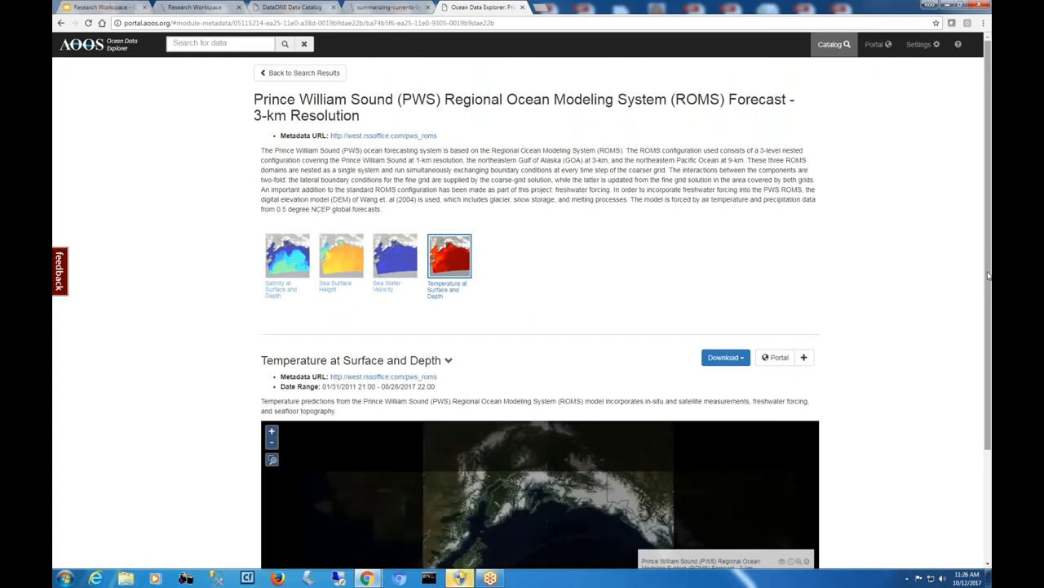
scroll("down", 3)
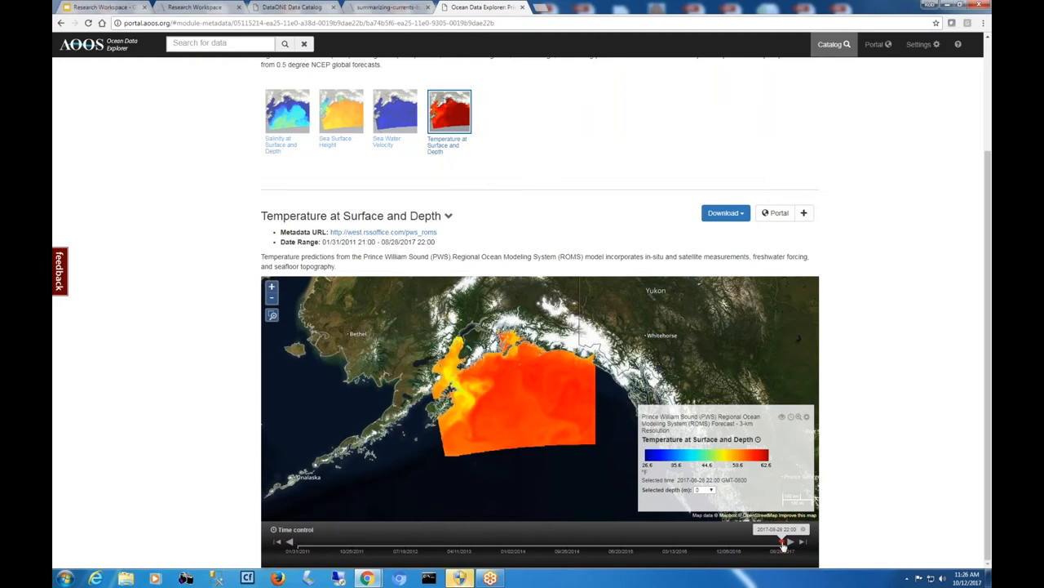
left_click(779, 543)
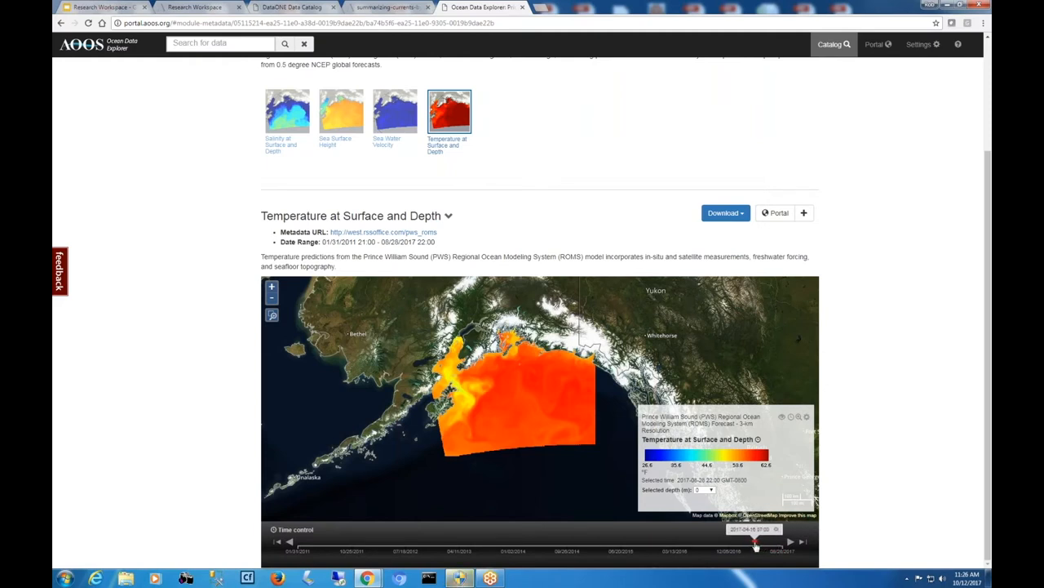
left_click_drag(755, 543, 741, 543)
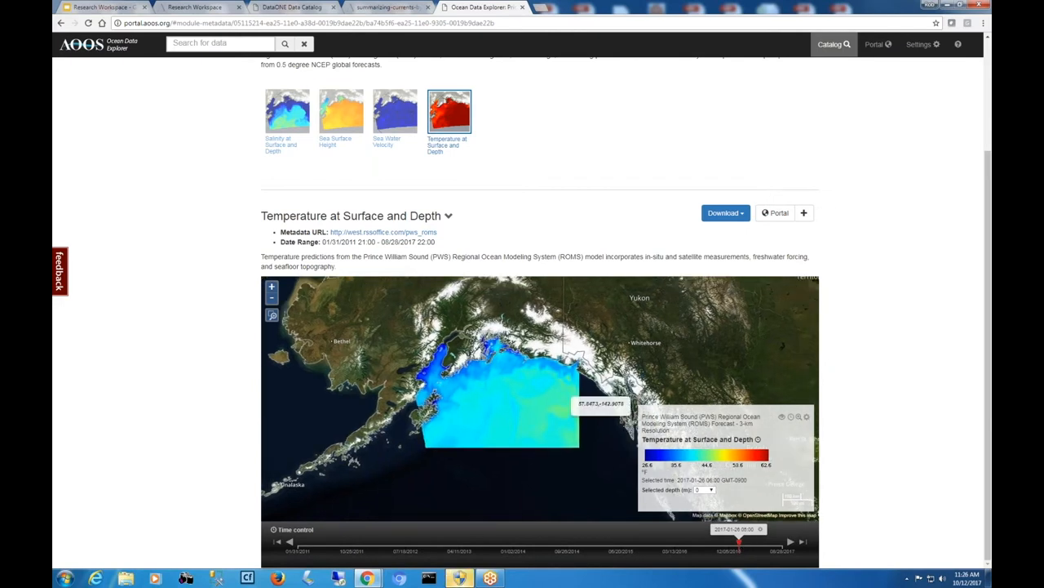
- Zoom into the Gulf of Alaska, view depths -200, -250 and -100, then return to the notebook
left_click(271, 286)
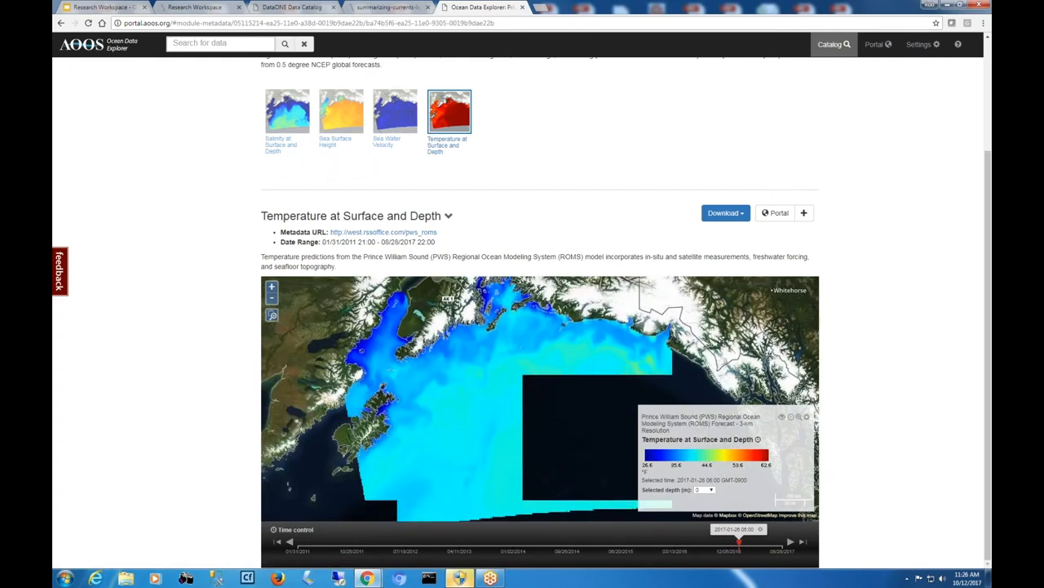
mouse_move(478, 389)
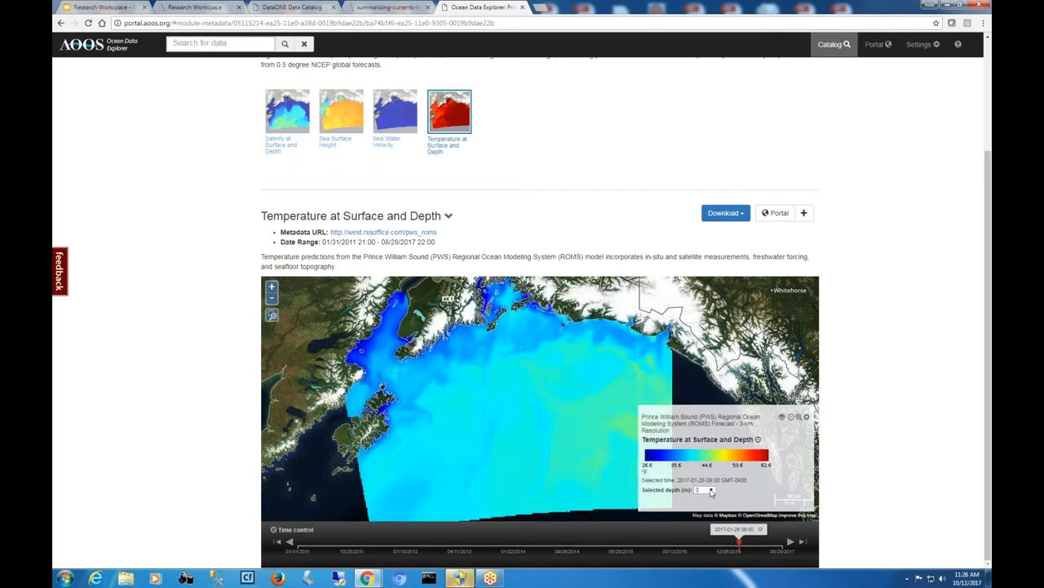
left_click(704, 490)
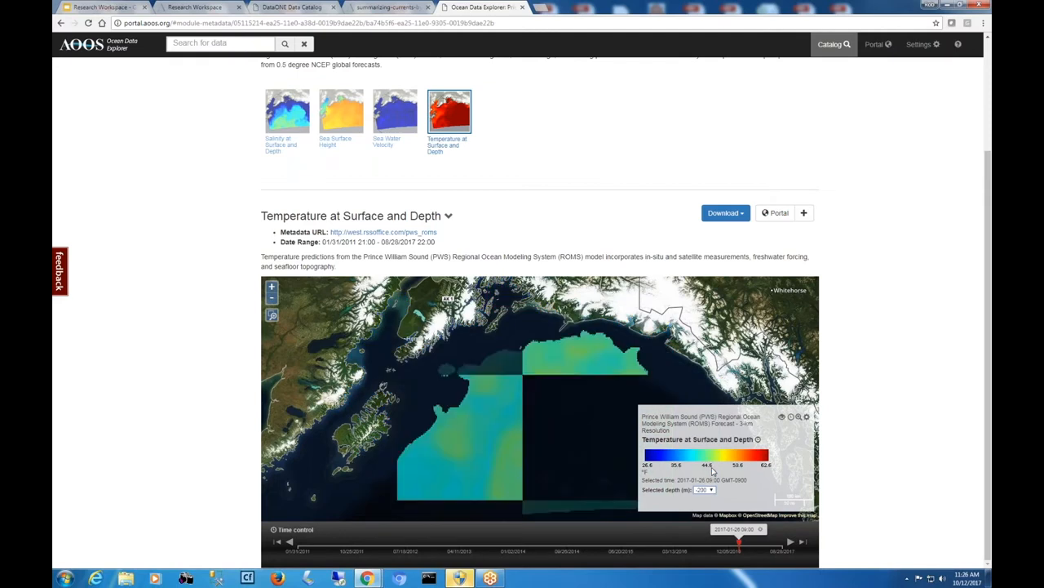
left_click(706, 489)
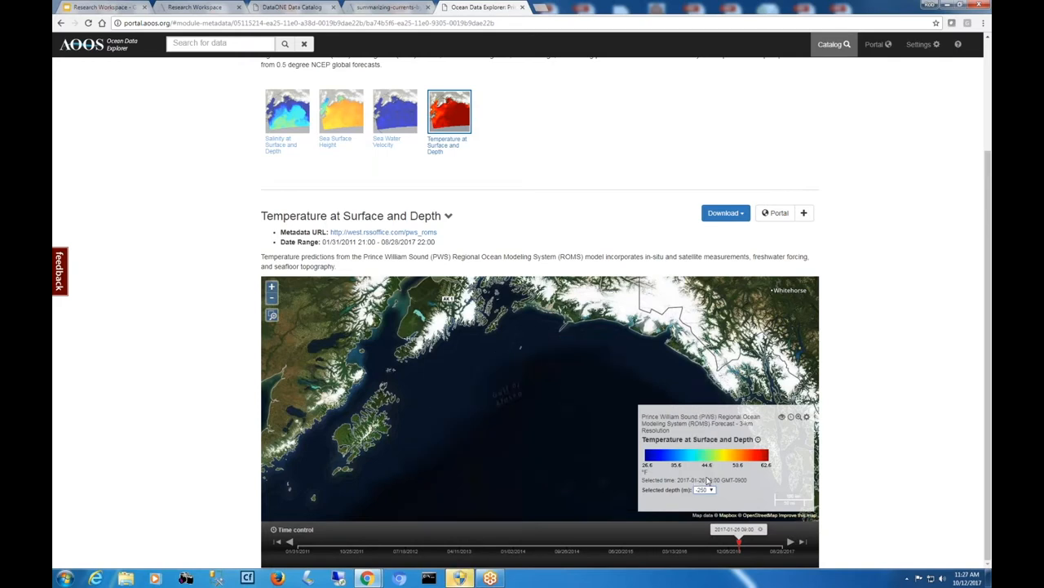
left_click(705, 489)
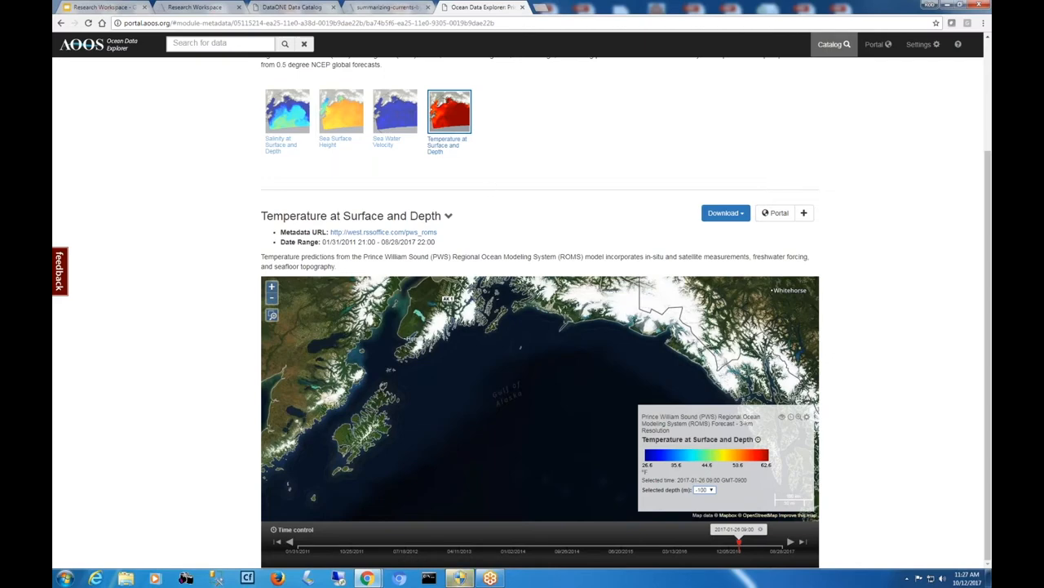
left_click(387, 7)
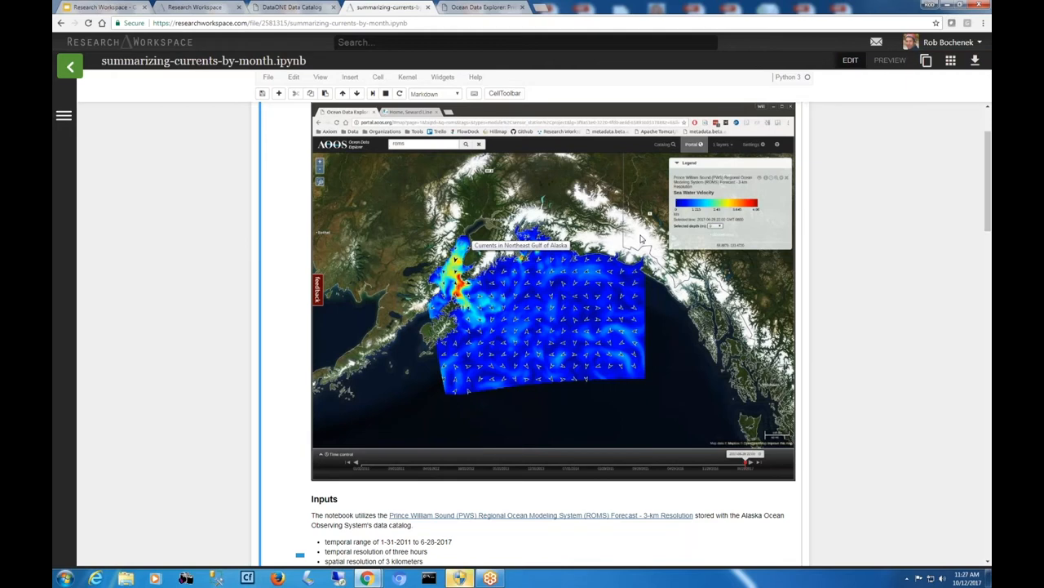
mouse_move(830, 237)
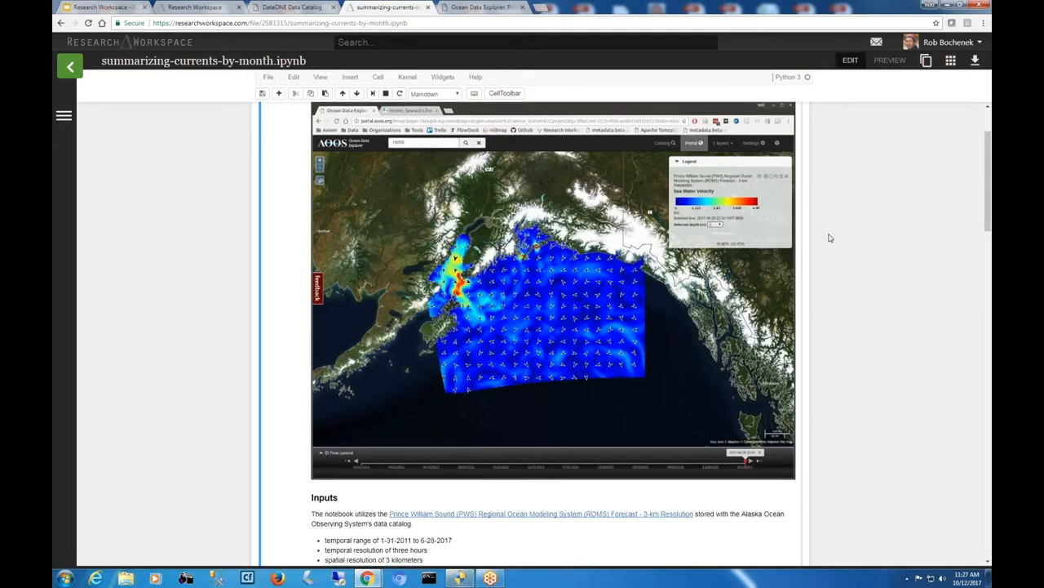
scroll("down", 3)
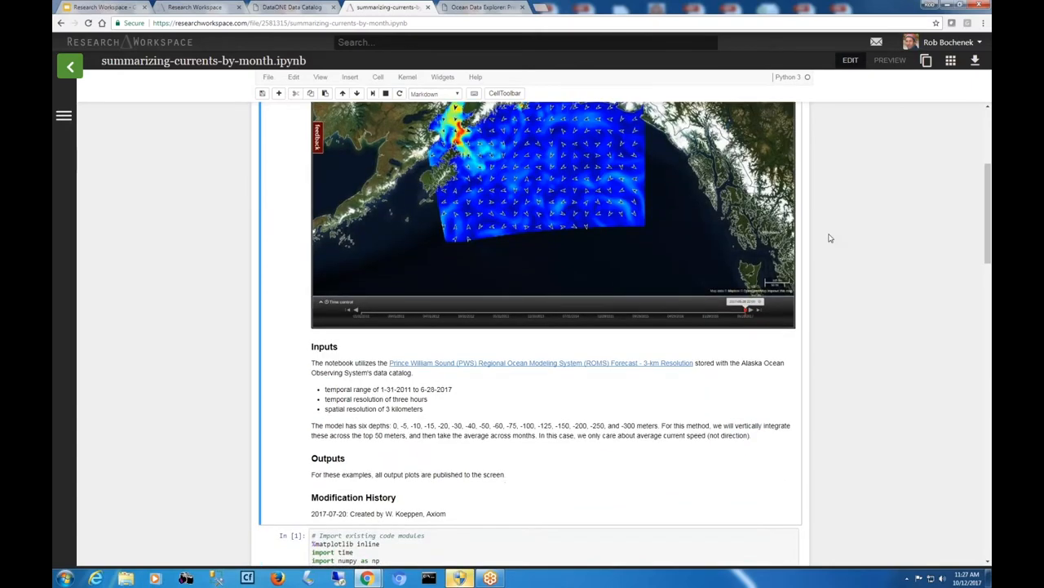
scroll("down", 3)
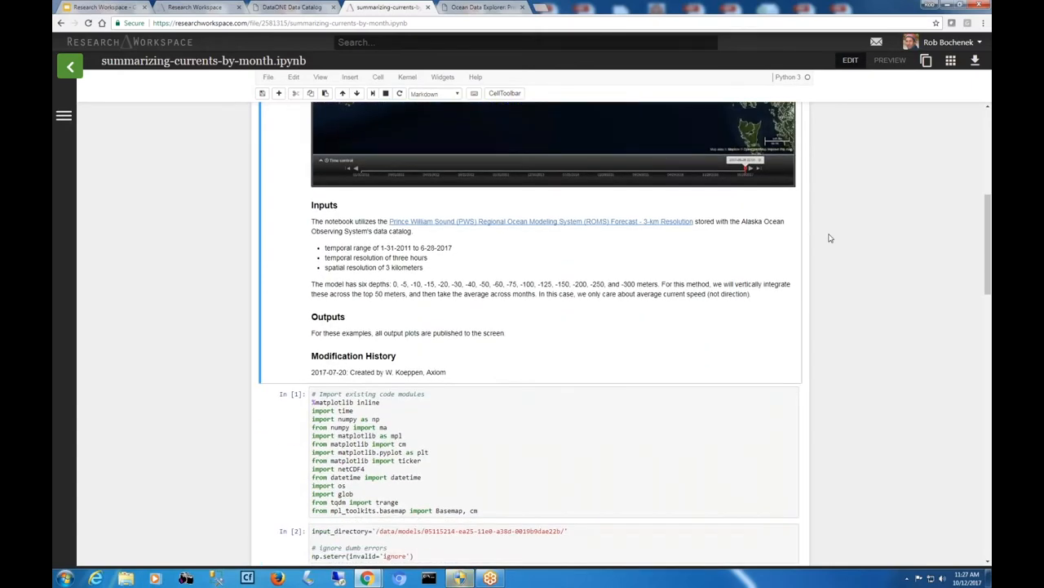
scroll("down", 3)
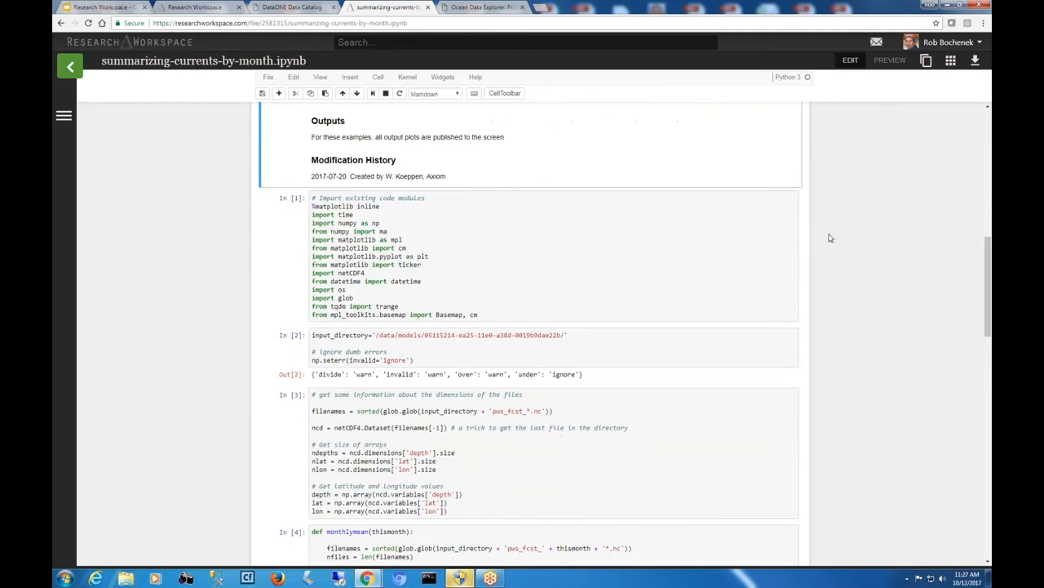
scroll("down", 3)
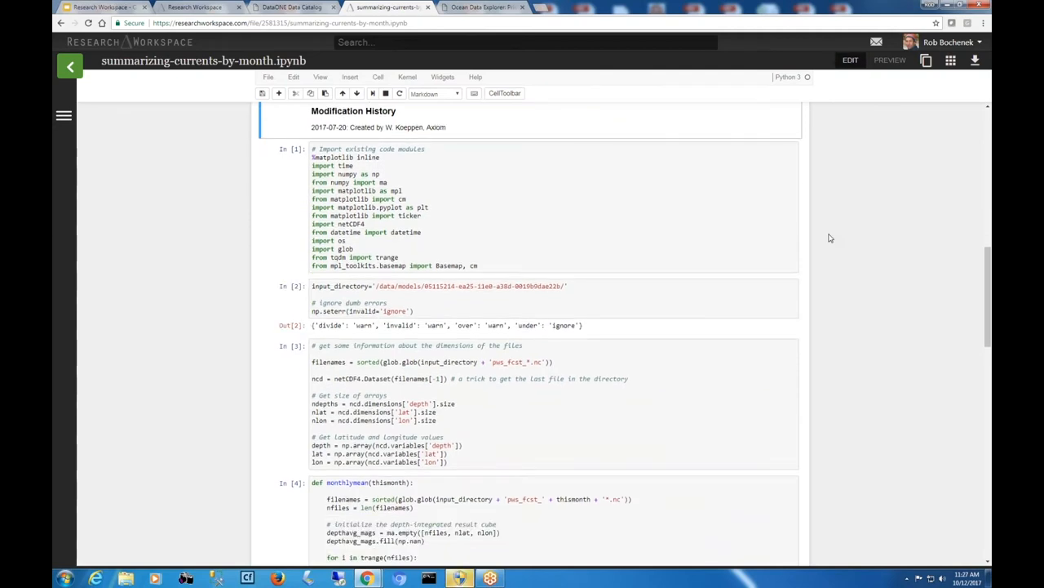
scroll("down", 3)
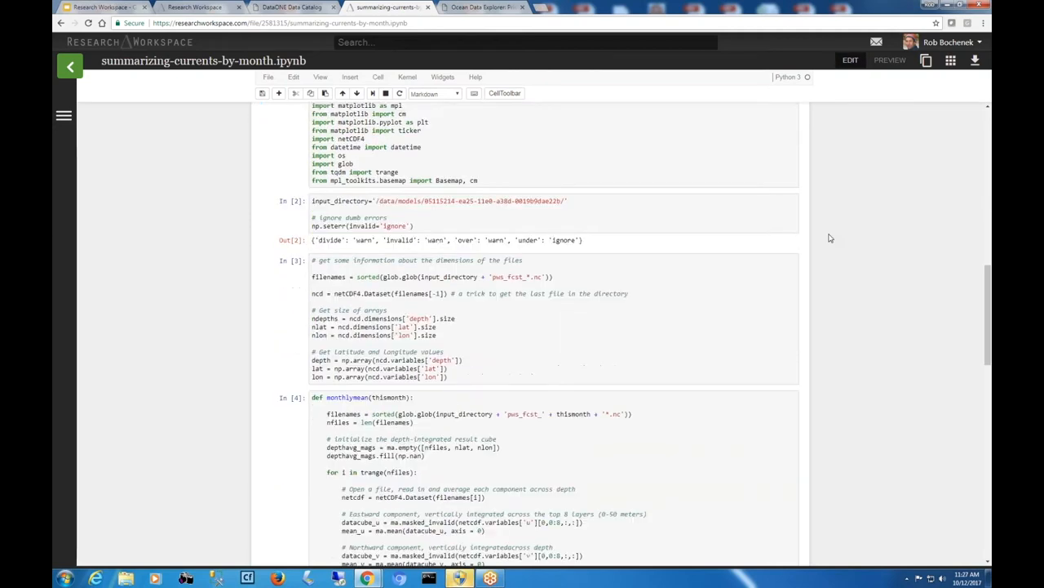
scroll("down", 3)
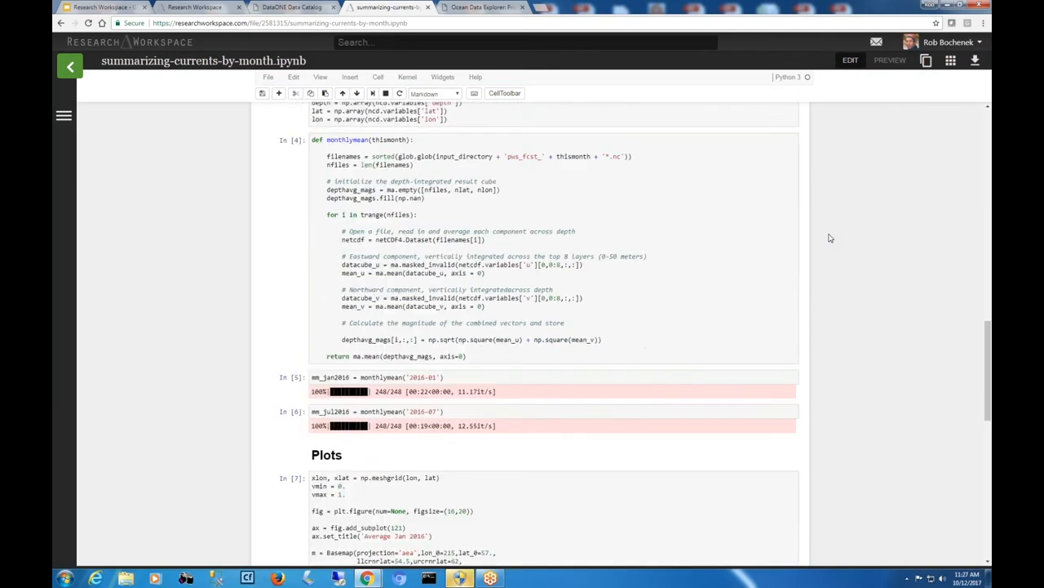
scroll("down", 3)
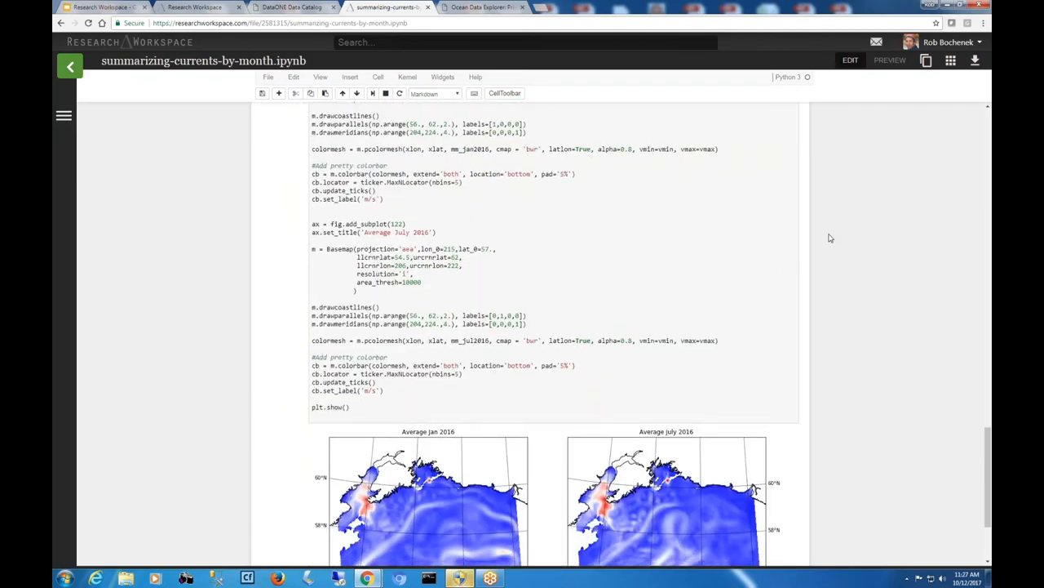
scroll("down", 3)
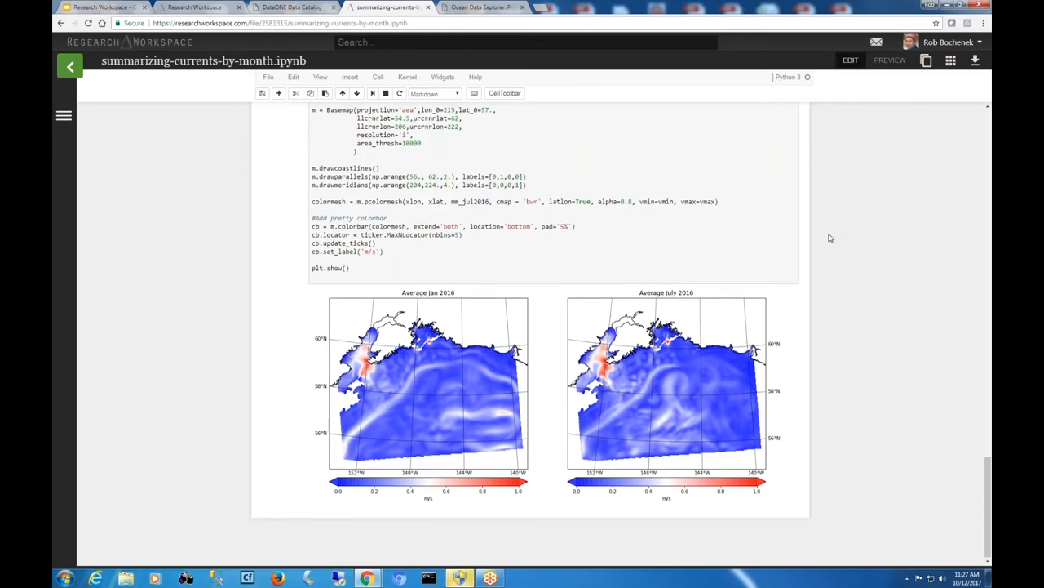
left_click(378, 77)
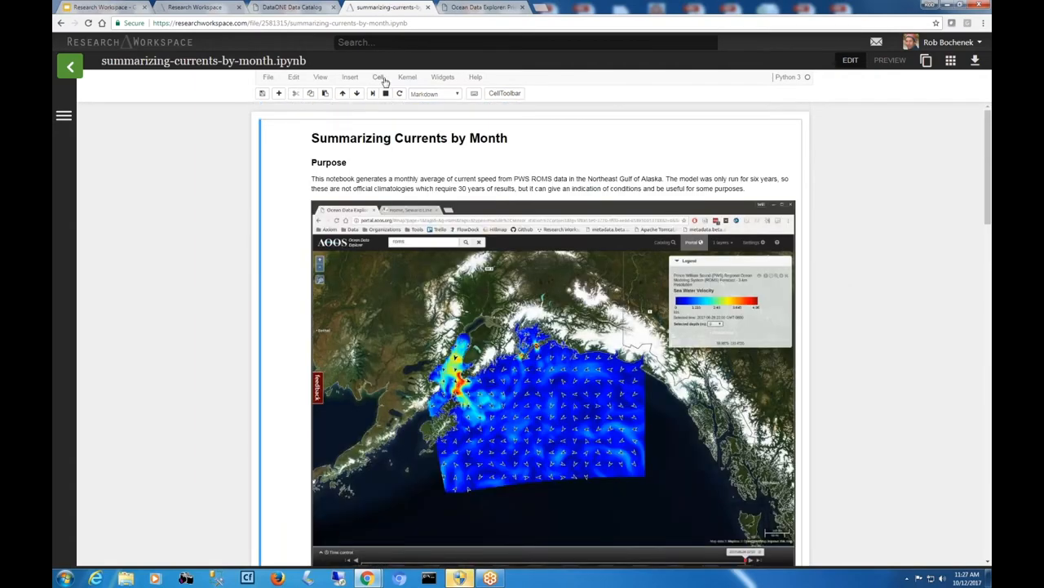
- Run all cells with Cell > Run All and watch the monthlymean progress bars
left_click(378, 77)
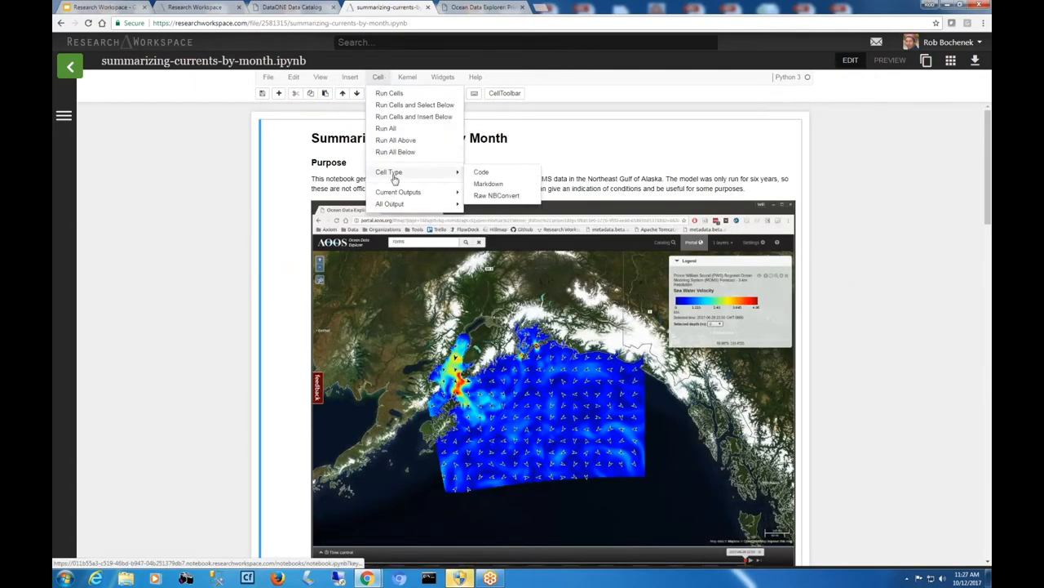
mouse_move(396, 166)
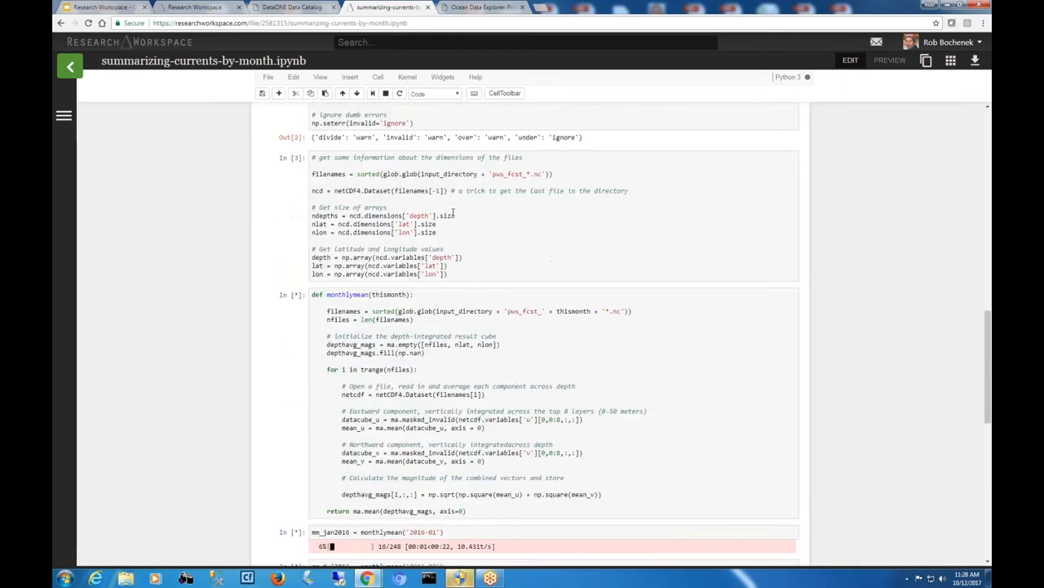
scroll("down", 3)
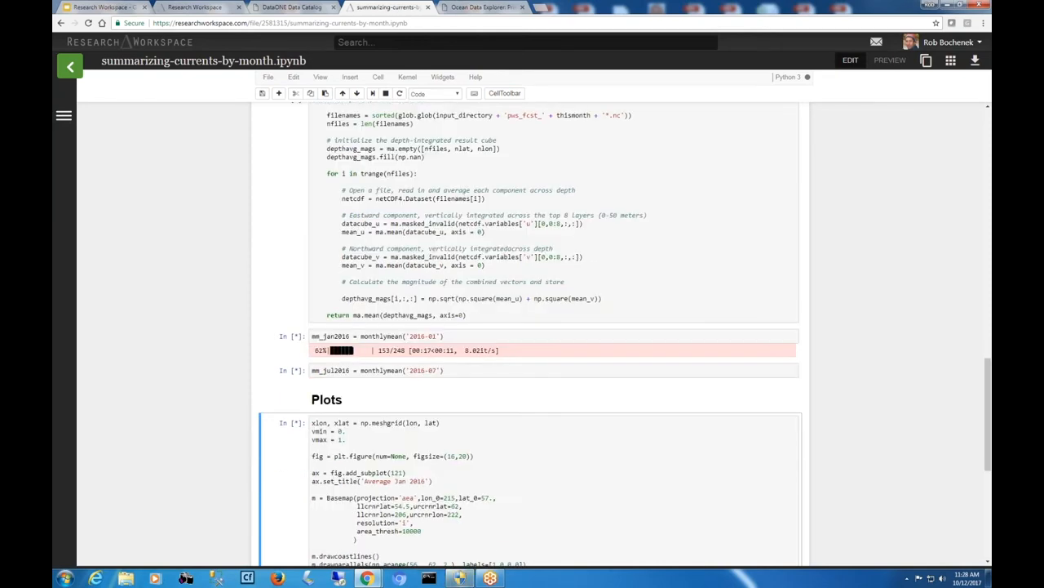
scroll("down", 3)
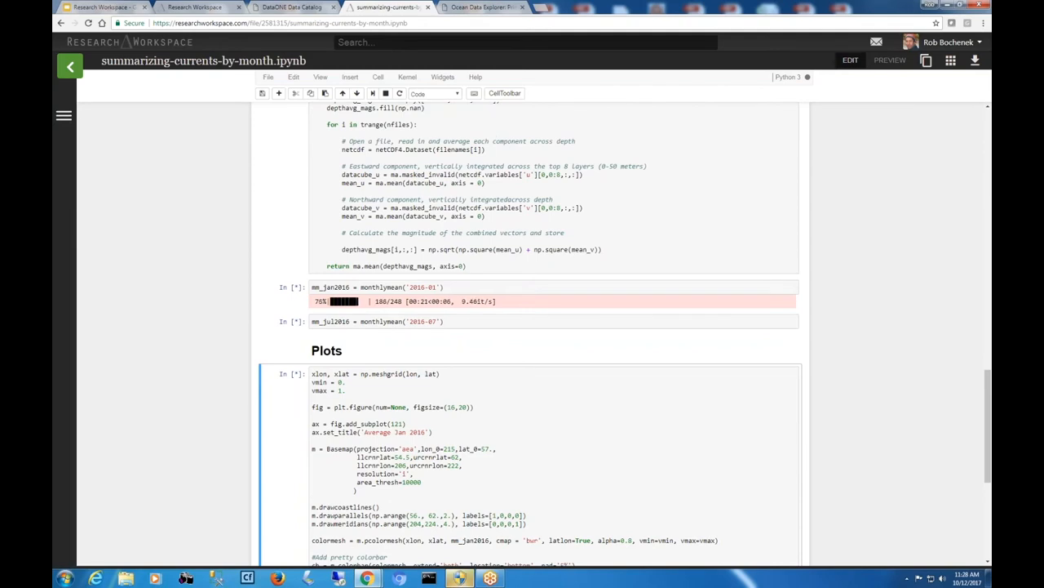
scroll("down", 3)
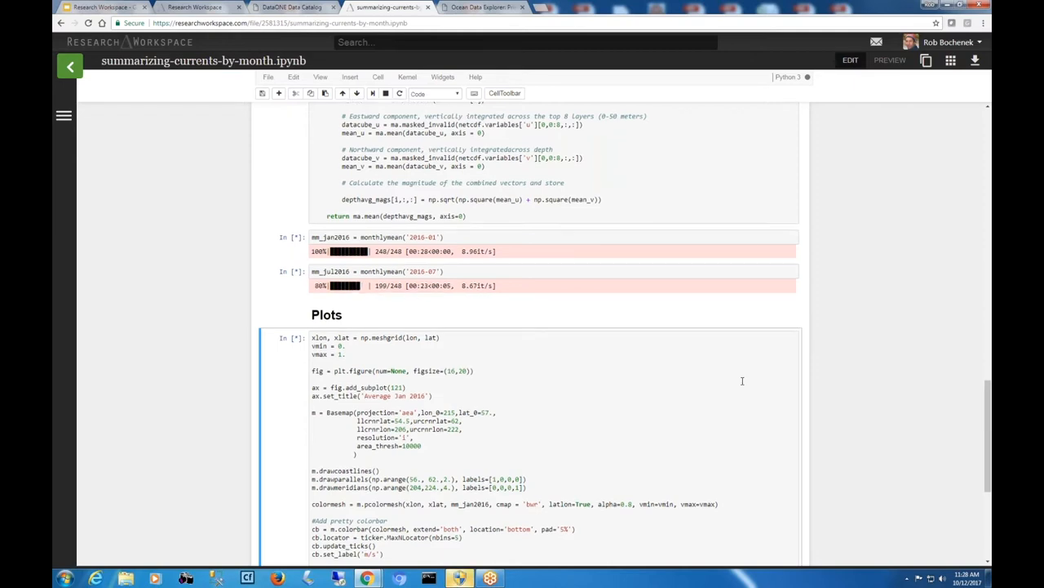
scroll("down", 3)
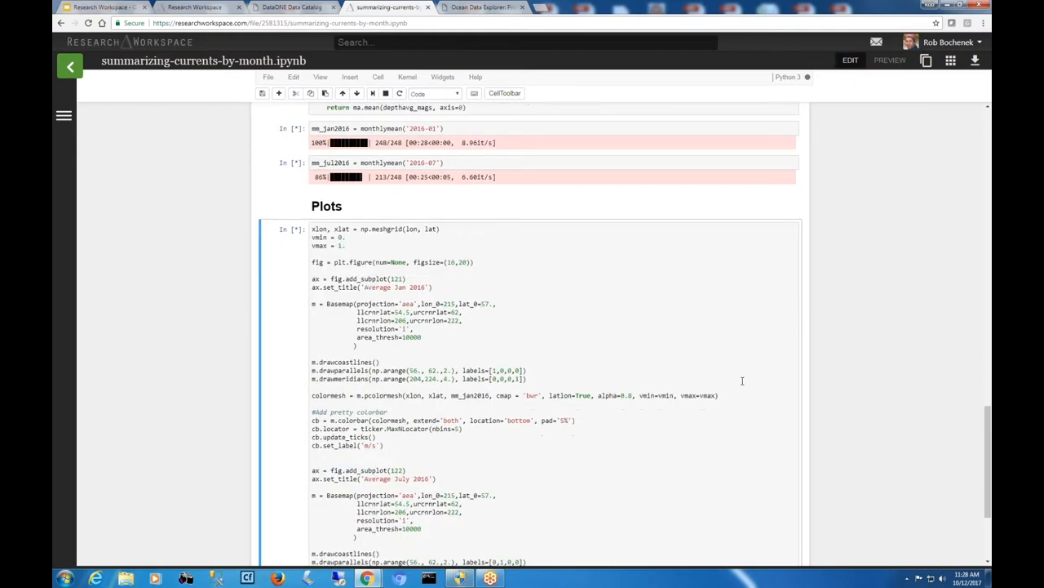
scroll("down", 3)
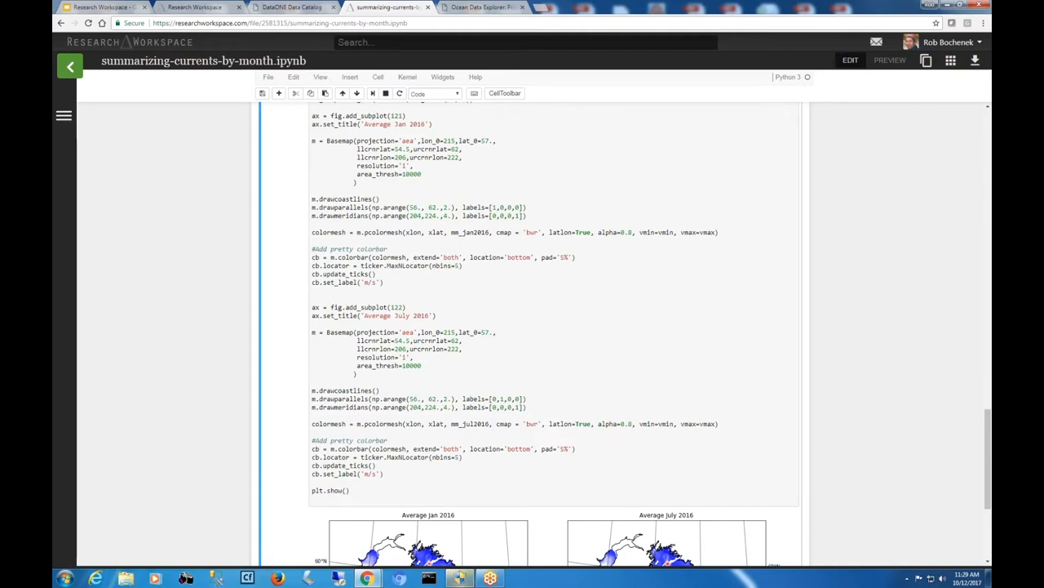
scroll("down", 3)
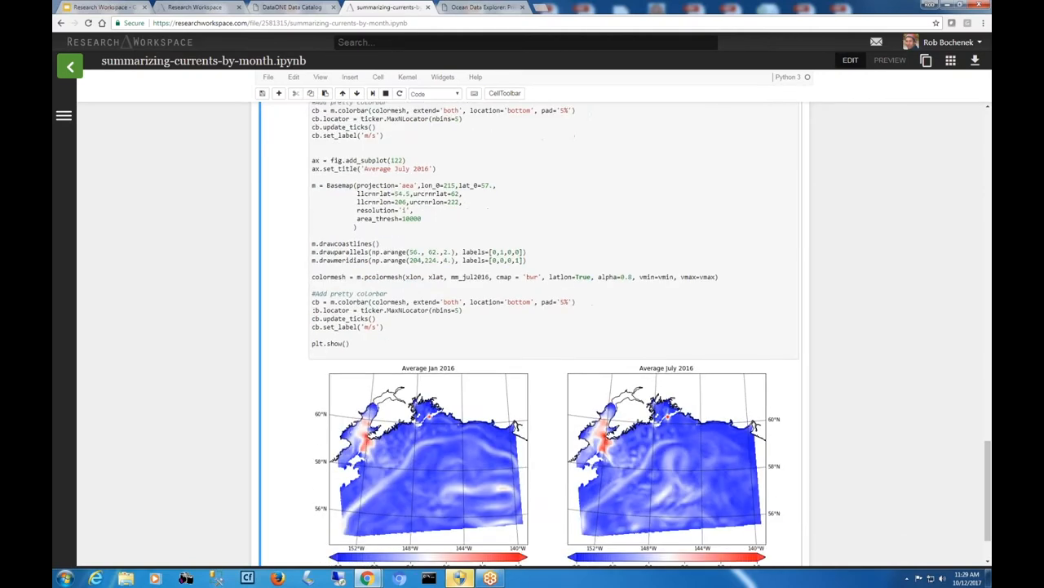
scroll("down", 3)
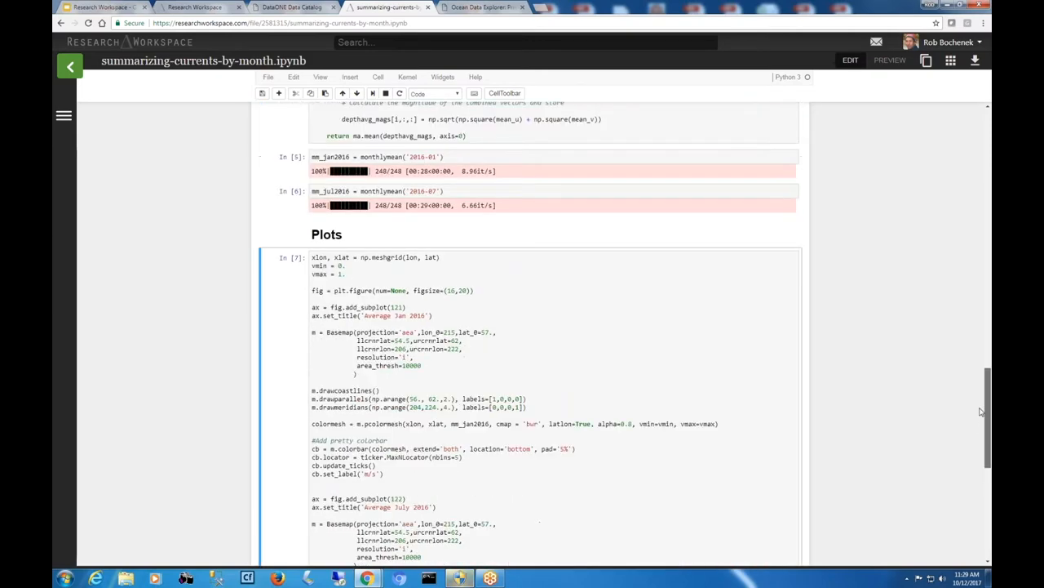
scroll("up", 3)
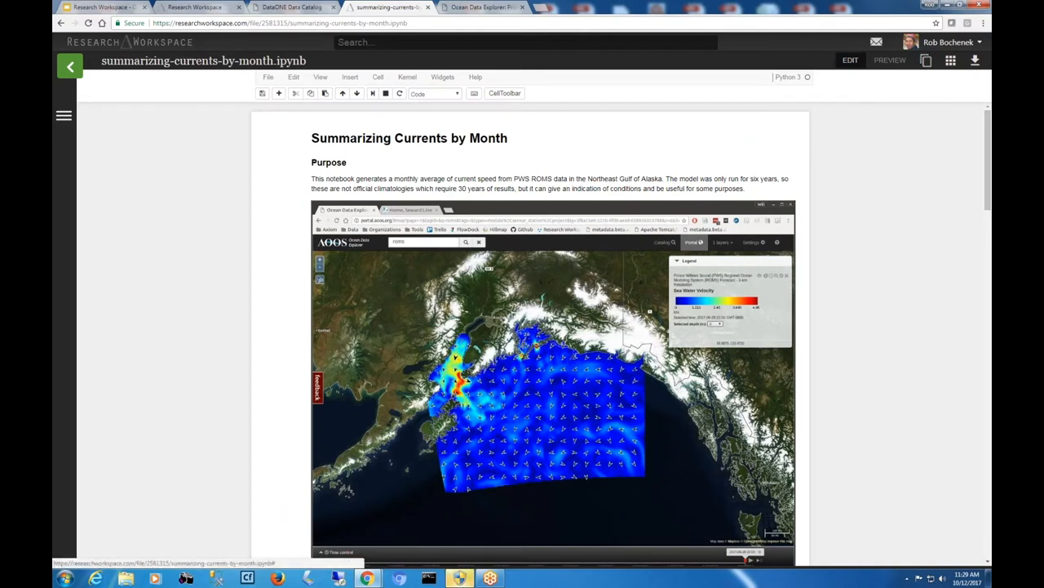
- Open the Models catalog and browse its 233 datasets with their data paths
left_click(926, 61)
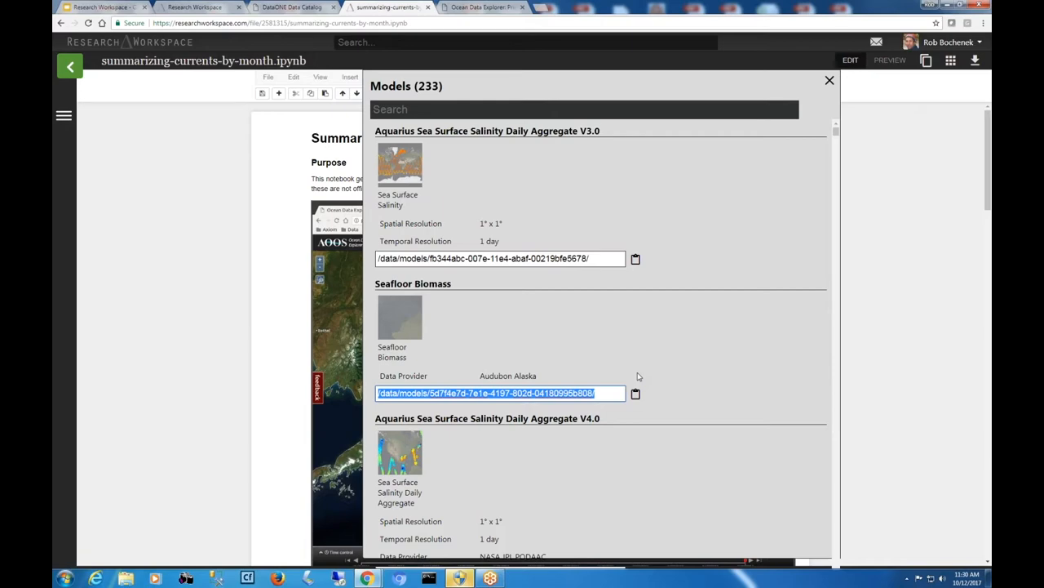
scroll("down", 3)
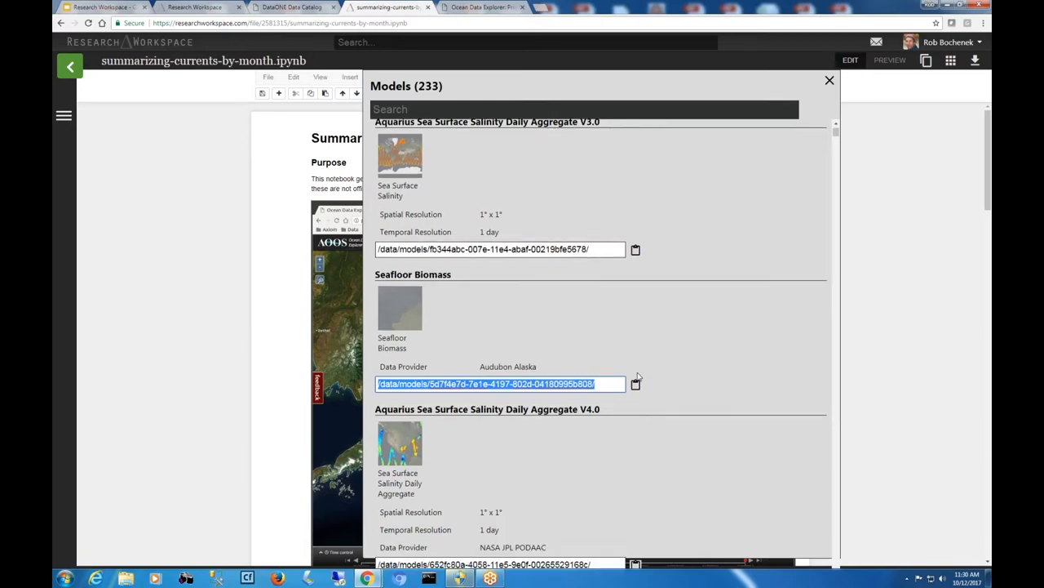
scroll("down", 3)
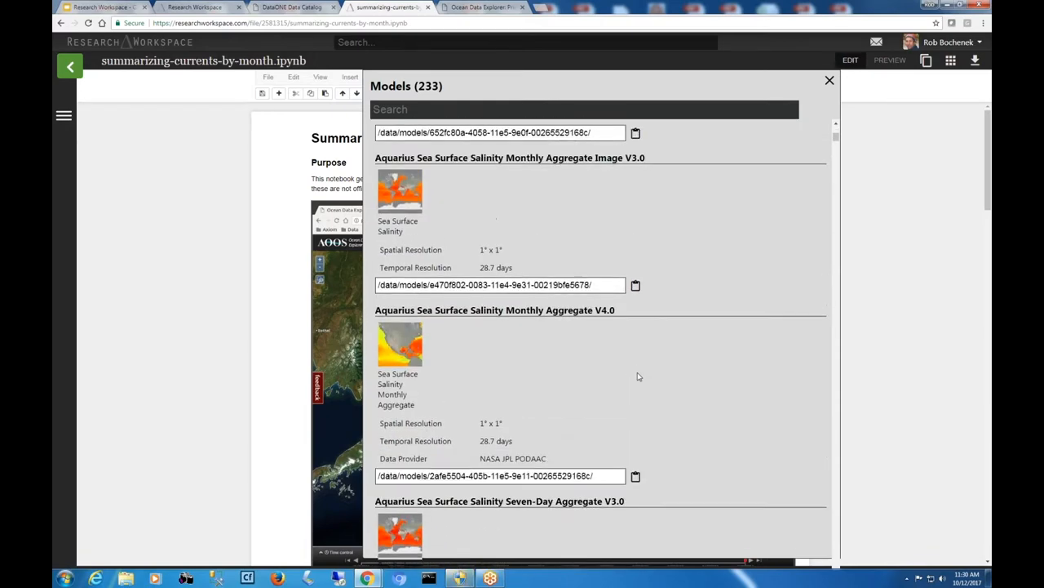
scroll("down", 3)
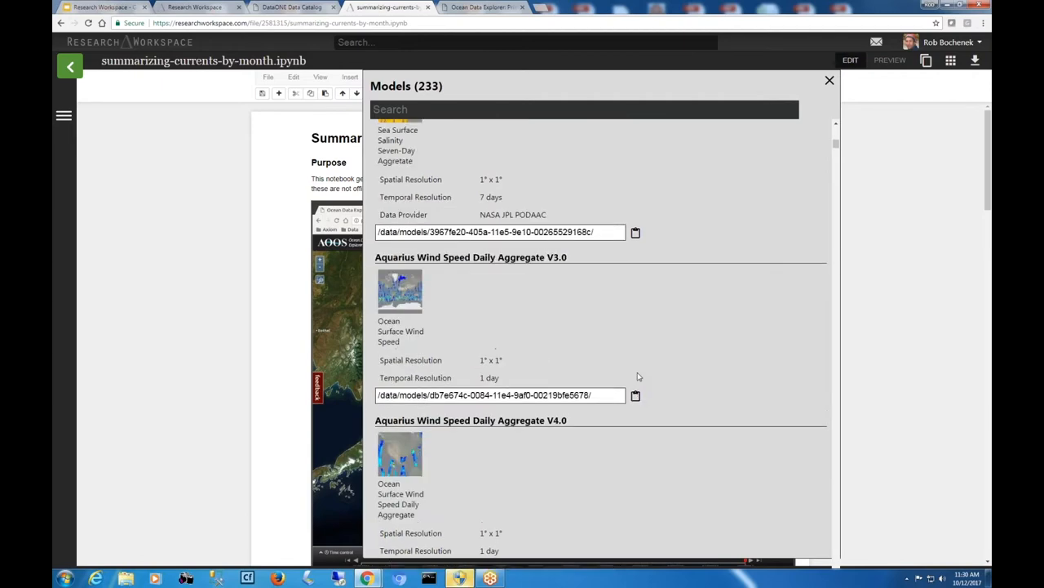
scroll("down", 3)
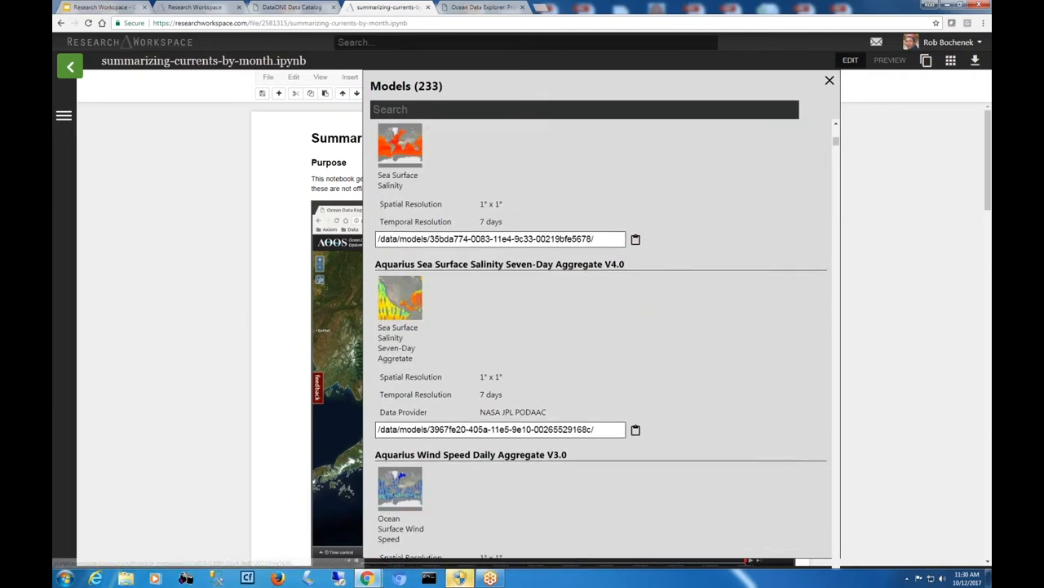
- Search the catalog for 'pmel' to show the four PMEL models, then close it
type("pmel")
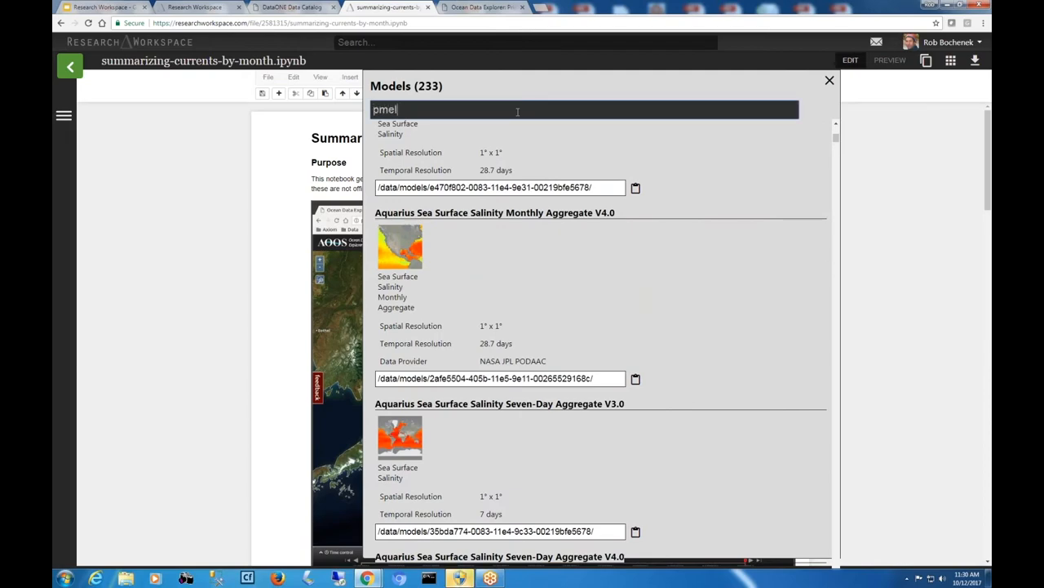
type("pmel")
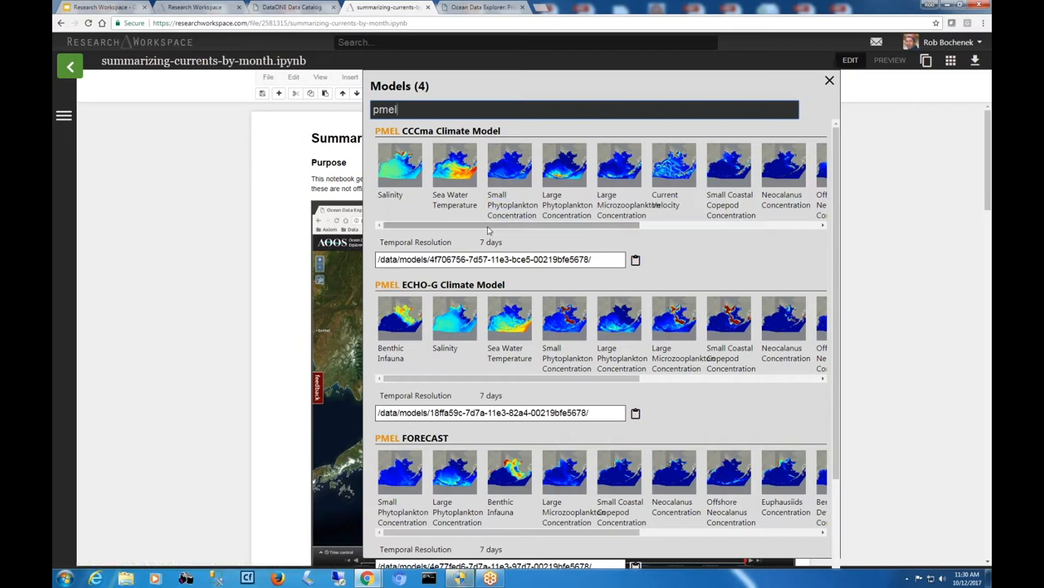
scroll("right", 3)
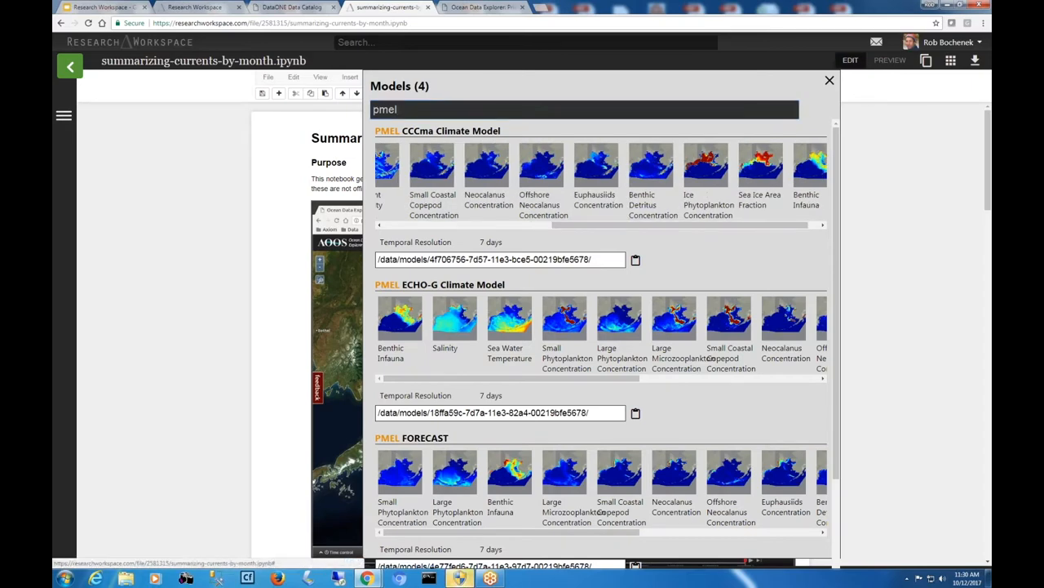
left_click(830, 80)
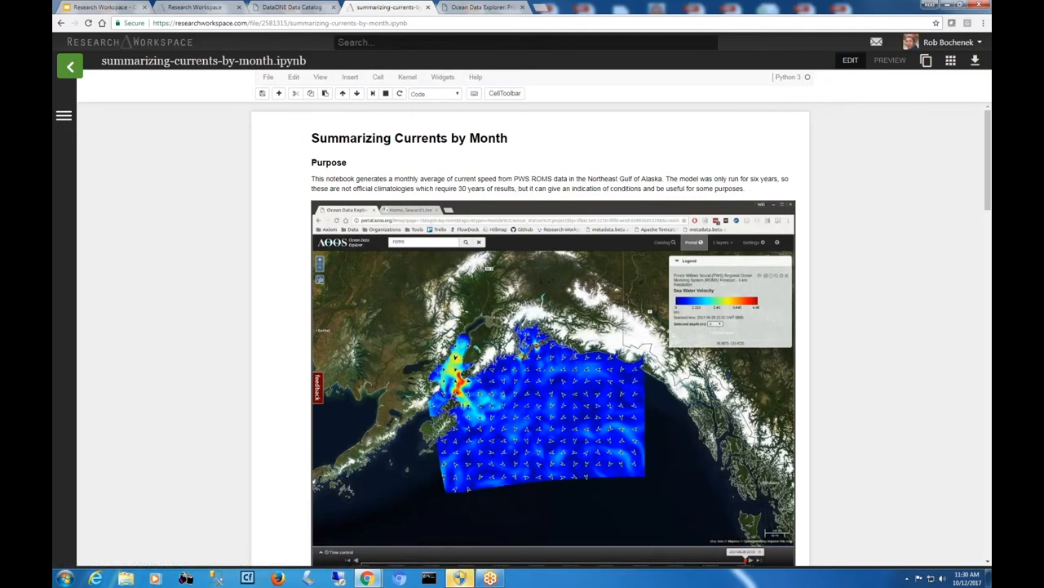
- Reopen the 233-model catalog and scroll to entries like the AVHRR West Coast SST composites
left_click(951, 59)
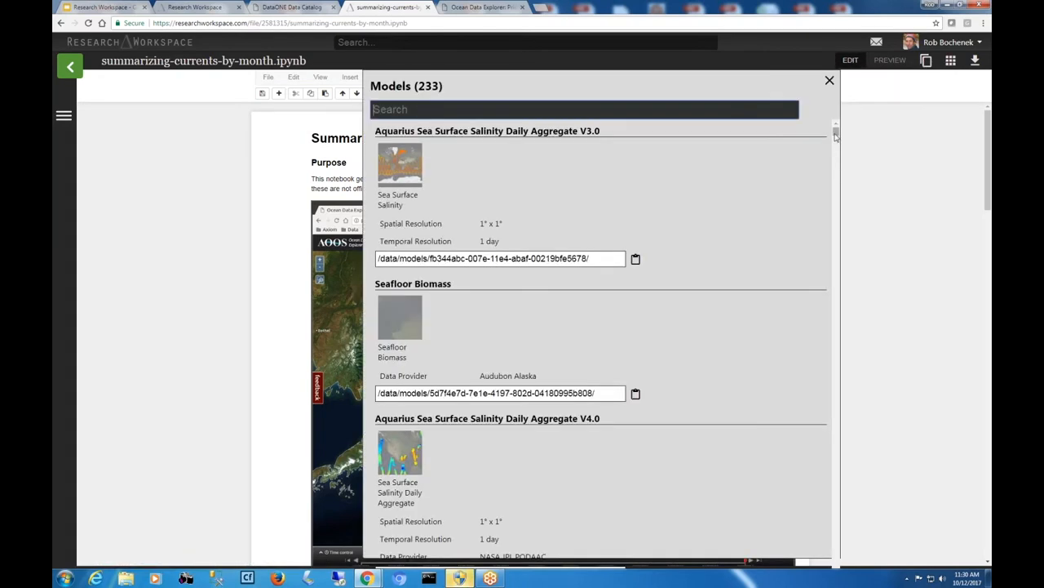
scroll("down", 3)
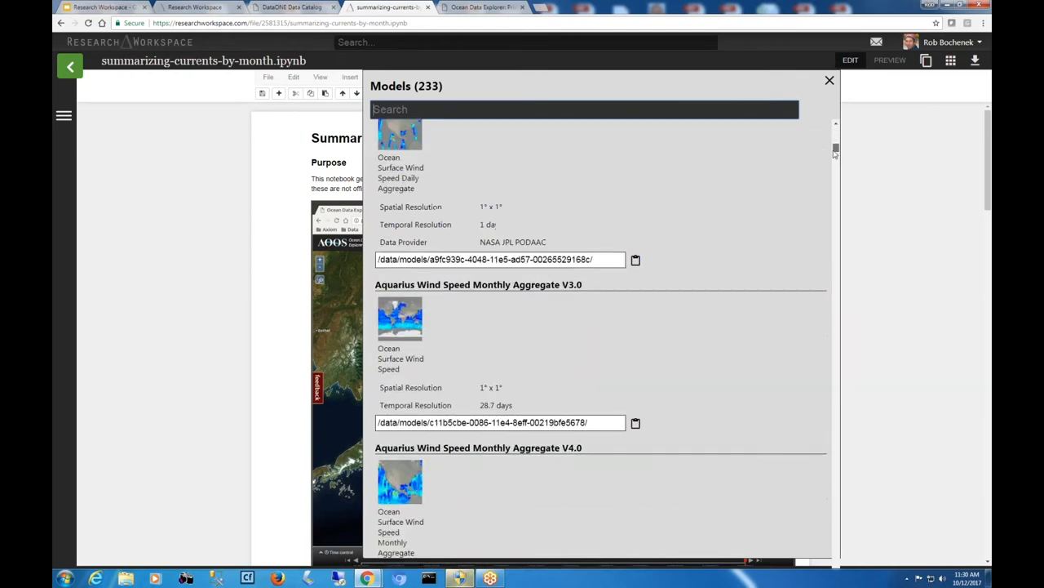
scroll("down", 3)
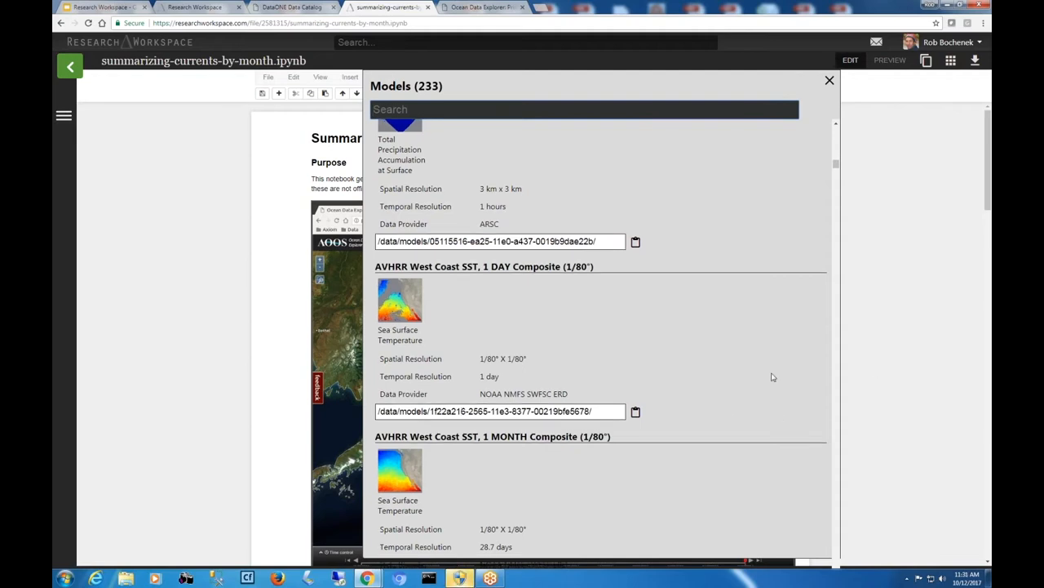
scroll("down", 3)
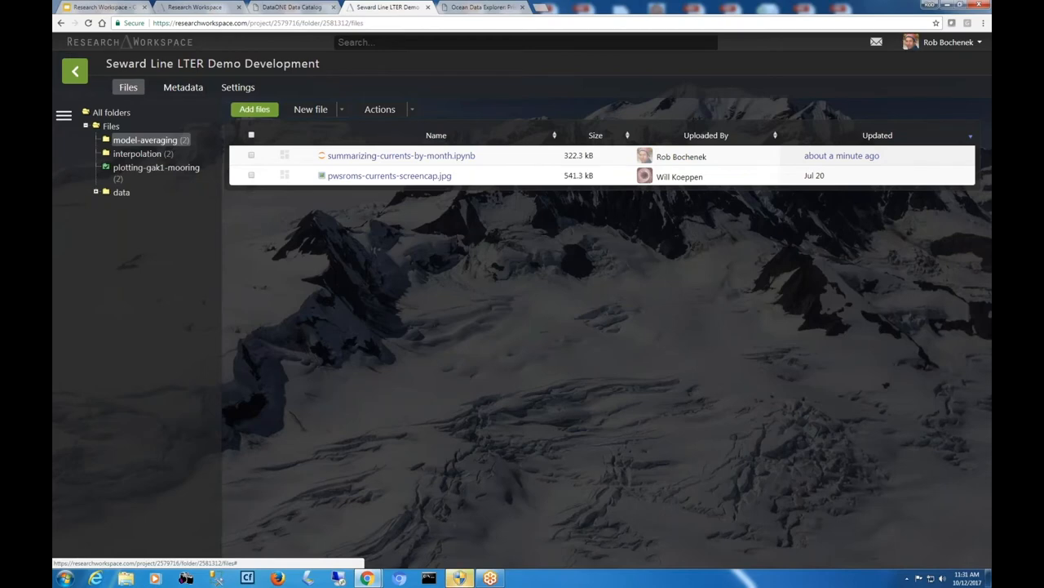
mouse_move(74, 71)
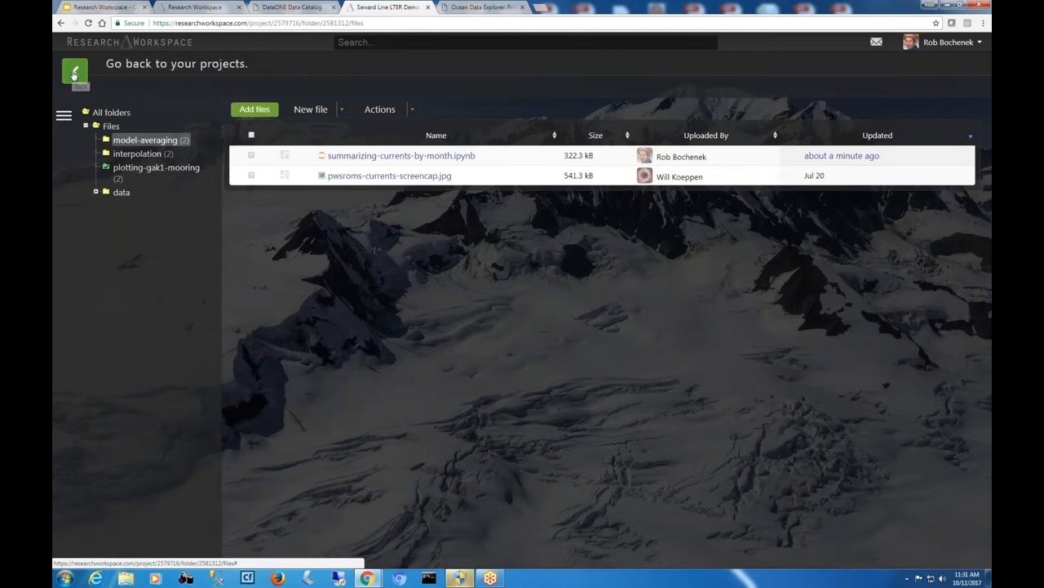
- Return to My Projects and open the passive acoustic data project's scripts folder
left_click(74, 72)
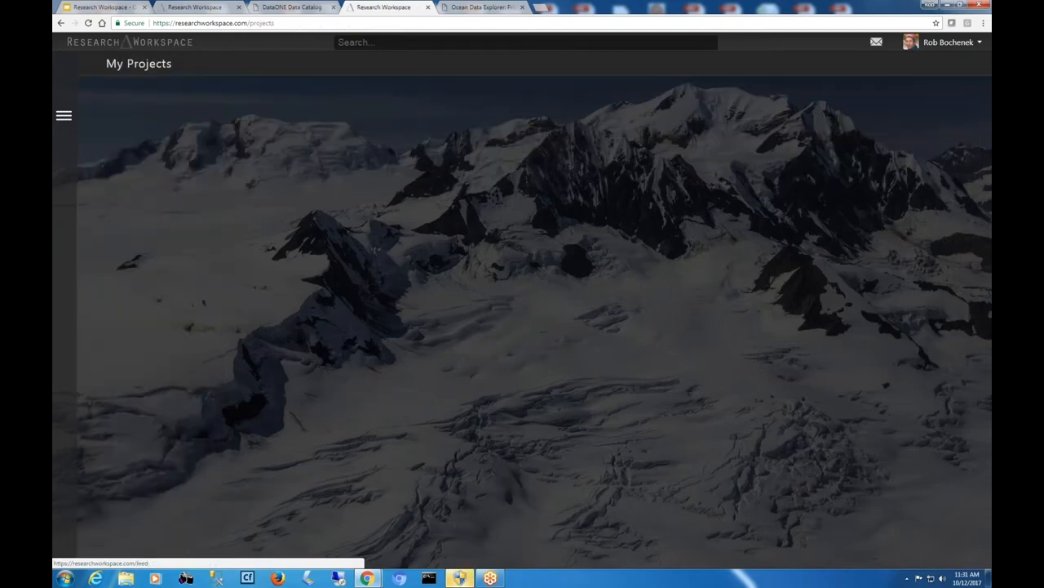
left_click(64, 115)
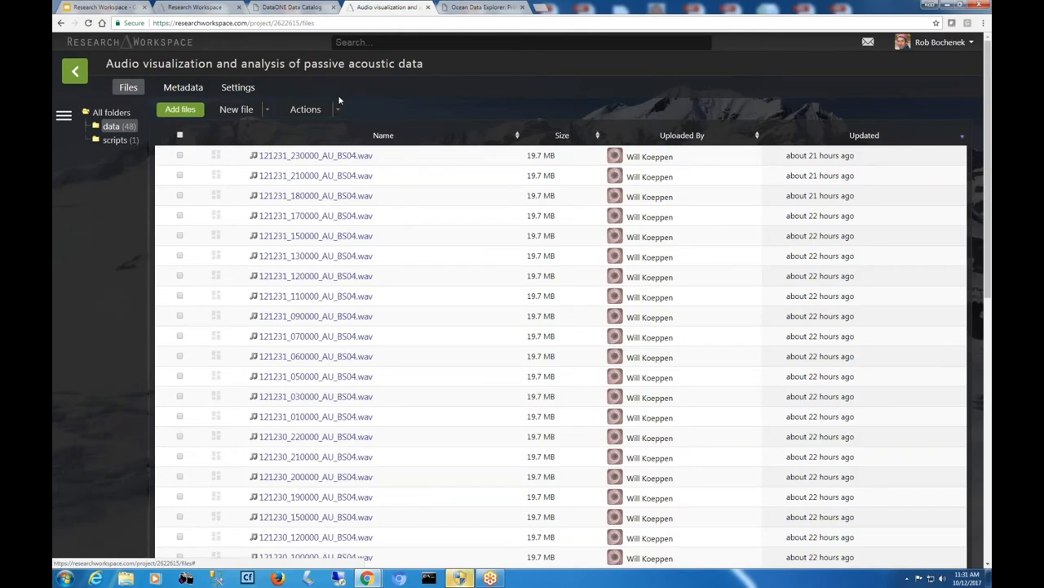
mouse_move(341, 99)
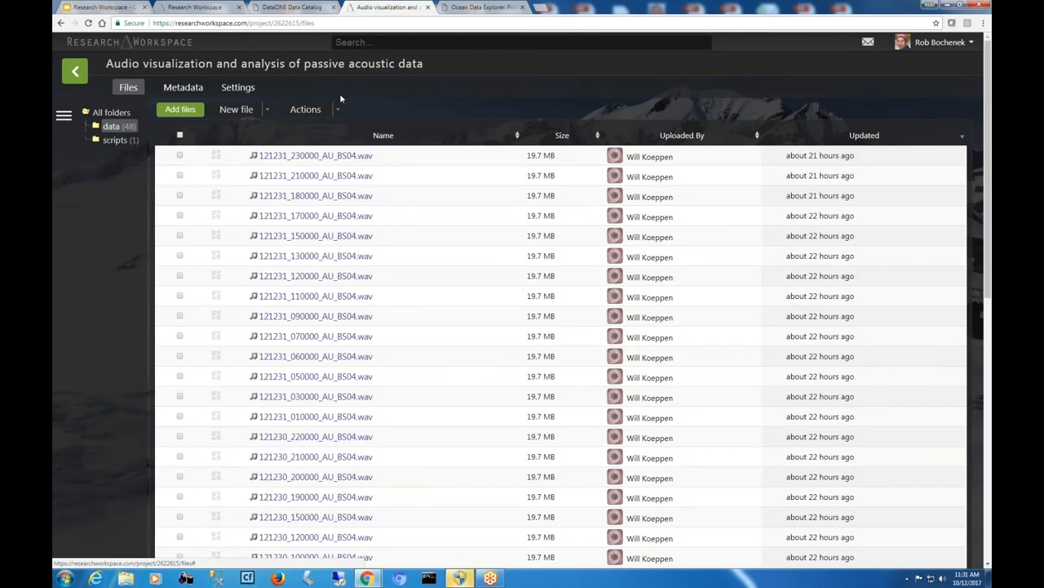
mouse_move(473, 78)
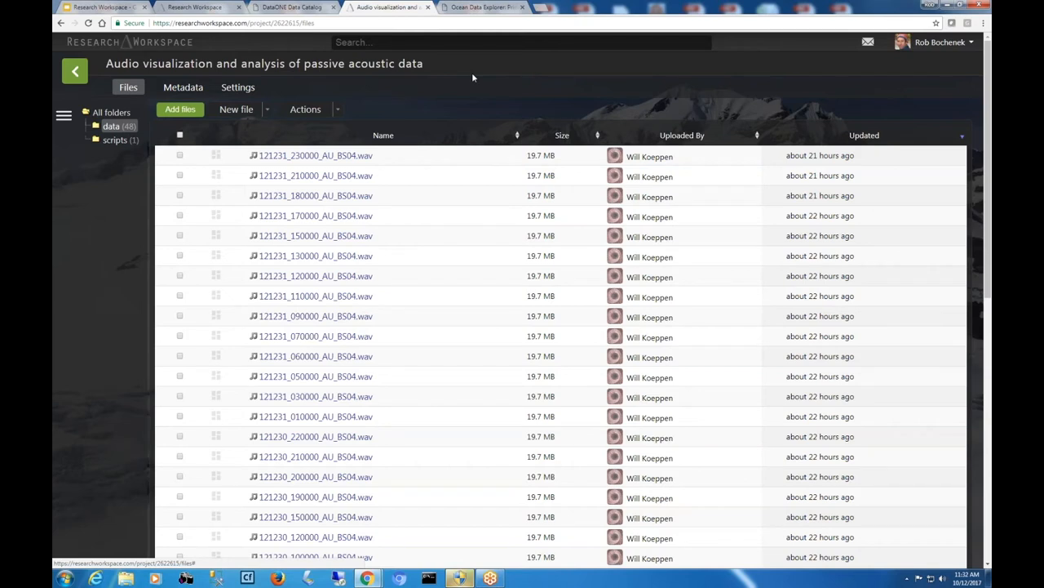
scroll("down", 3)
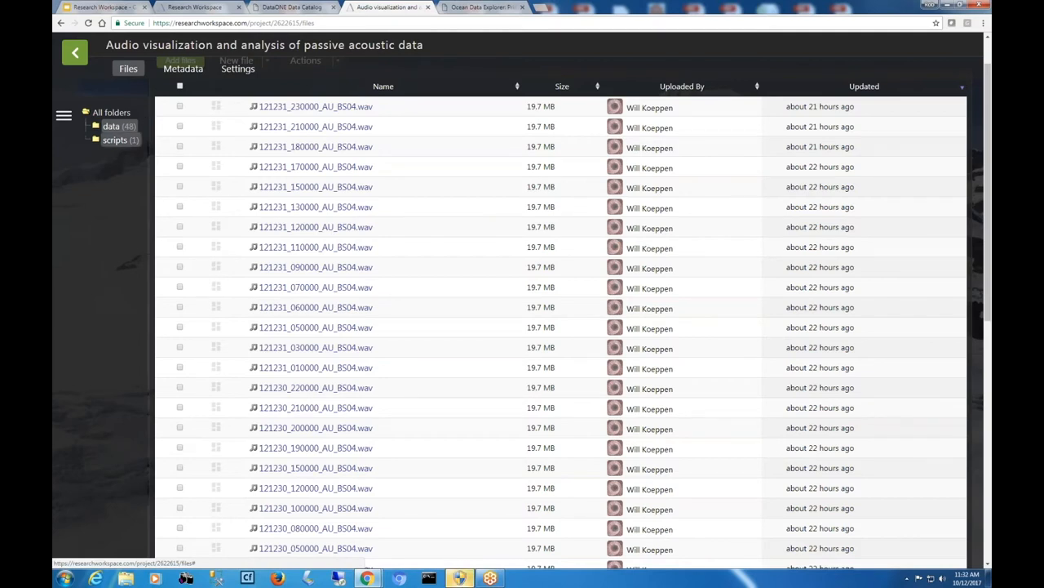
left_click(116, 139)
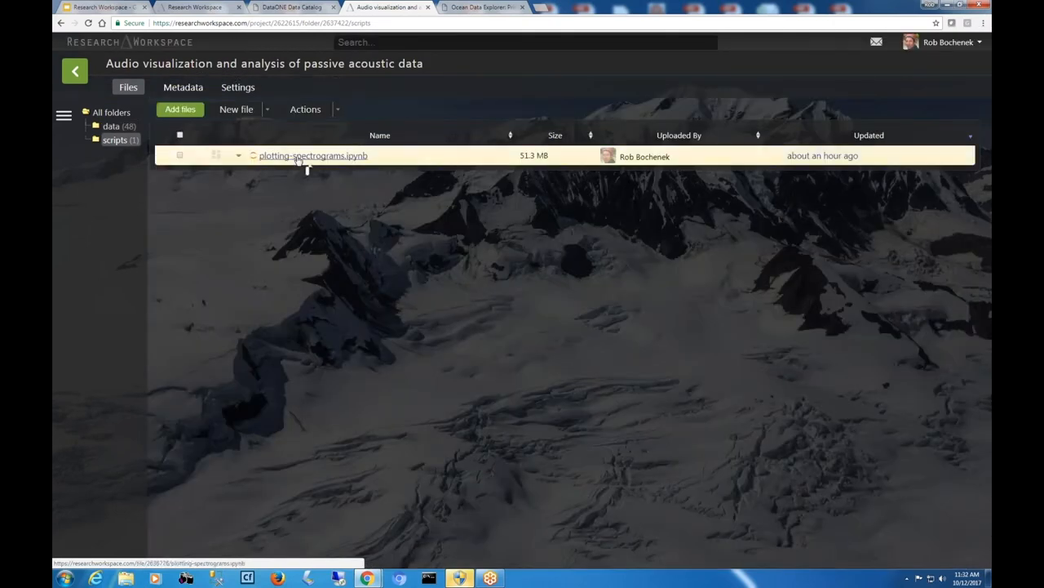
- Open plotting-spectrograms.ipynb in the Jupyter editor
left_click(313, 155)
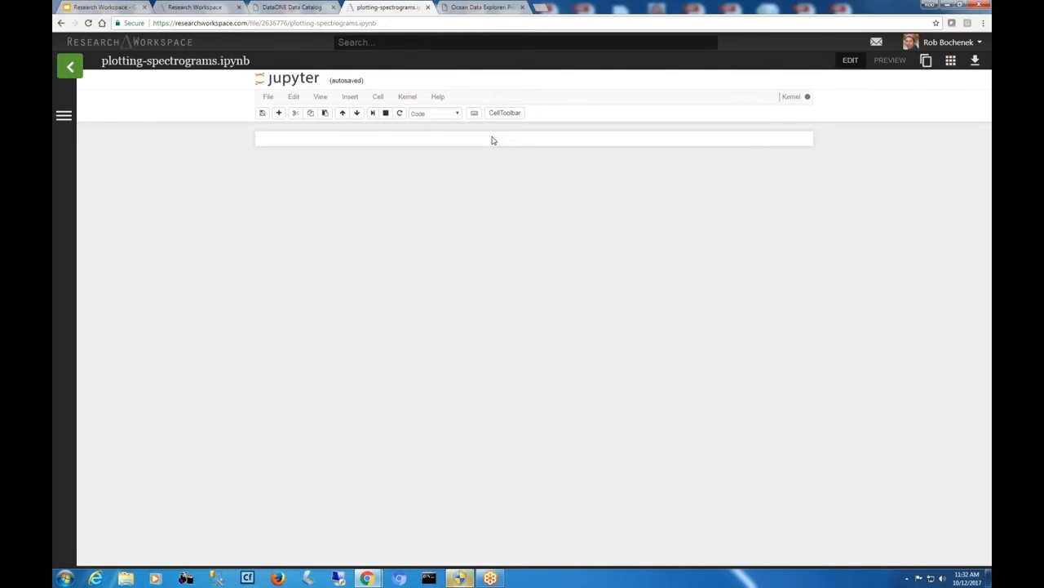
mouse_move(905, 174)
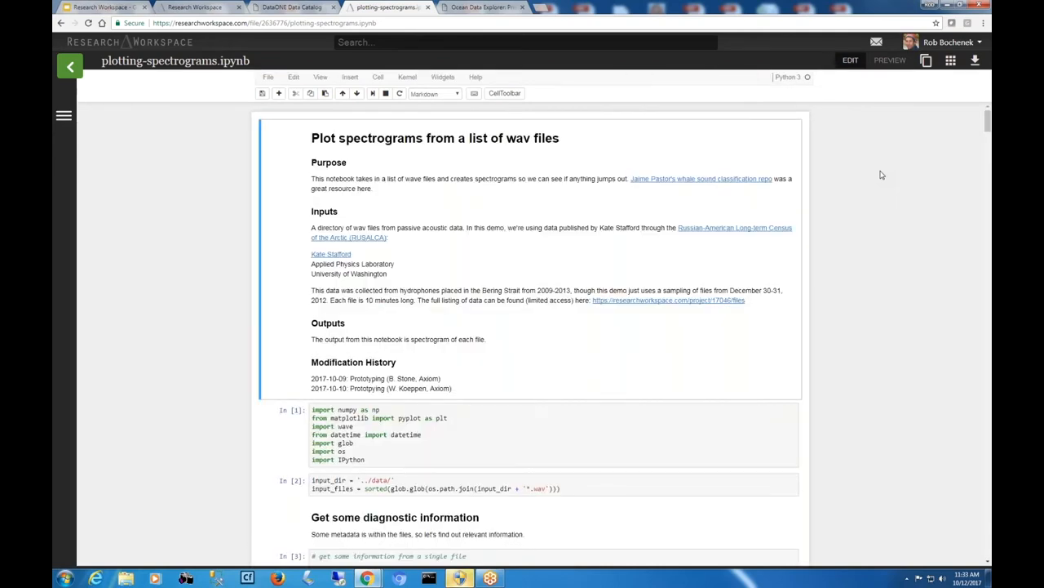
scroll("down", 3)
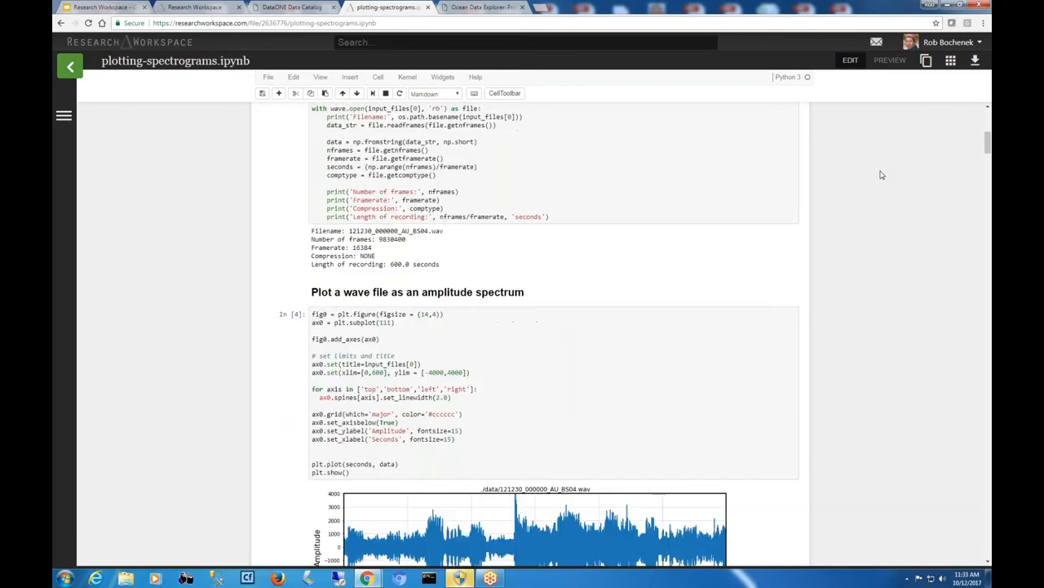
scroll("down", 3)
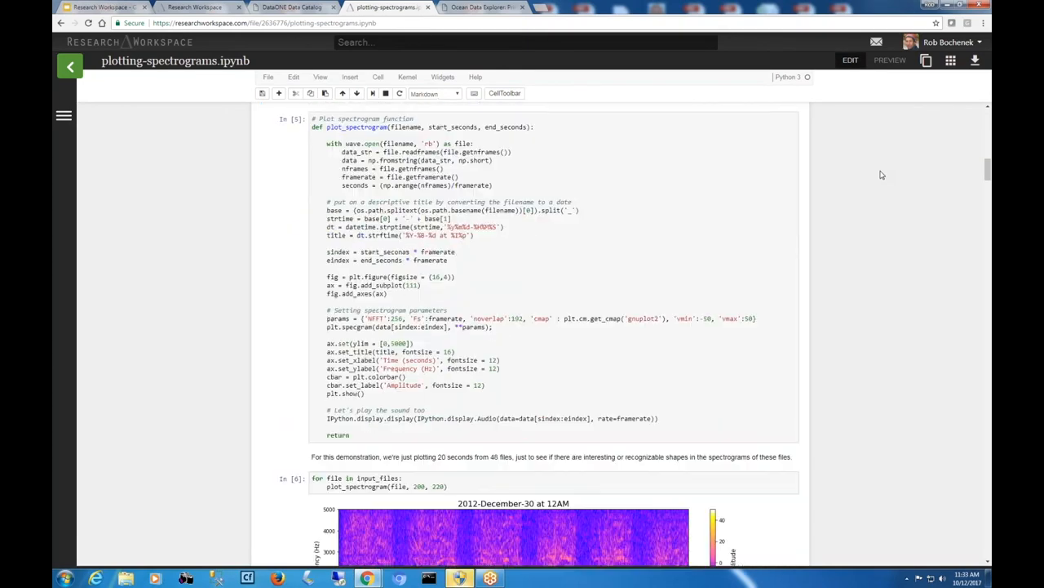
scroll("down", 3)
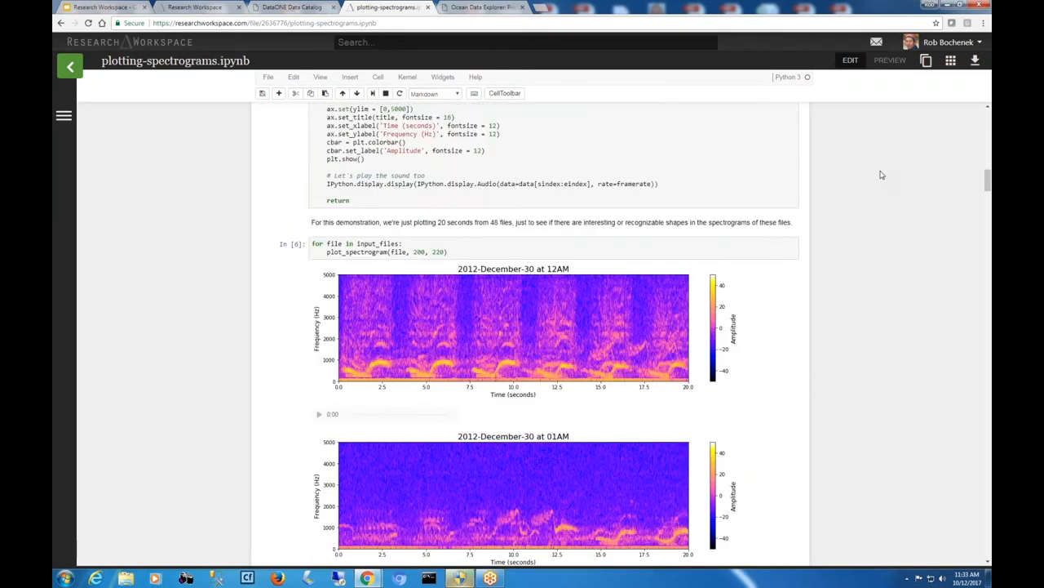
scroll("down", 3)
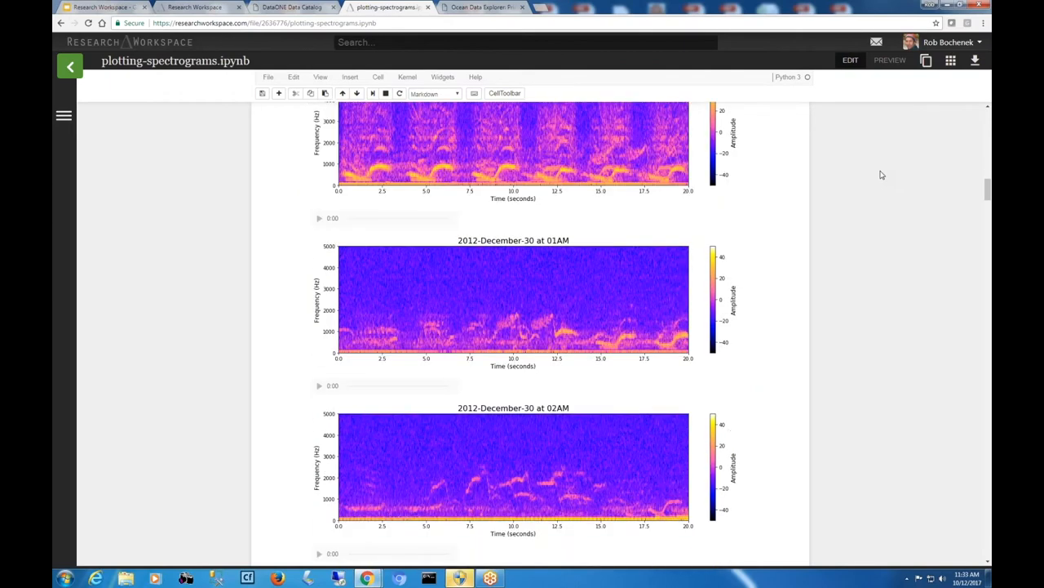
scroll("down", 3)
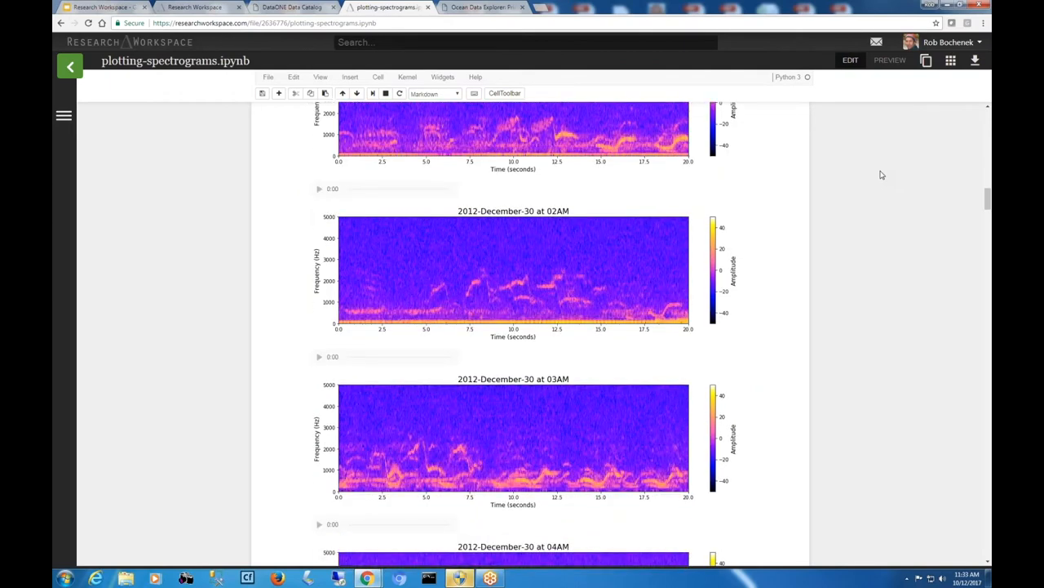
scroll("down", 3)
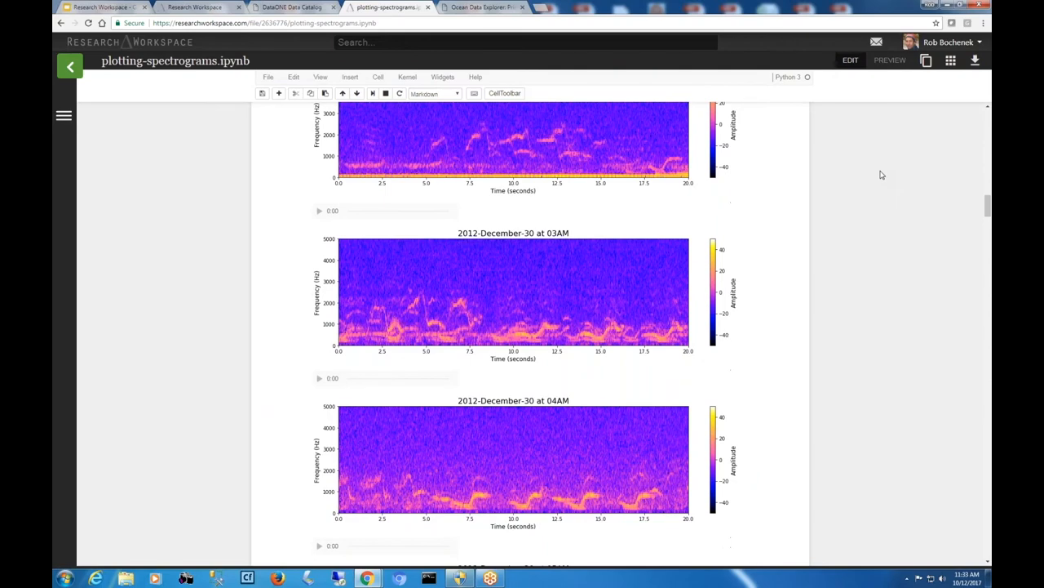
scroll("up", 3)
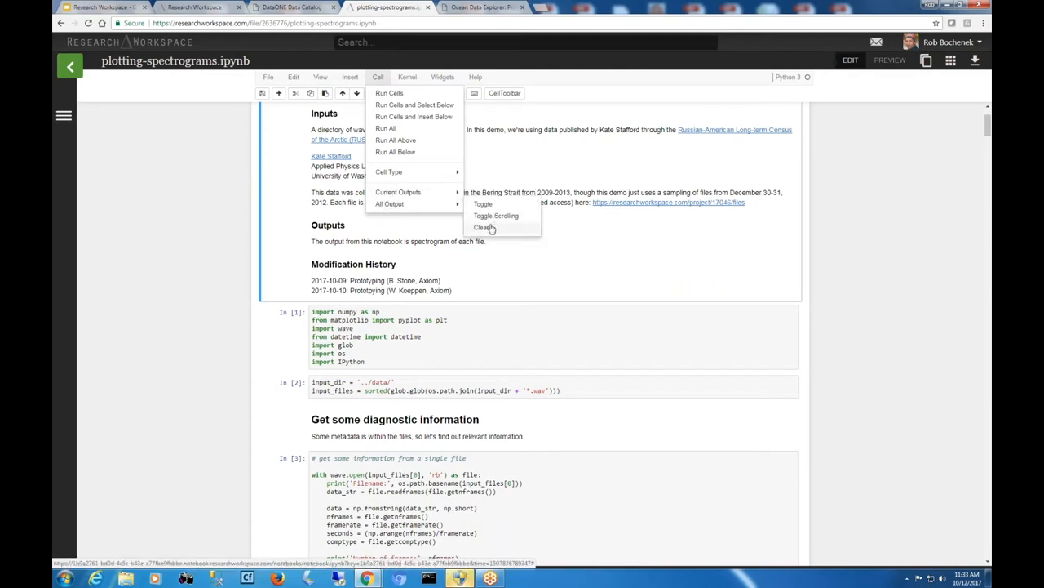
- Clear all cell outputs, then rerun the whole spectrogram notebook with Run All
left_click(484, 227)
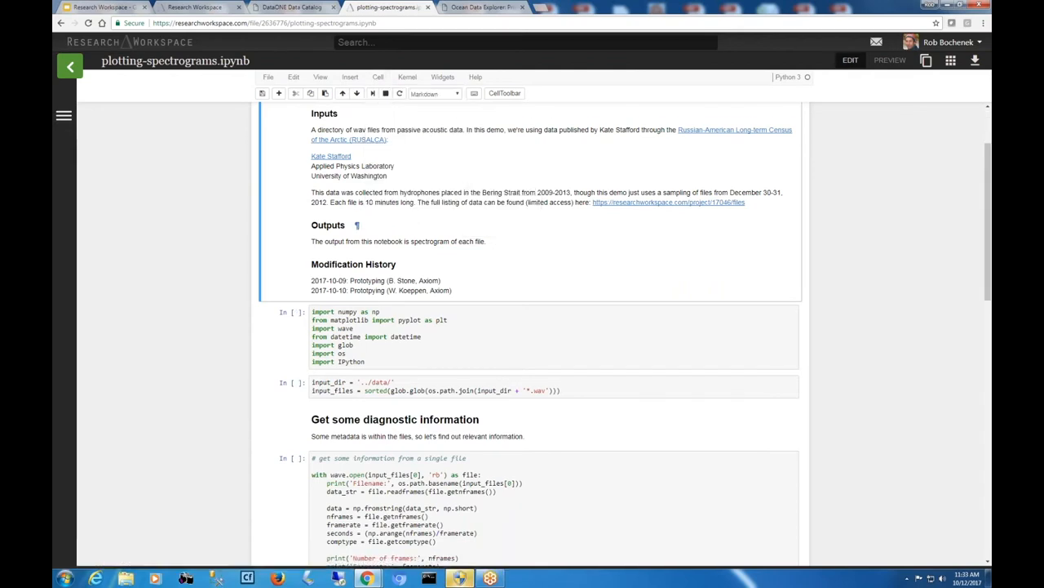
scroll("down", 3)
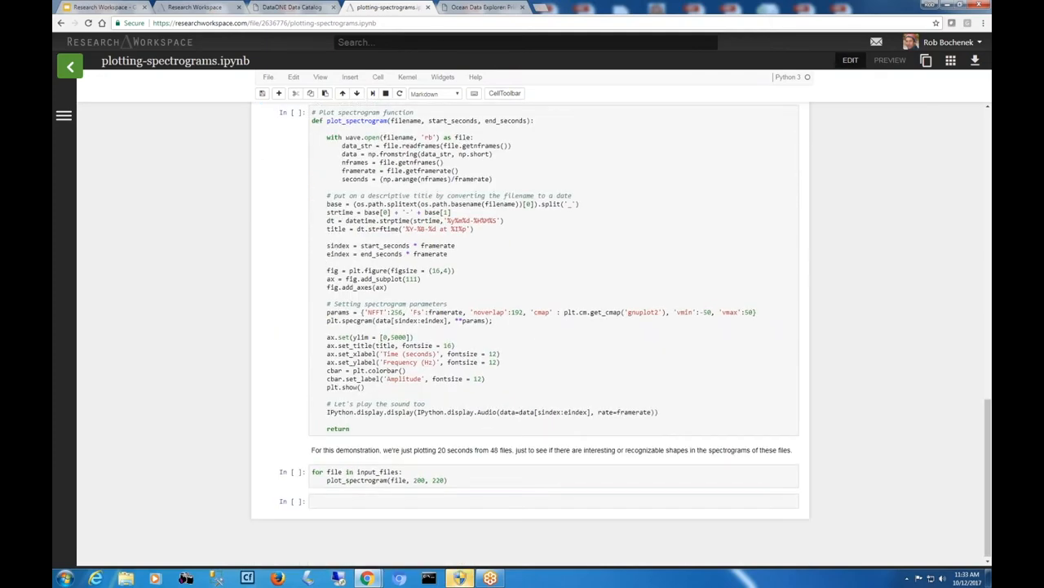
left_click(378, 77)
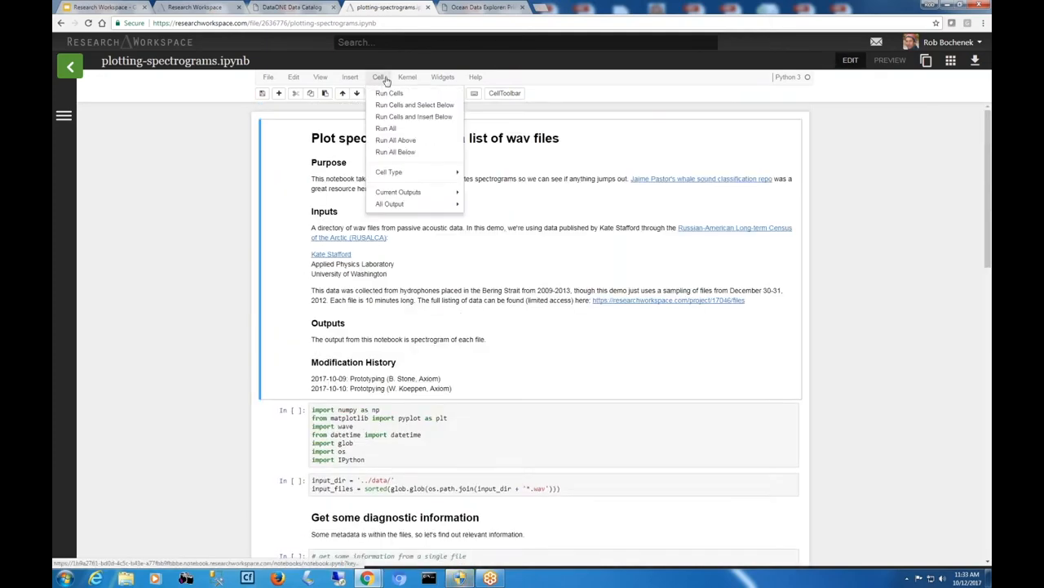
mouse_move(386, 129)
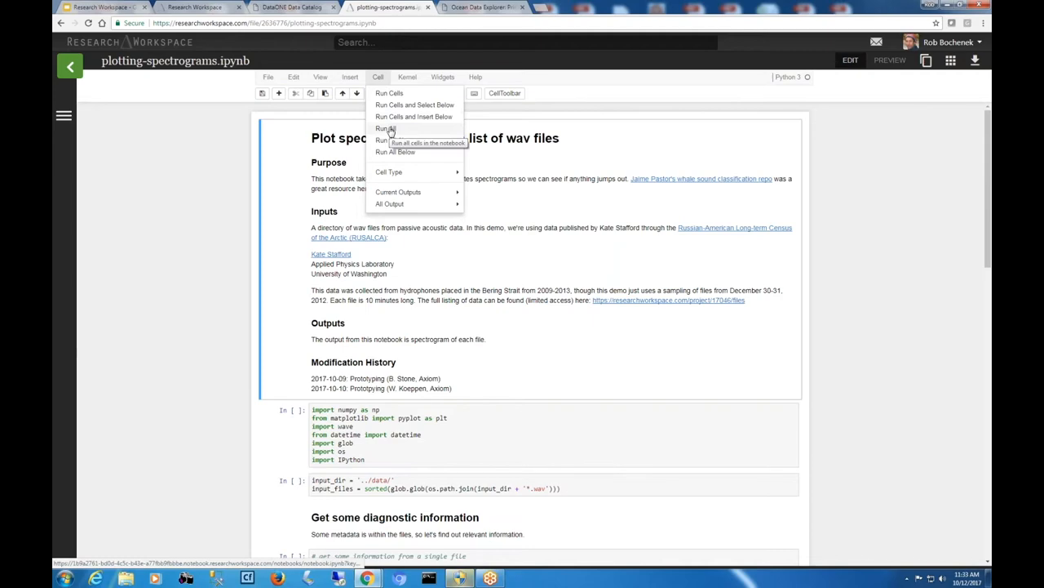
left_click(385, 128)
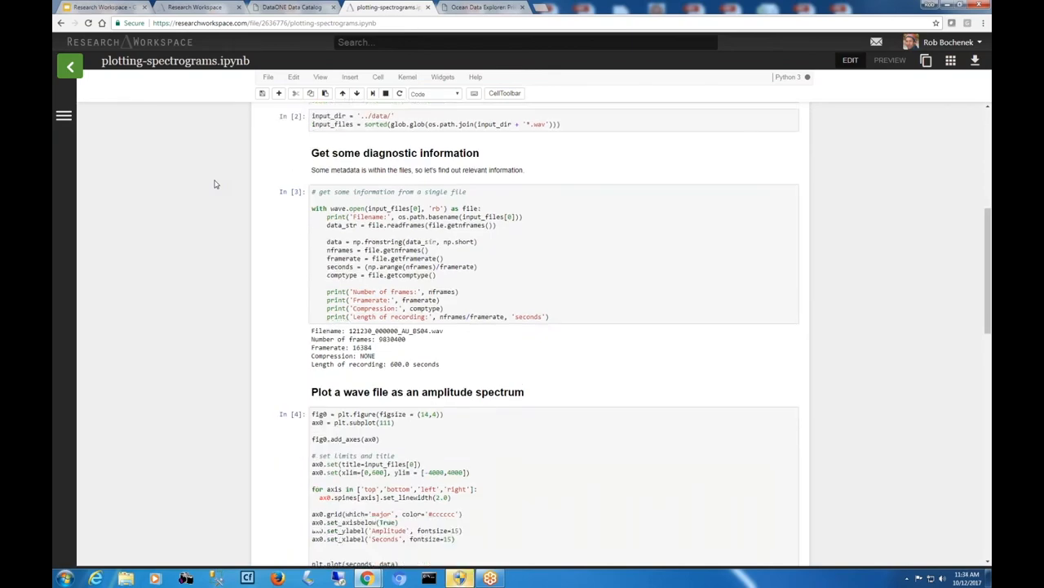
- Follow the rerun as hourly December 30, 2012 spectrograms with audio players render through 2PM
scroll("down", 3)
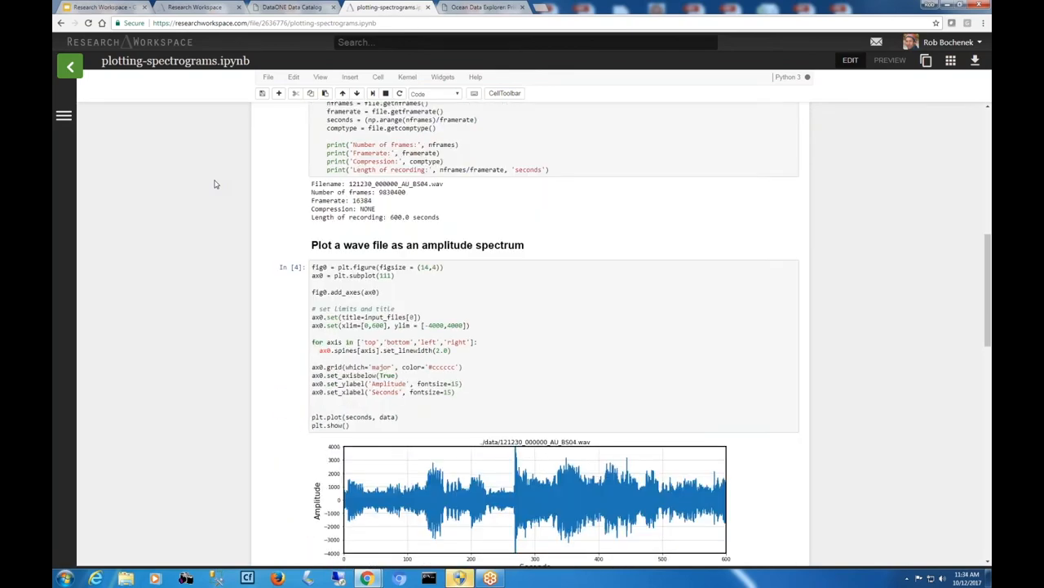
scroll("down", 3)
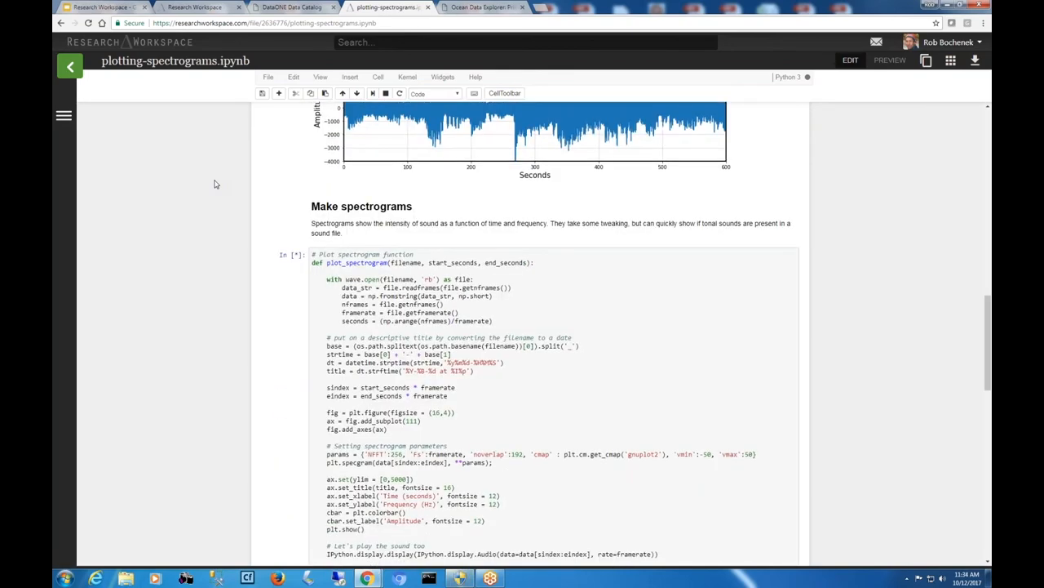
scroll("down", 3)
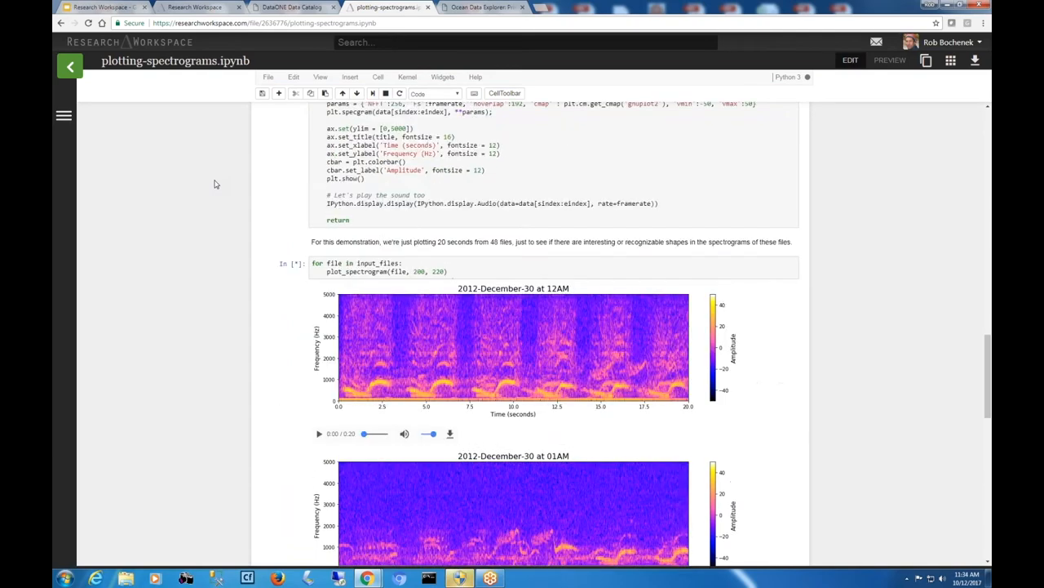
scroll("down", 3)
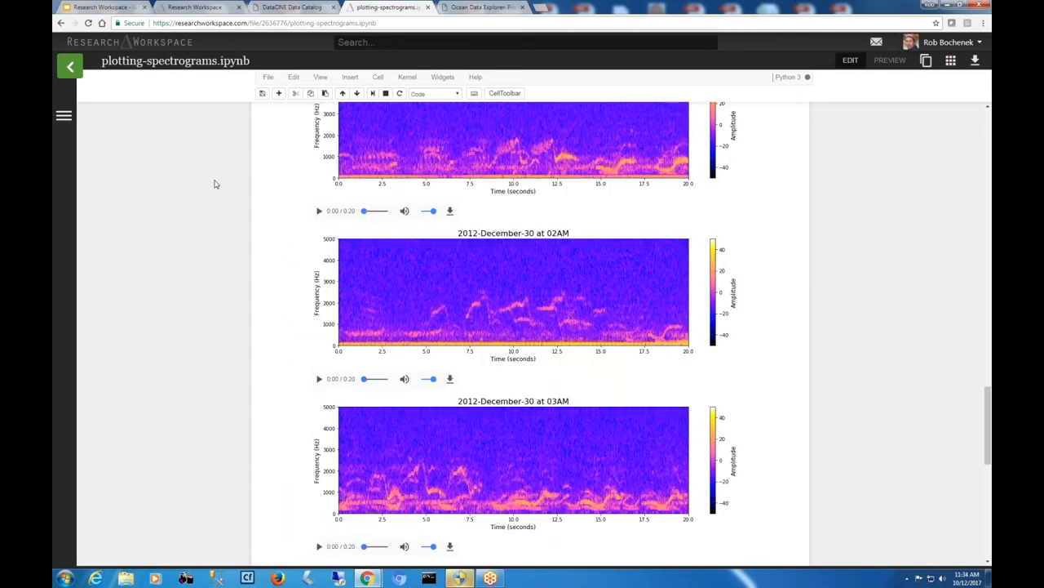
scroll("down", 3)
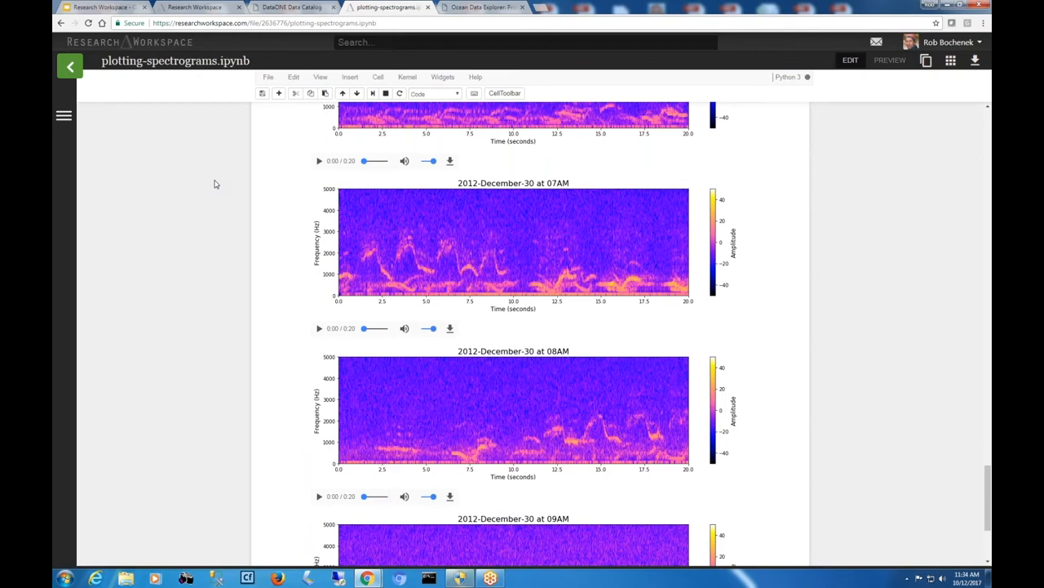
scroll("down", 3)
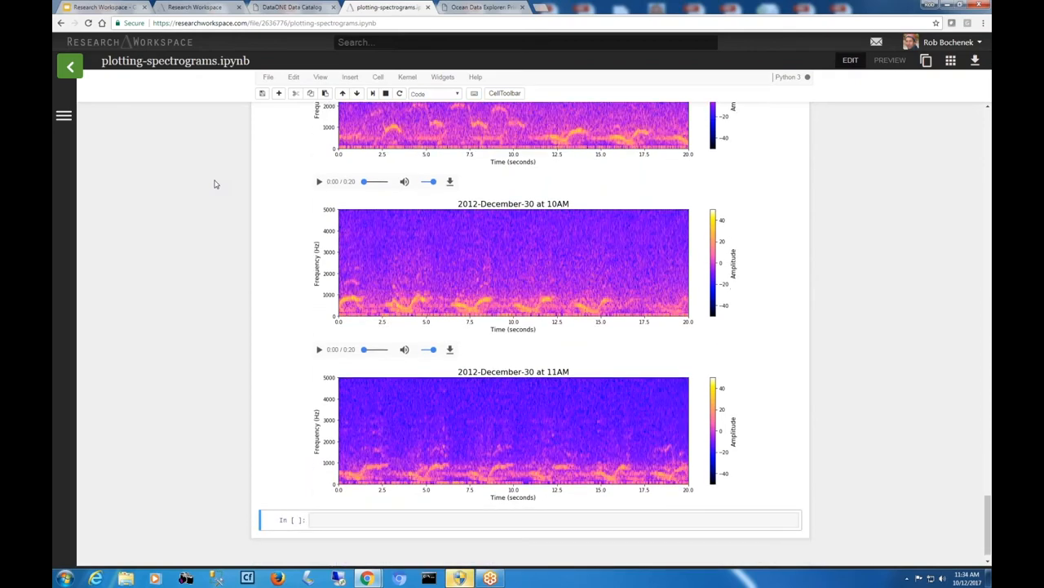
scroll("down", 3)
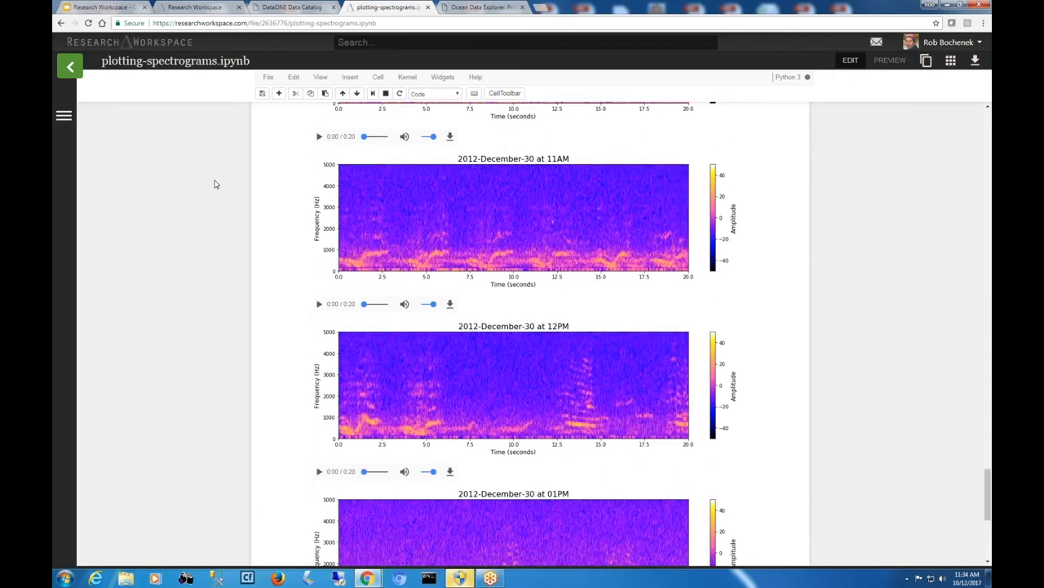
scroll("down", 3)
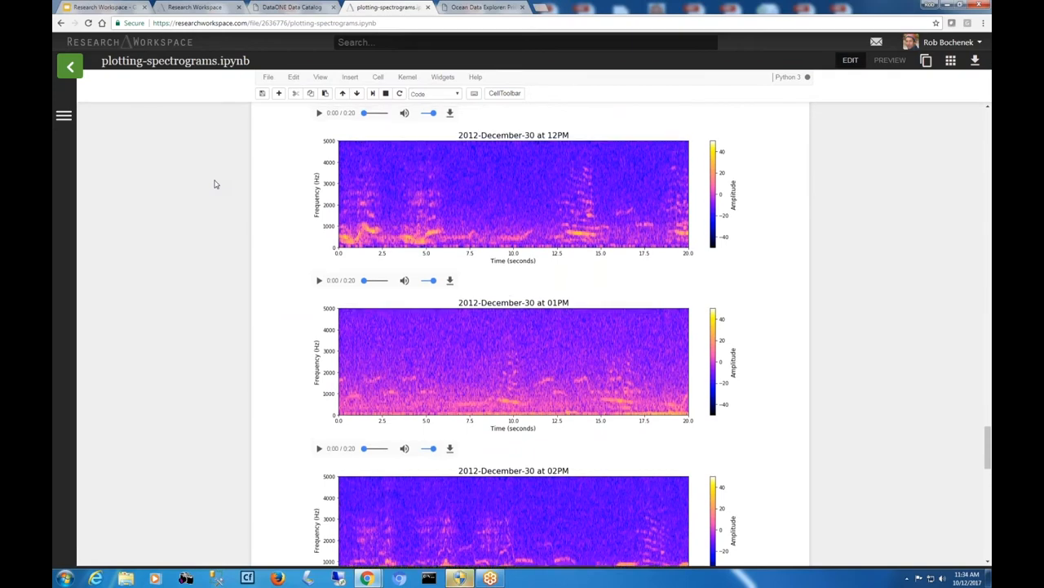
scroll("down", 3)
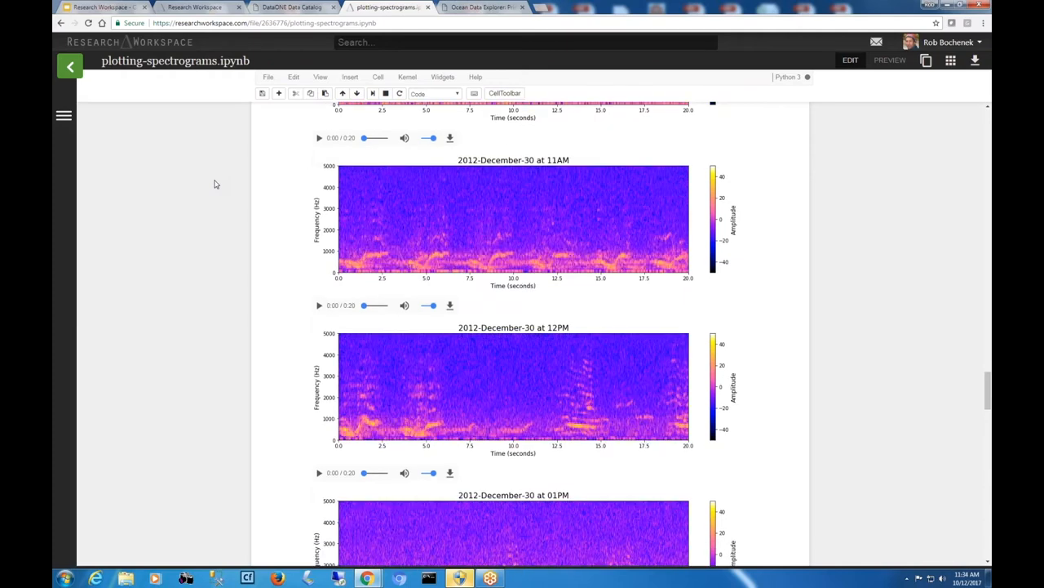
scroll("up", 3)
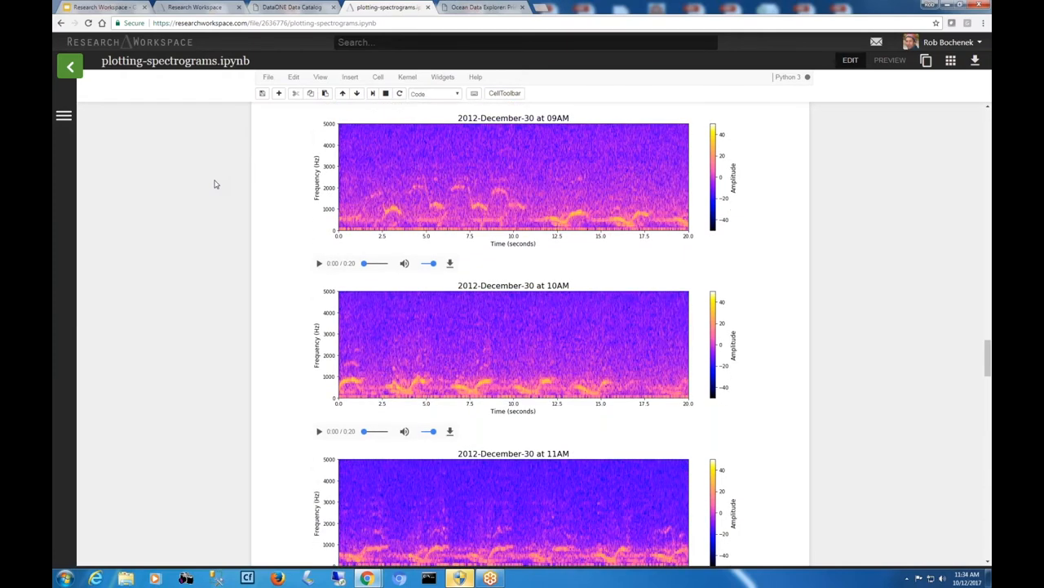
scroll("up", 3)
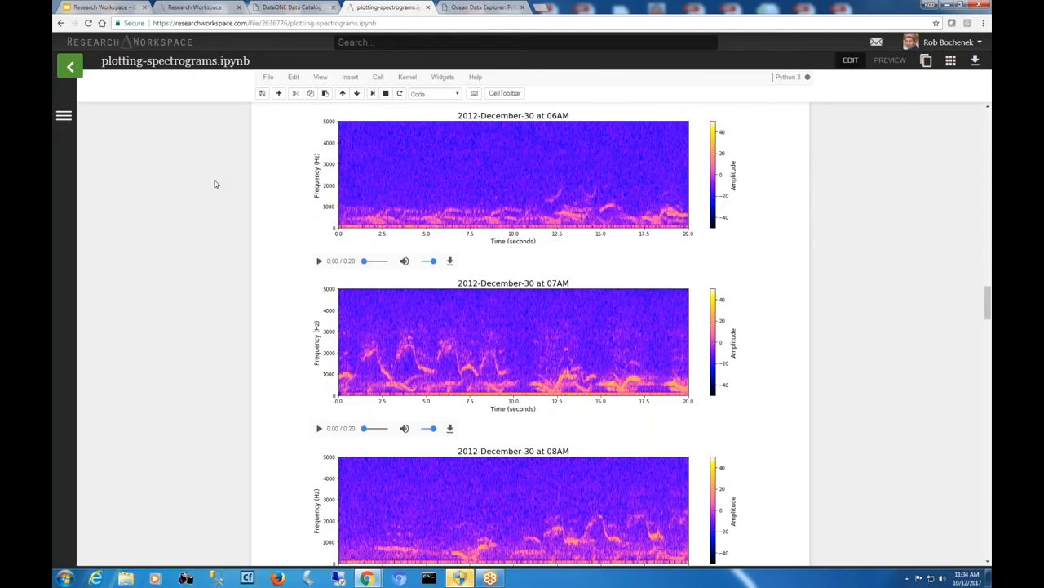
scroll("down", 3)
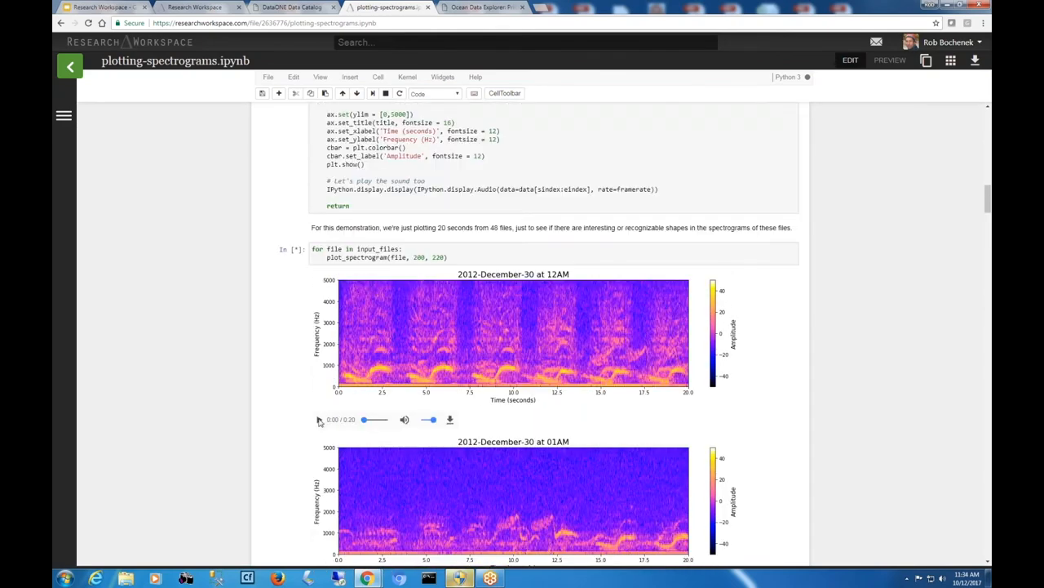
- Play the 12AM December 30 spectrogram's audio clip to about 0:14 of 20 seconds
left_click(319, 419)
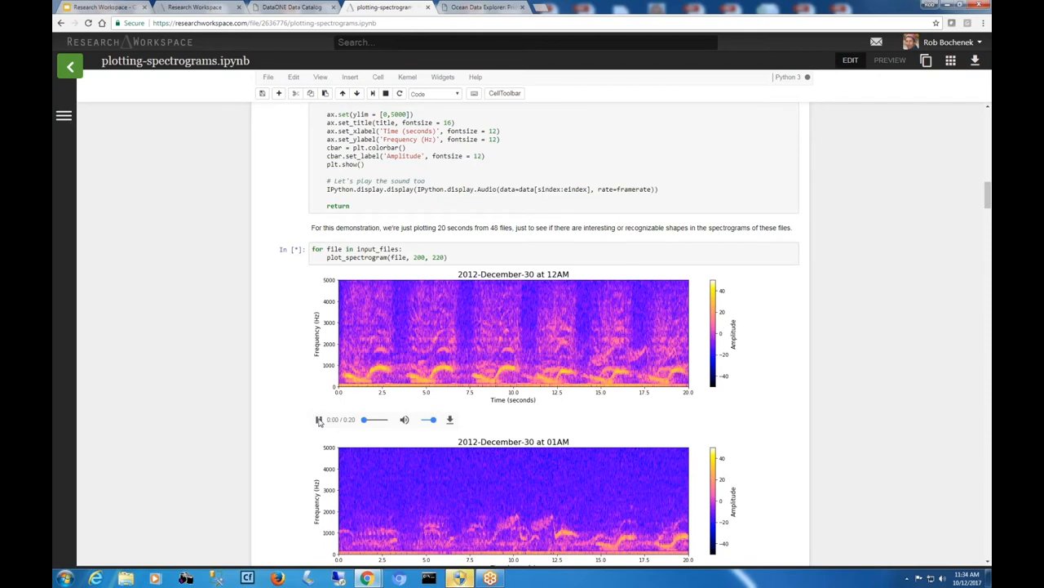
left_click(319, 419)
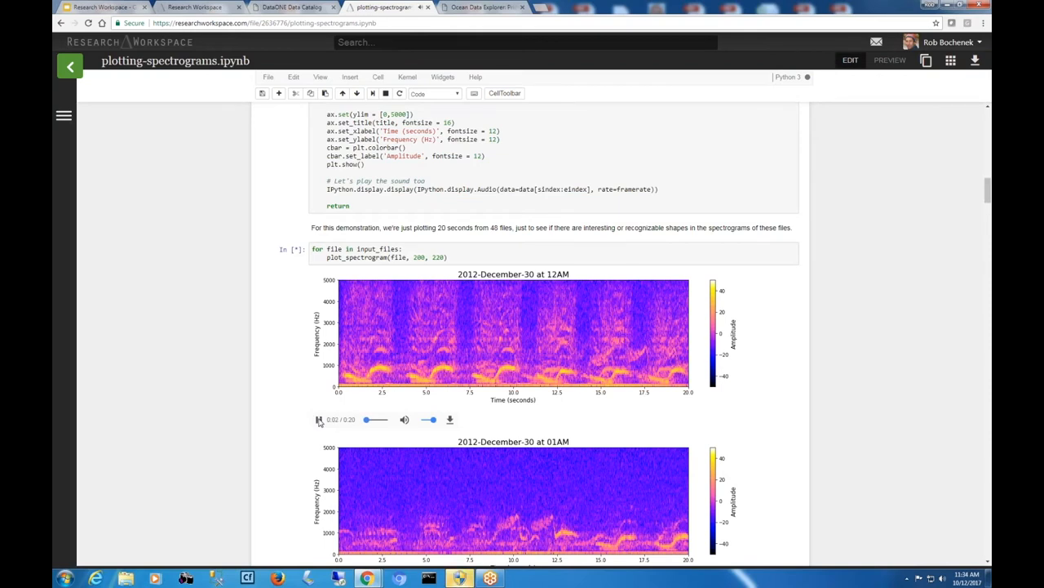
left_click(319, 419)
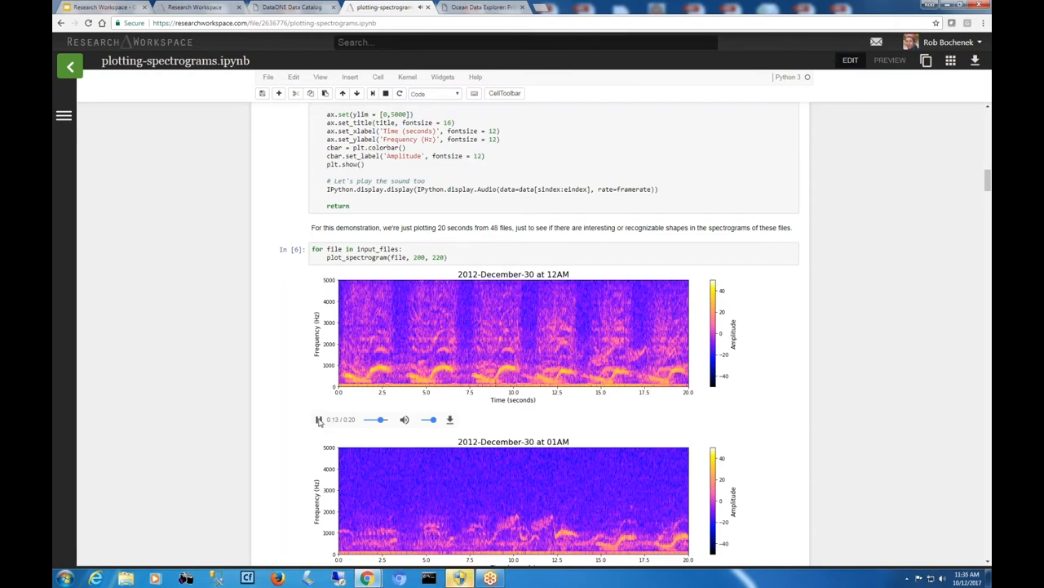
left_click(319, 419)
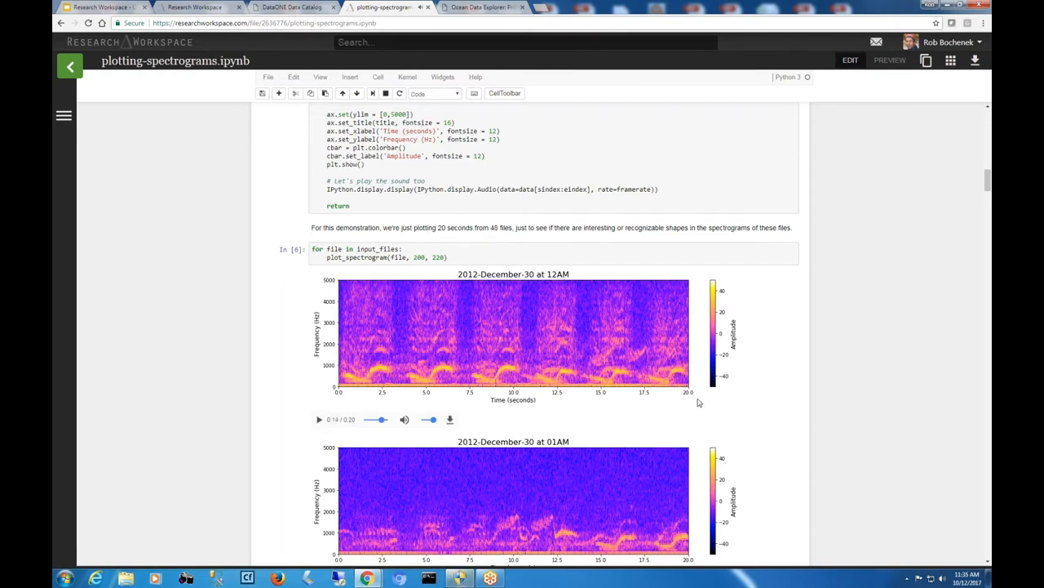
mouse_move(707, 412)
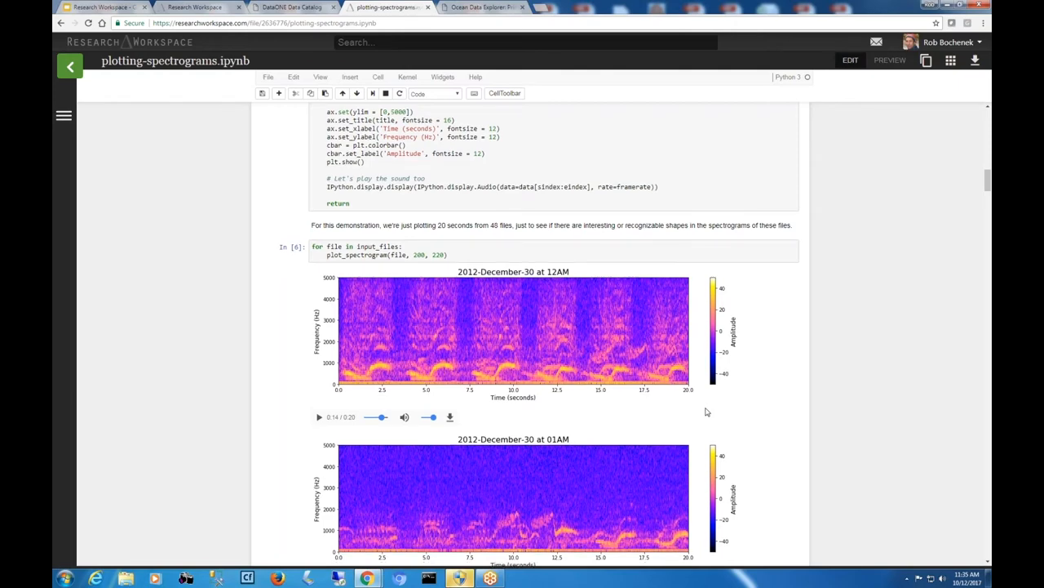
- Scroll through the hourly December 30 spectrogram outputs down to 11PM
scroll("down", 3)
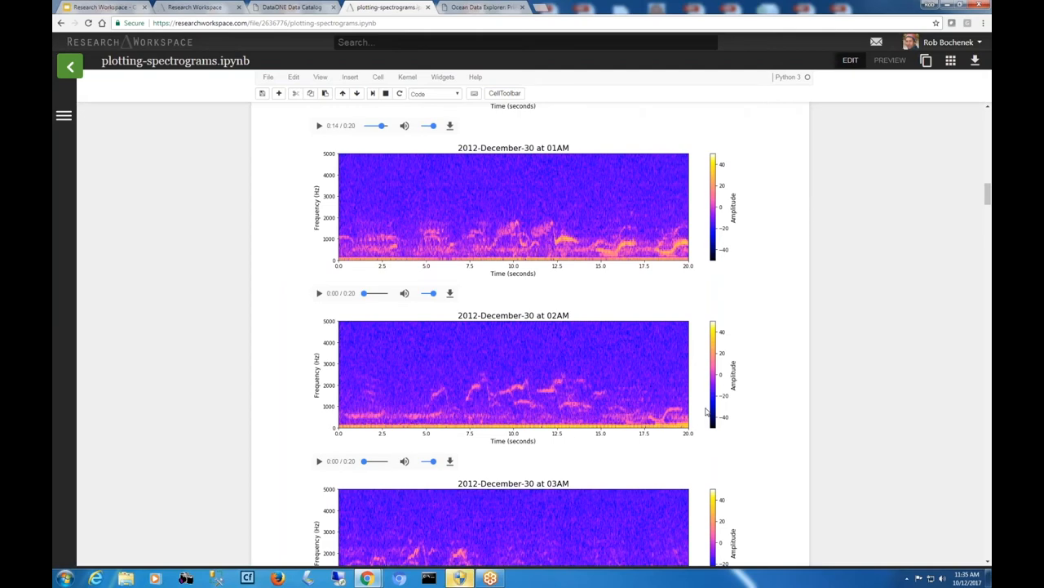
scroll("down", 3)
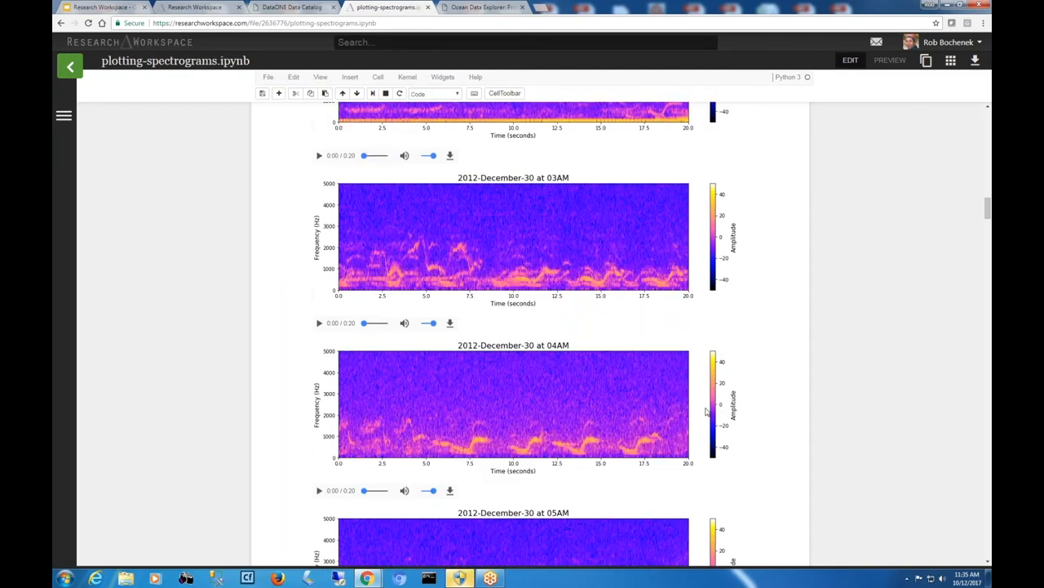
scroll("down", 3)
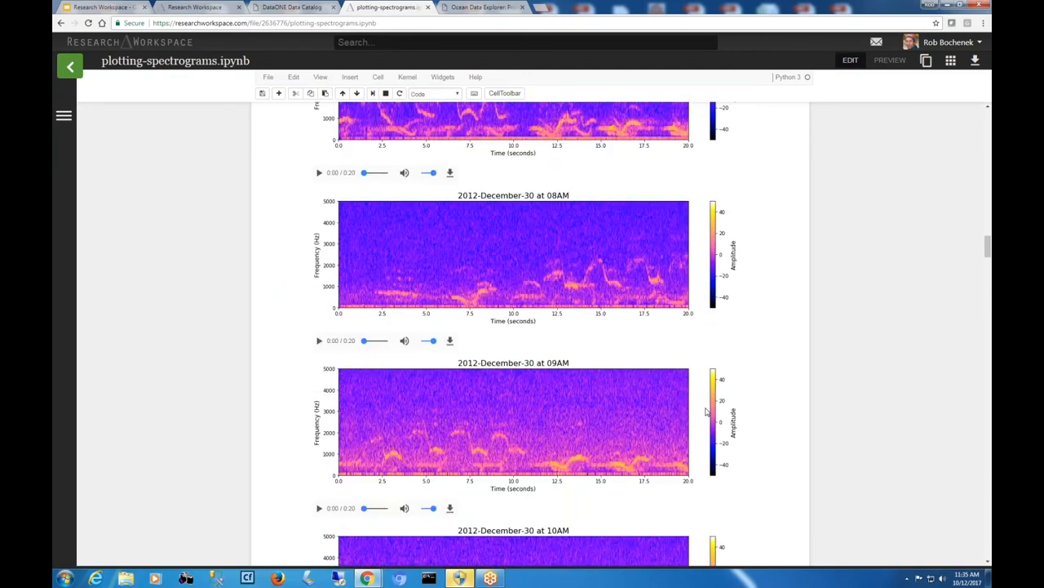
scroll("down", 3)
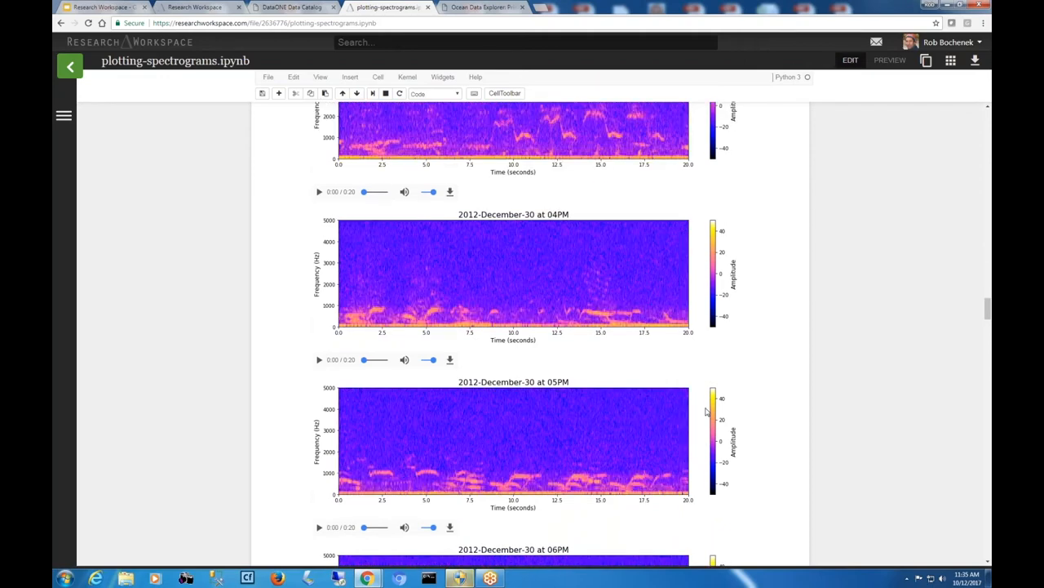
mouse_move(735, 407)
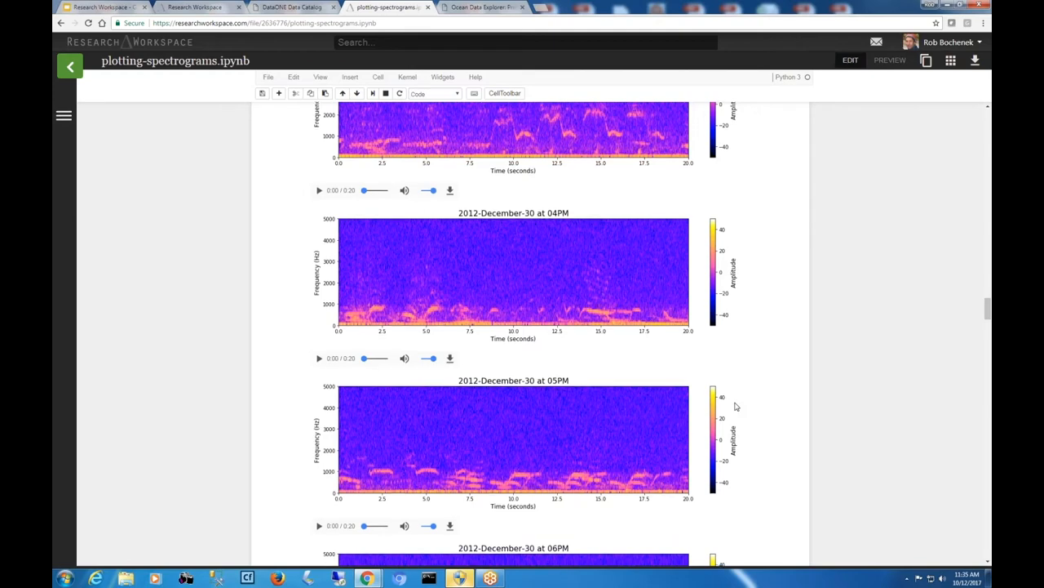
scroll("down", 3)
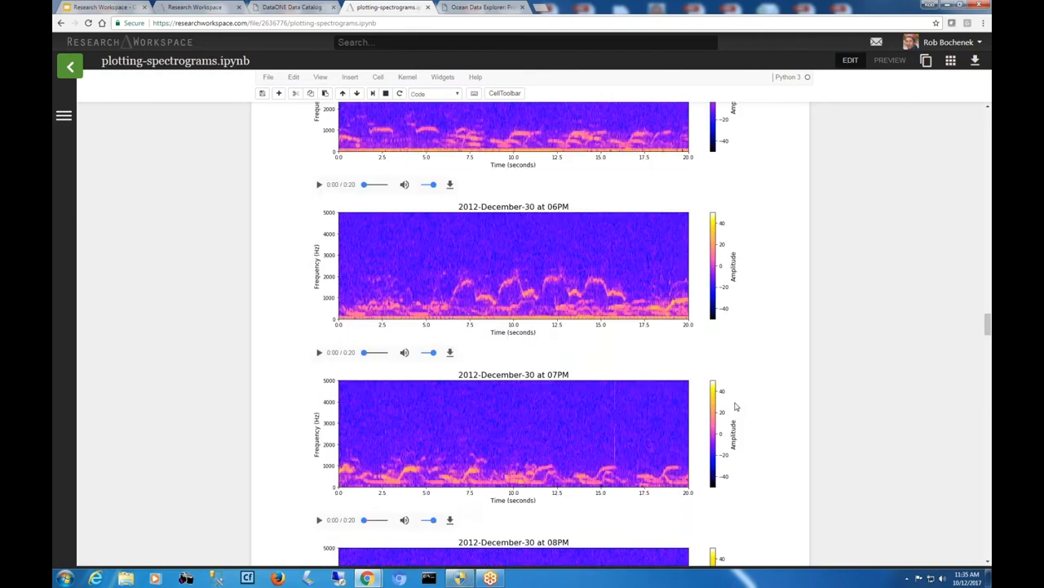
scroll("down", 3)
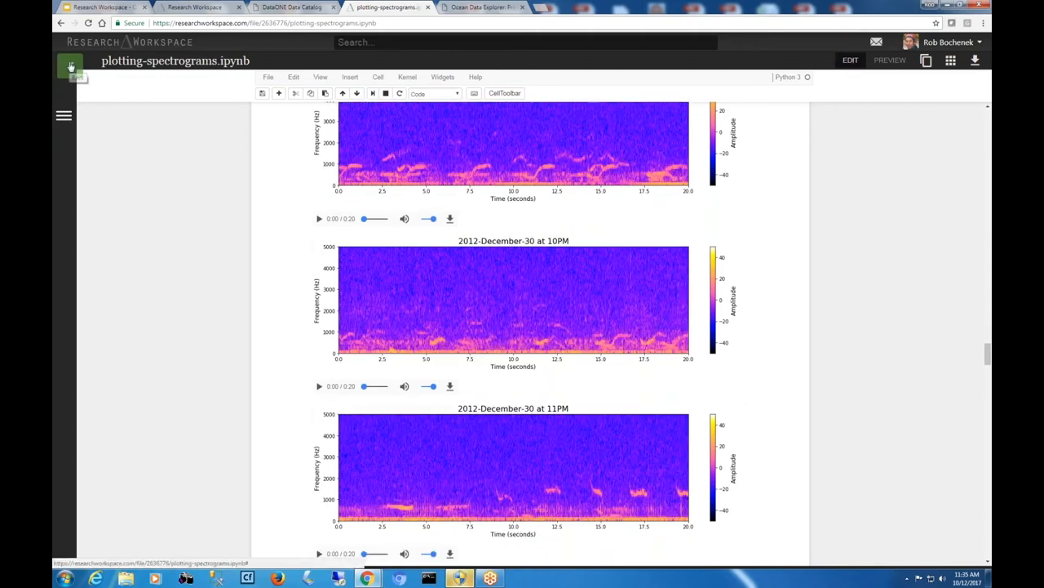
- Head back toward the projects page, triggering the 'Leave site?' unsaved-changes warning
left_click(70, 66)
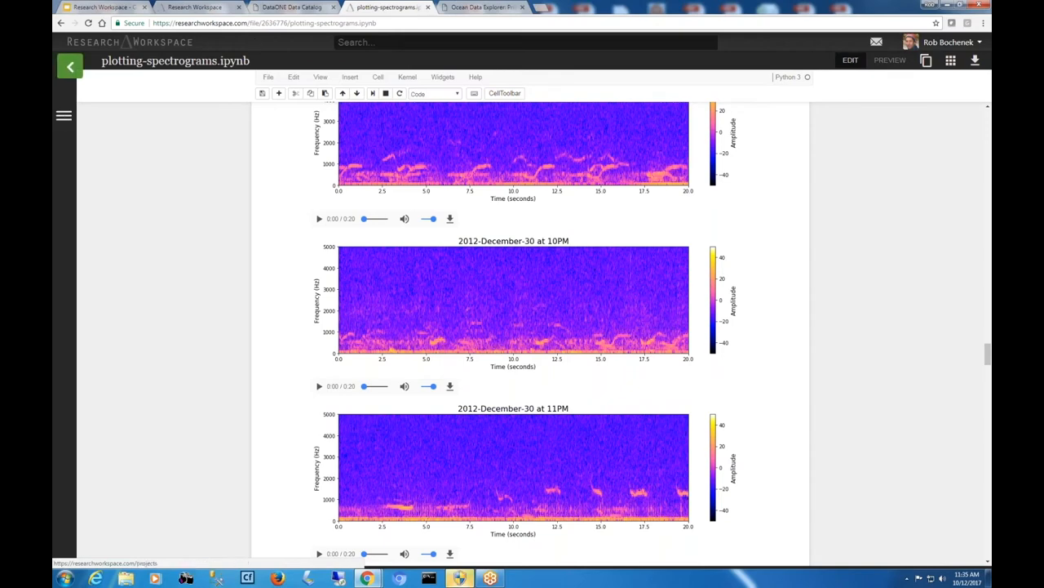
mouse_move(163, 290)
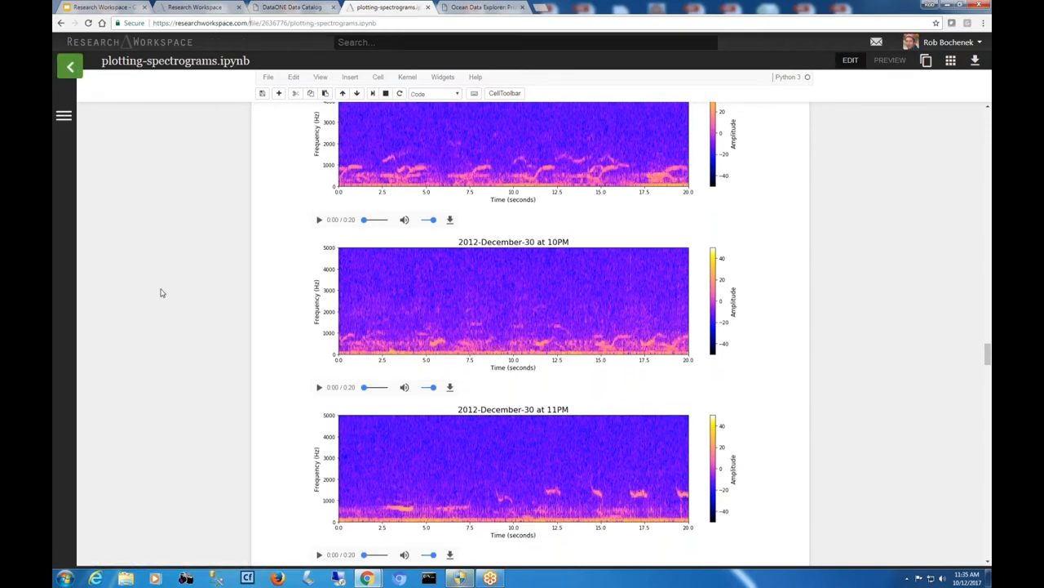
scroll("down", 3)
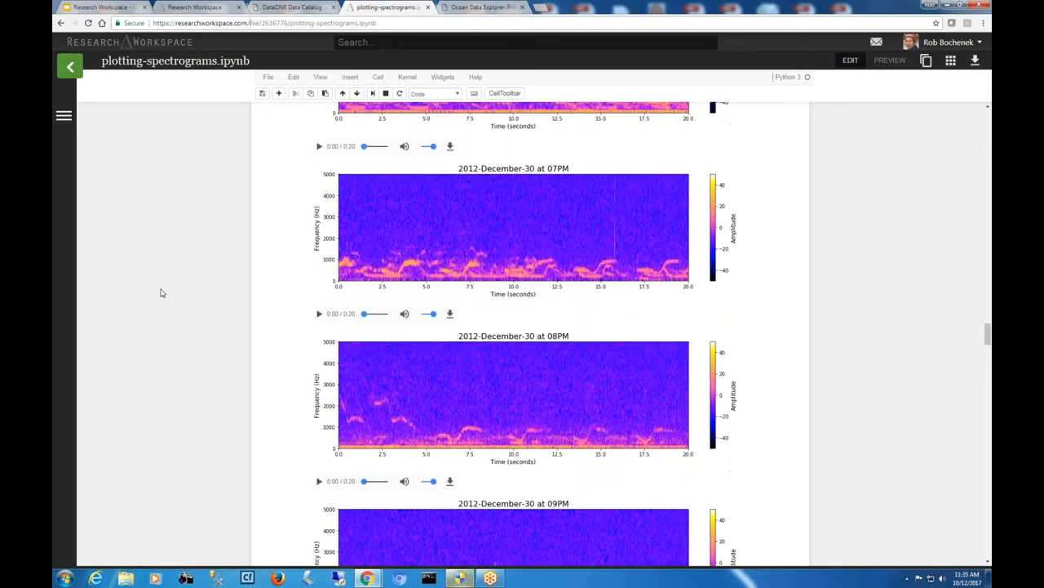
scroll("down", 3)
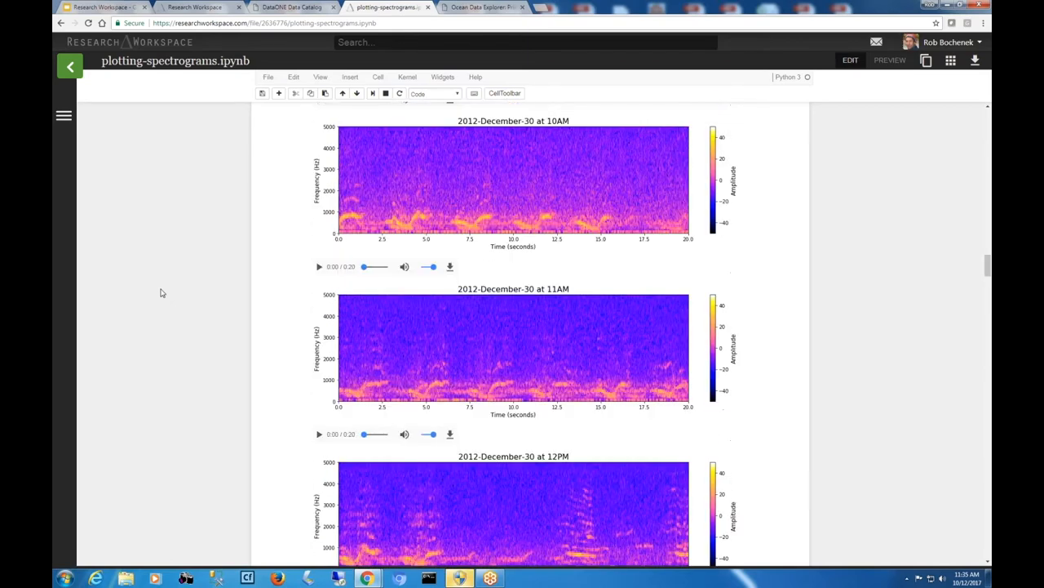
scroll("up", 3)
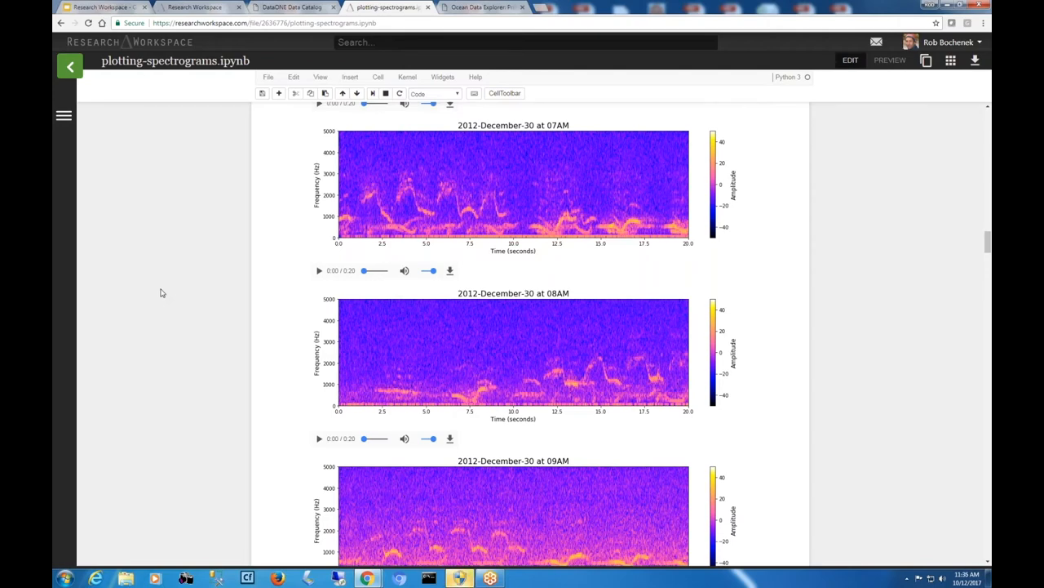
mouse_move(342, 303)
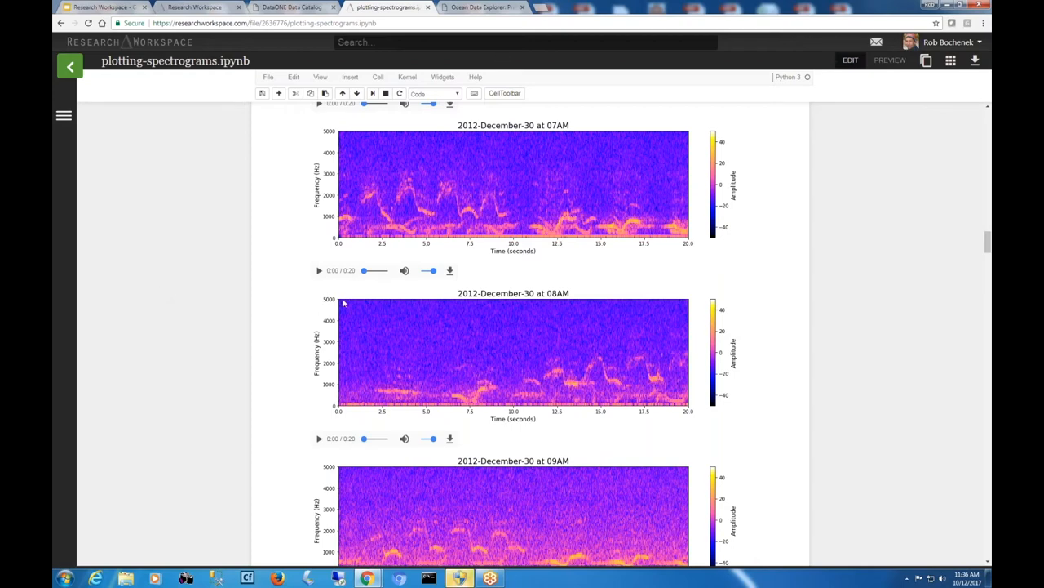
mouse_move(723, 303)
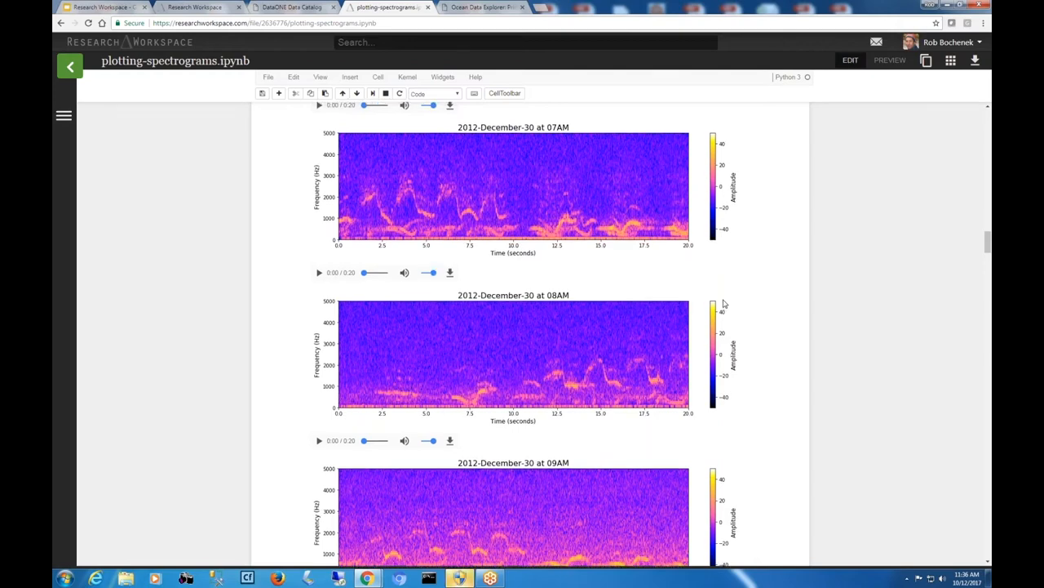
scroll("down", 3)
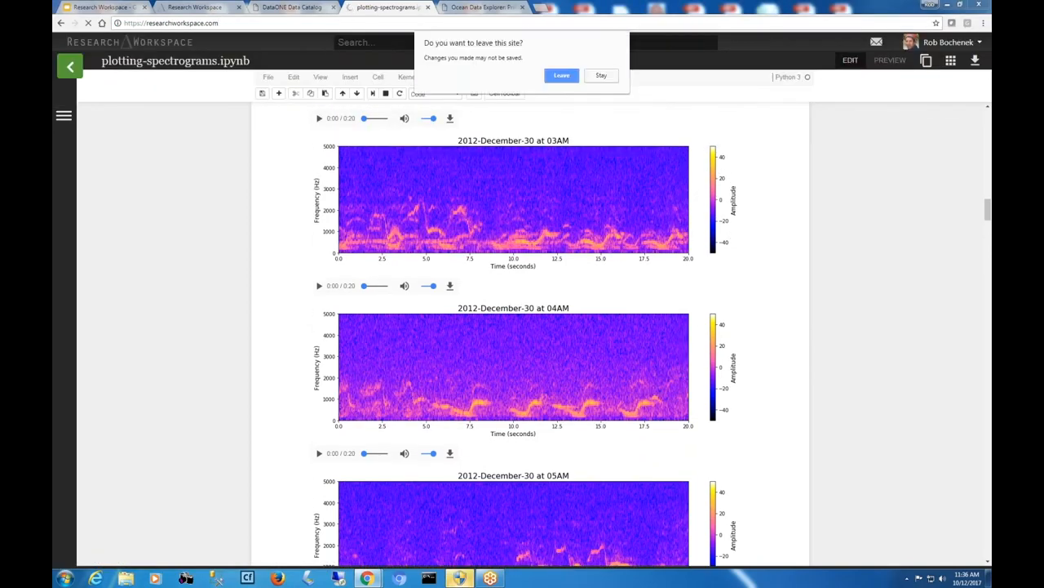
- Confirm leaving, then open the Arctic Marine Biodiversity Observation Network campaign from Campaigns
left_click(562, 75)
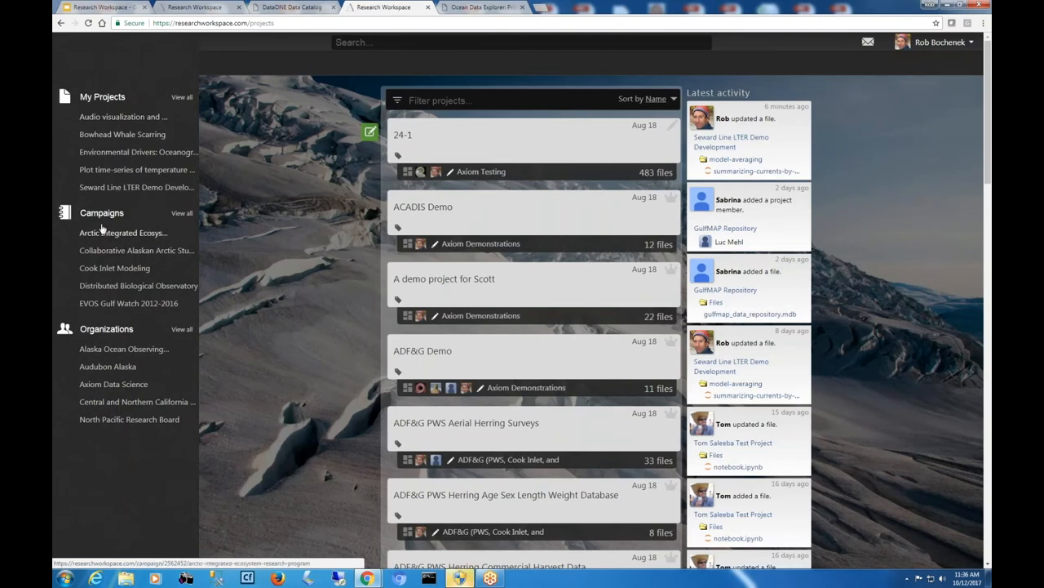
left_click(102, 212)
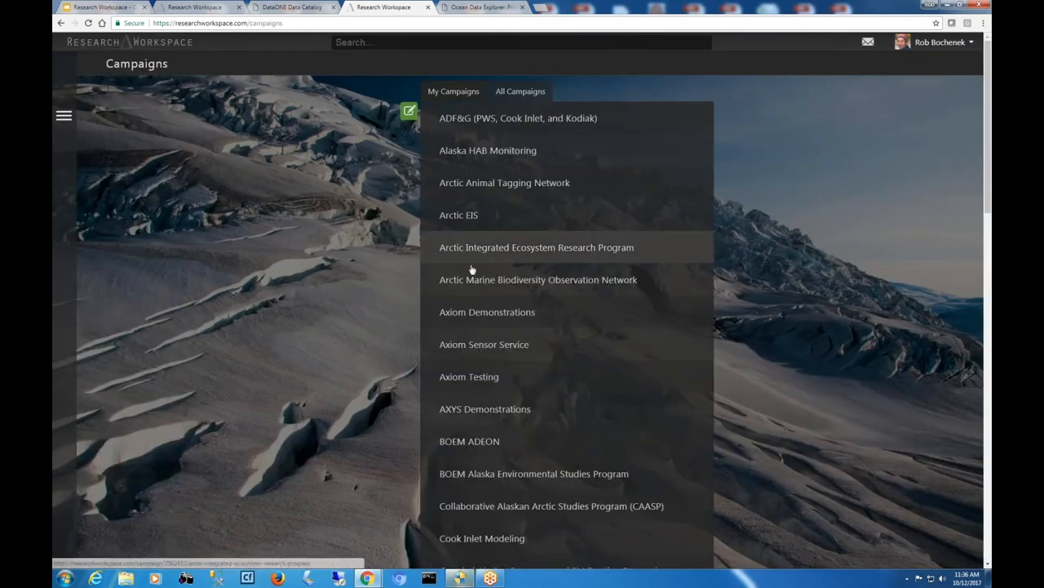
left_click(538, 279)
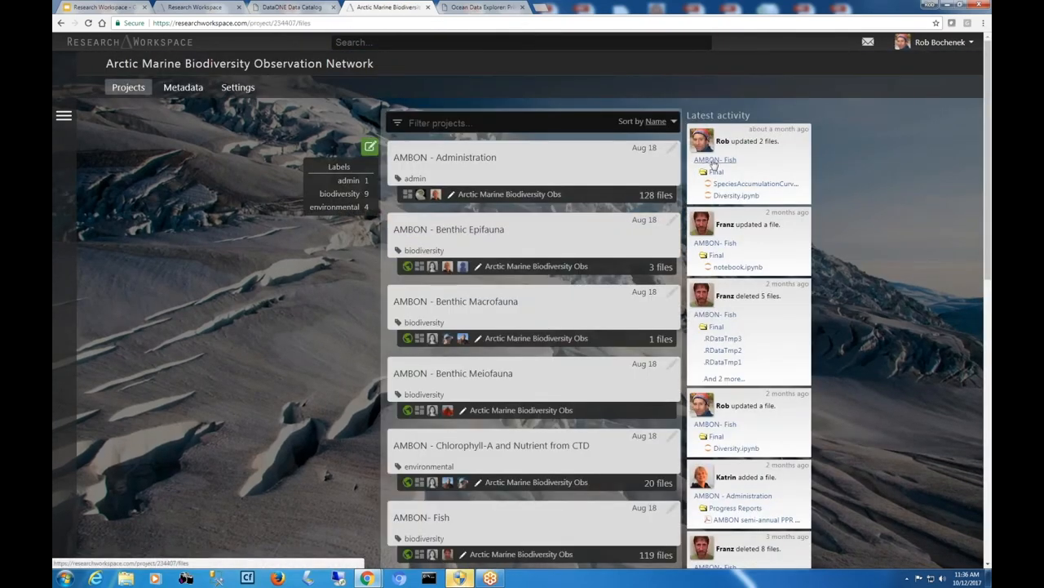
- Open AMBON- Fish and browse Data > 2015 > Haul & species data, then R Notebooks > Final
left_click(421, 517)
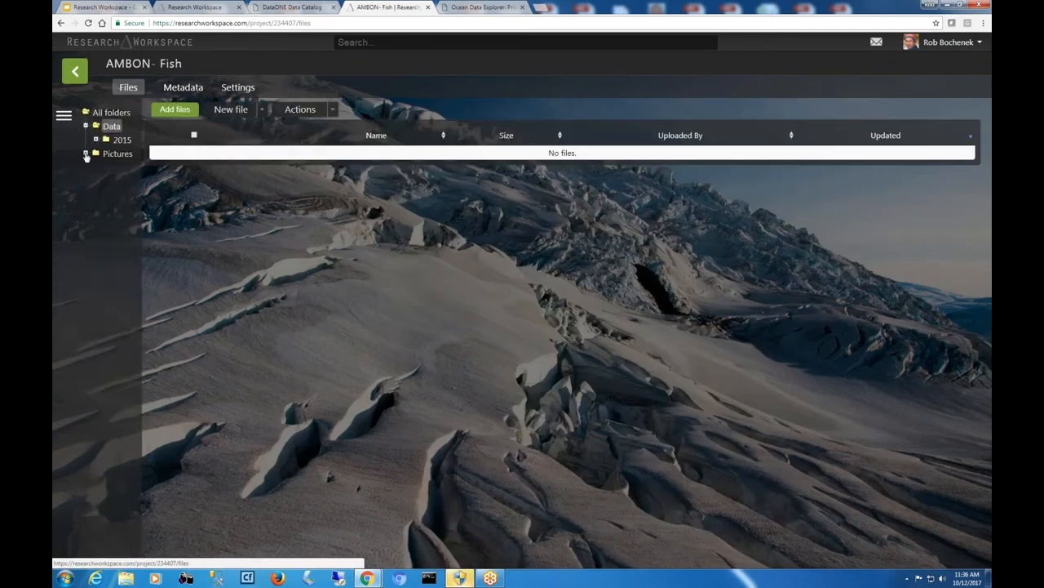
left_click(87, 153)
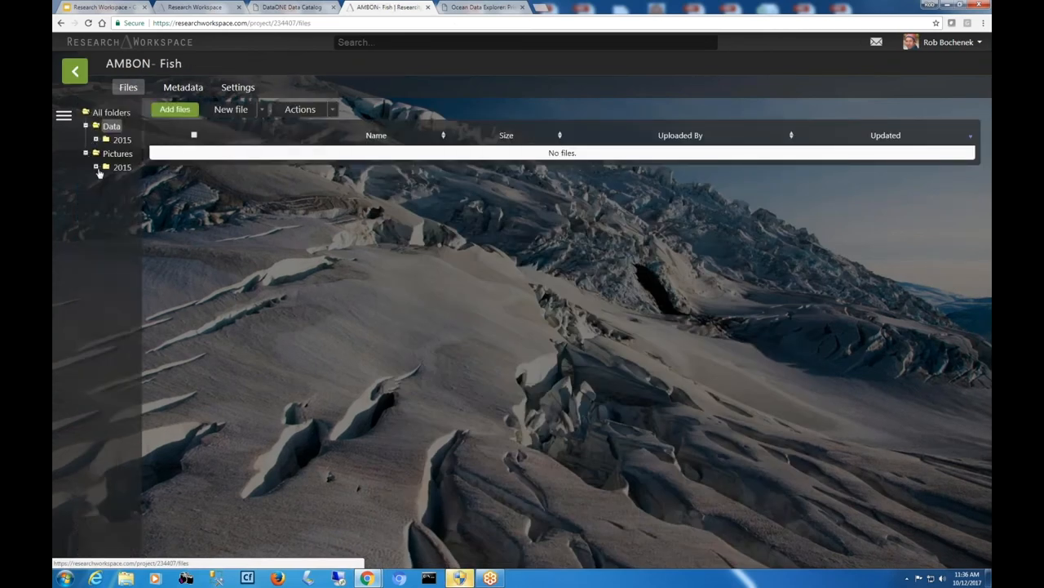
left_click(122, 140)
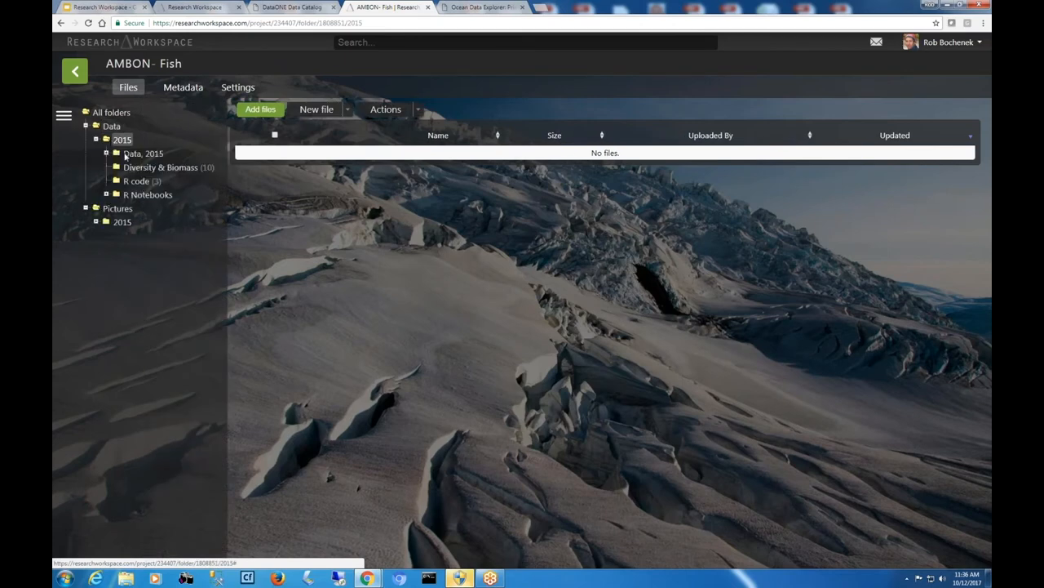
left_click(106, 153)
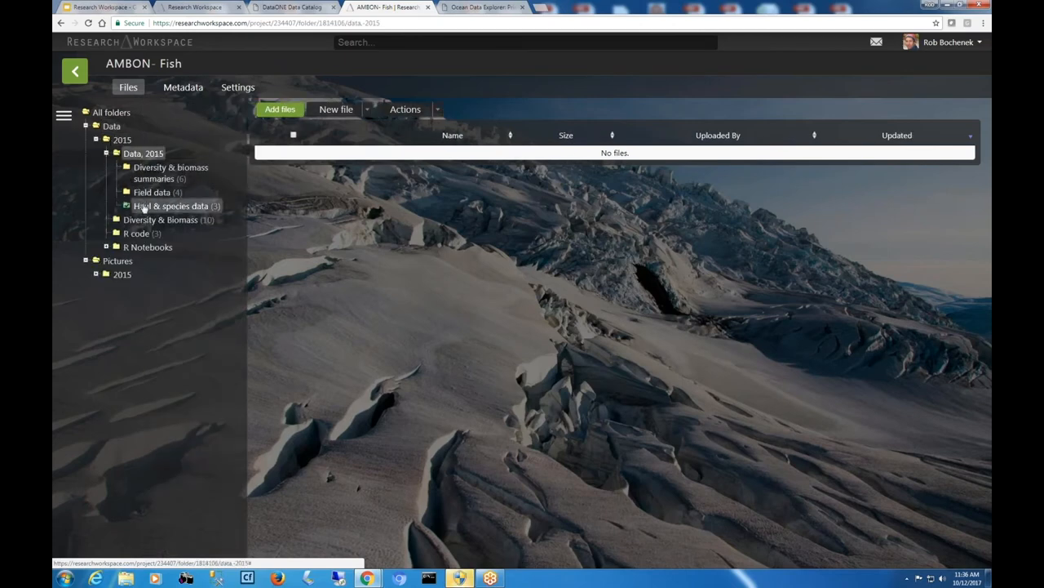
left_click(170, 206)
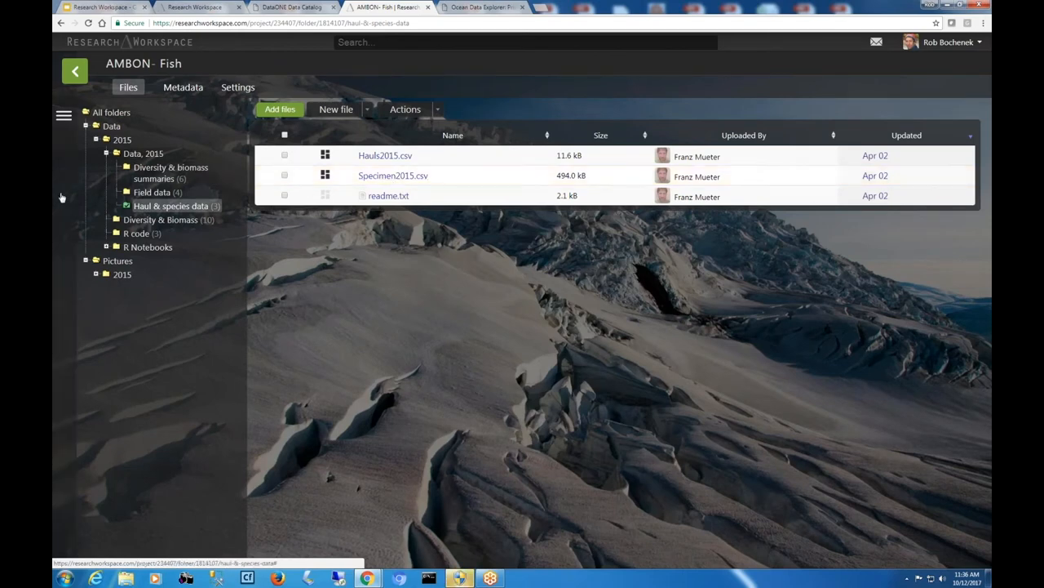
left_click(149, 246)
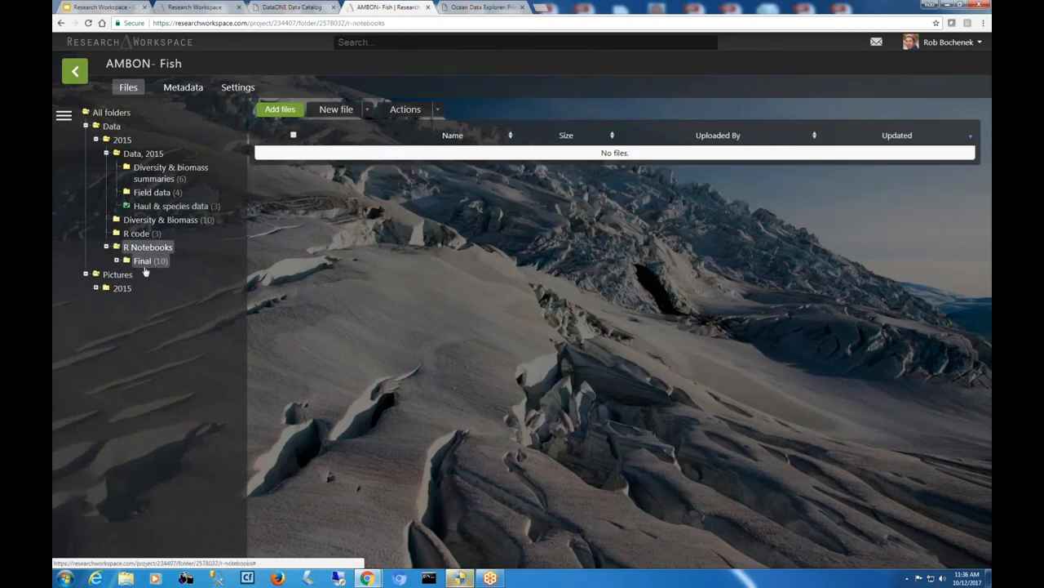
left_click(143, 260)
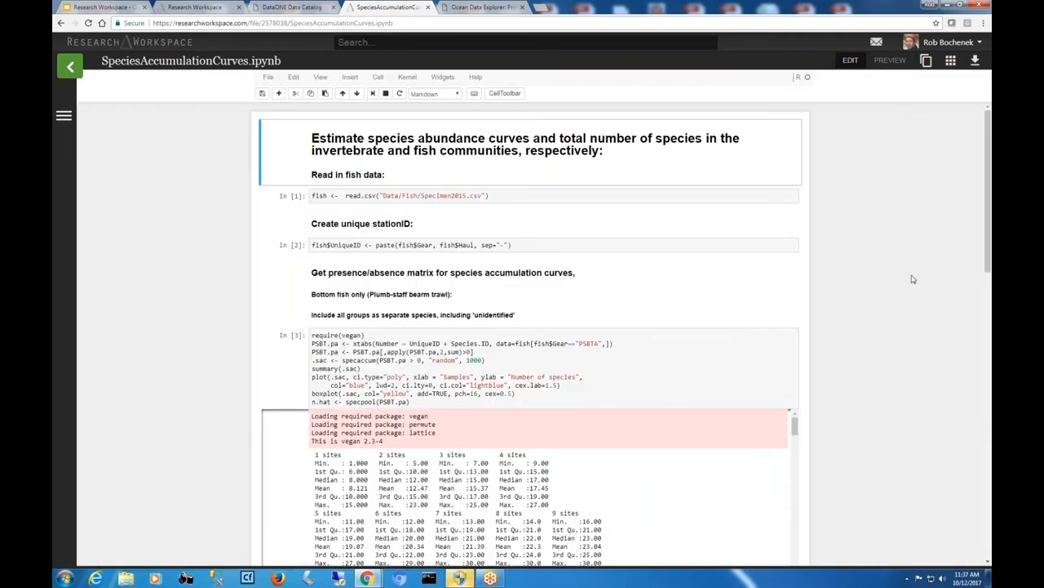
- Scroll down through the SpeciesAccumulationCurves notebook's specimen-reading code and vegan outputs
scroll("down", 3)
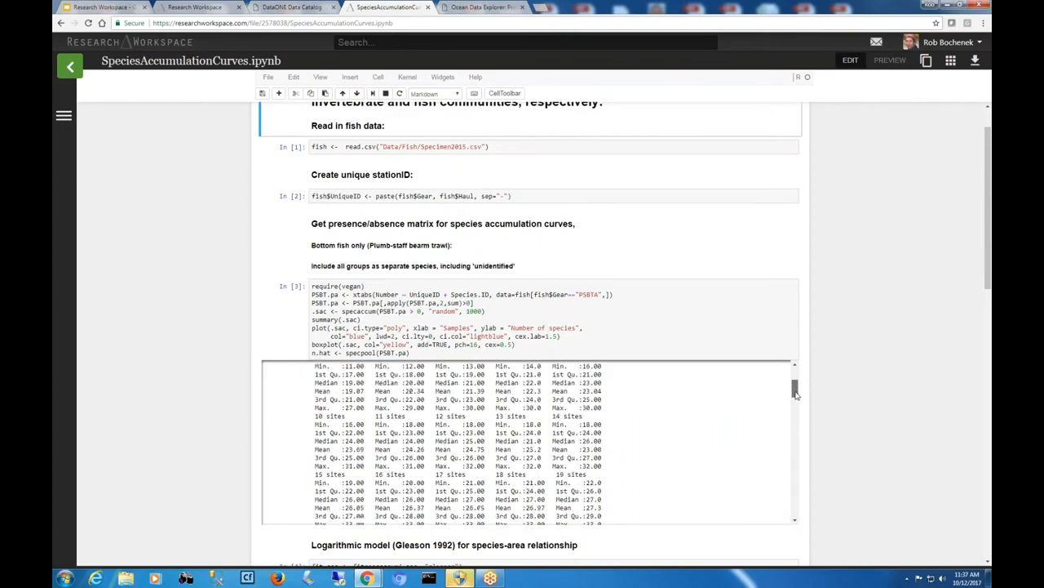
scroll("down", 3)
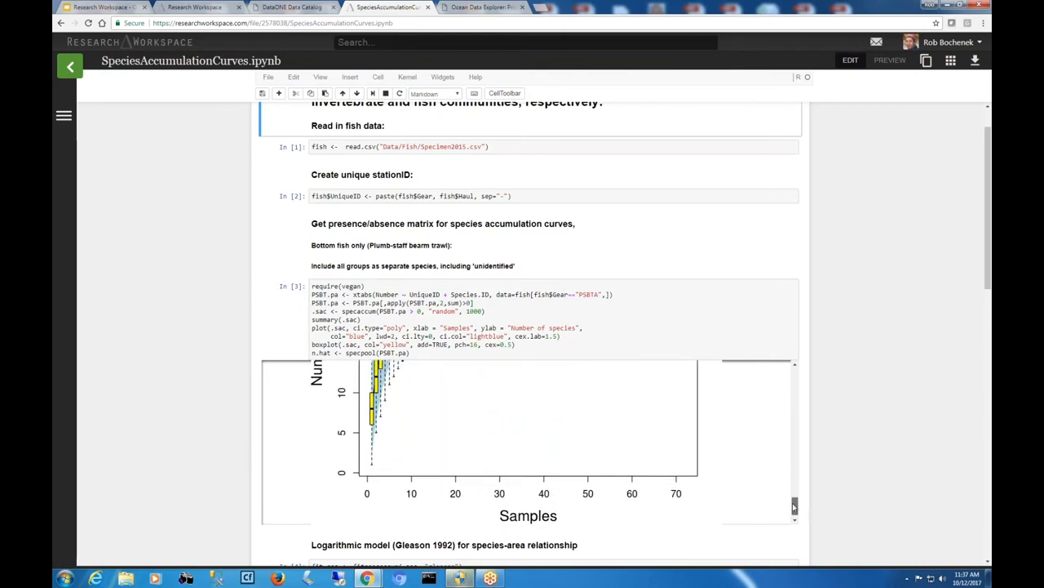
scroll("down", 3)
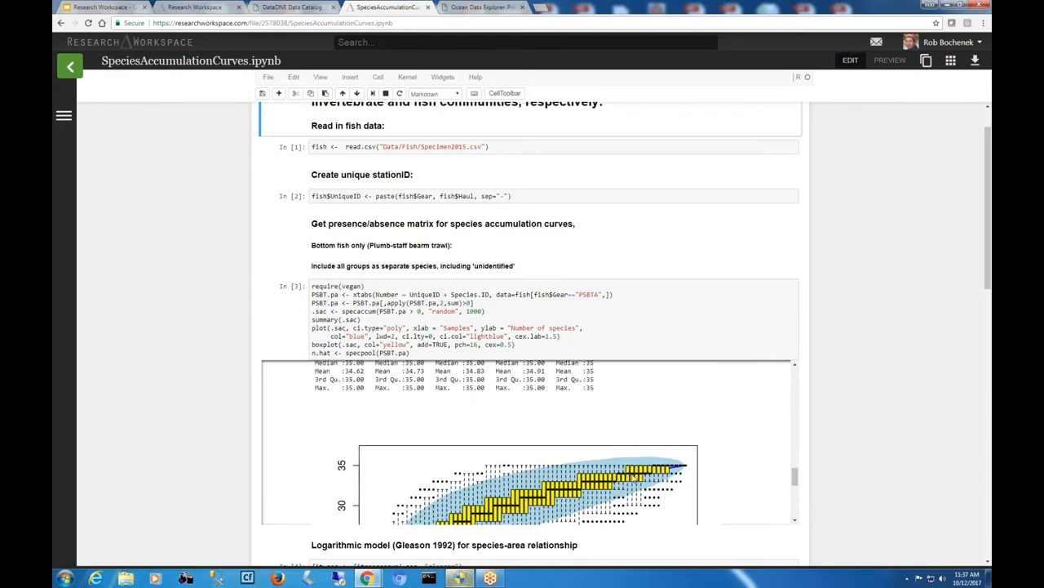
scroll("down", 3)
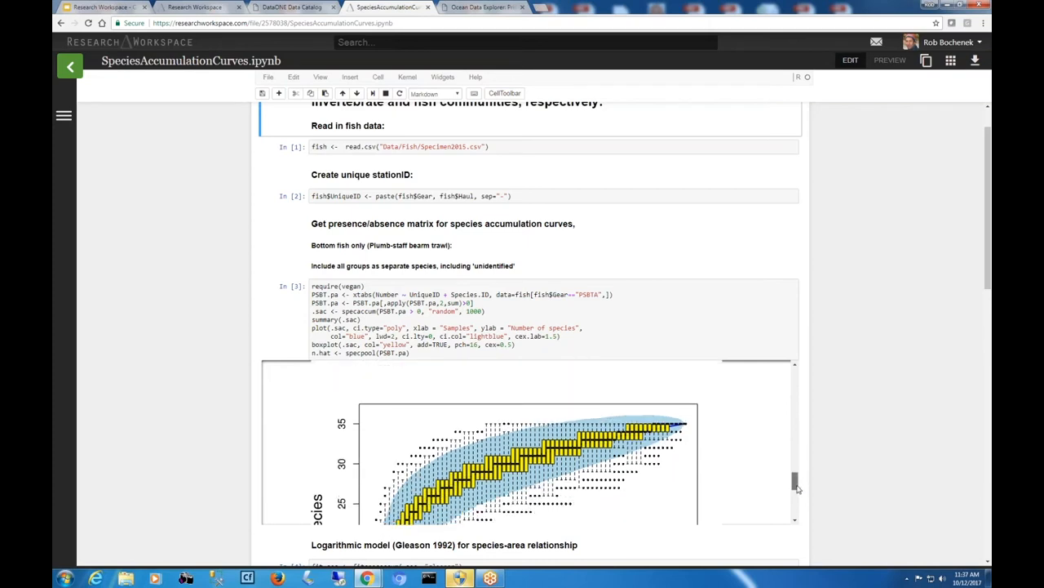
scroll("down", 3)
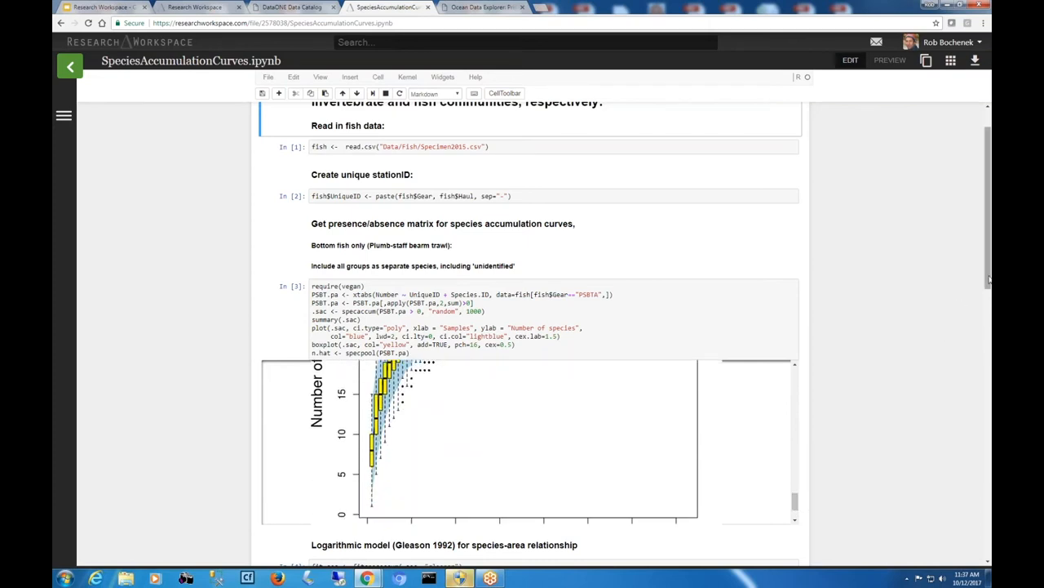
scroll("down", 3)
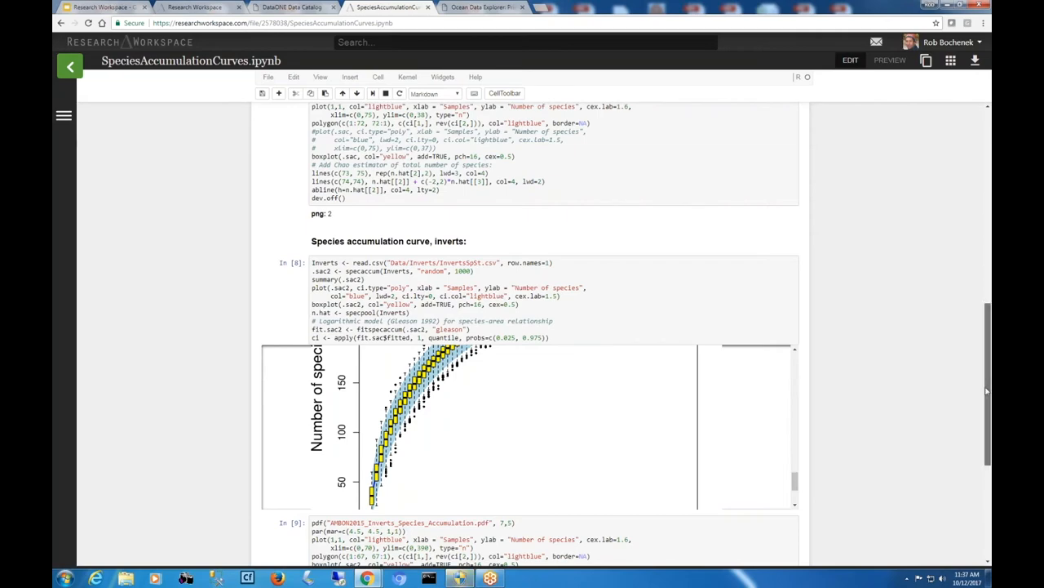
scroll("down", 3)
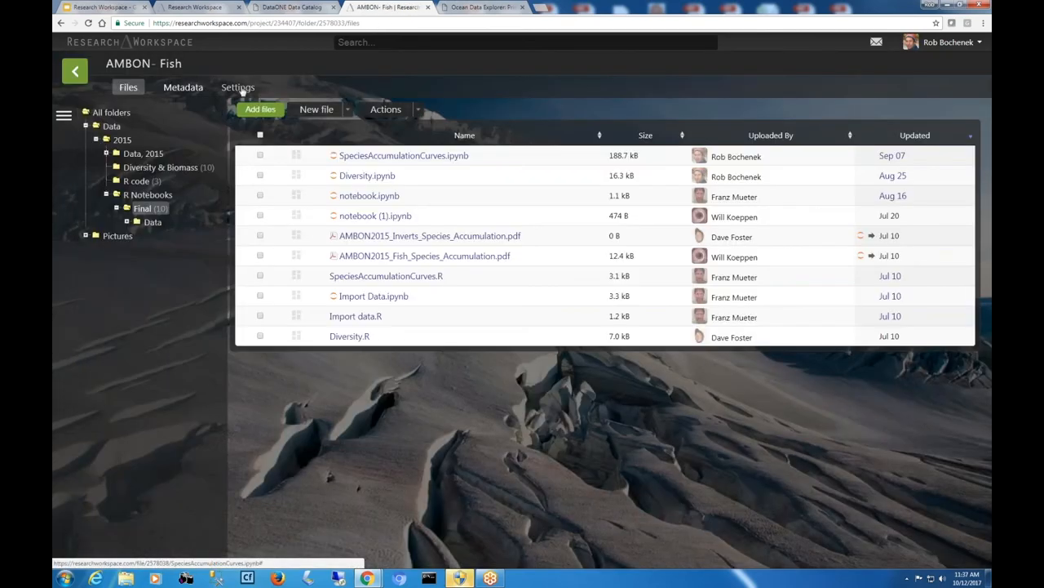
left_click(238, 88)
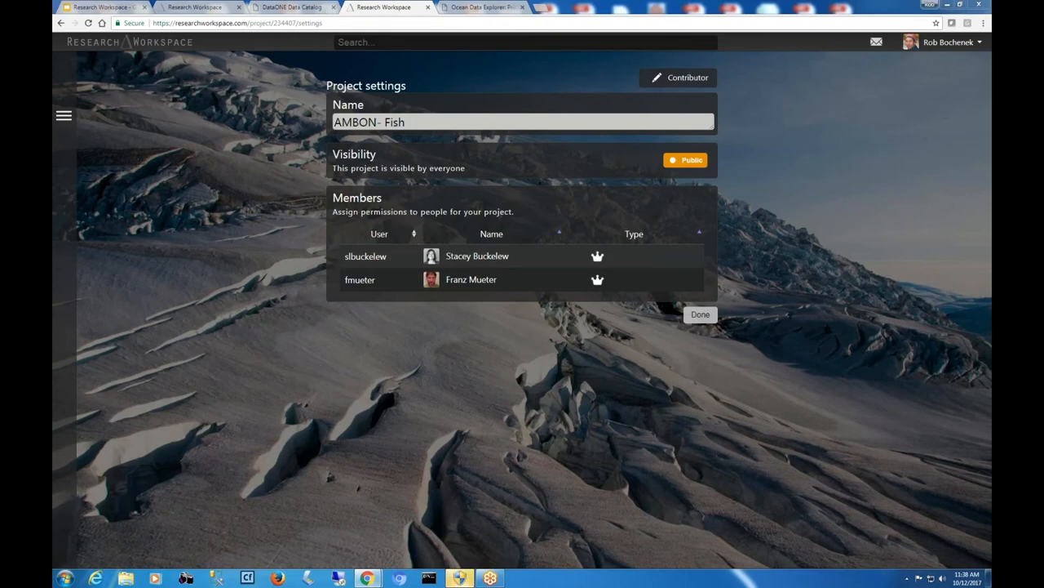
mouse_move(481, 6)
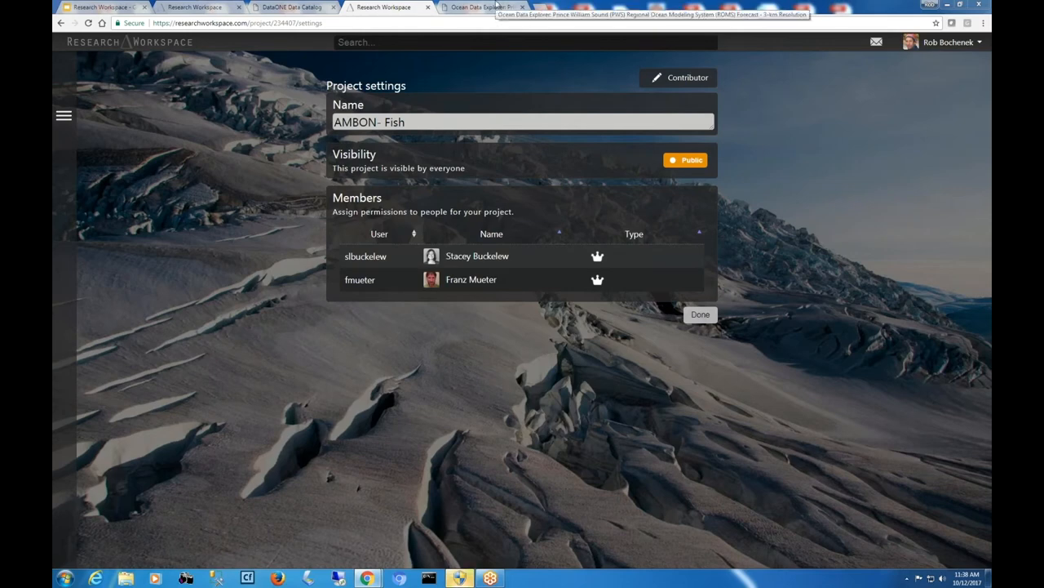
mouse_move(395, 7)
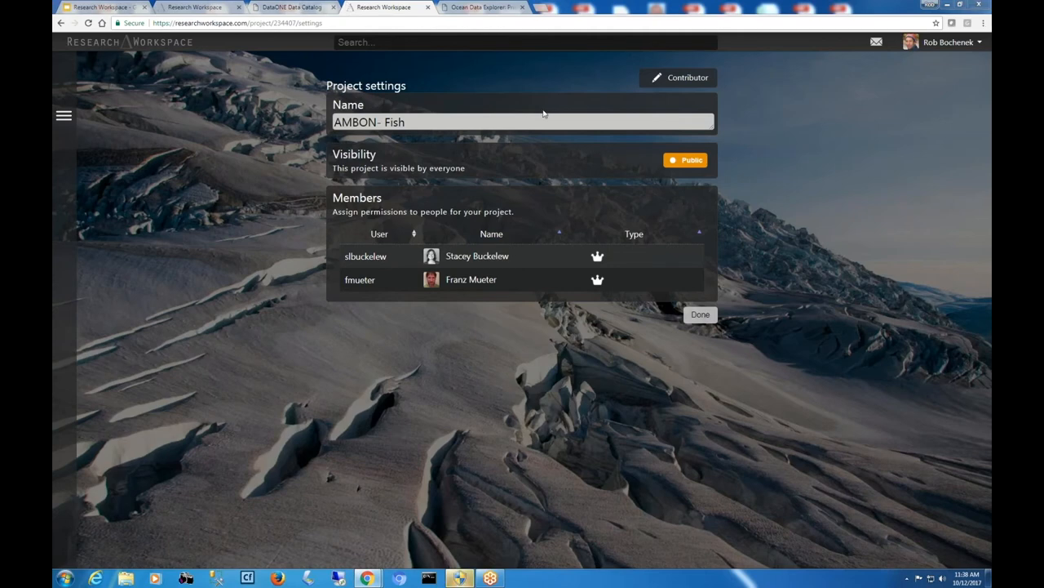
mouse_move(257, 110)
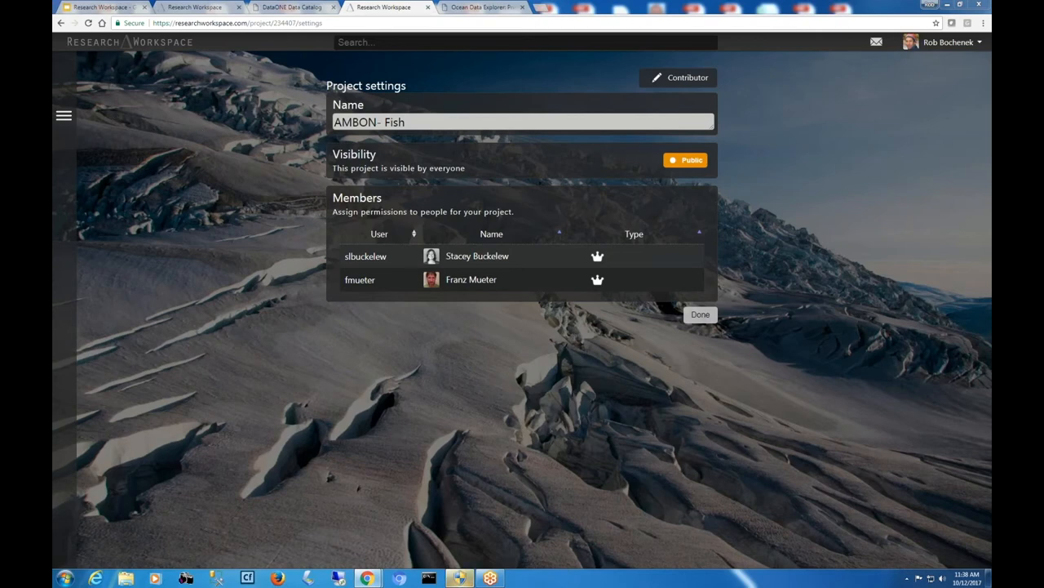
mouse_move(63, 115)
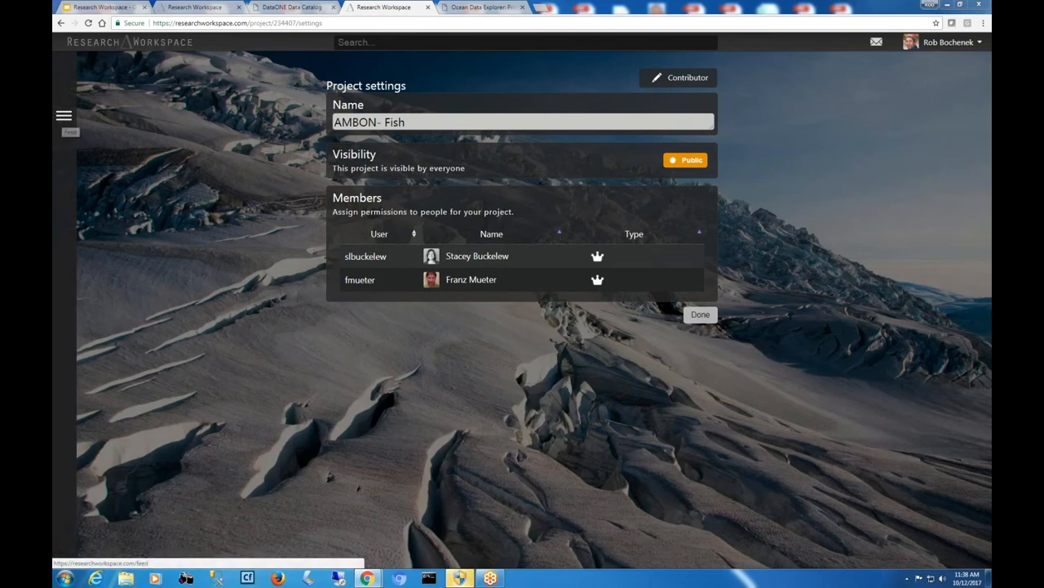
- Return to AMBON- Fish and view its metadata at Methods > Process Steps
left_click(64, 115)
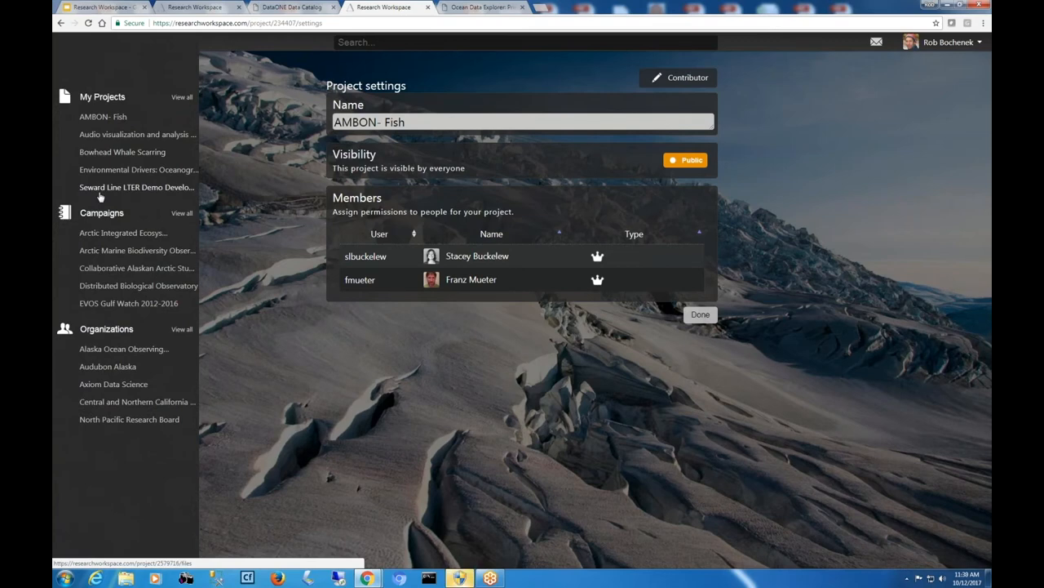
left_click(64, 115)
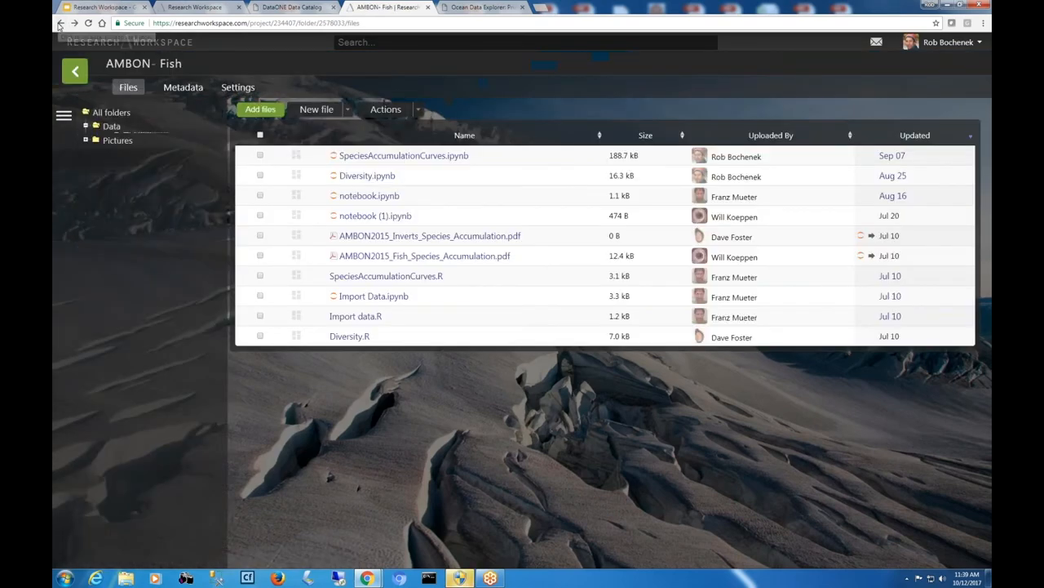
left_click(183, 87)
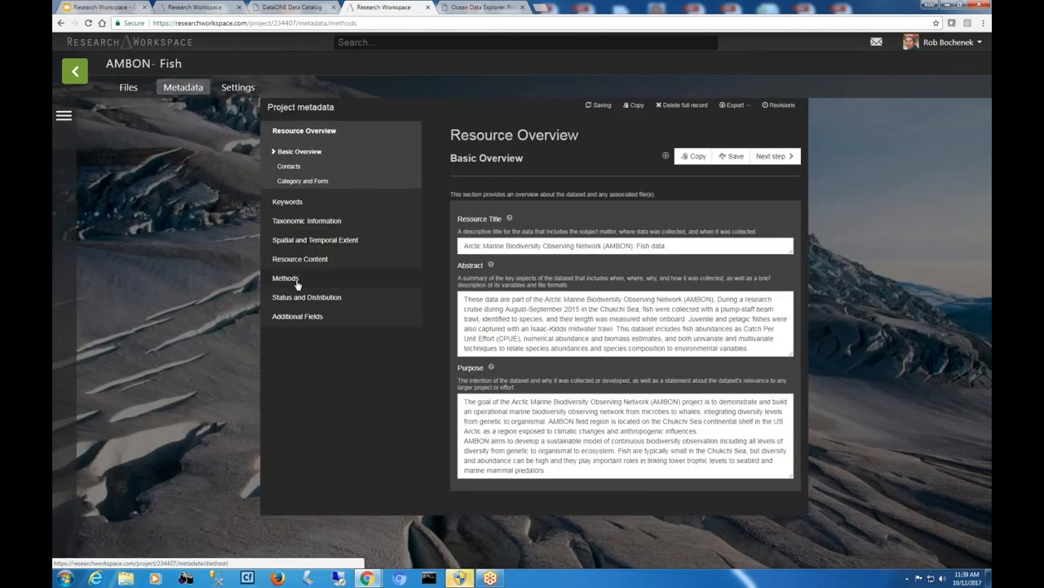
left_click(284, 277)
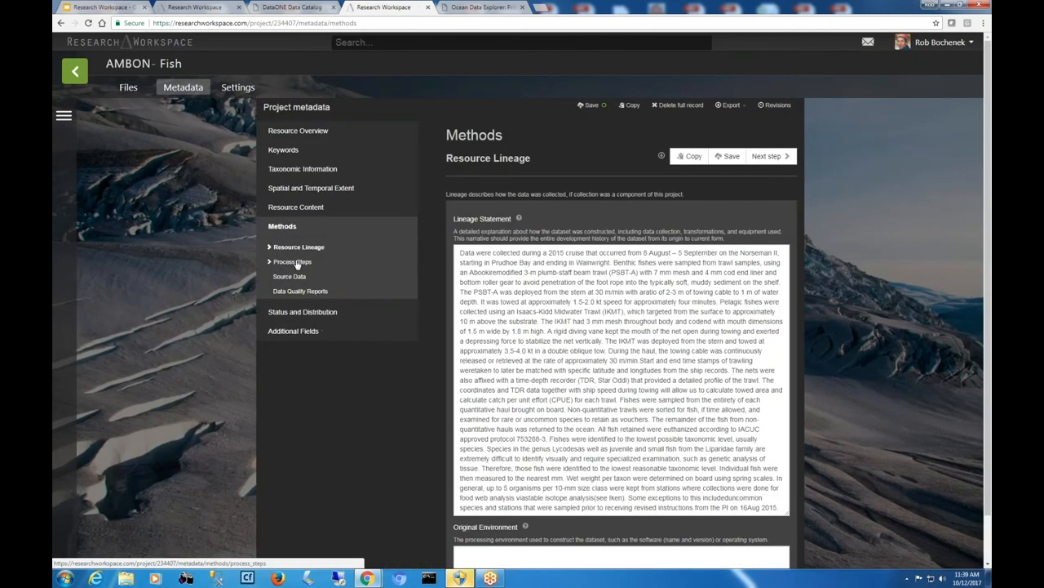
left_click(292, 261)
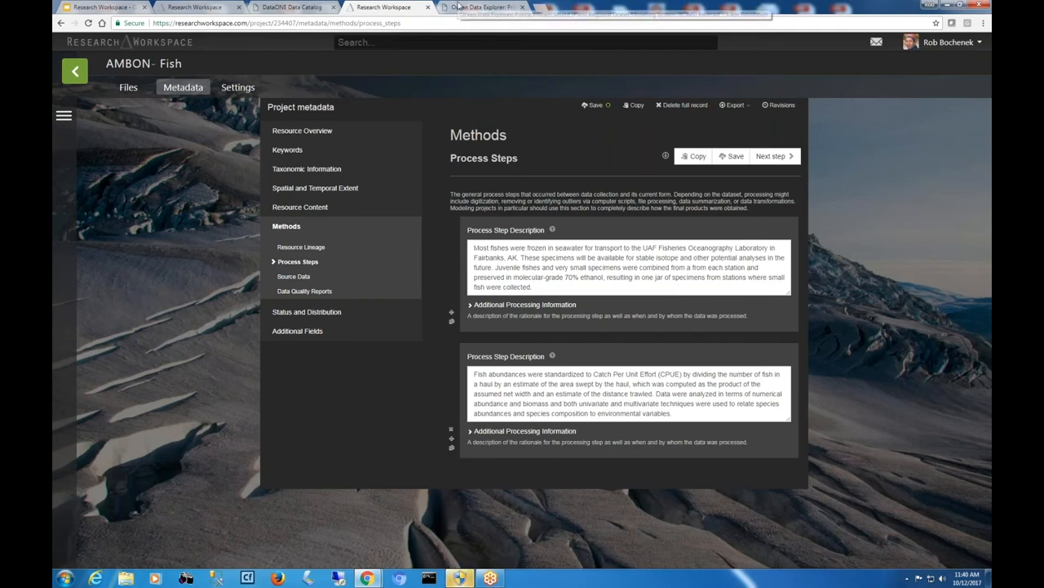
- In a new tab, open the ESIP Dask Test project to list its files
left_click(484, 7)
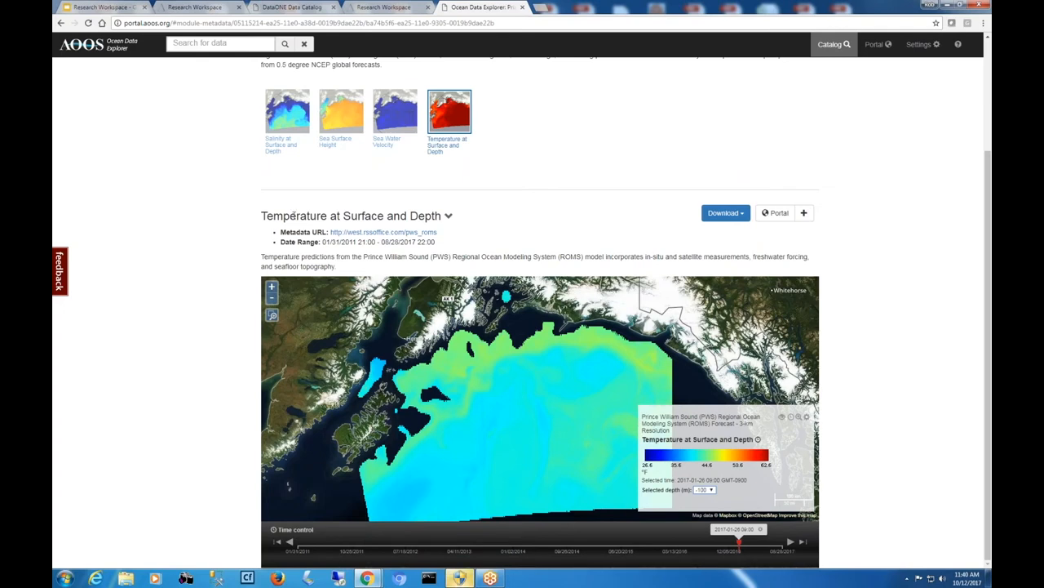
mouse_move(539, 10)
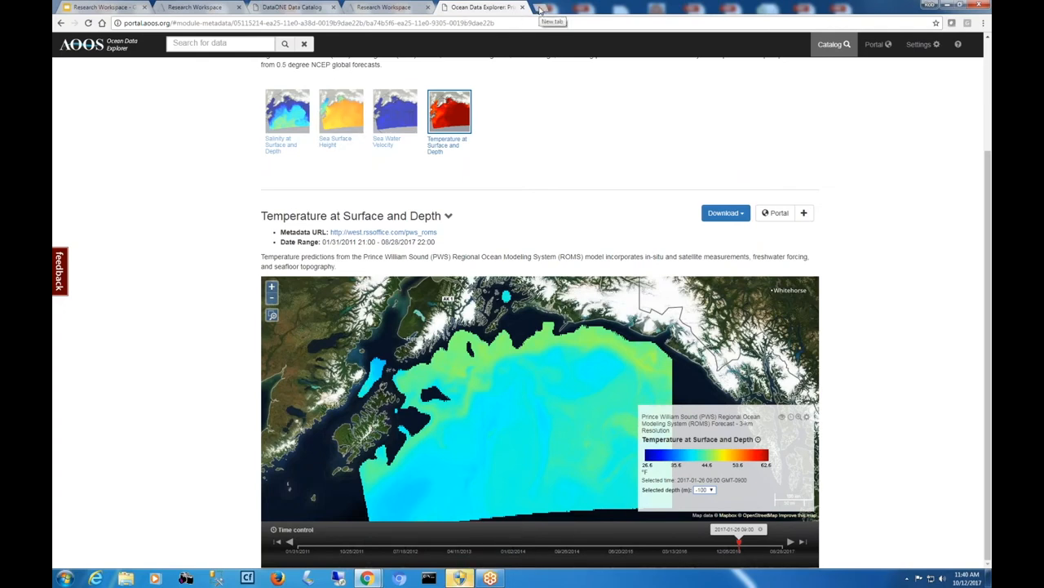
left_click(540, 7)
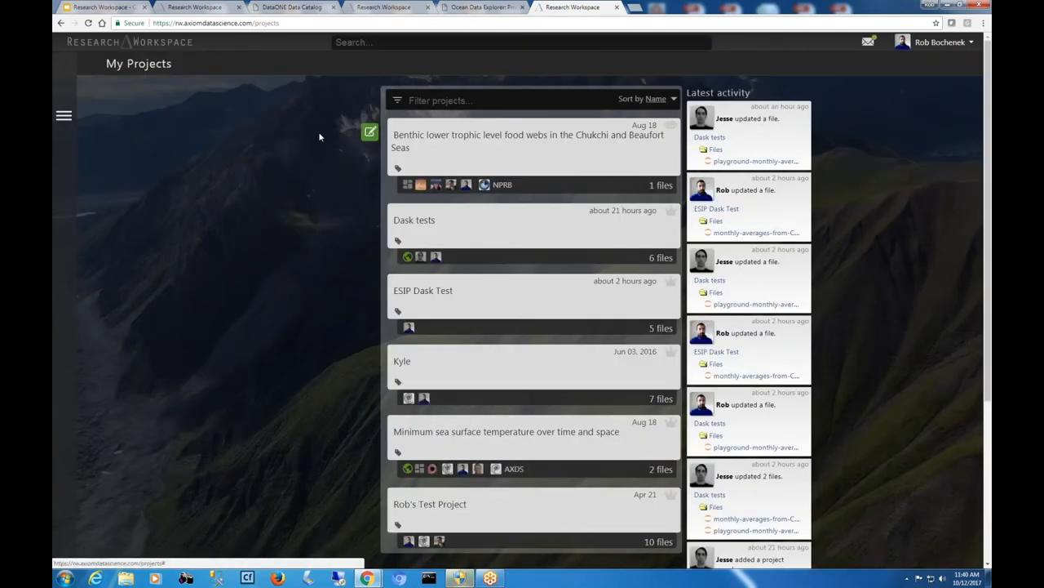
left_click(422, 291)
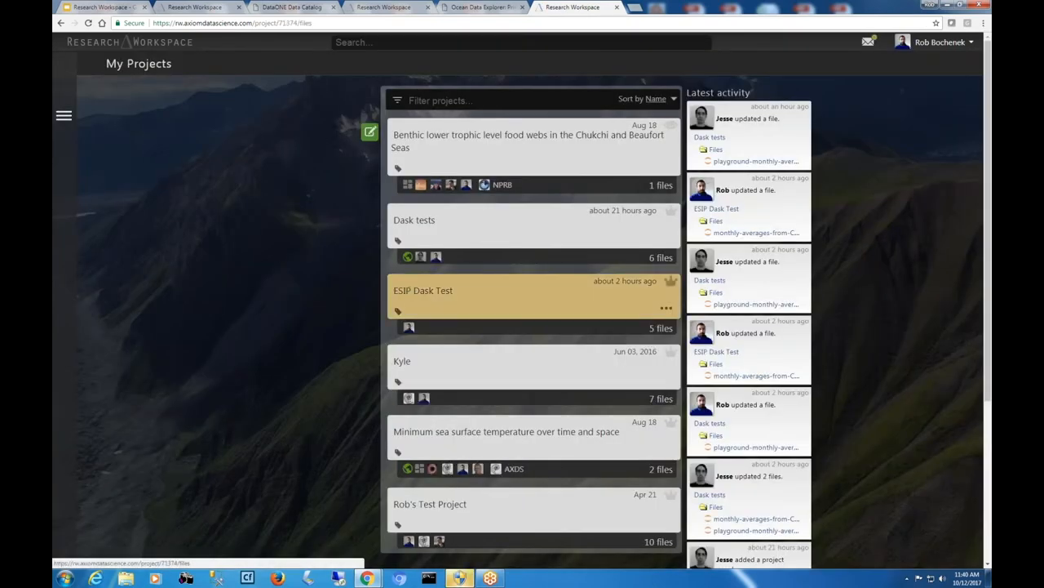
left_click(423, 291)
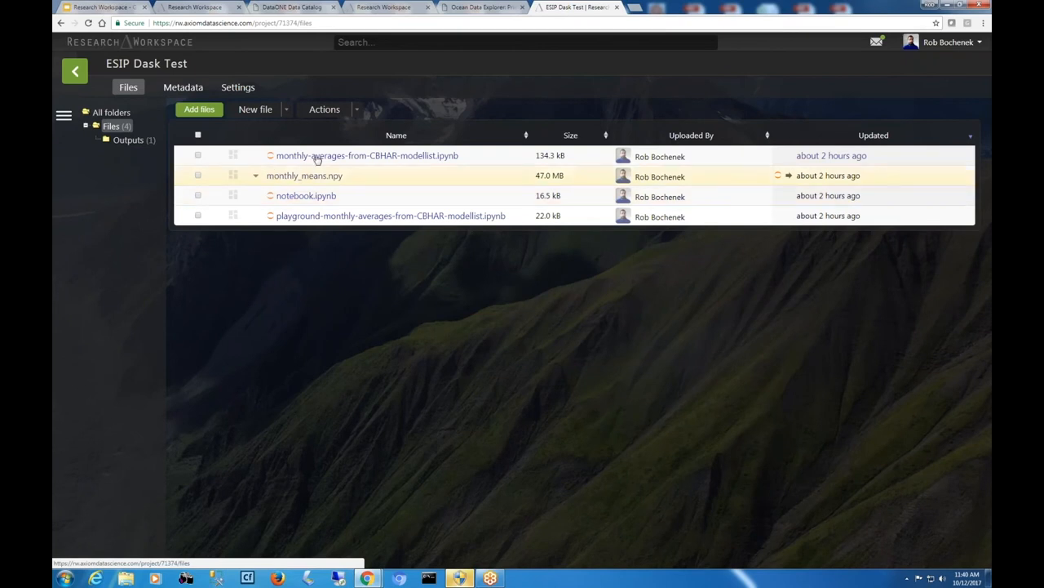
left_click(367, 155)
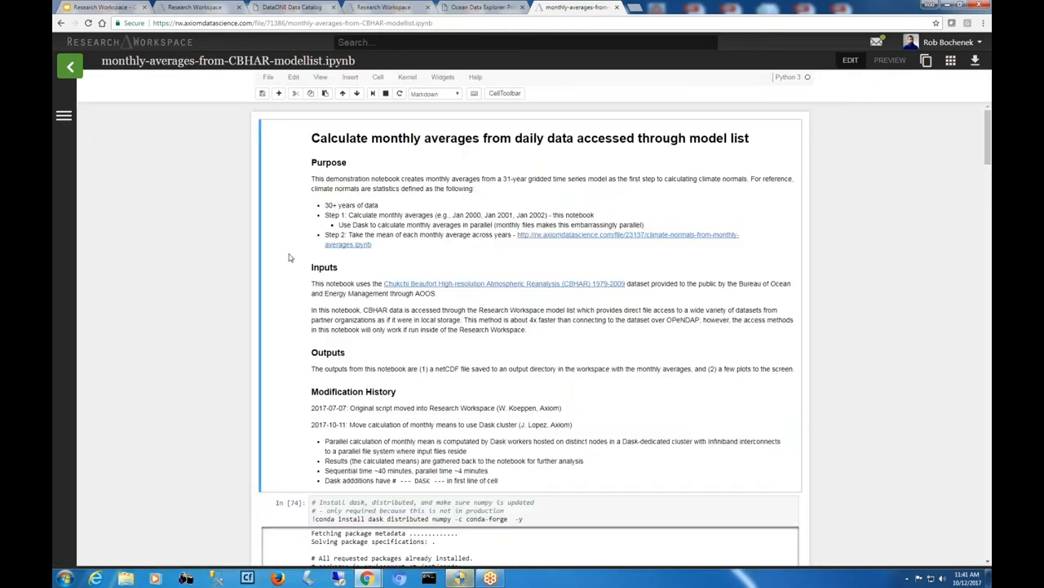
scroll("down", 3)
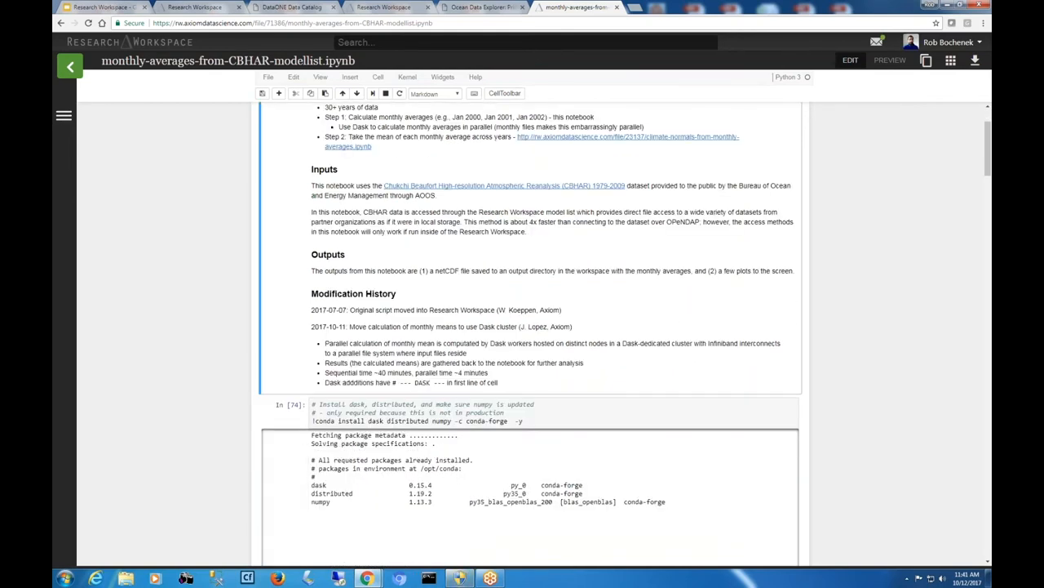
left_click(363, 406)
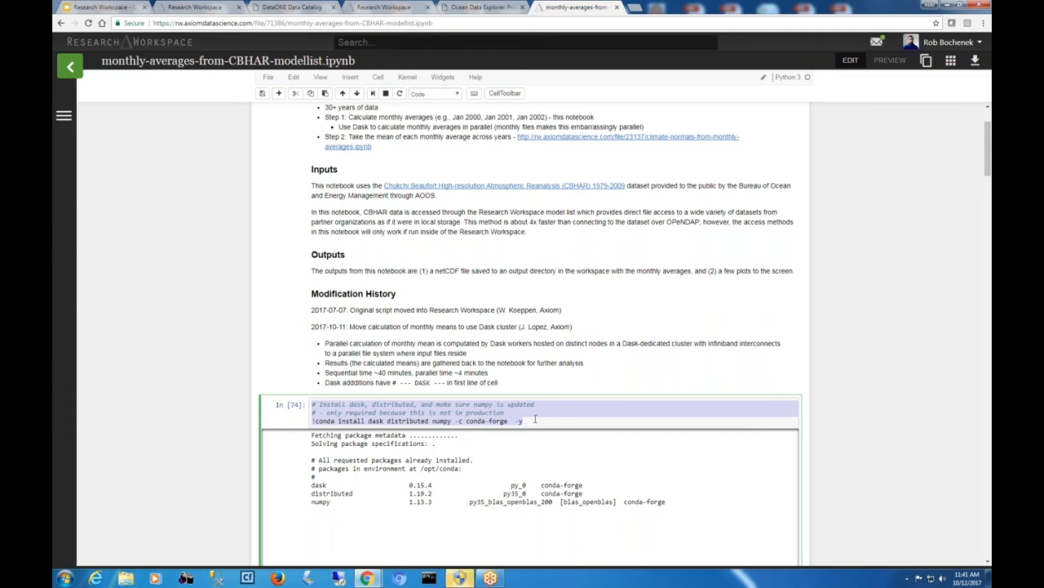
mouse_move(515, 311)
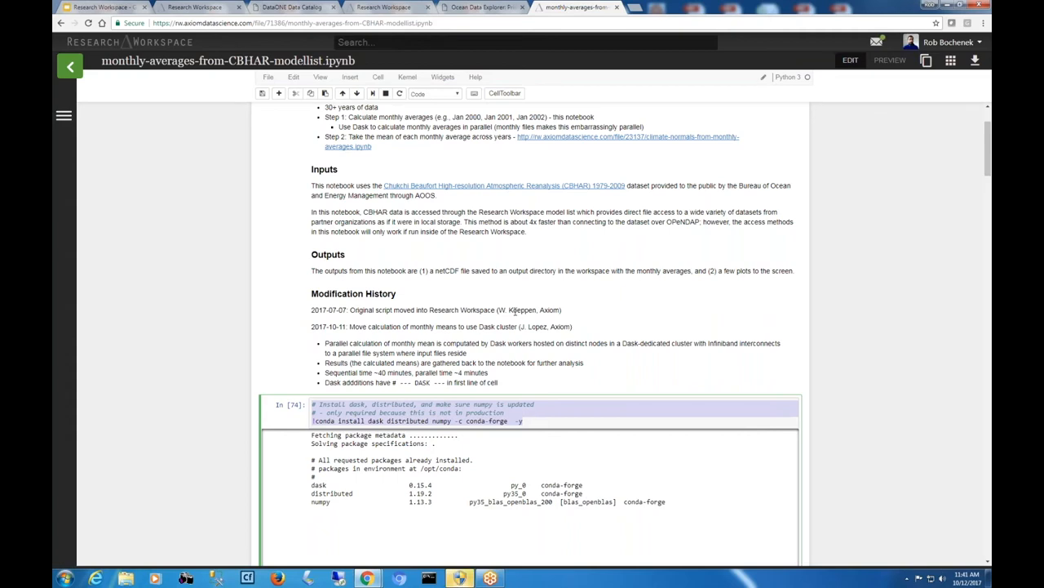
scroll("down", 3)
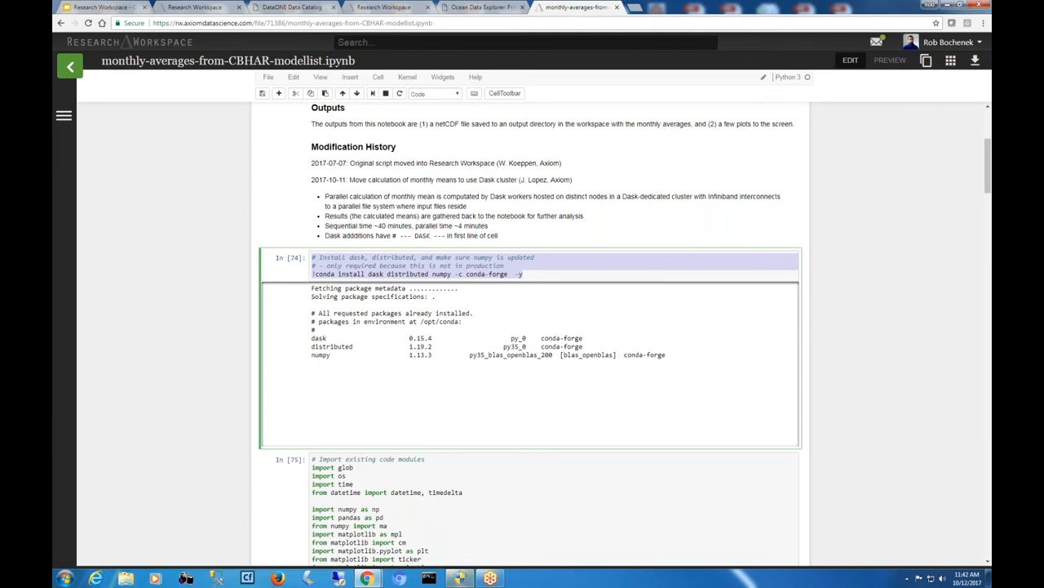
mouse_move(512, 316)
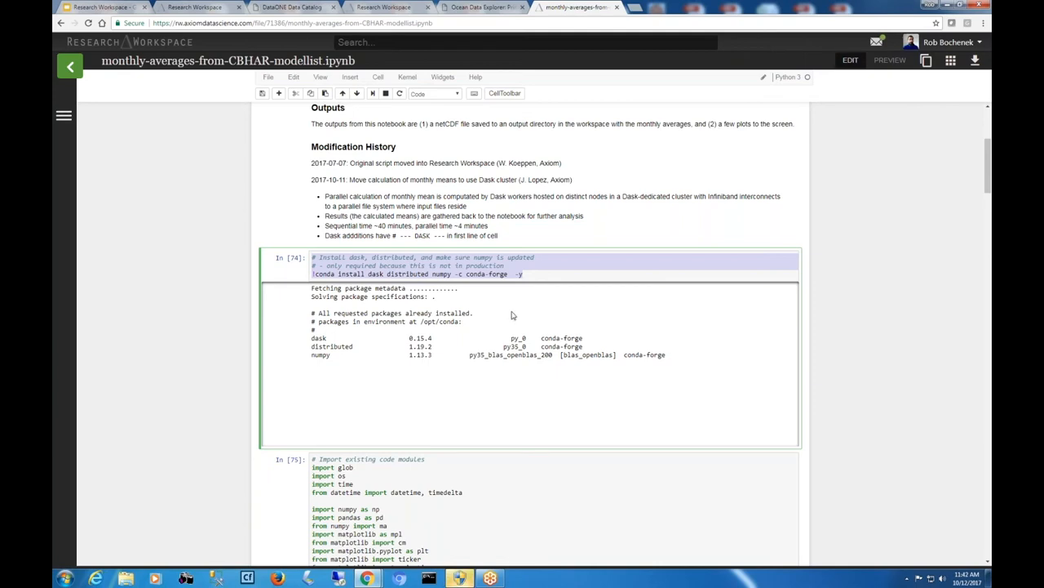
scroll("down", 3)
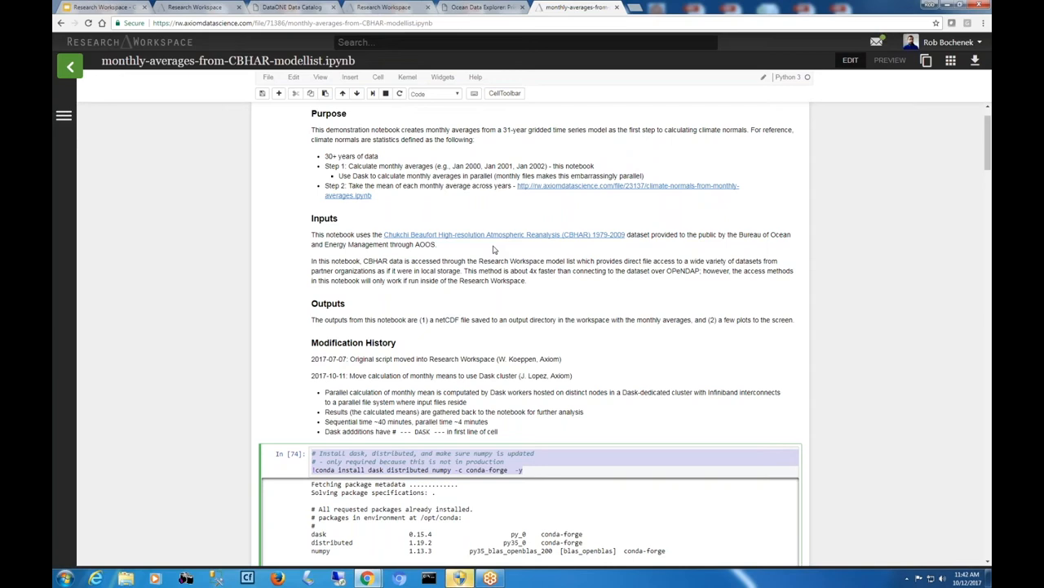
scroll("down", 3)
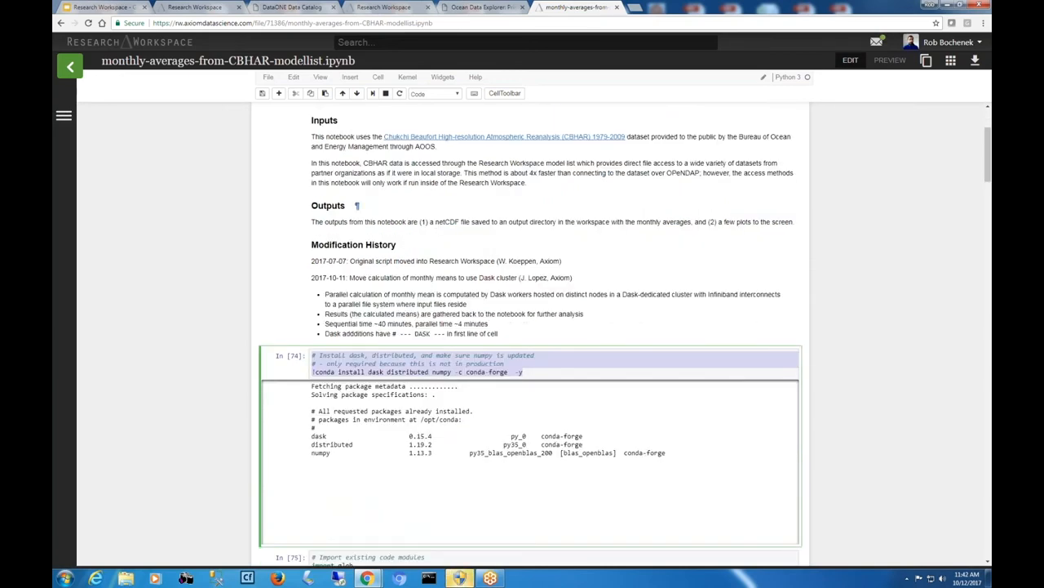
scroll("down", 3)
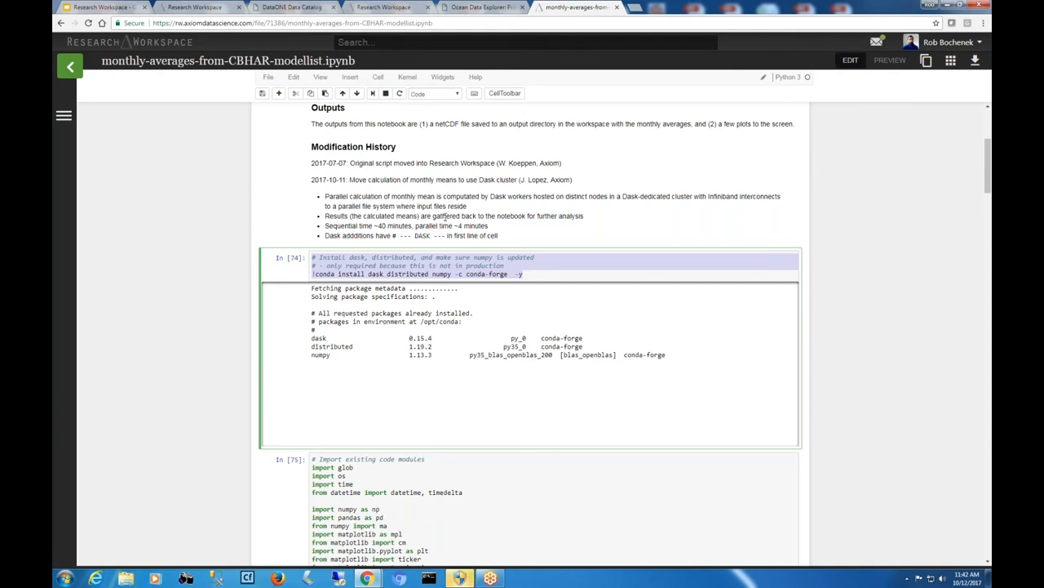
scroll("down", 3)
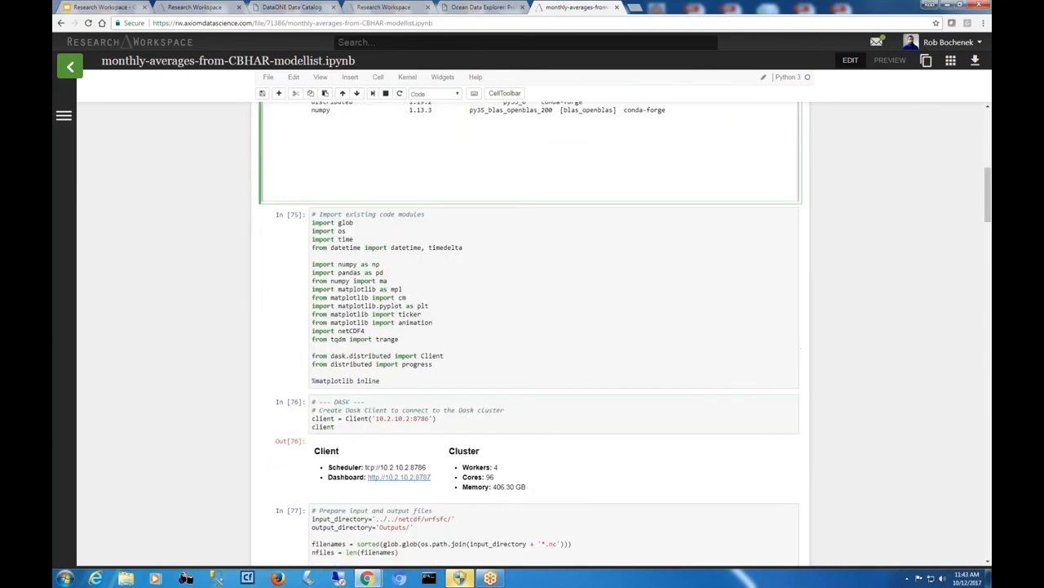
scroll("down", 3)
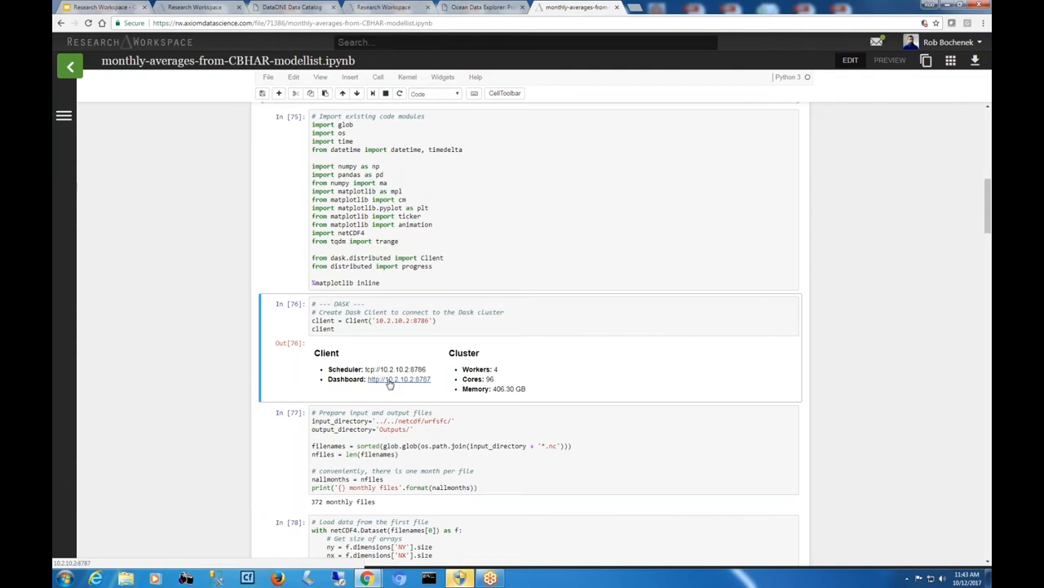
- Open the Dask dashboard's 'system' page in a new tab, then return to the notebook
double_click(399, 378)
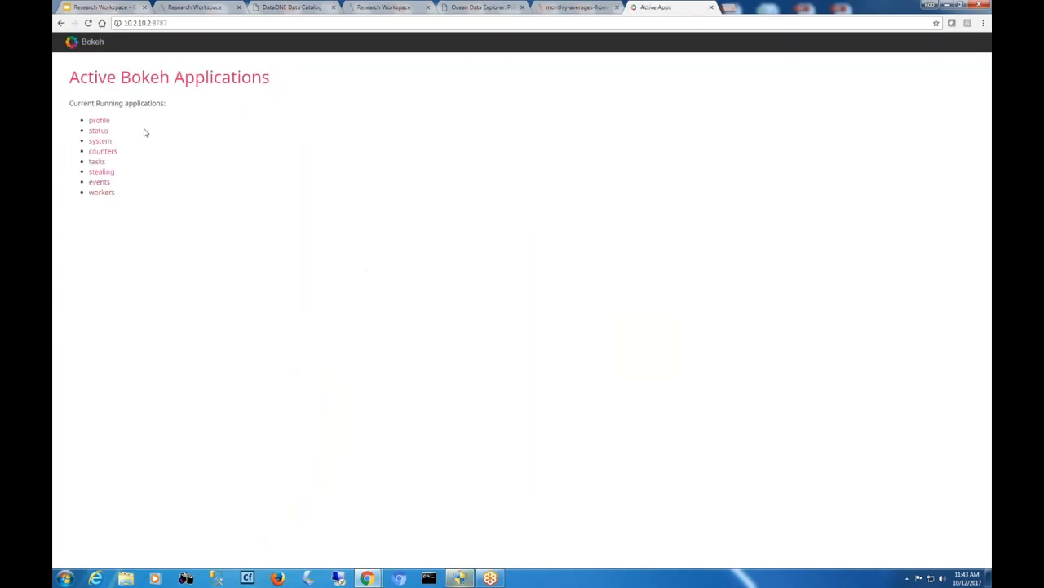
mouse_move(100, 141)
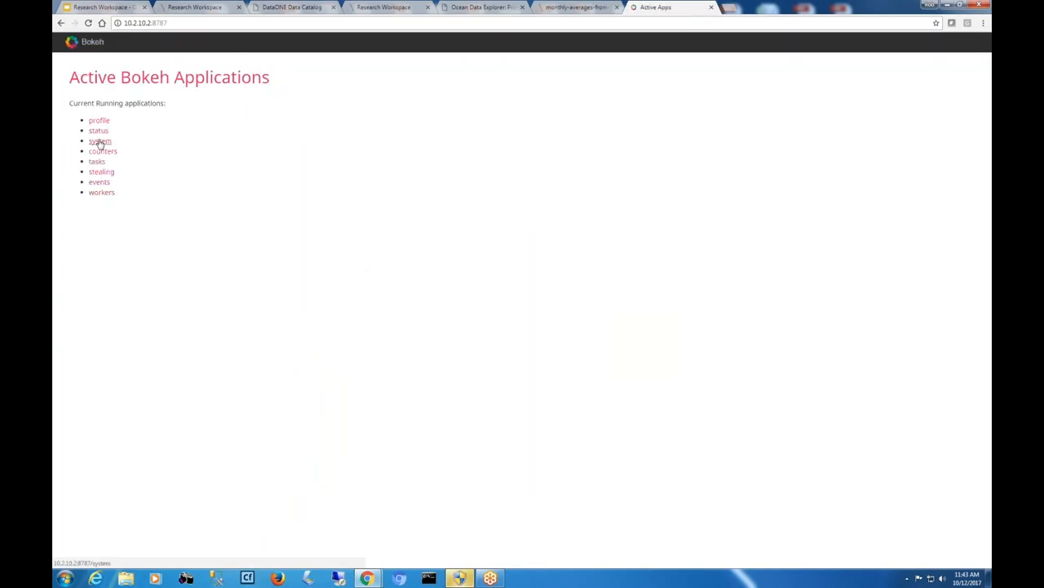
left_click(99, 141)
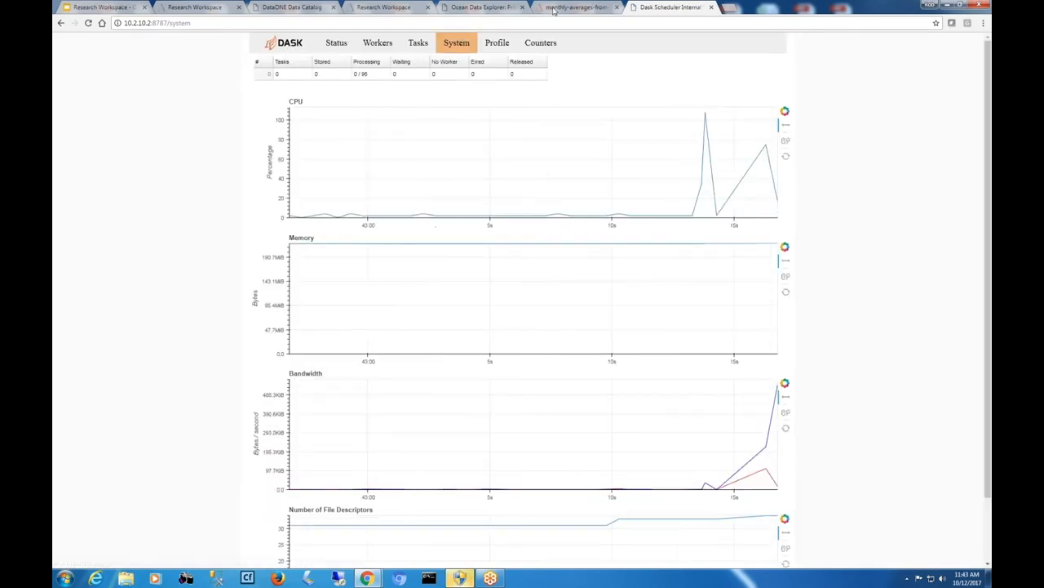
left_click(575, 8)
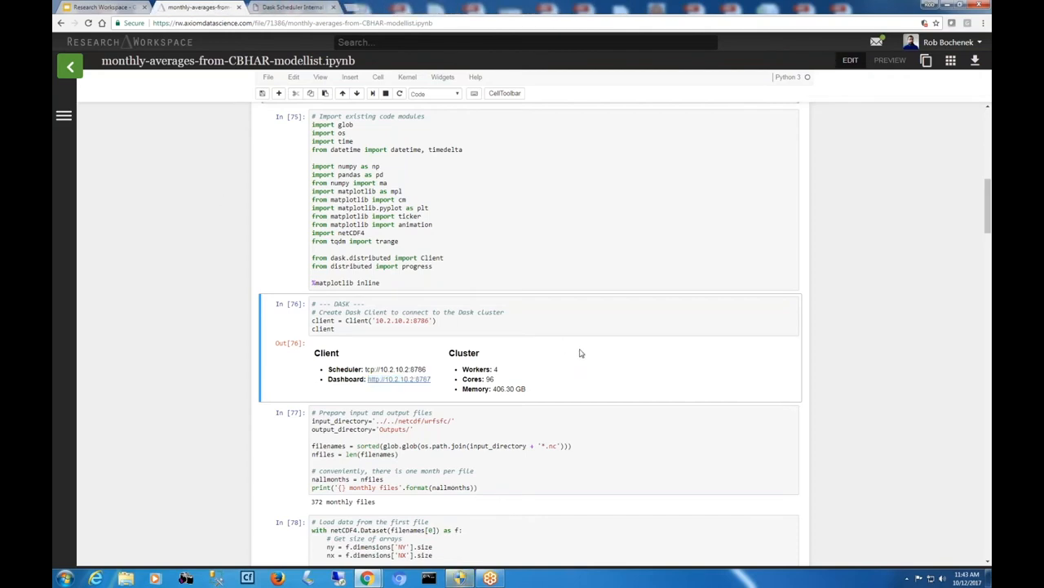
- Restart the kernel with cleared output and run all cells from the top
left_click(377, 77)
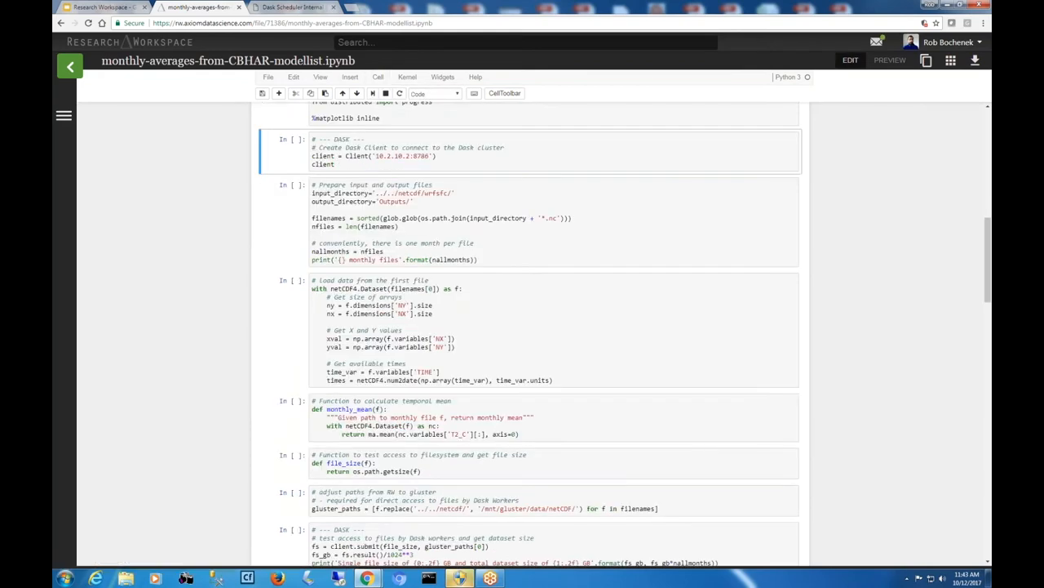
left_click(377, 77)
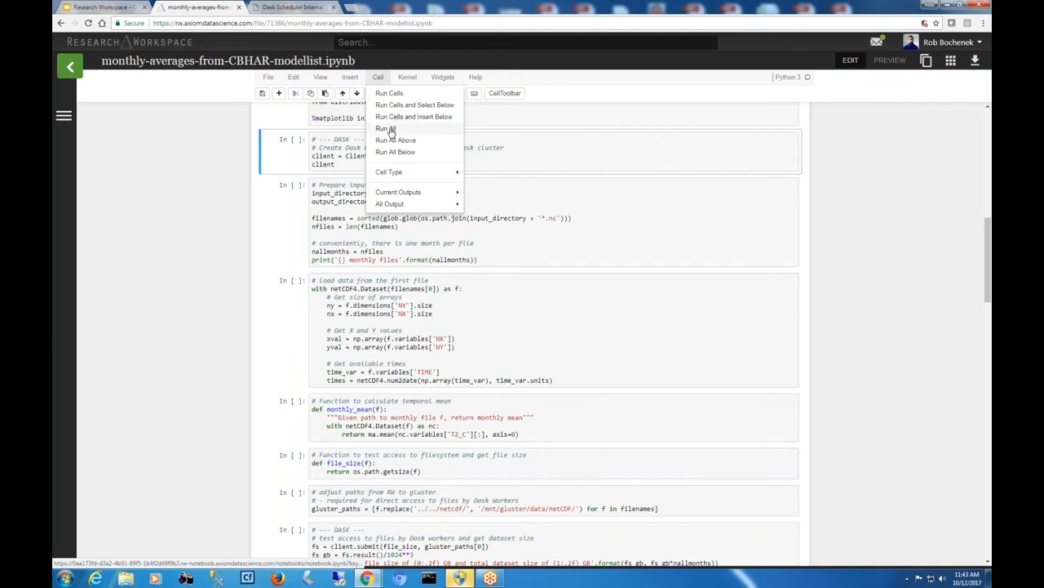
left_click(384, 129)
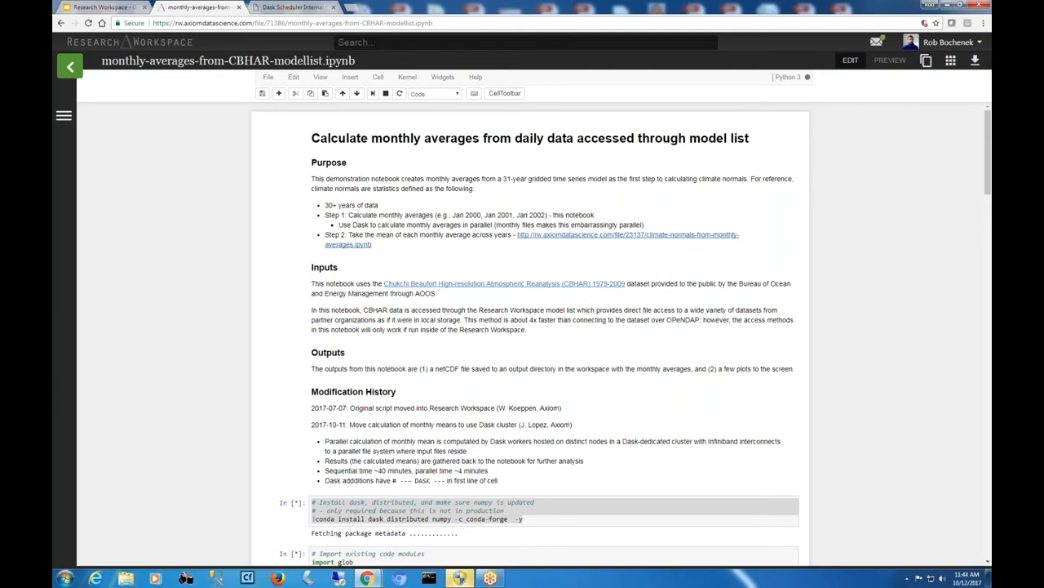
scroll("down", 3)
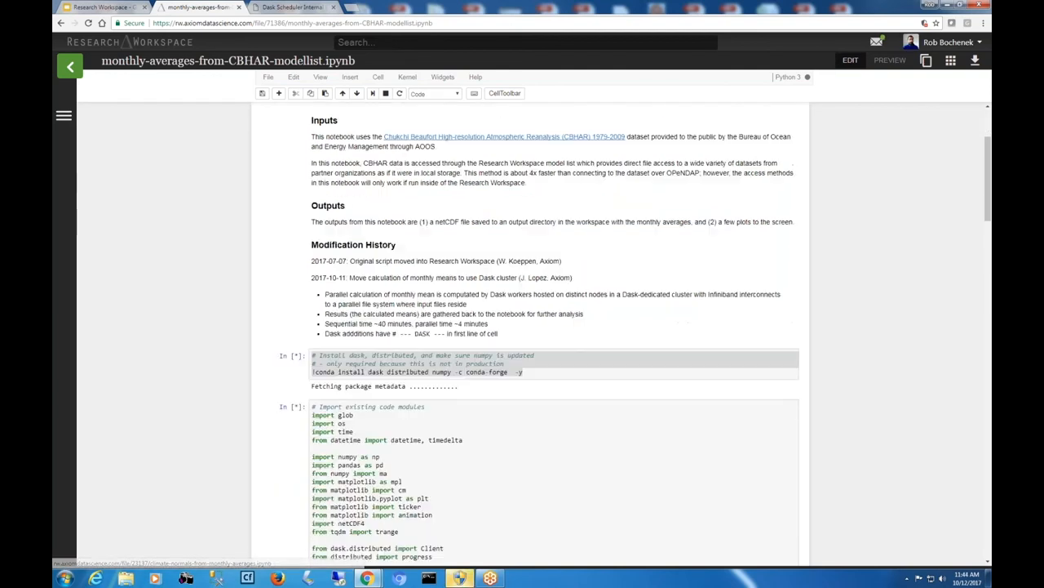
scroll("down", 3)
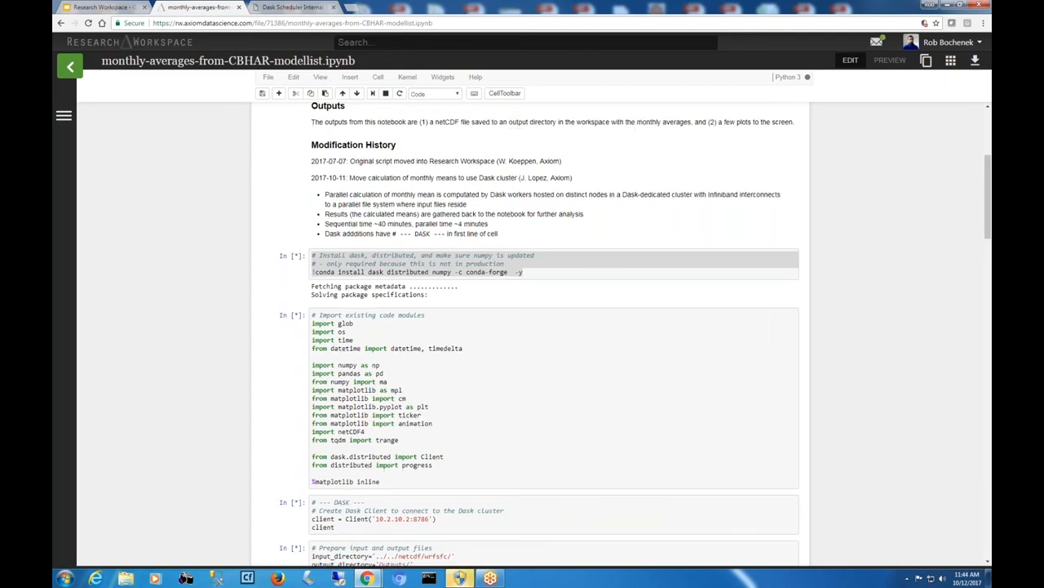
scroll("down", 3)
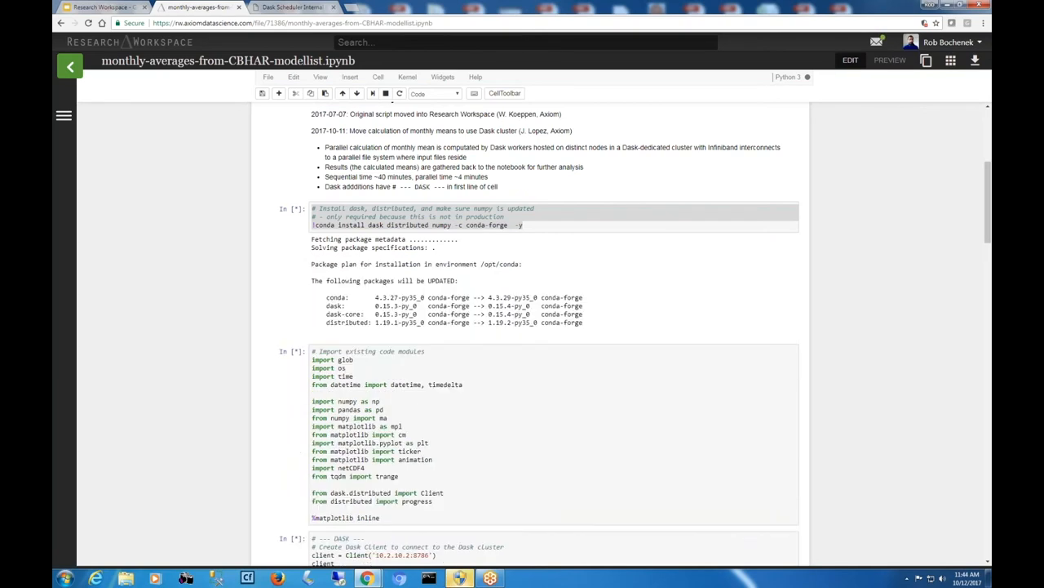
scroll("down", 3)
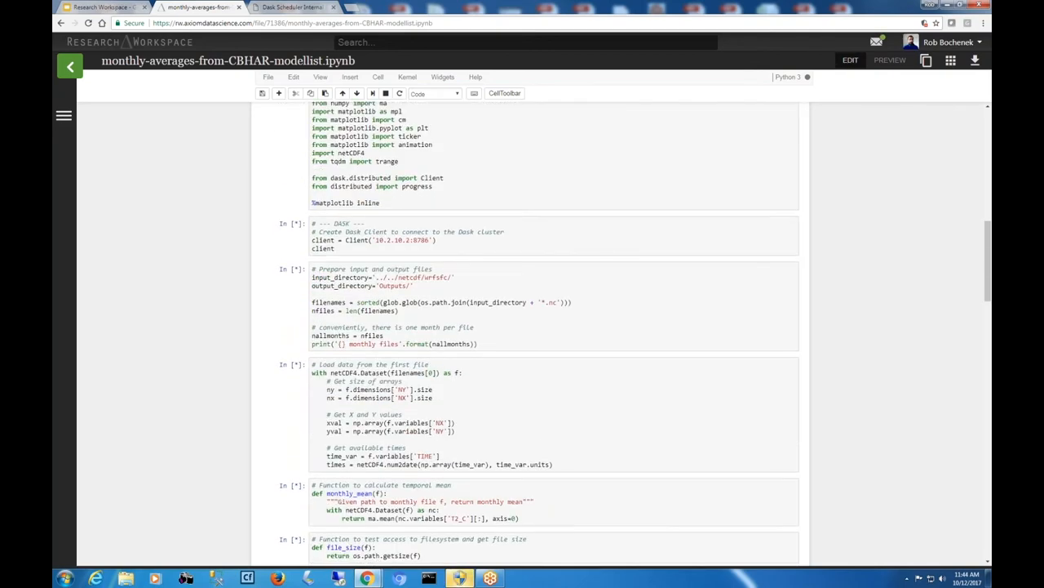
scroll("down", 3)
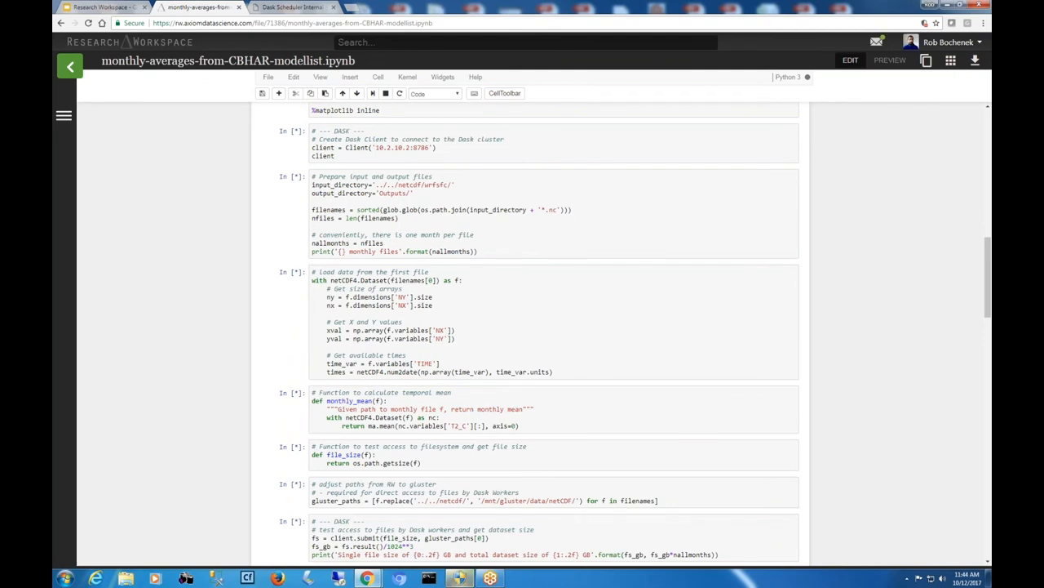
mouse_move(524, 163)
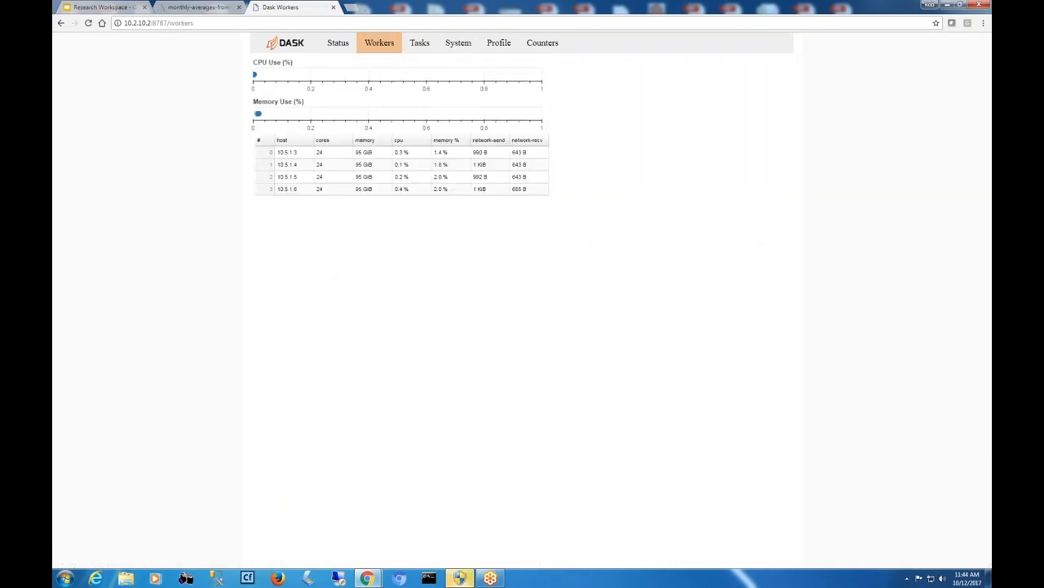
mouse_move(203, 7)
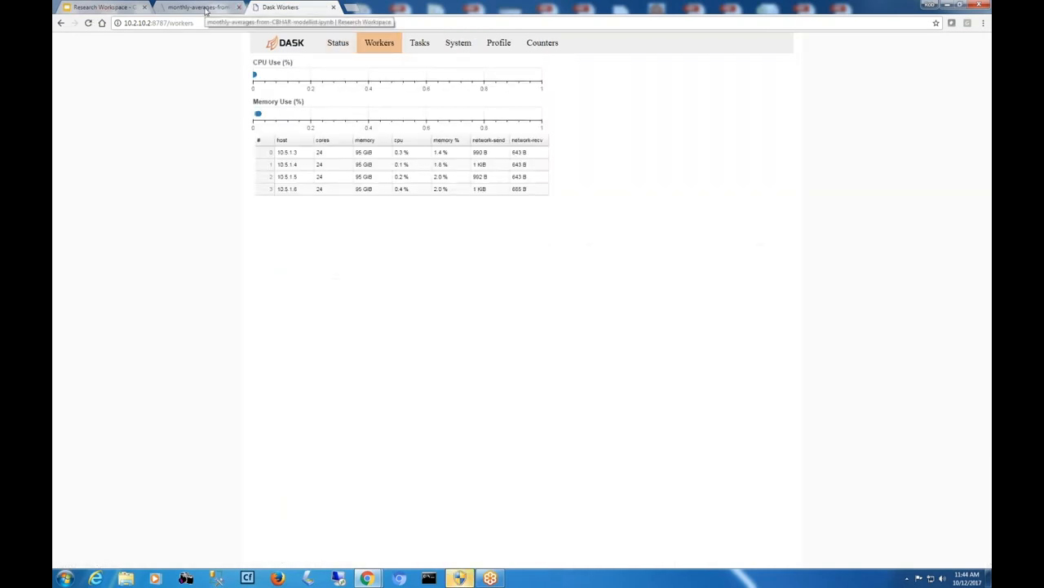
- After checking the four workers' CPU and memory, return to the running notebook
left_click(196, 7)
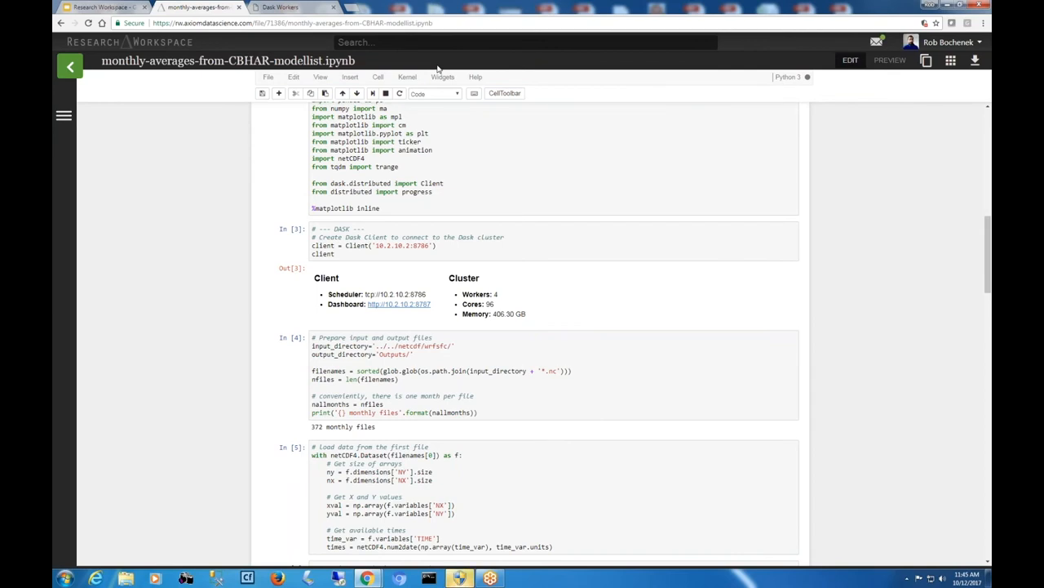
- Enlarge the notebook page to 125%, then switch to the Dask Workers page
key("ctrl+s")
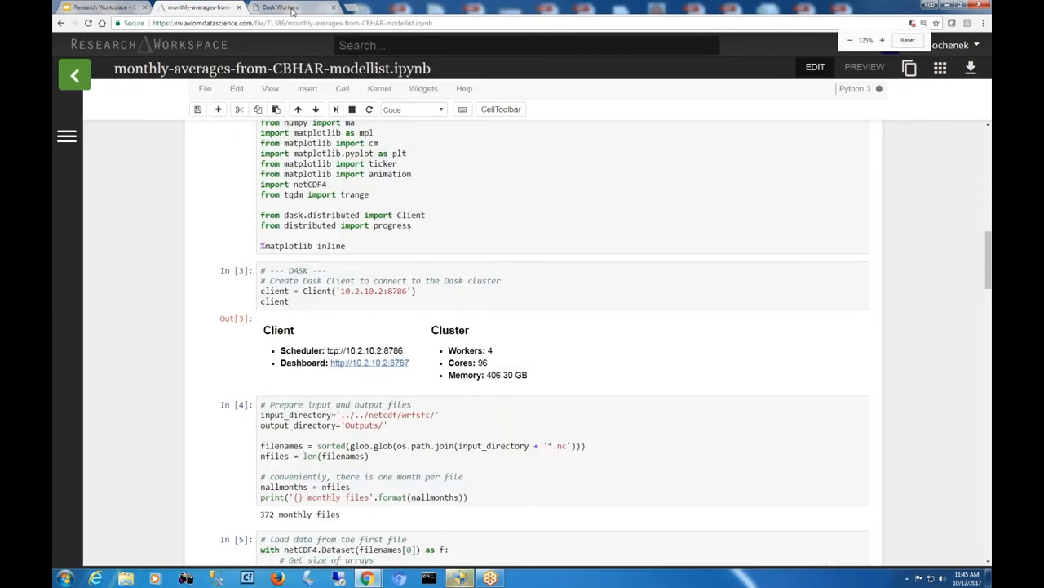
left_click(290, 7)
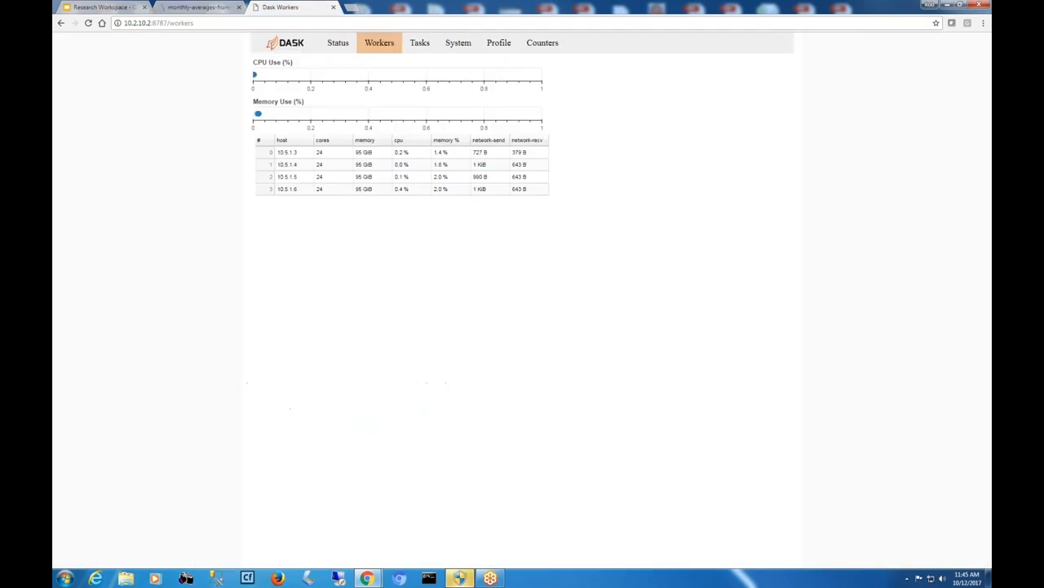
- Review the Dask task stream and status overview, then return to the monthly-averages notebook
left_click(419, 43)
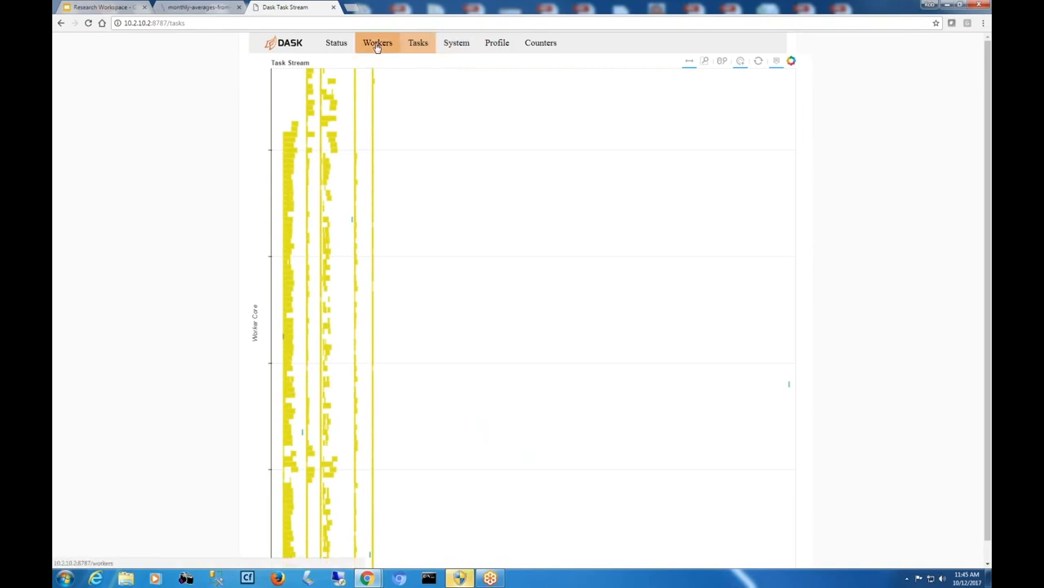
left_click(336, 42)
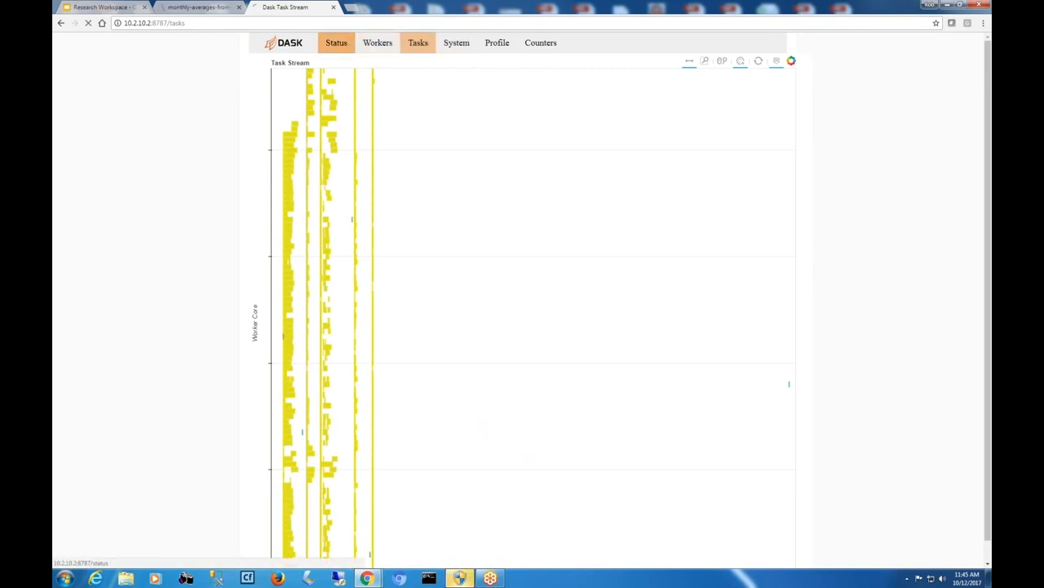
left_click(337, 43)
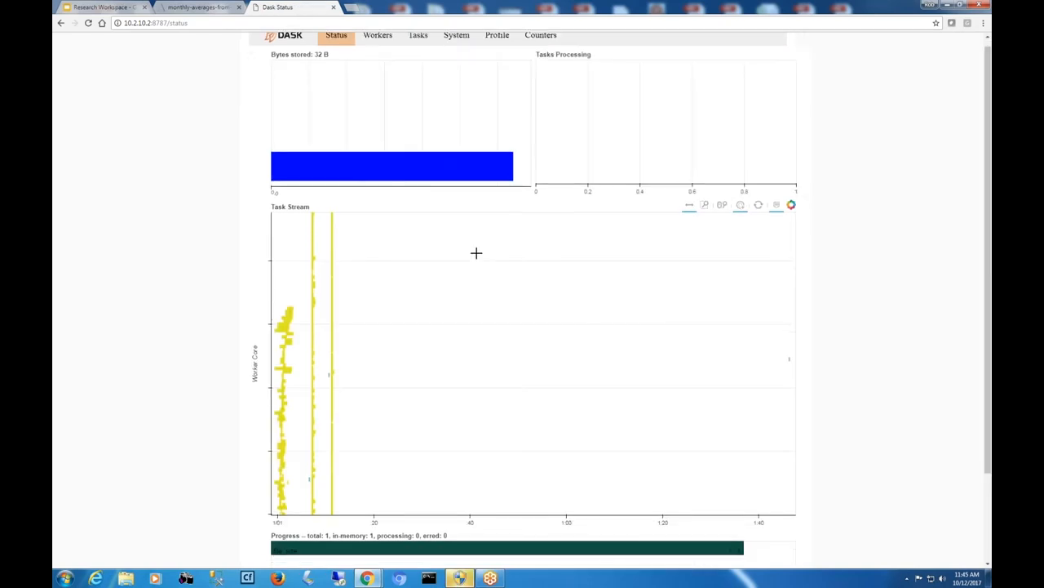
scroll("down", 3)
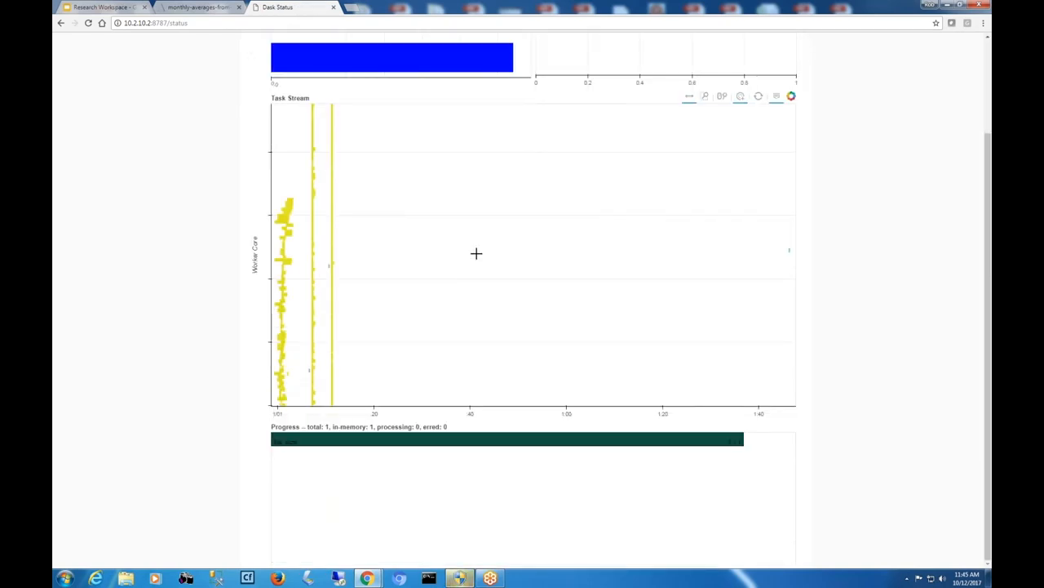
left_click(196, 8)
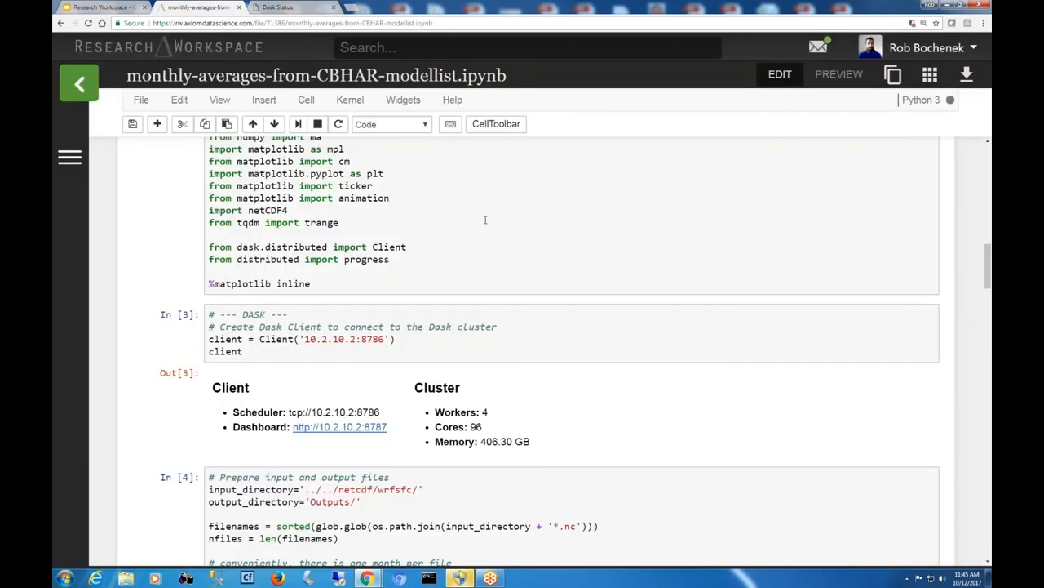
- Check the In[10] timing of 55.9 seconds, then view the Dask Status dashboard
scroll("down", 3)
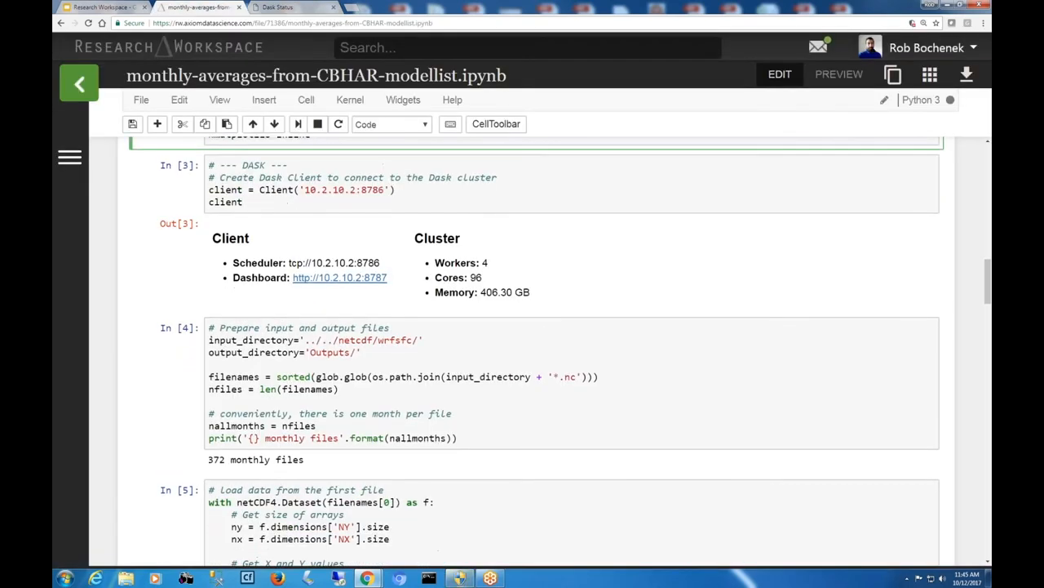
scroll("down", 3)
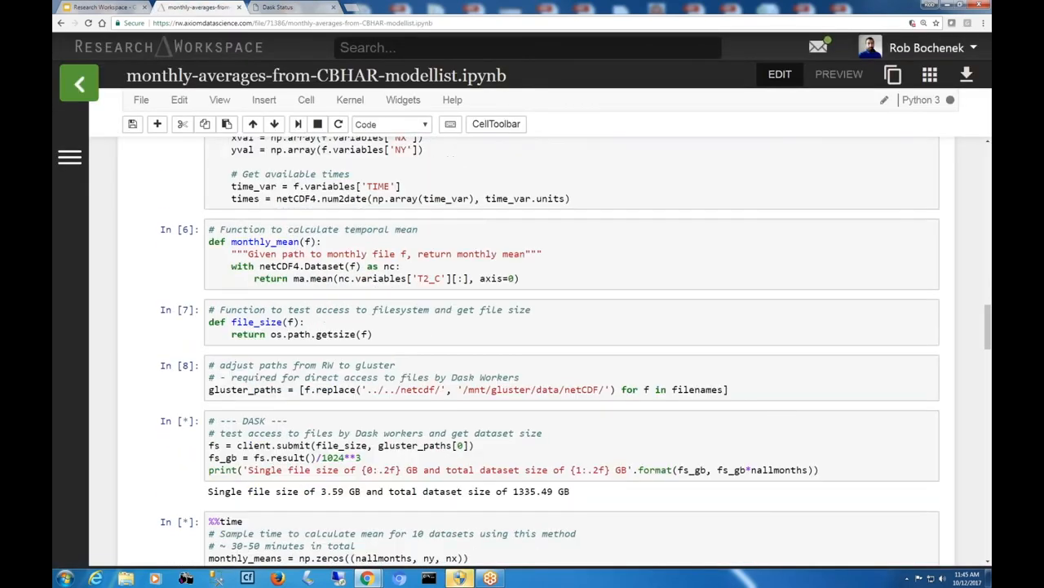
scroll("down", 3)
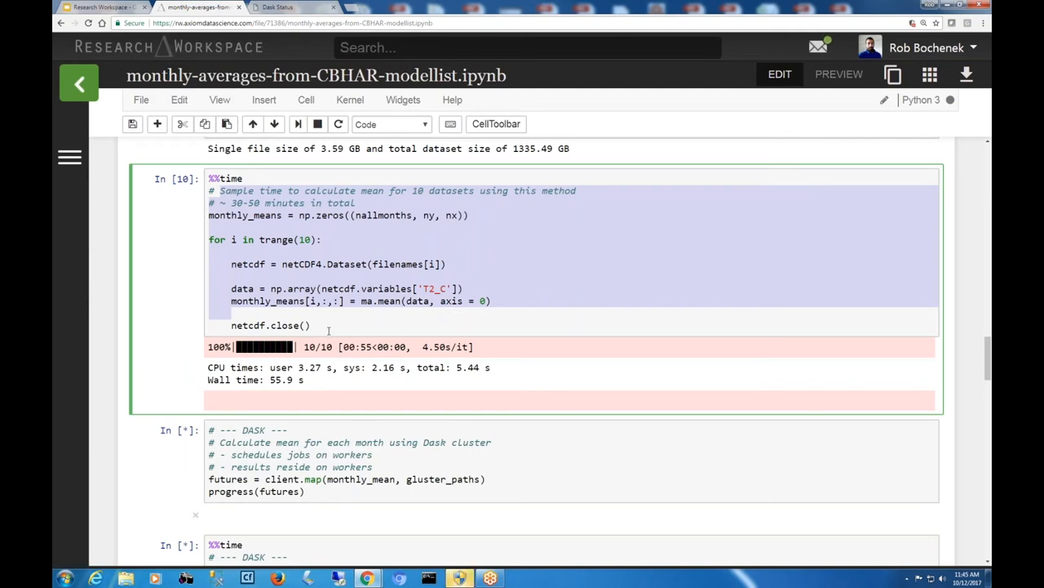
scroll("down", 3)
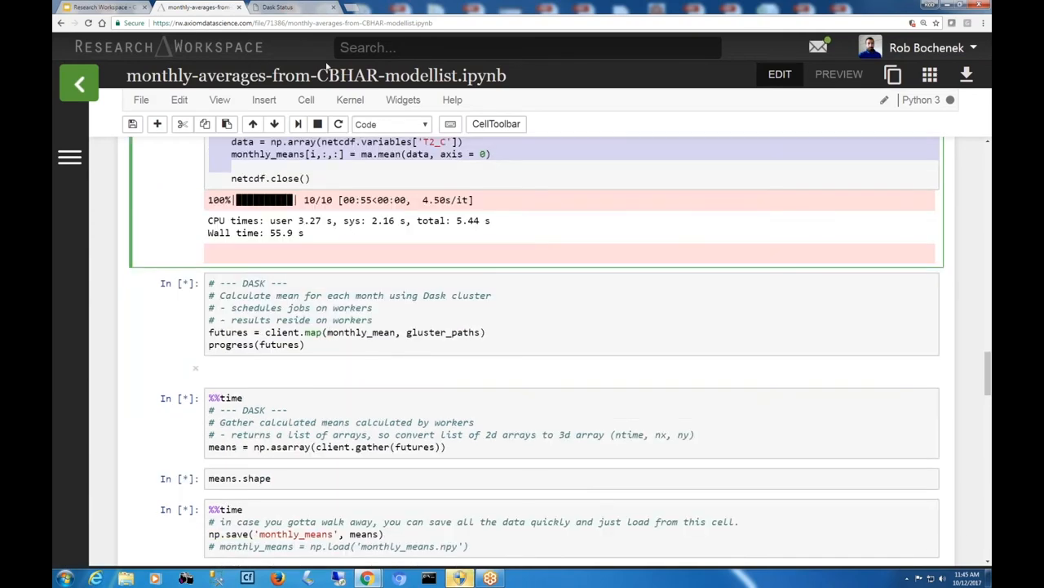
left_click(281, 8)
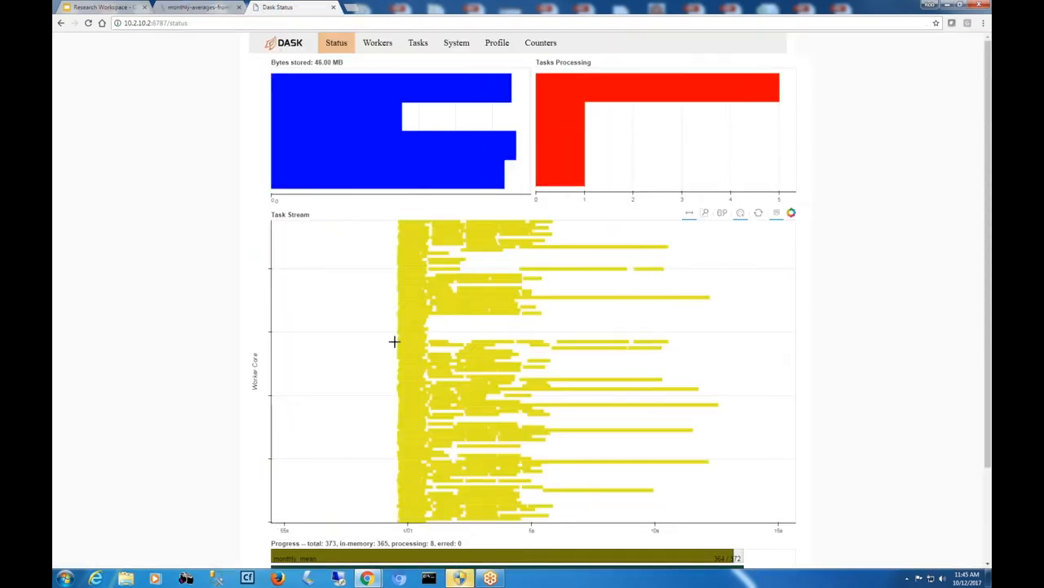
mouse_move(811, 355)
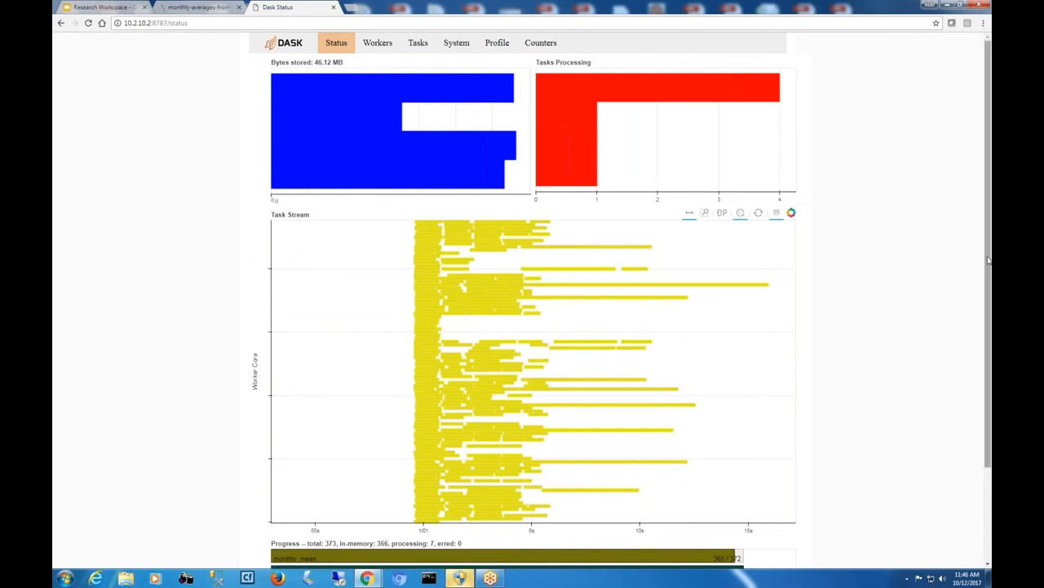
- Watch the monthly_mean progress bars near 371 of 373 tasks, then return to the notebook
scroll("down", 3)
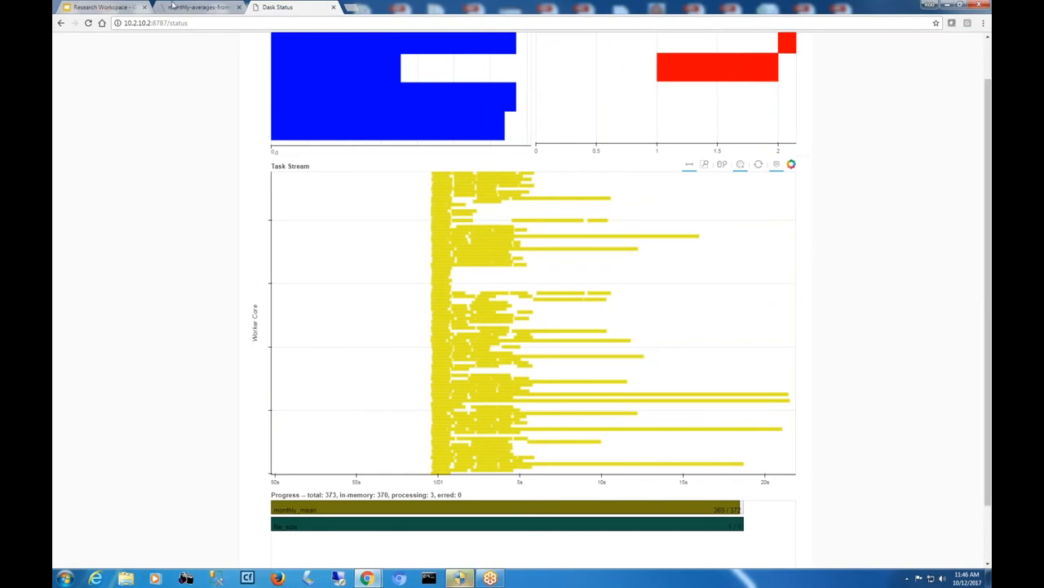
mouse_move(200, 7)
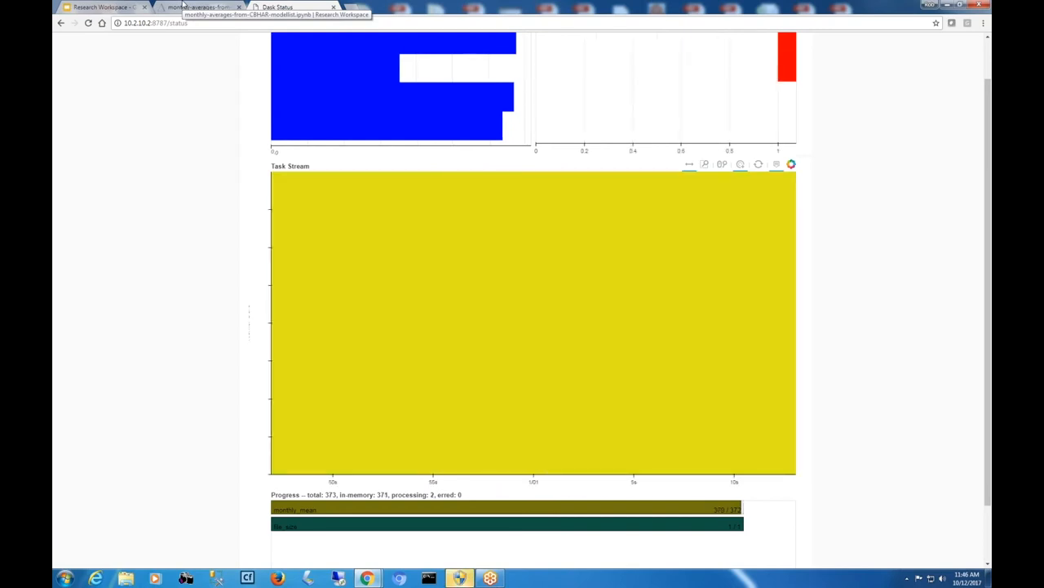
left_click(200, 7)
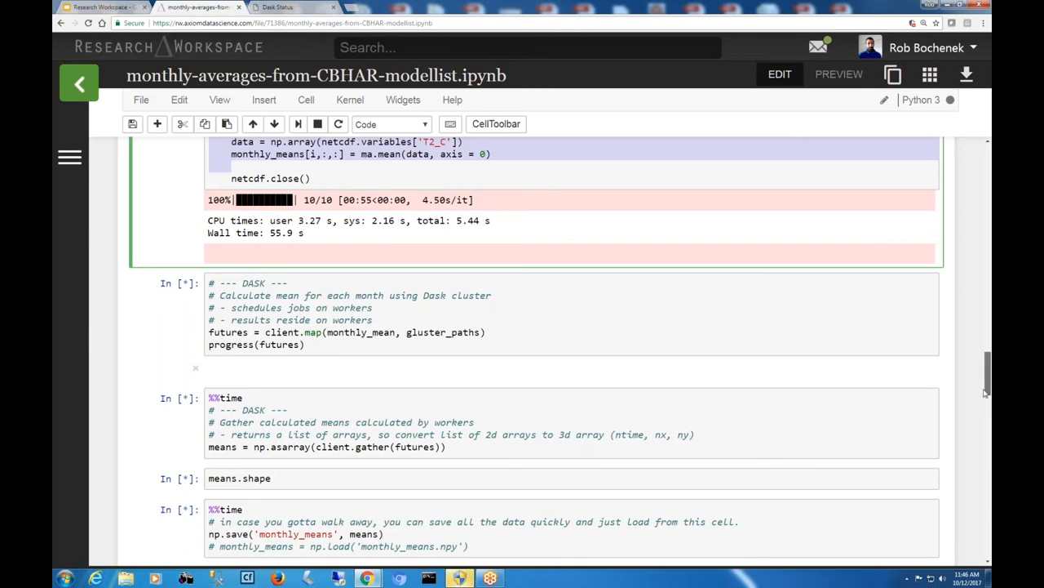
scroll("down", 3)
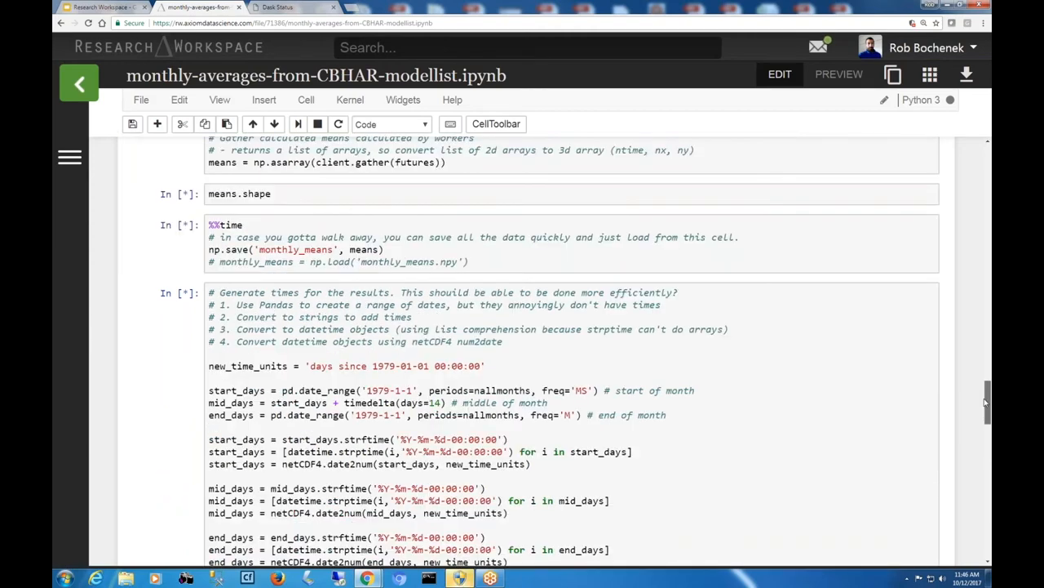
scroll("down", 3)
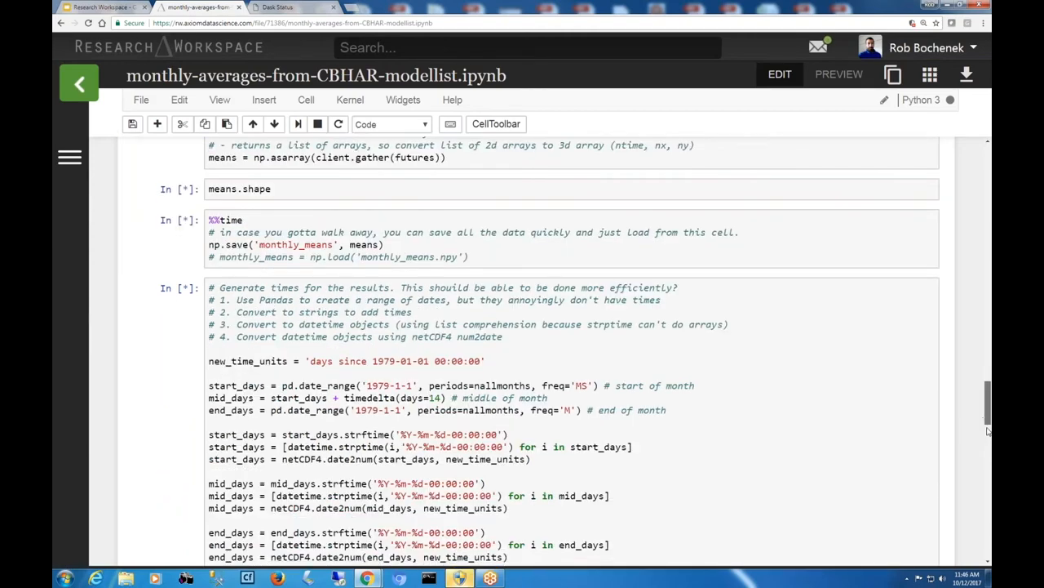
scroll("down", 3)
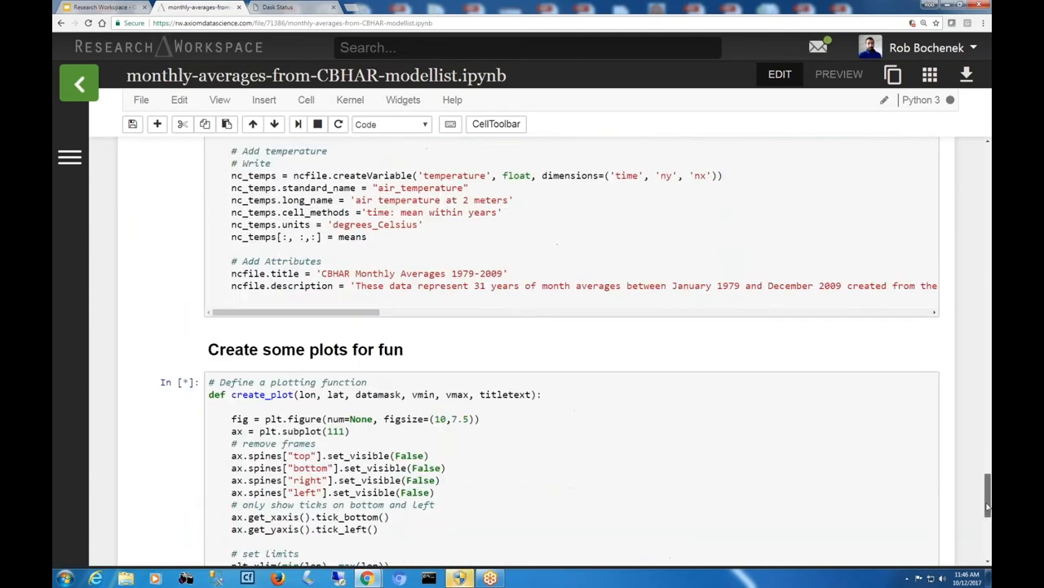
scroll("down", 3)
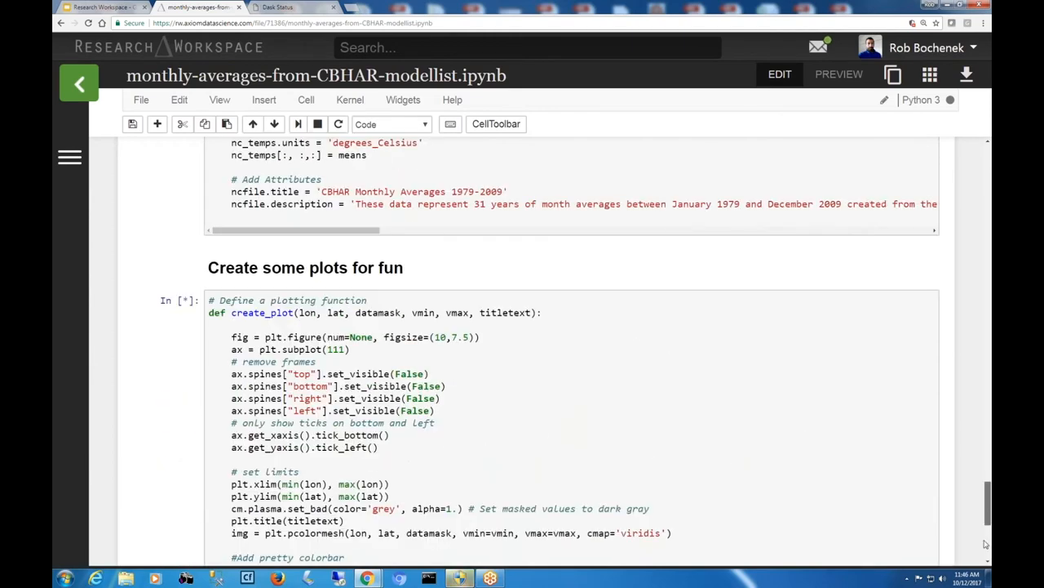
scroll("down", 3)
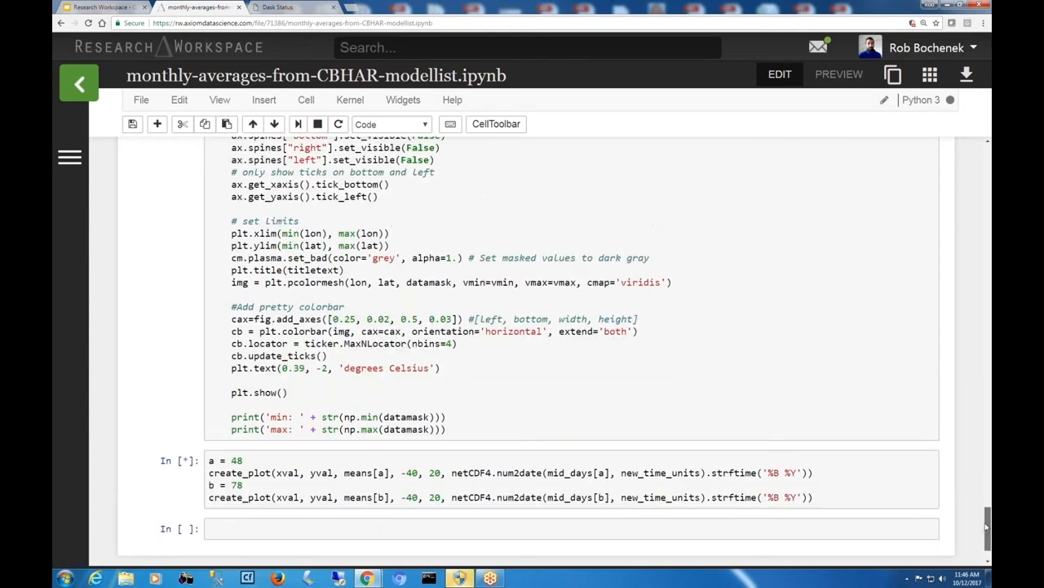
scroll("down", 3)
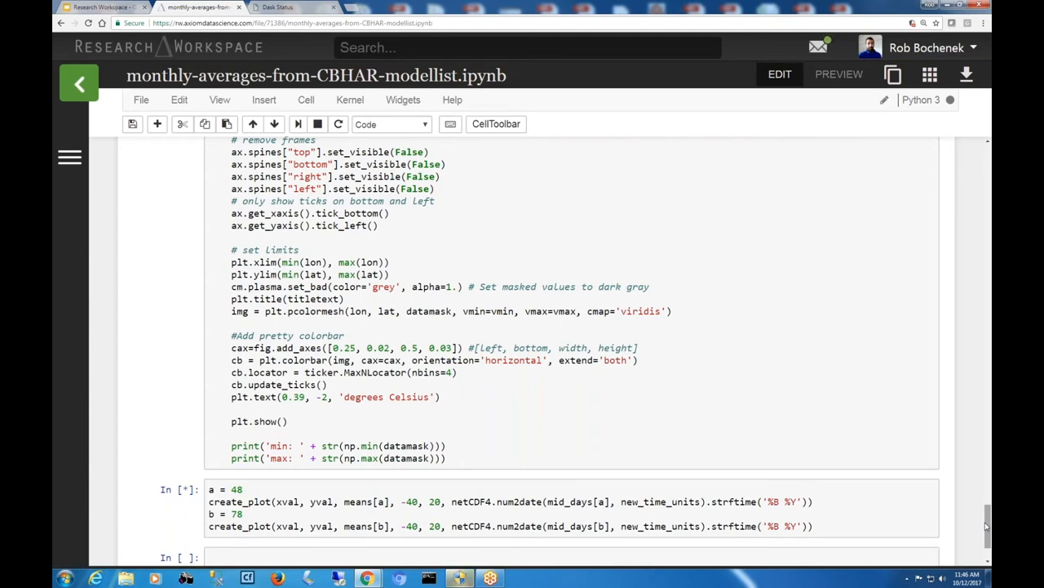
scroll("up", 3)
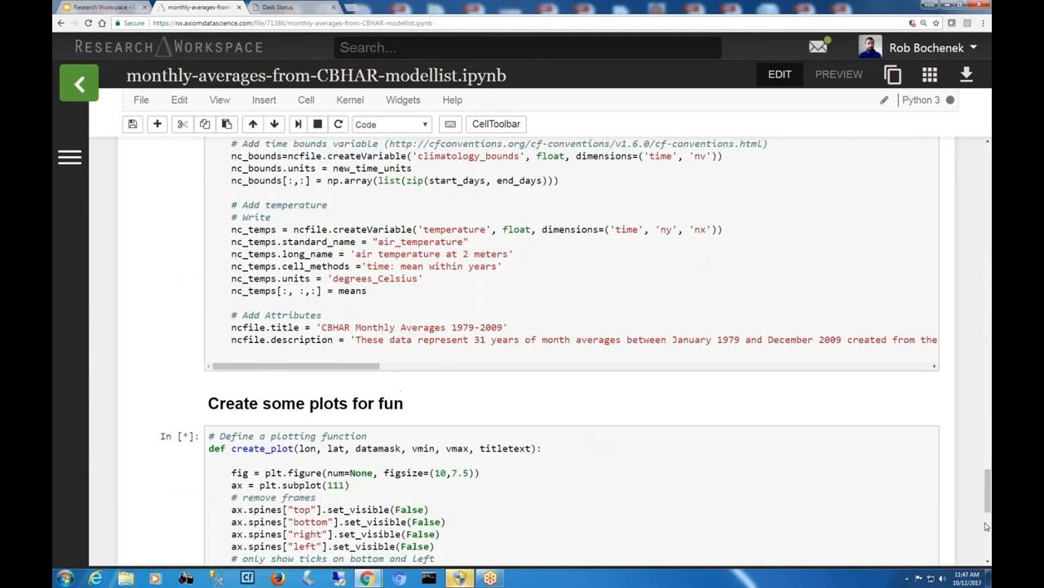
left_click(289, 7)
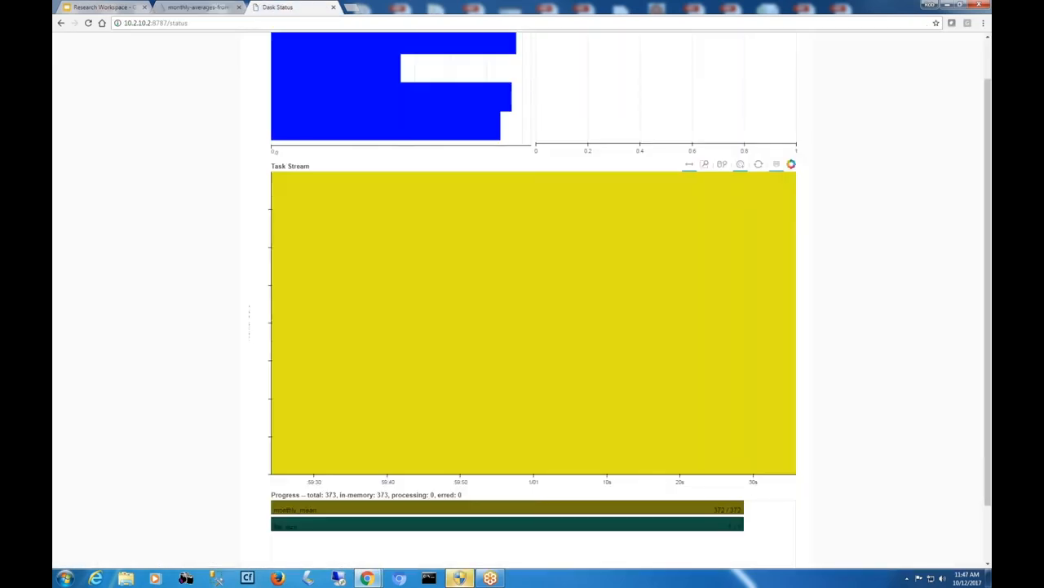
mouse_move(501, 245)
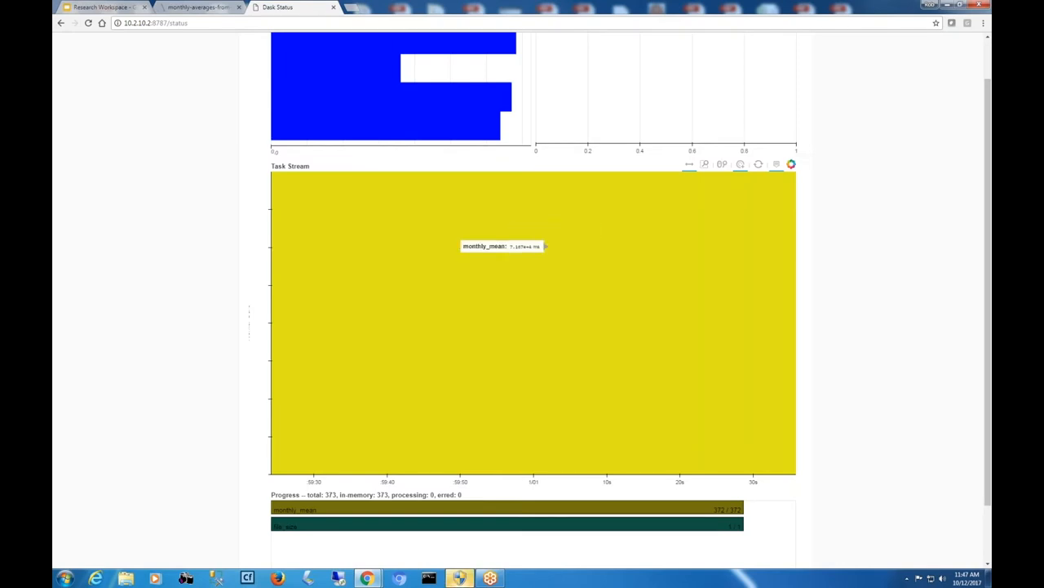
left_click(196, 8)
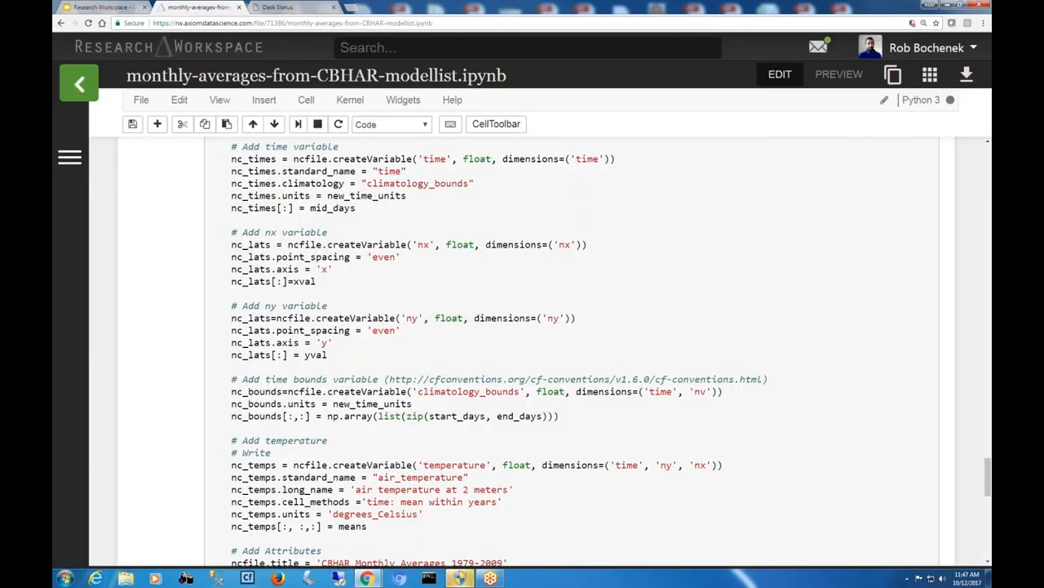
scroll("down", 3)
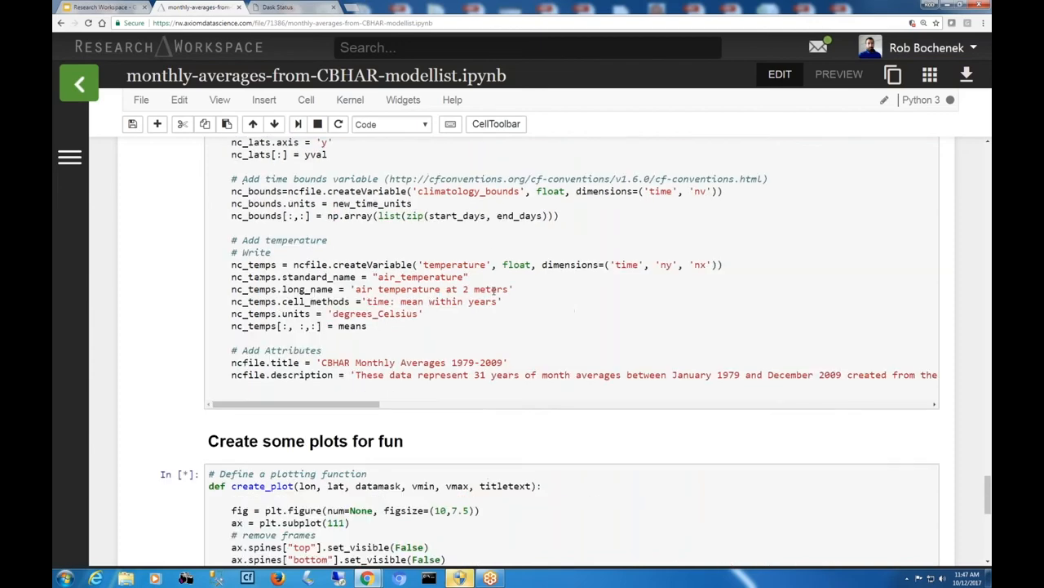
scroll("up", 3)
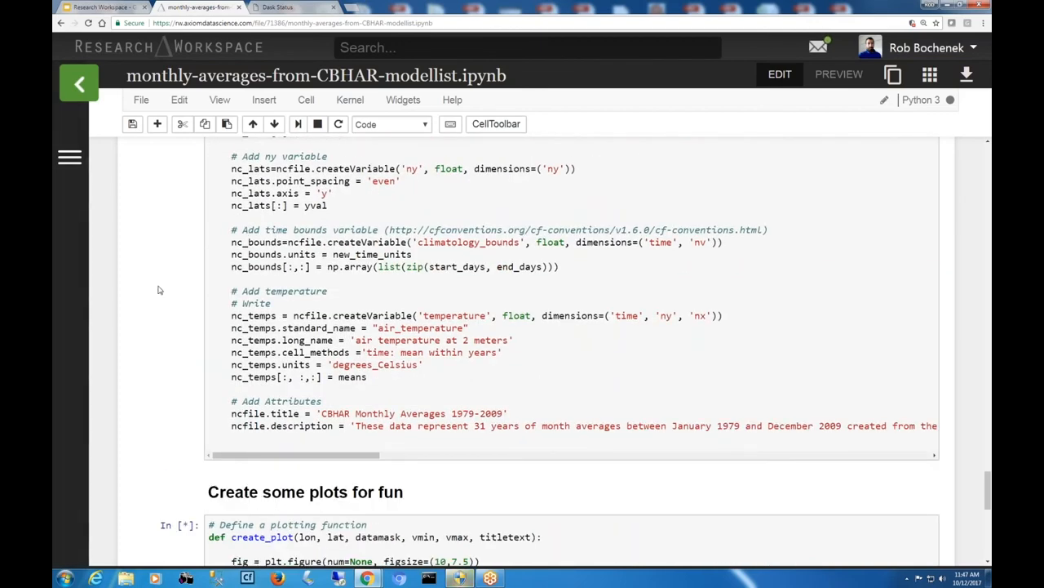
scroll("down", 3)
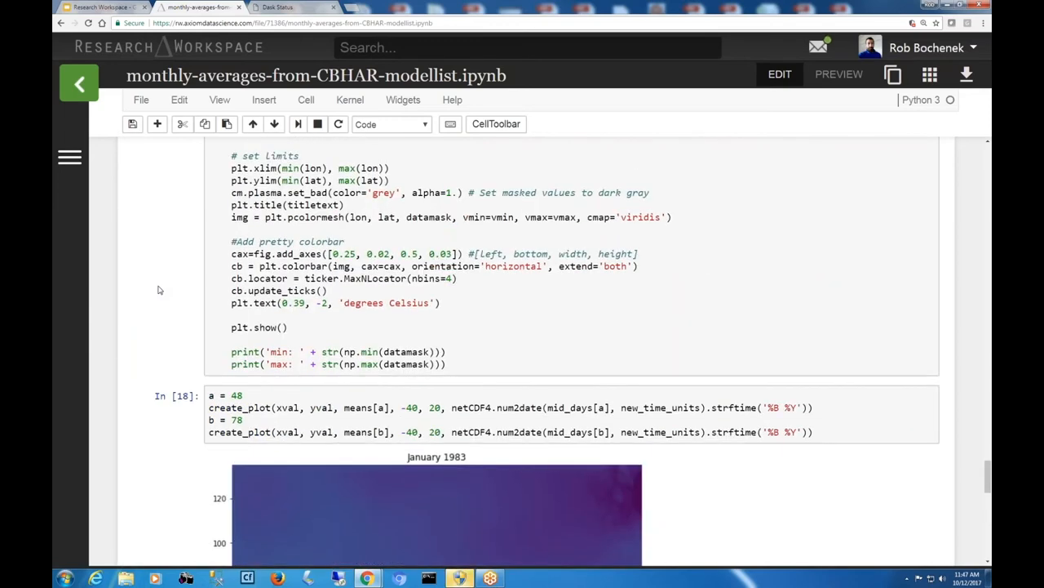
scroll("down", 3)
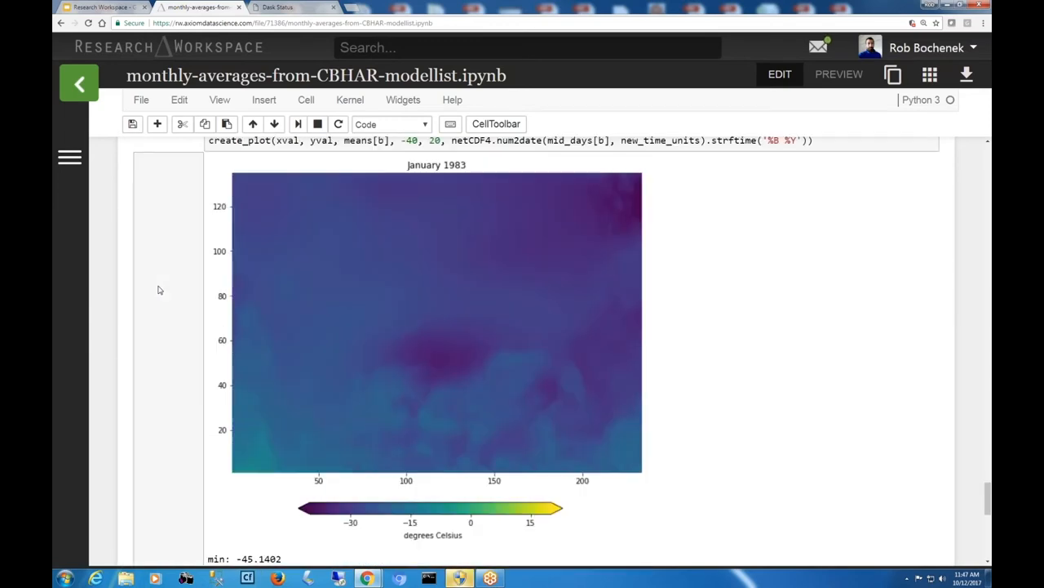
scroll("down", 3)
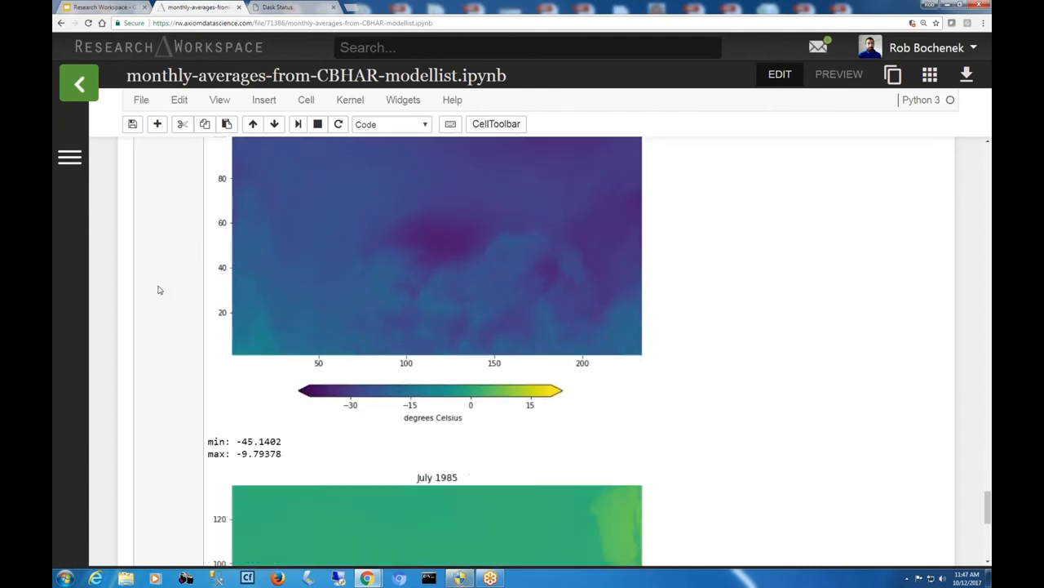
scroll("down", 3)
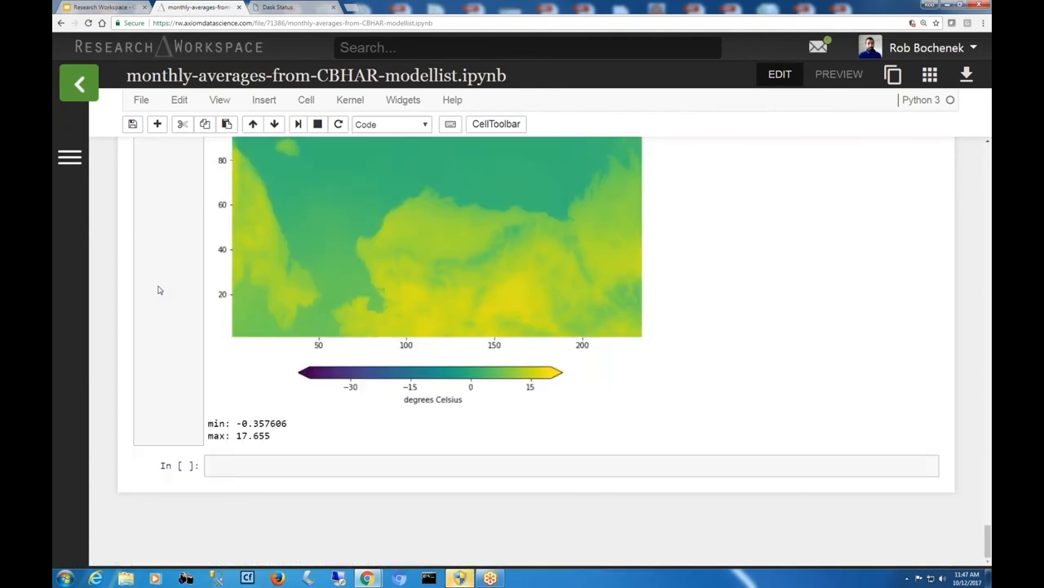
scroll("down", 3)
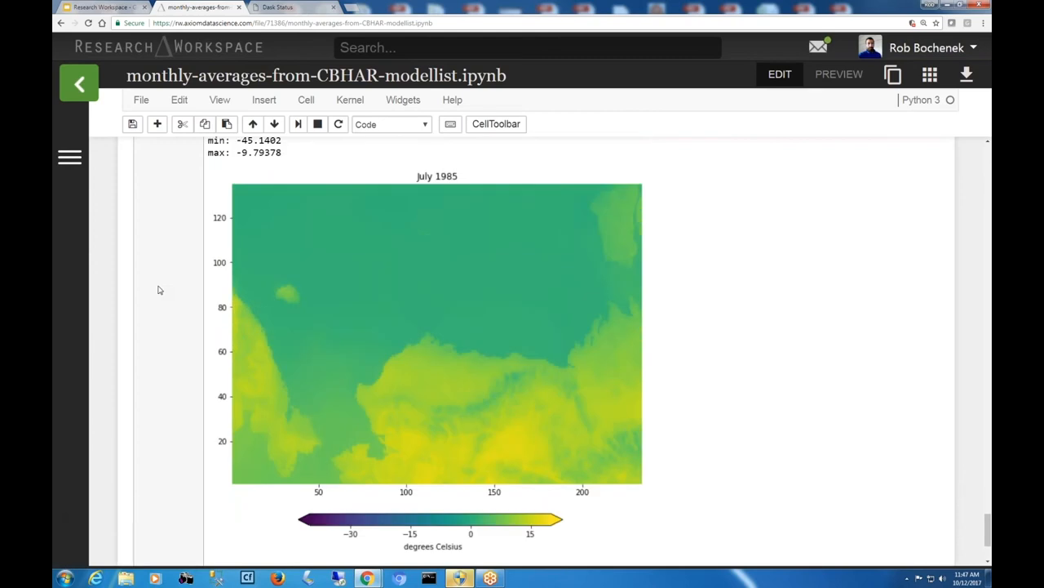
scroll("down", 3)
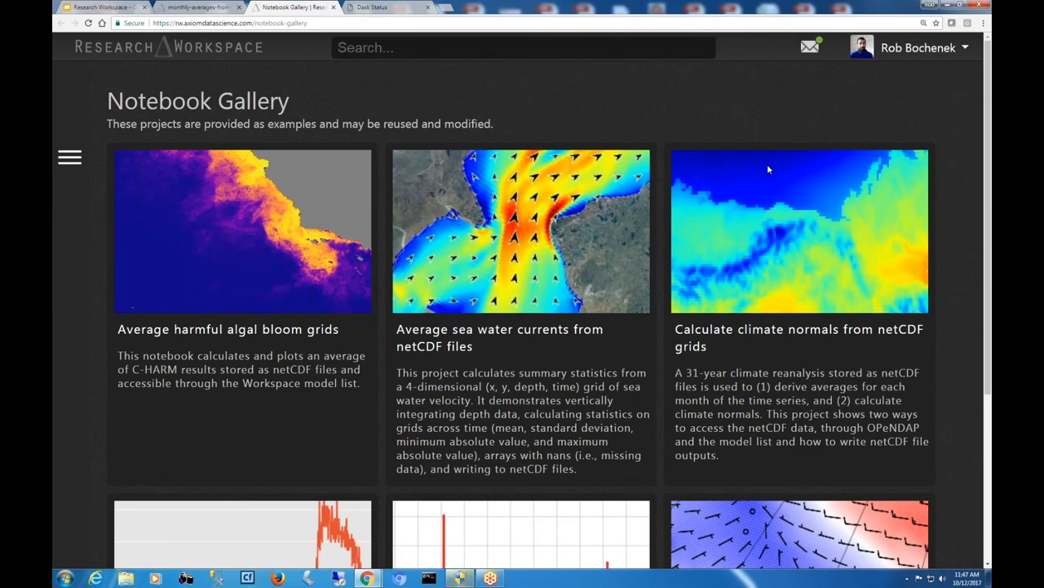
mouse_move(477, 149)
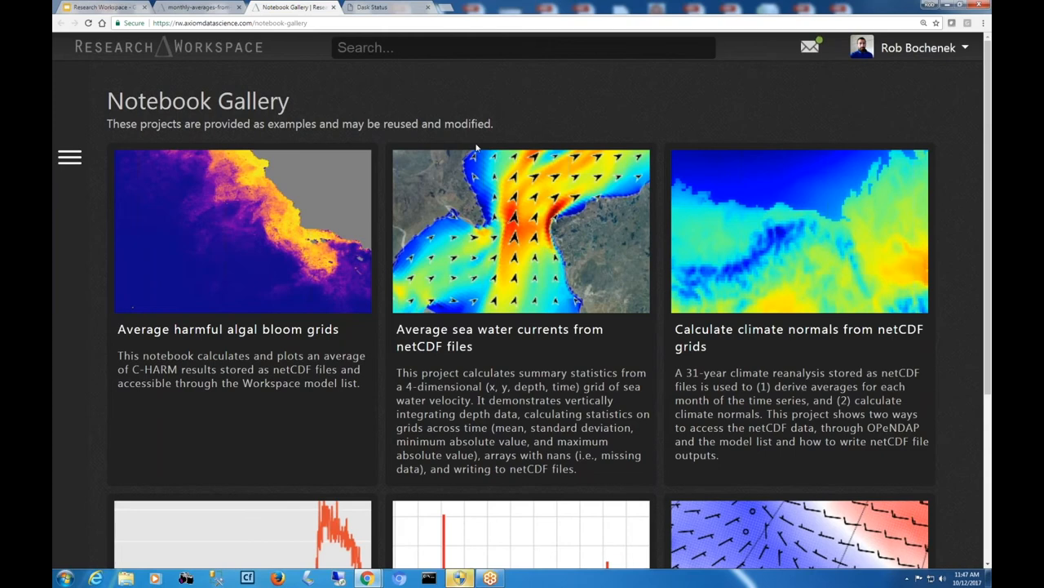
- Browse the gallery cards, including stream gauge plots, temperature anomalies and CBHAR wind vectors
scroll("down", 3)
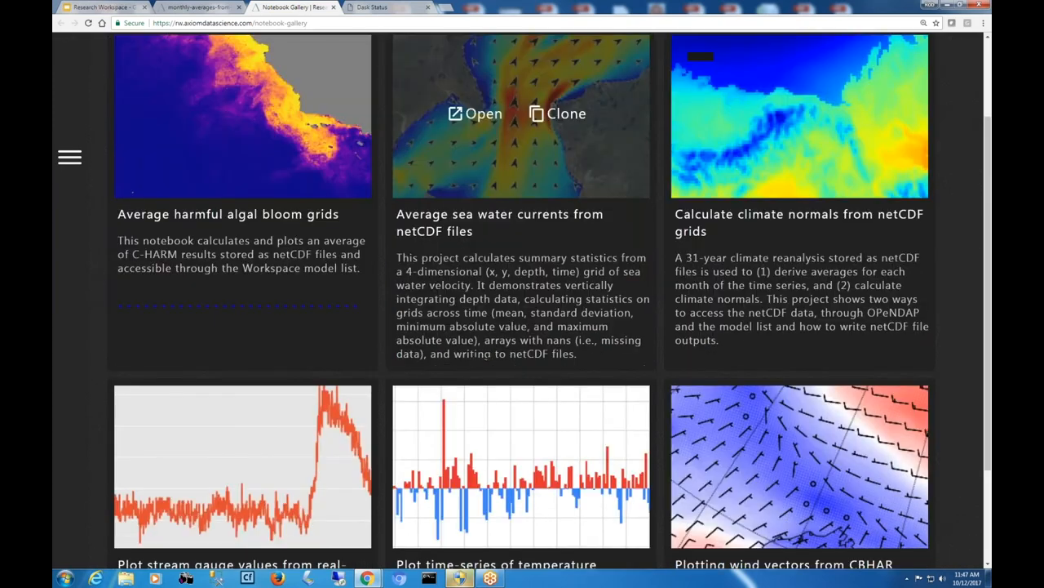
scroll("down", 3)
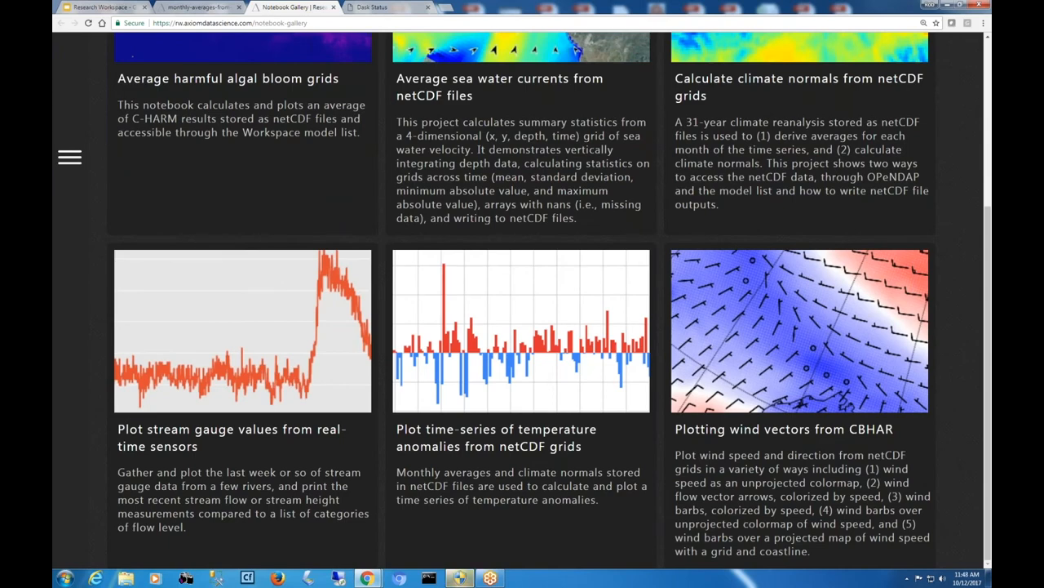
scroll("down", 3)
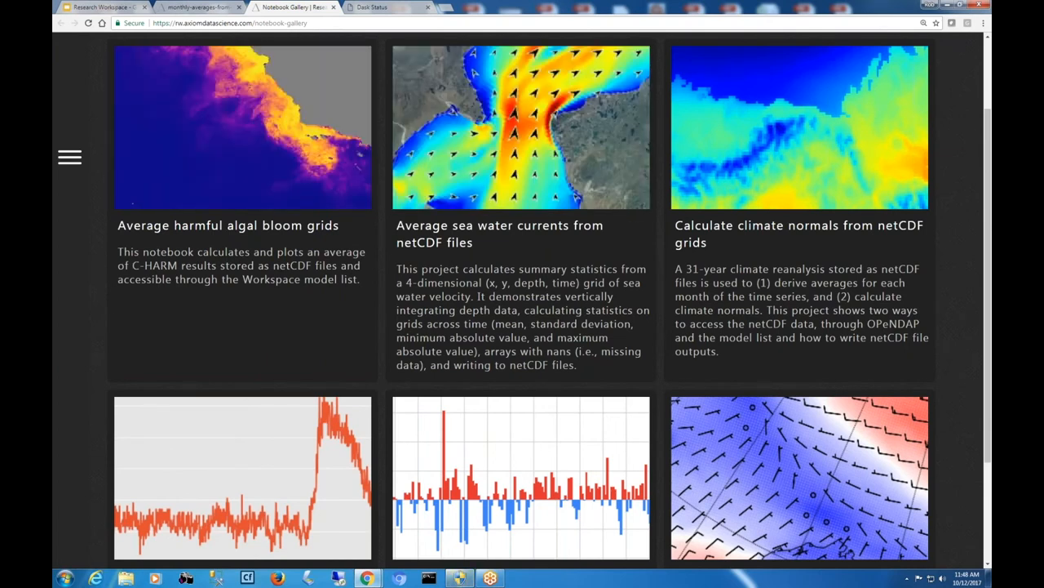
mouse_move(243, 127)
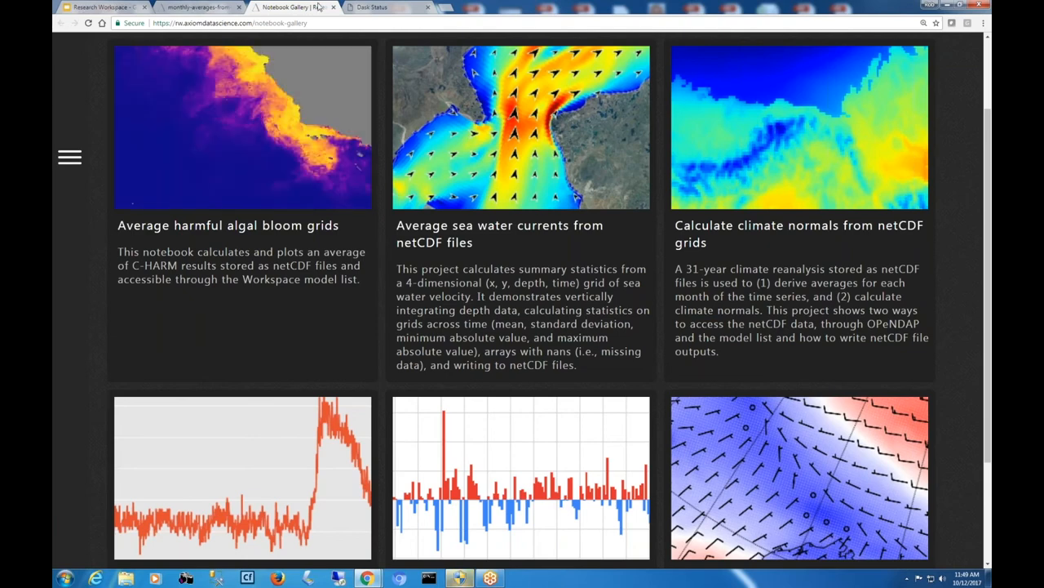
mouse_move(243, 126)
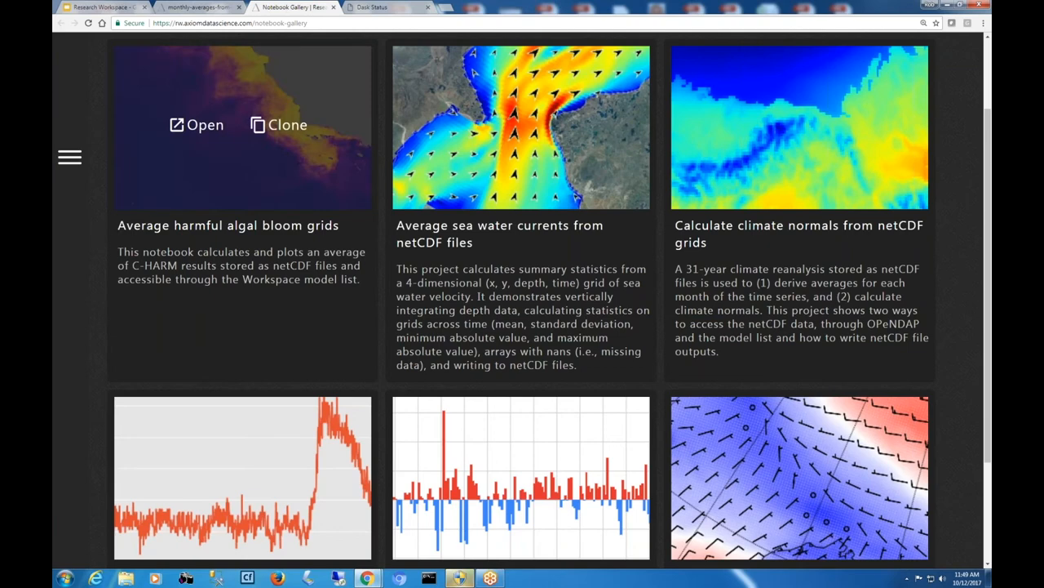
- Switch back to the monthly-averages notebook showing gathered means shaped (372, 135, 234)
left_click(69, 157)
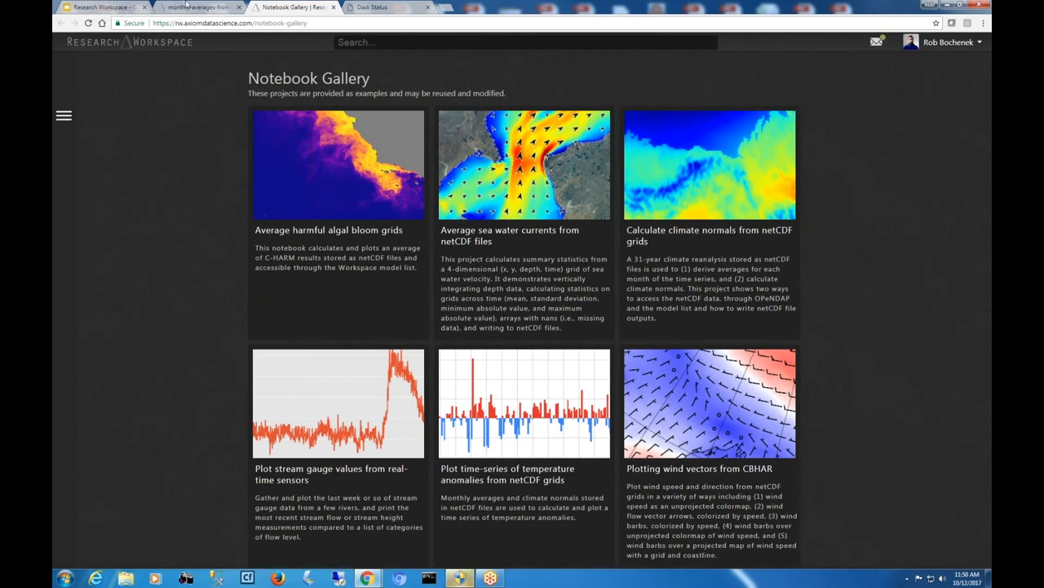
left_click(199, 8)
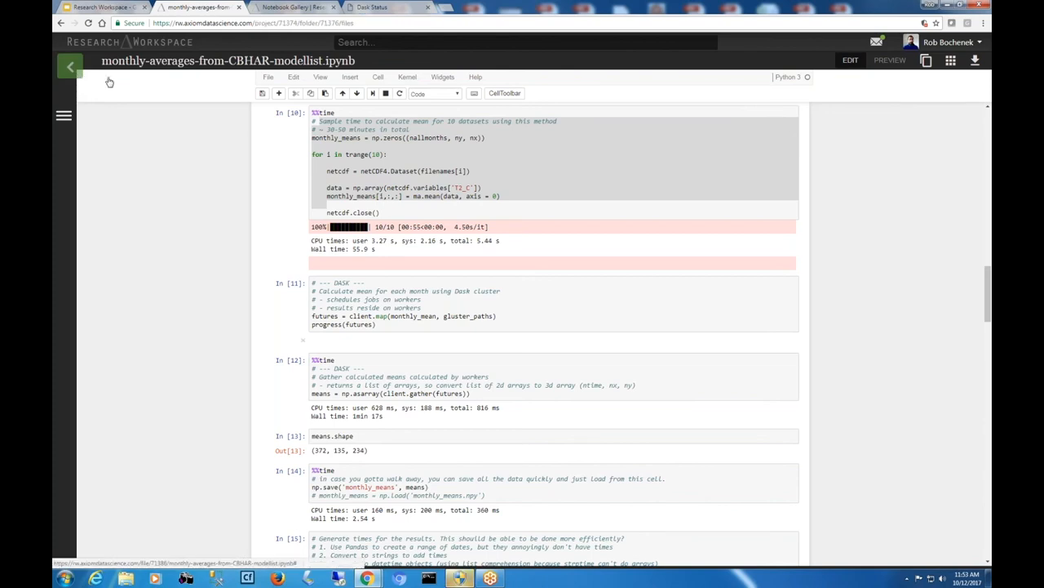
- Show the ESIP Dask Test file list with the monthly-averages notebook and monthly_means.npy
left_click(70, 66)
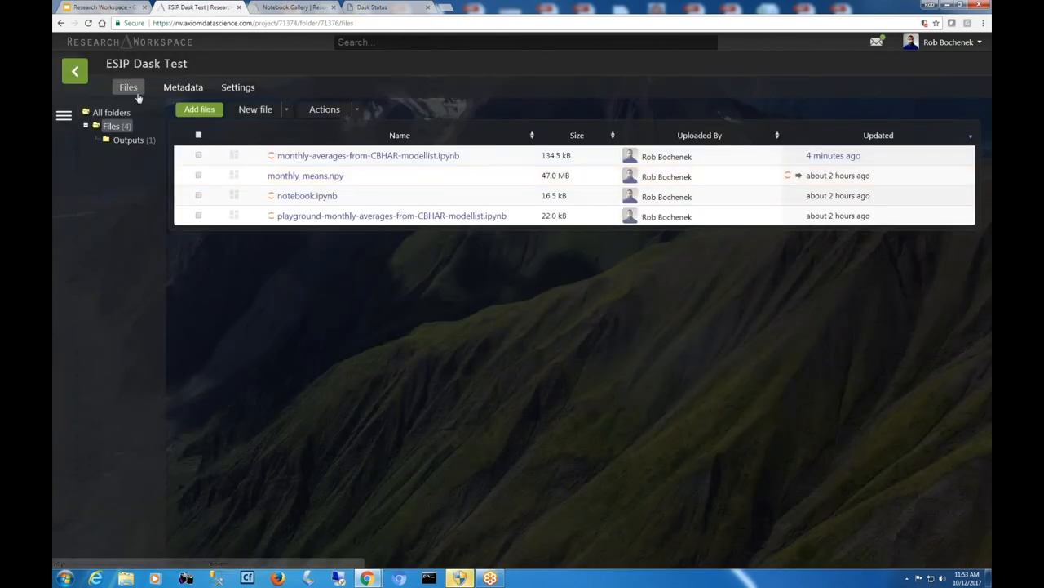
mouse_move(74, 71)
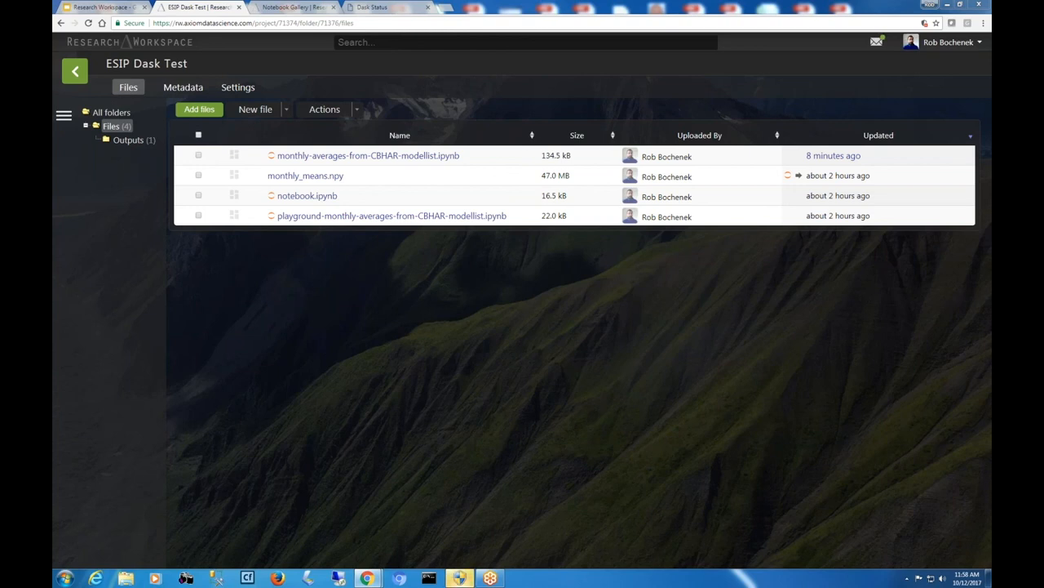
mouse_move(232, 309)
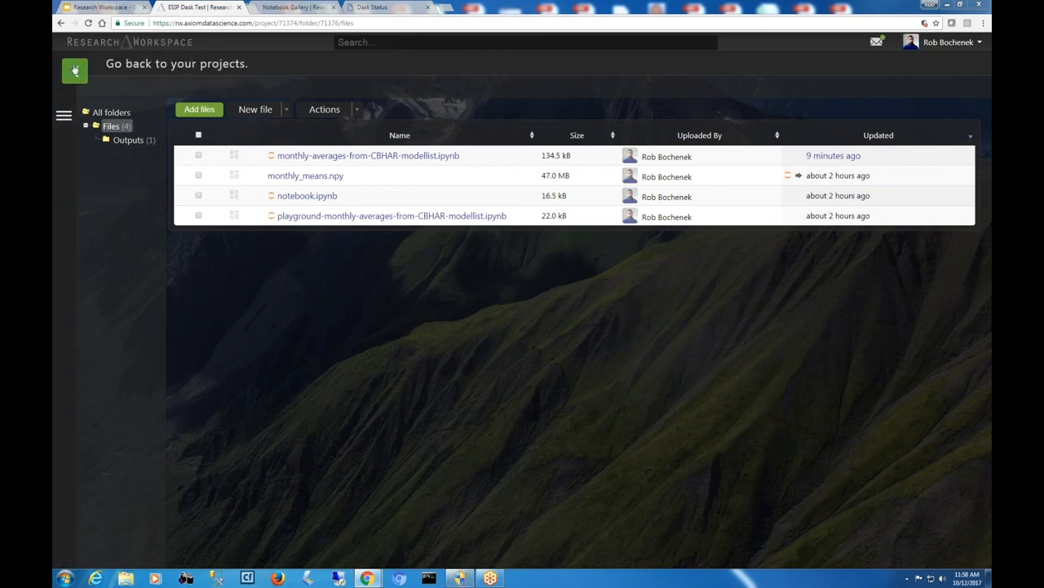
- Go back from ESIP Dask Test to the My Projects list and activity feed
left_click(74, 70)
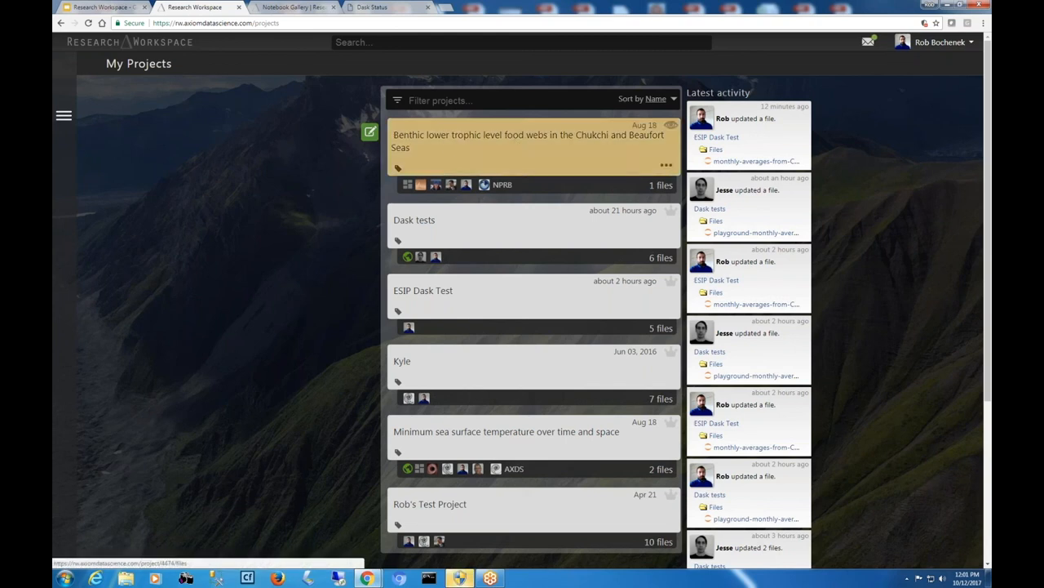
mouse_move(277, 199)
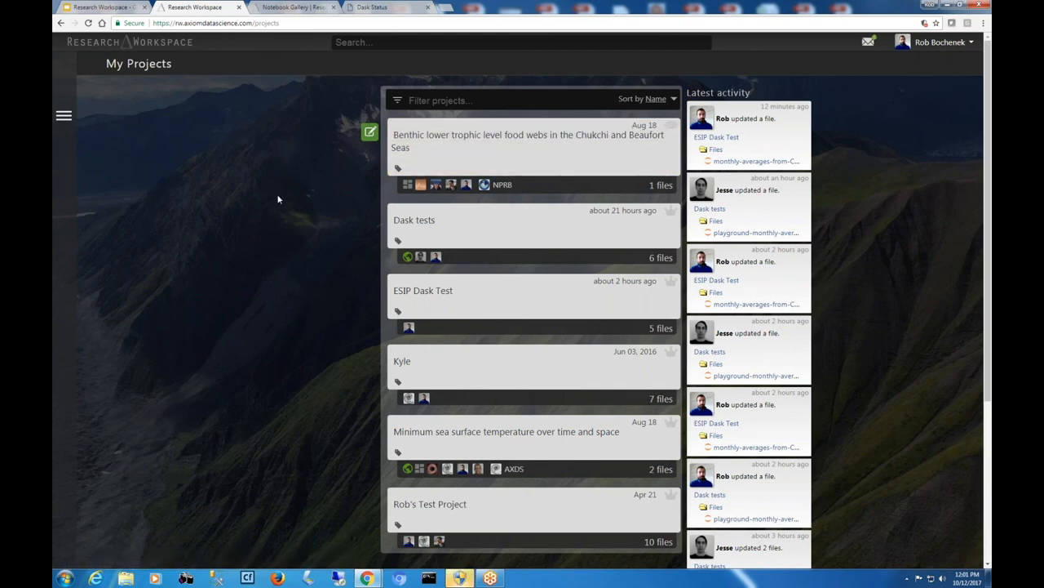